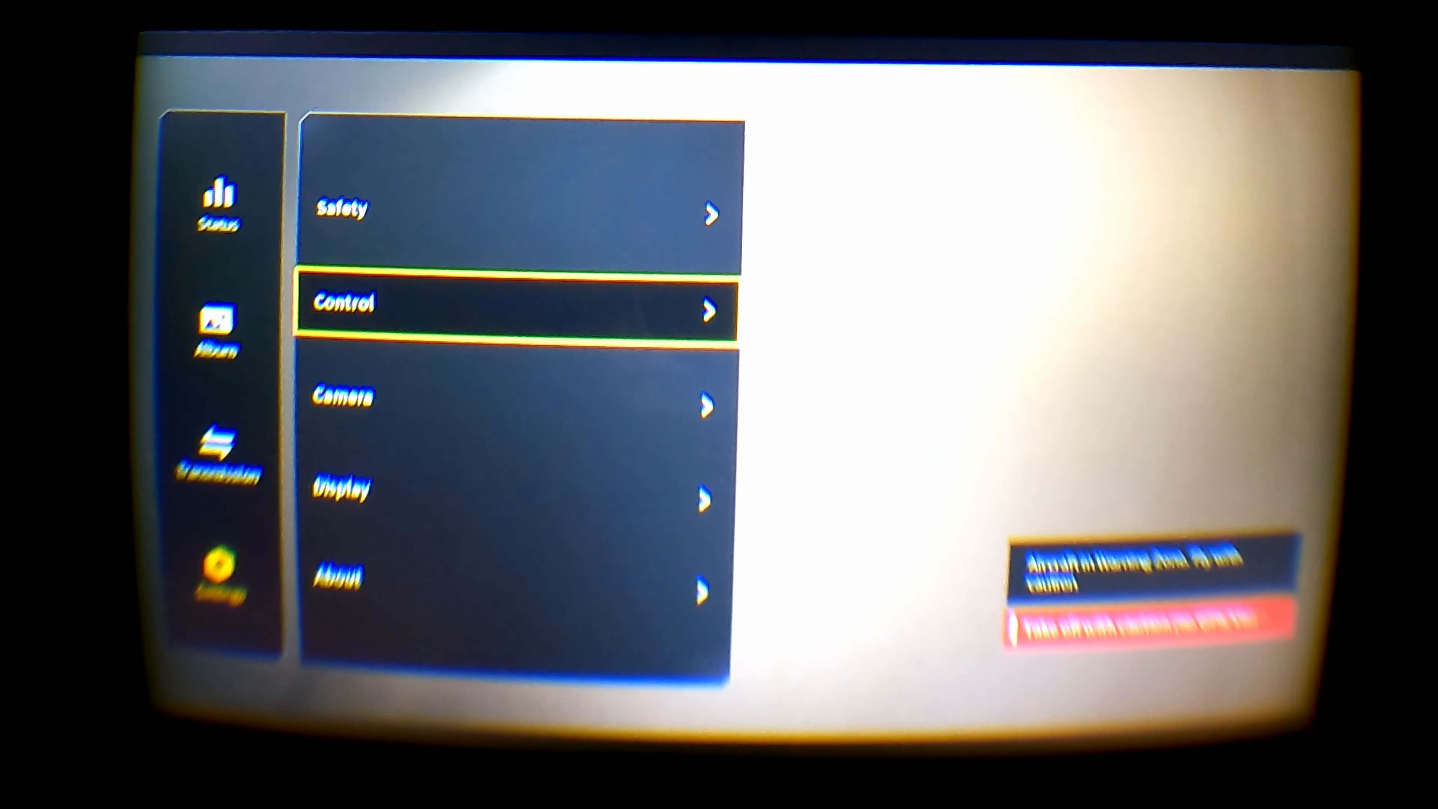
# Step: Review the goggles' Camera Parameters, scrolling through Record With Both and Color Normal settings
pyautogui.click(366, 396)
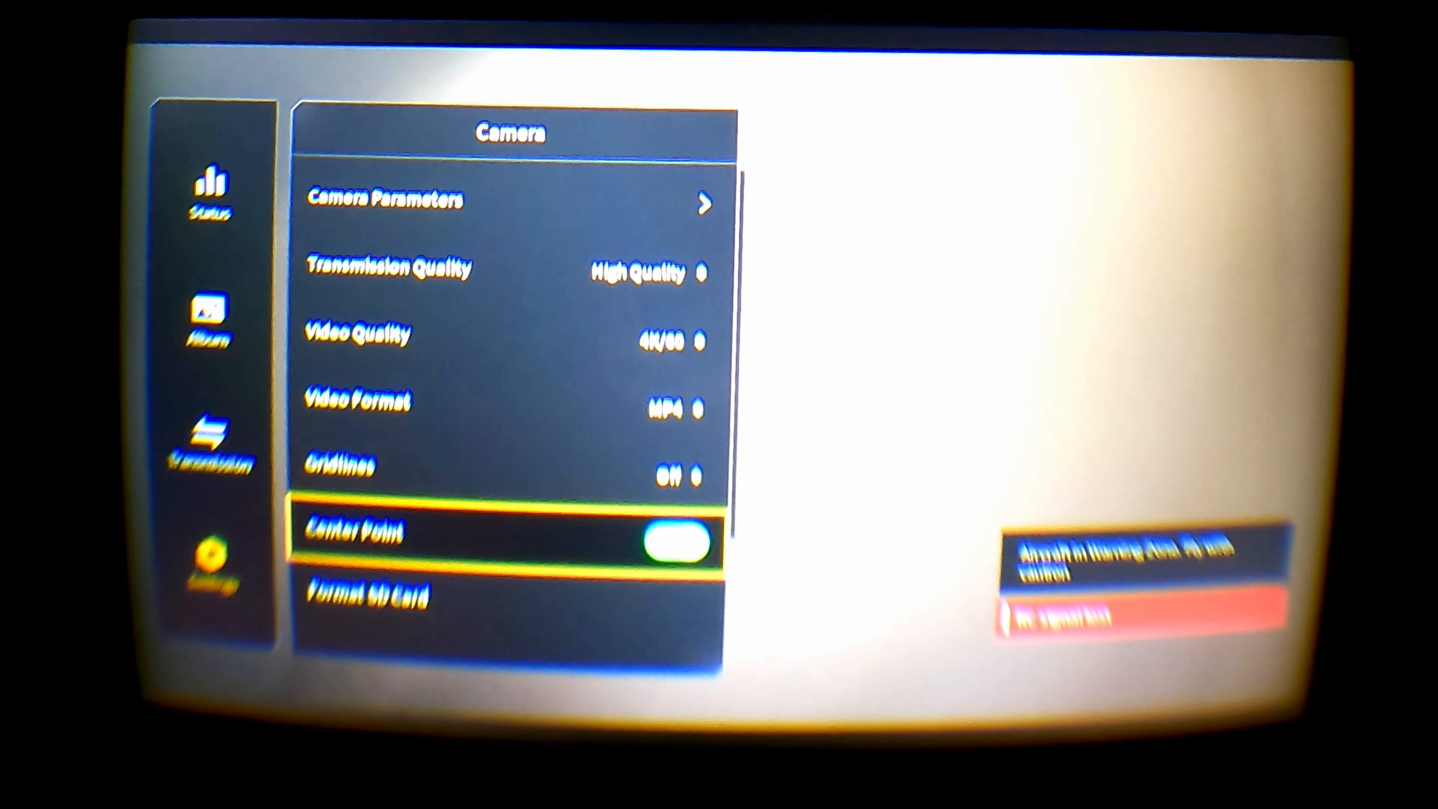
pyautogui.scroll(-3)
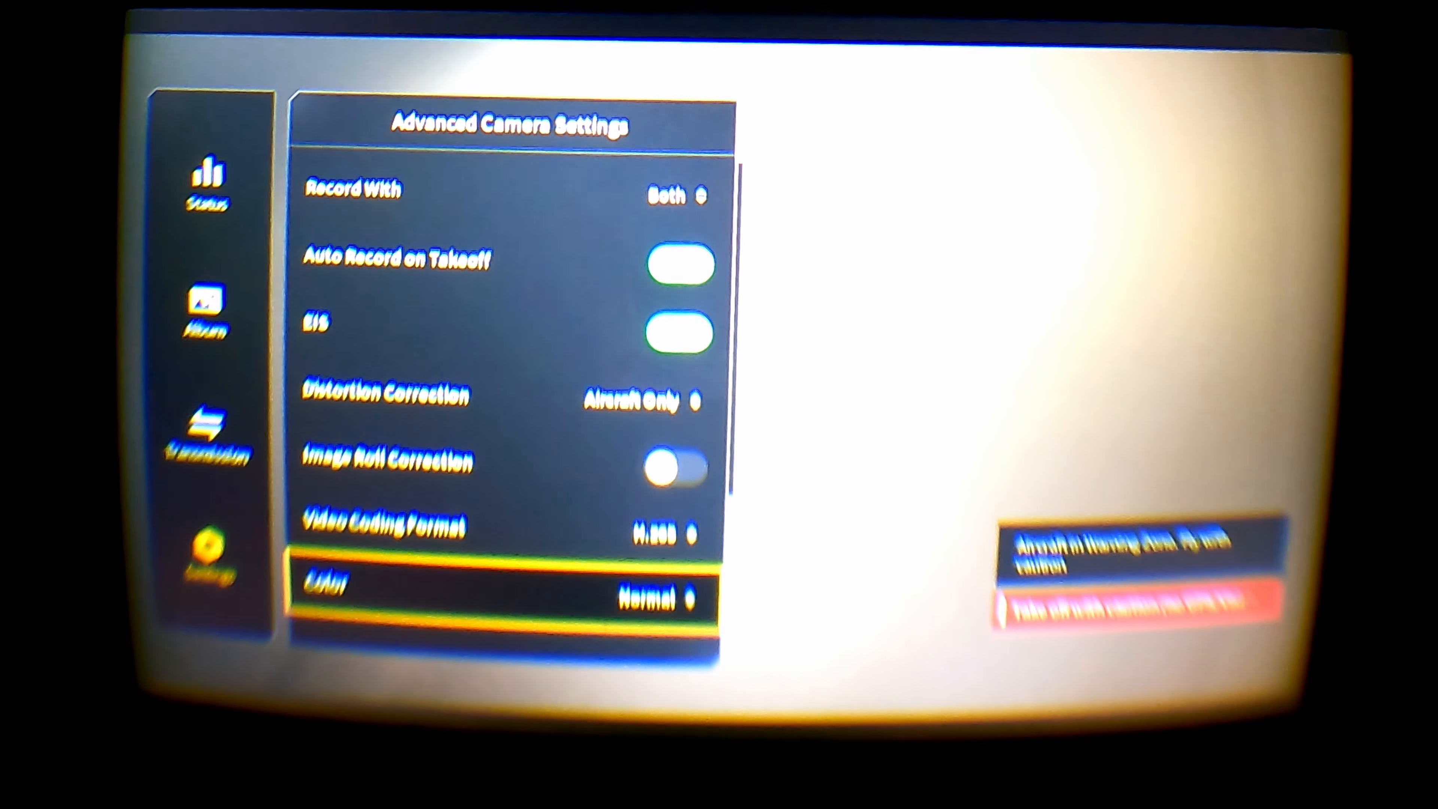
pyautogui.scroll(-3)
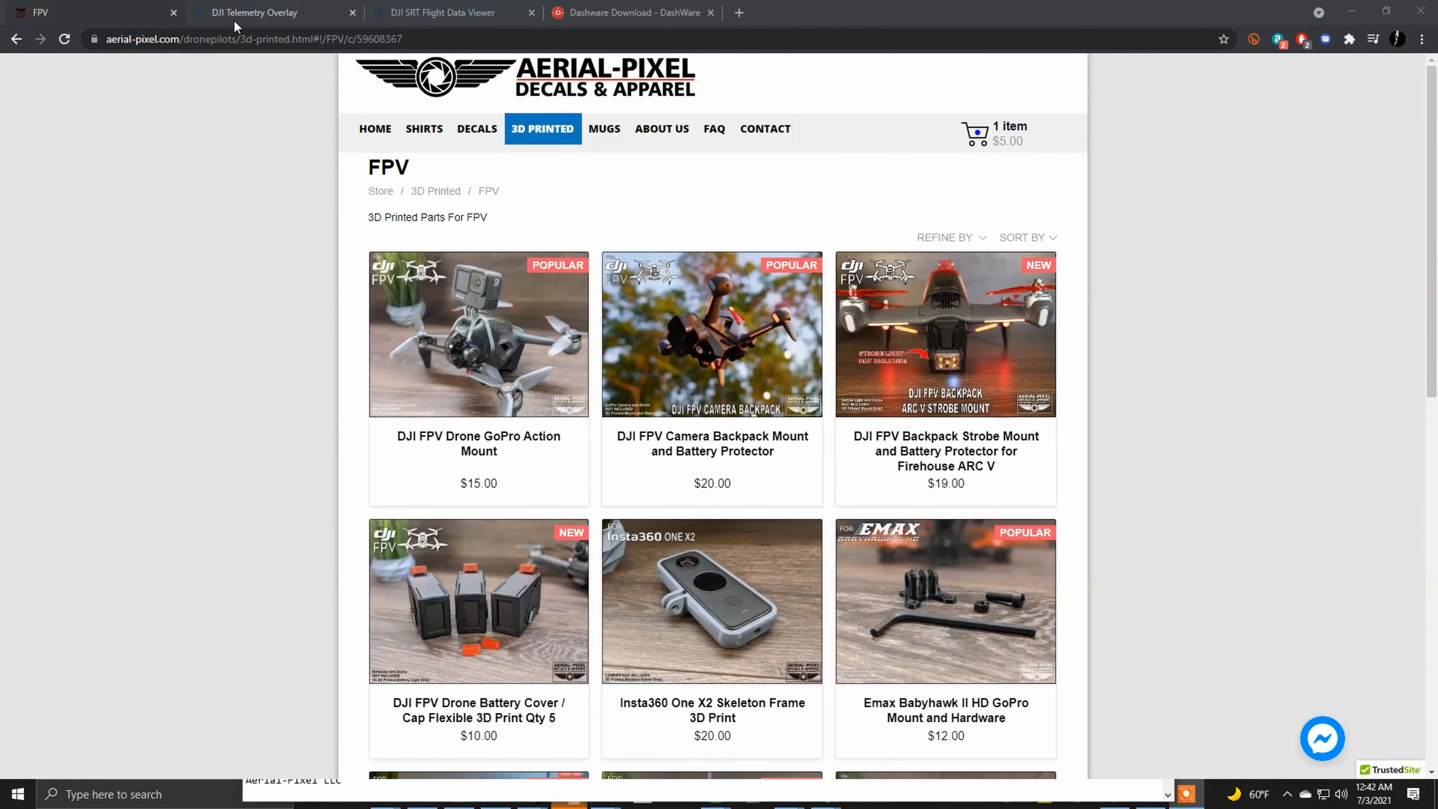
# Step: Reach the DJI SRT Viewer tool from the djitelemetryoverlay.com site
pyautogui.click(266, 12)
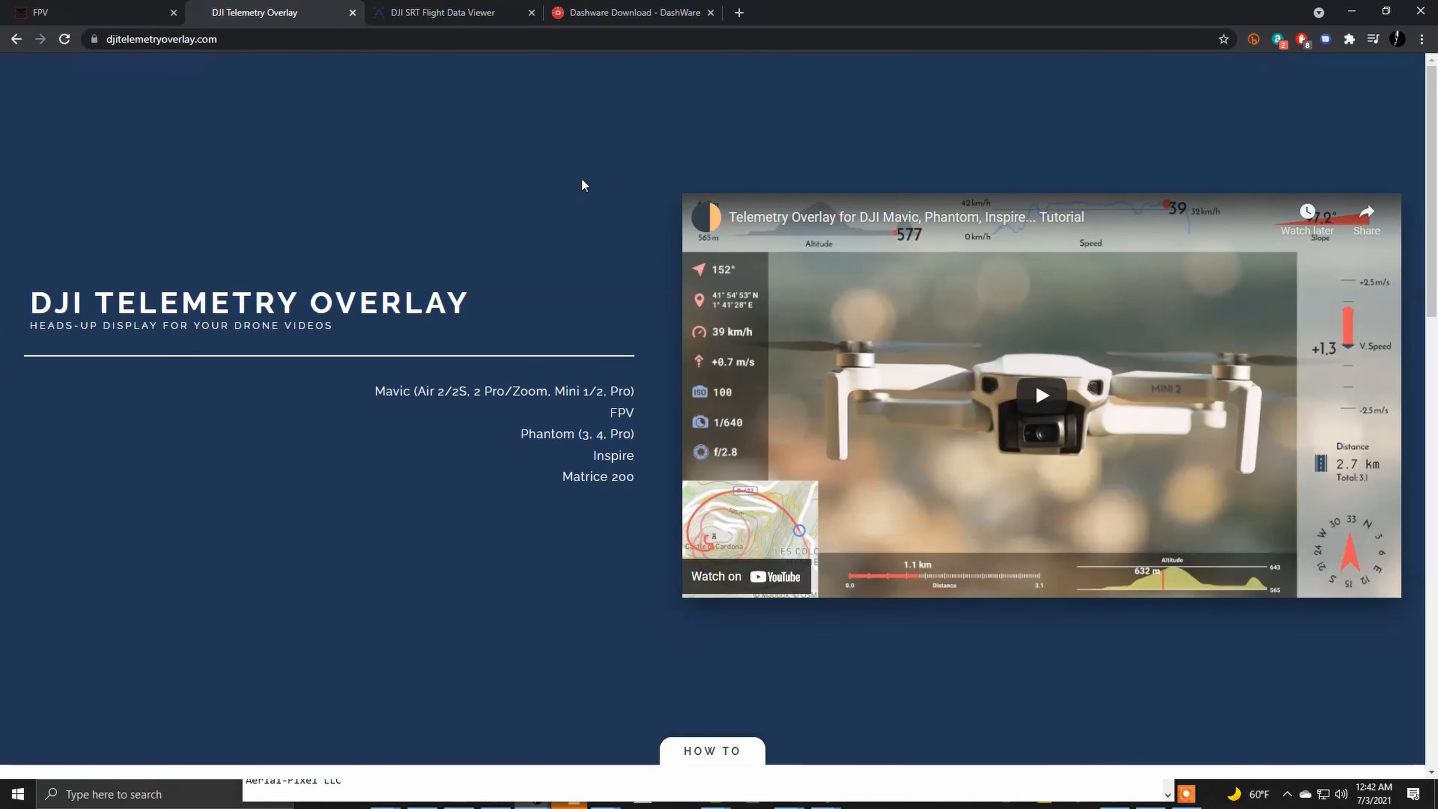
pyautogui.scroll(-3)
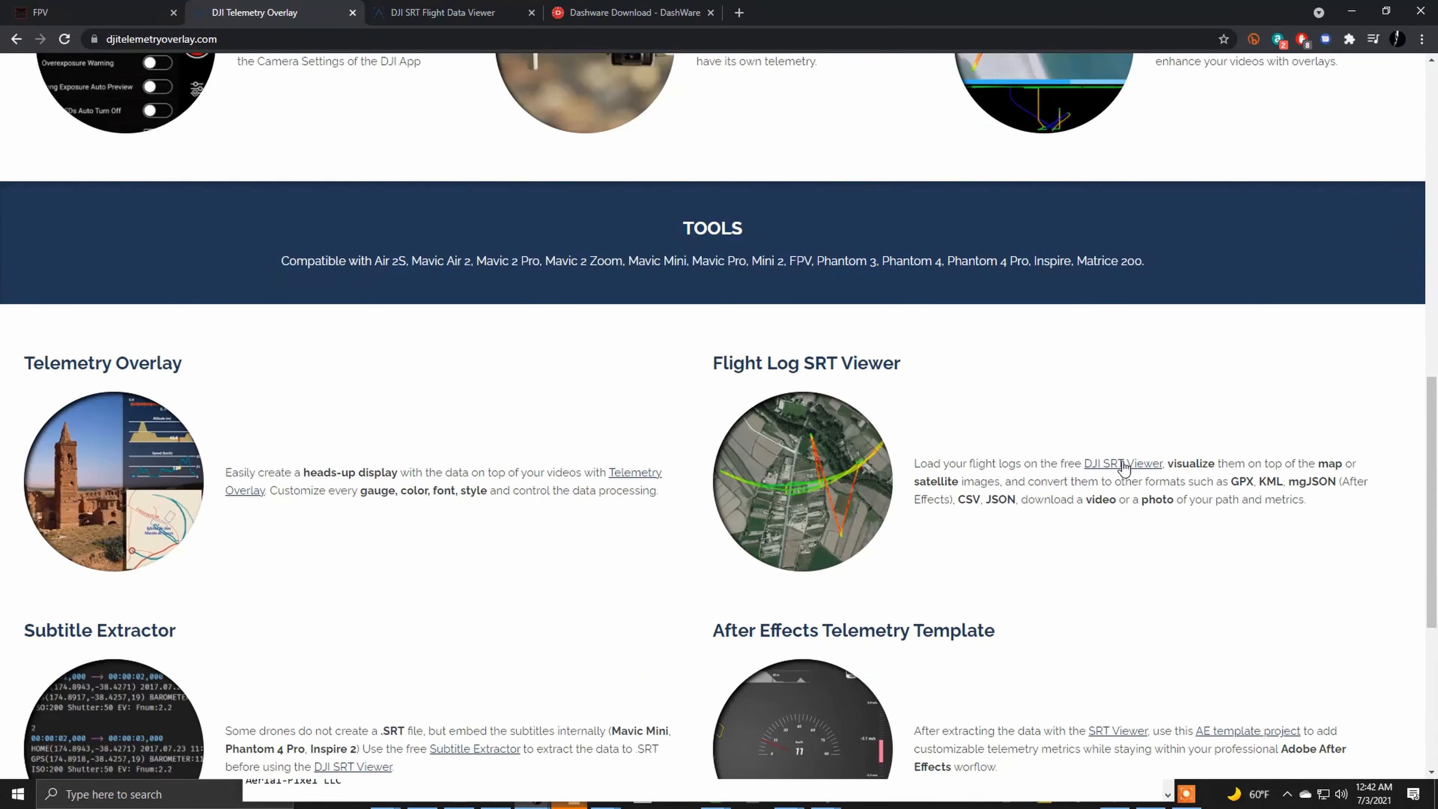
pyautogui.click(1122, 463)
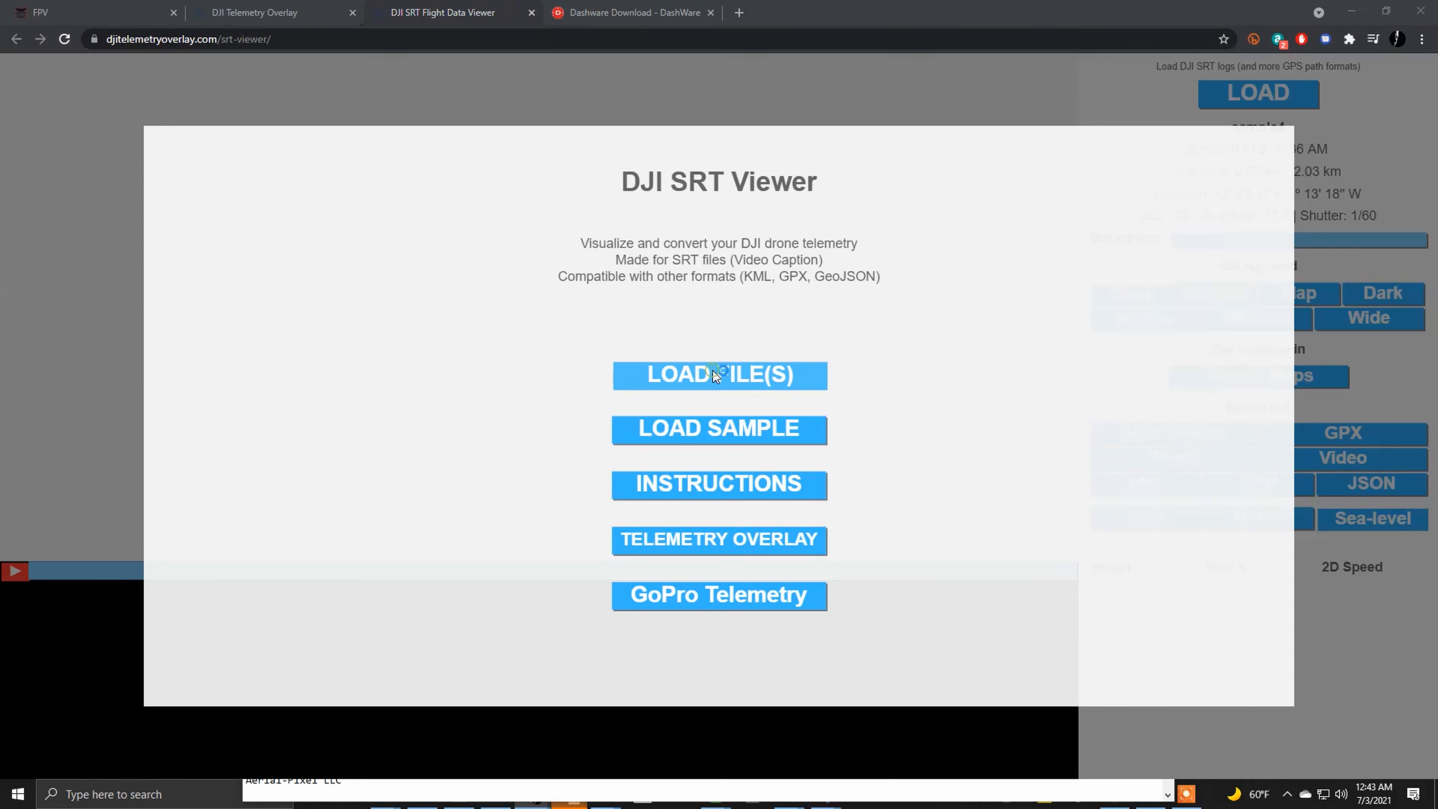
# Step: Load the DJI_0035.SRT flight log from the DJI FPV folder and plot its path
pyautogui.click(718, 374)
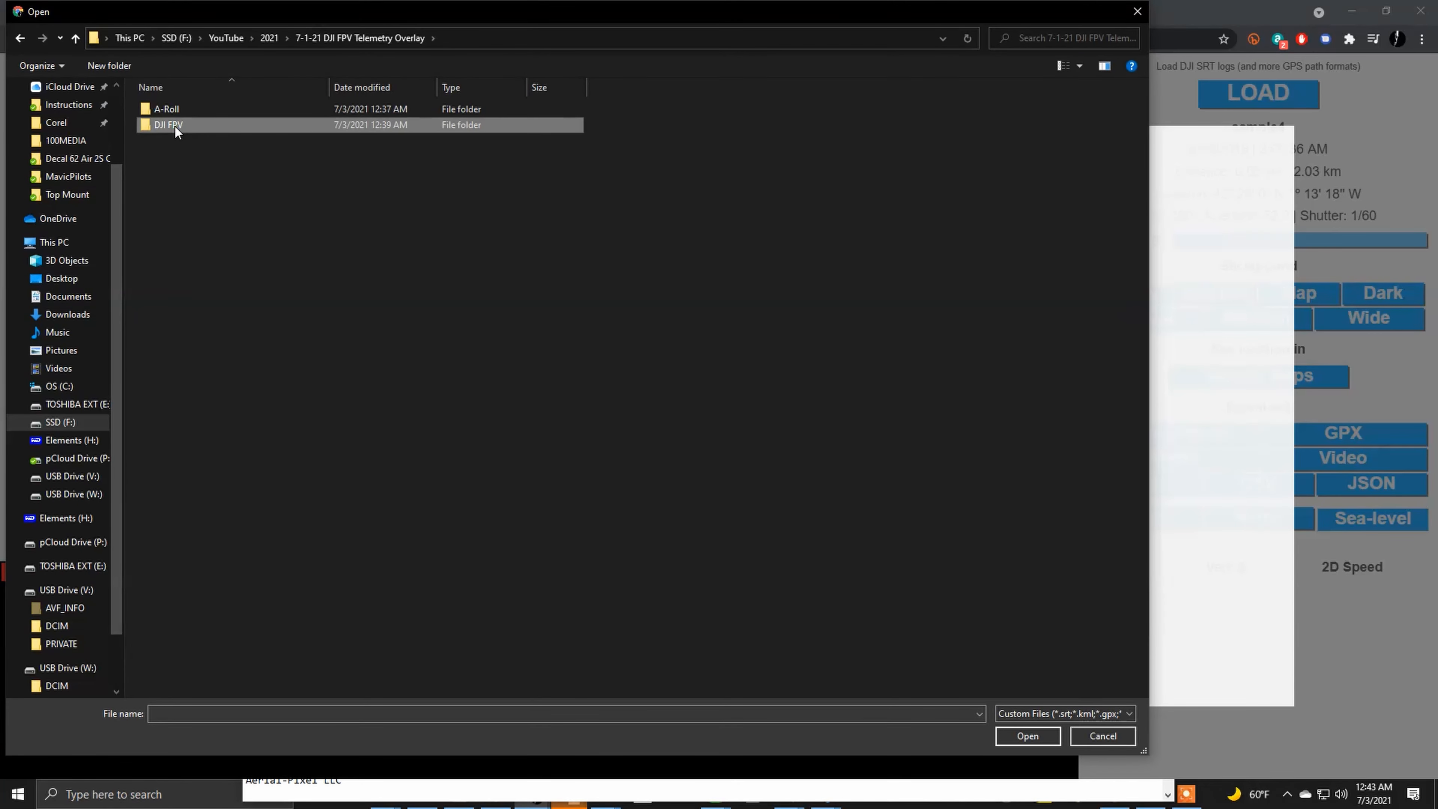
pyautogui.doubleClick(167, 123)
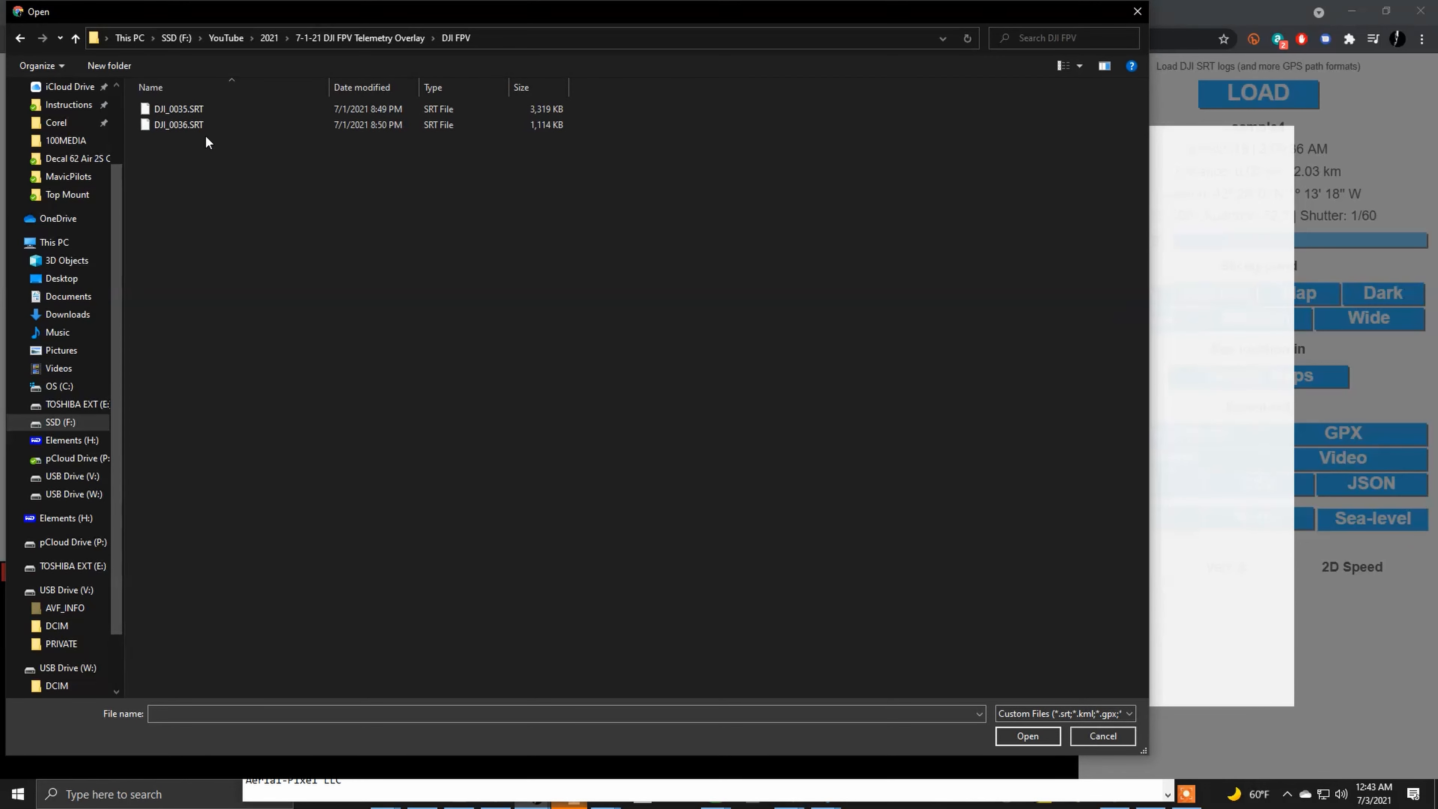
pyautogui.click(178, 107)
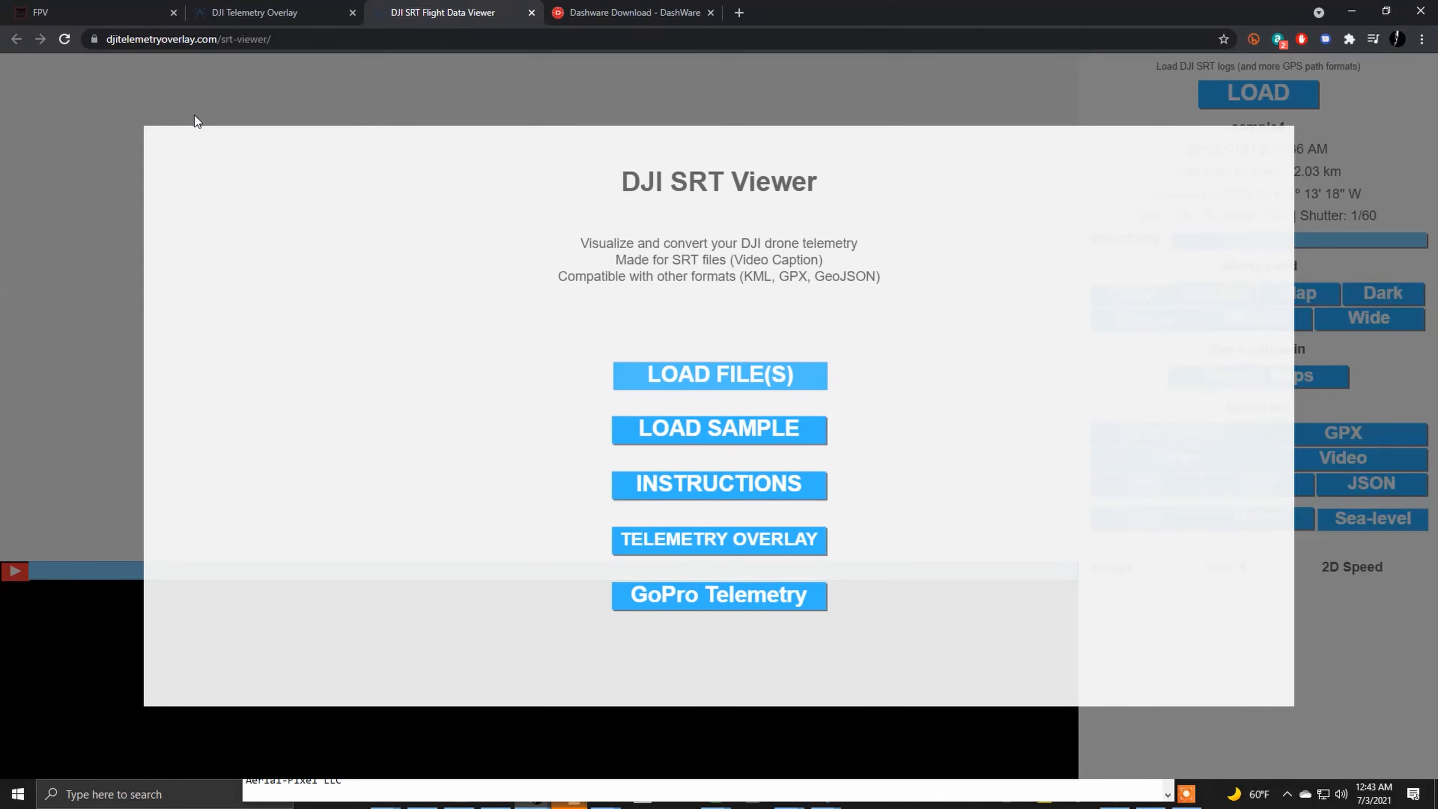
pyautogui.moveTo(510, 358)
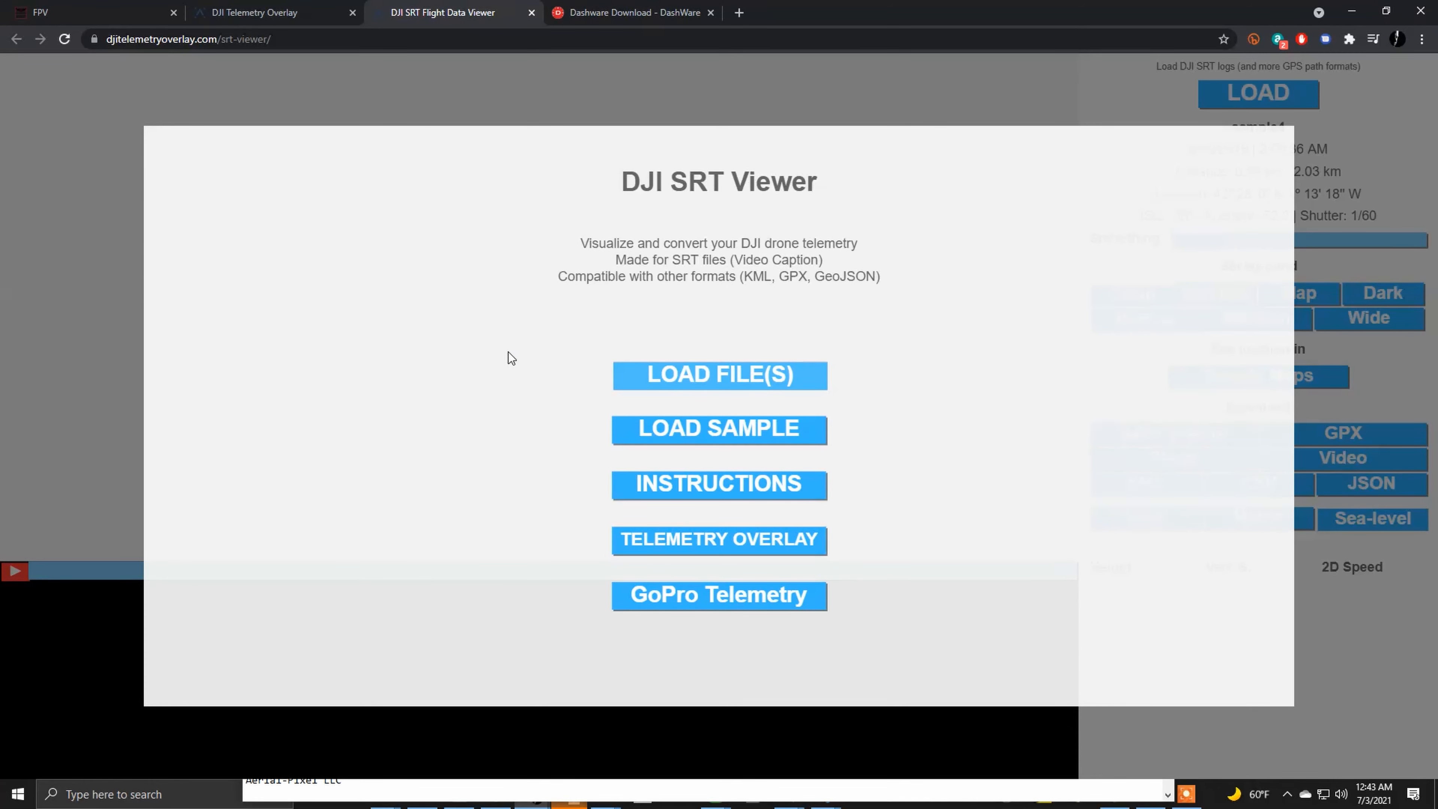
pyautogui.click(719, 428)
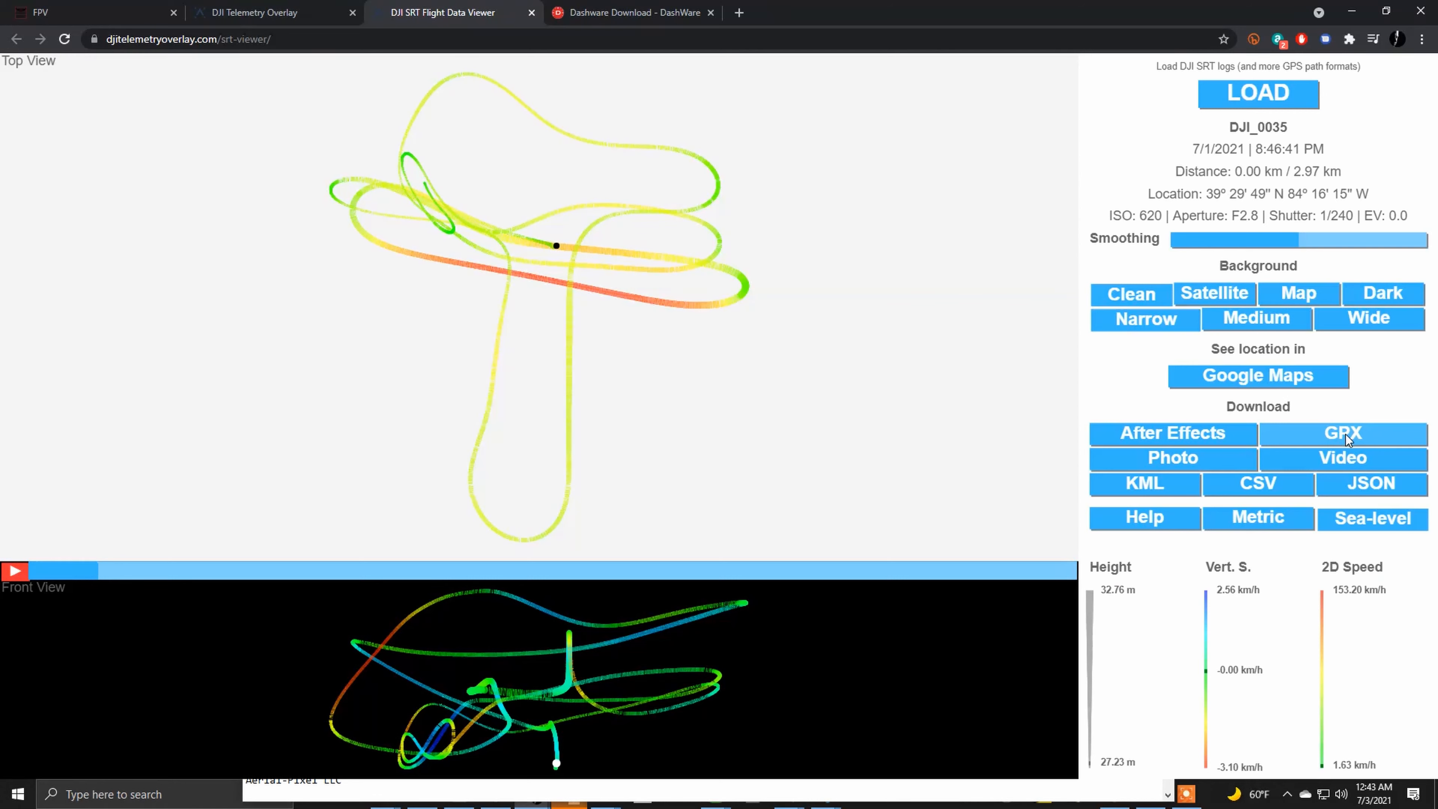
# Step: Download the flight log as DJI_0035.GPX and return to the DashWare site
pyautogui.click(1341, 433)
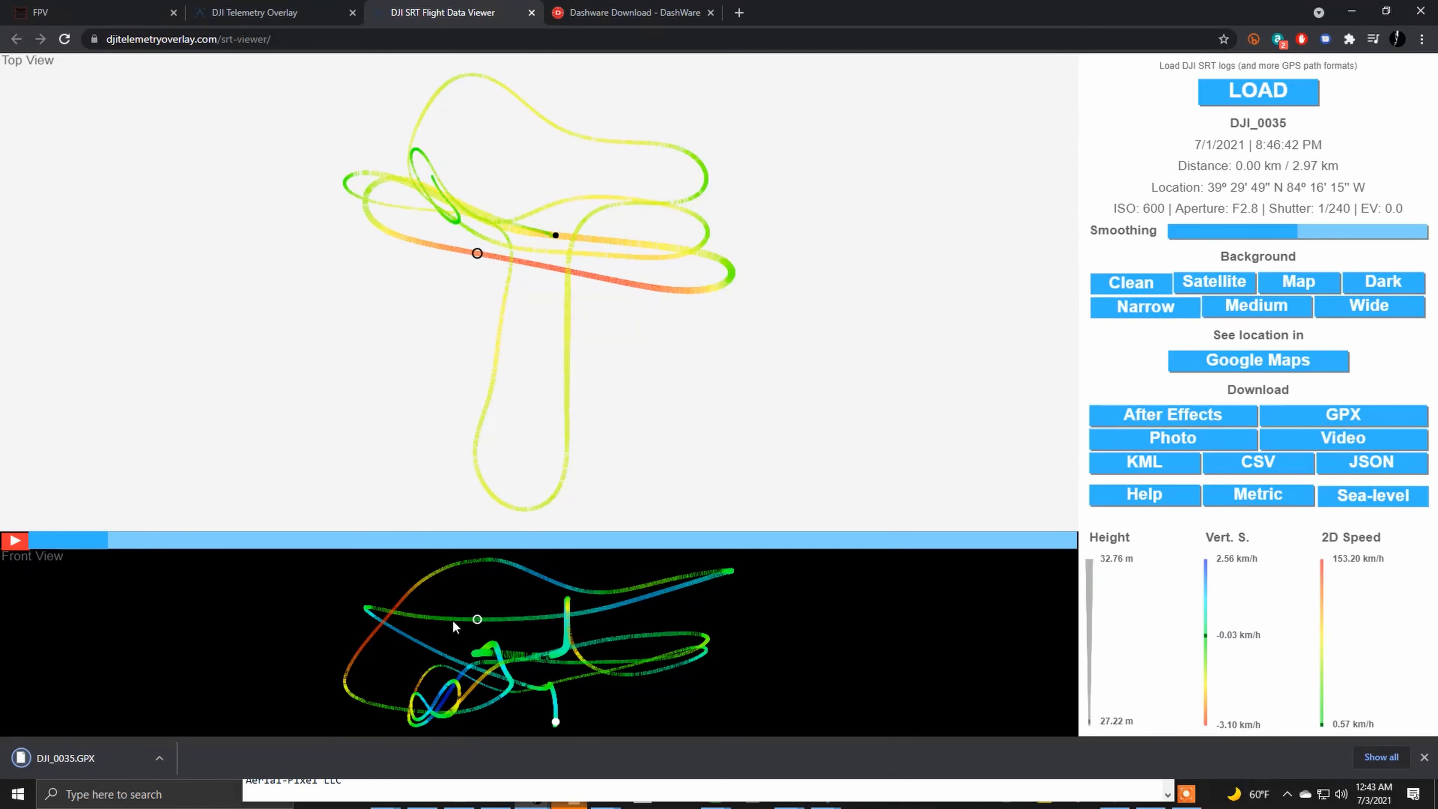
pyautogui.click(630, 12)
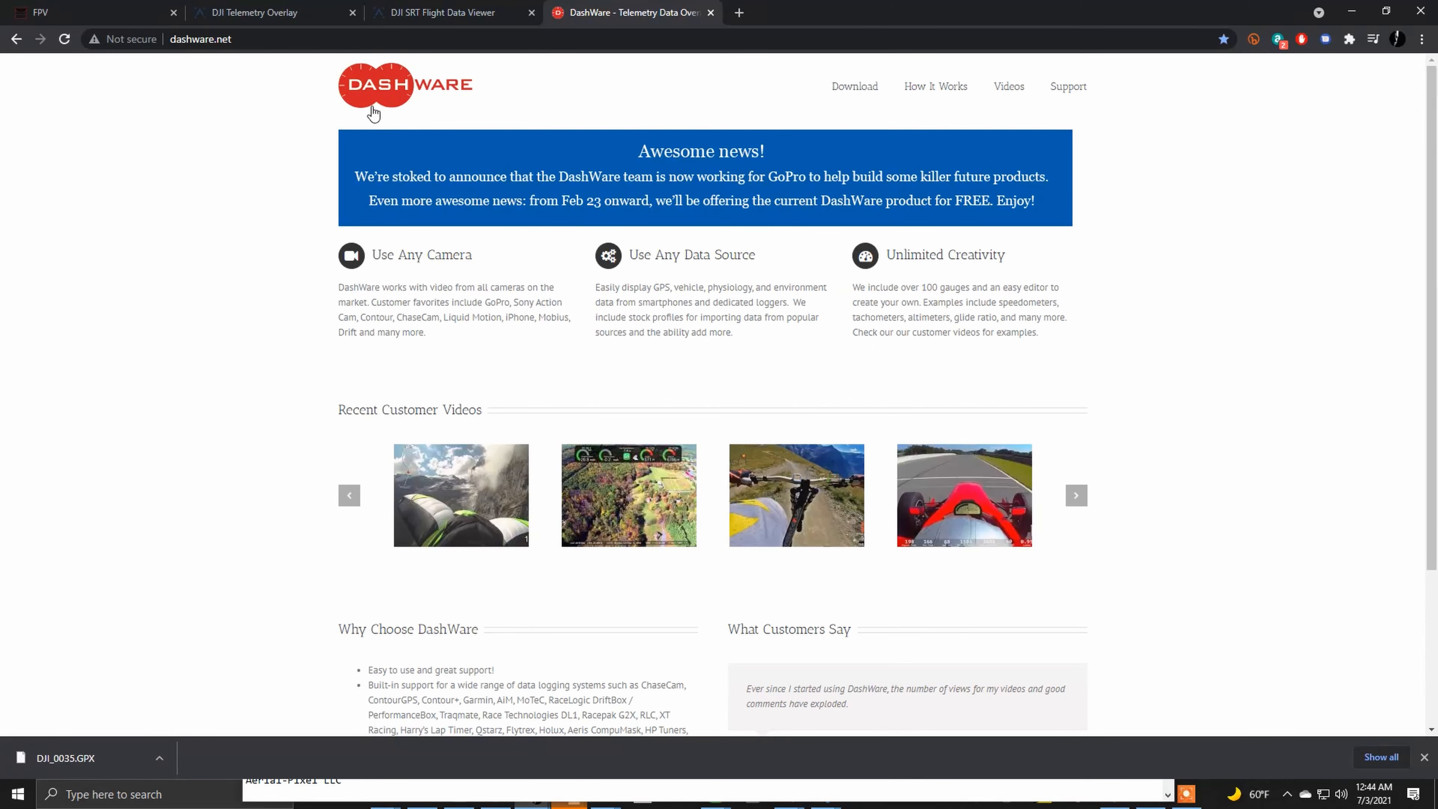
# Step: On the DashWare download page, tick the EULA and Terms of use checkboxes
pyautogui.click(854, 86)
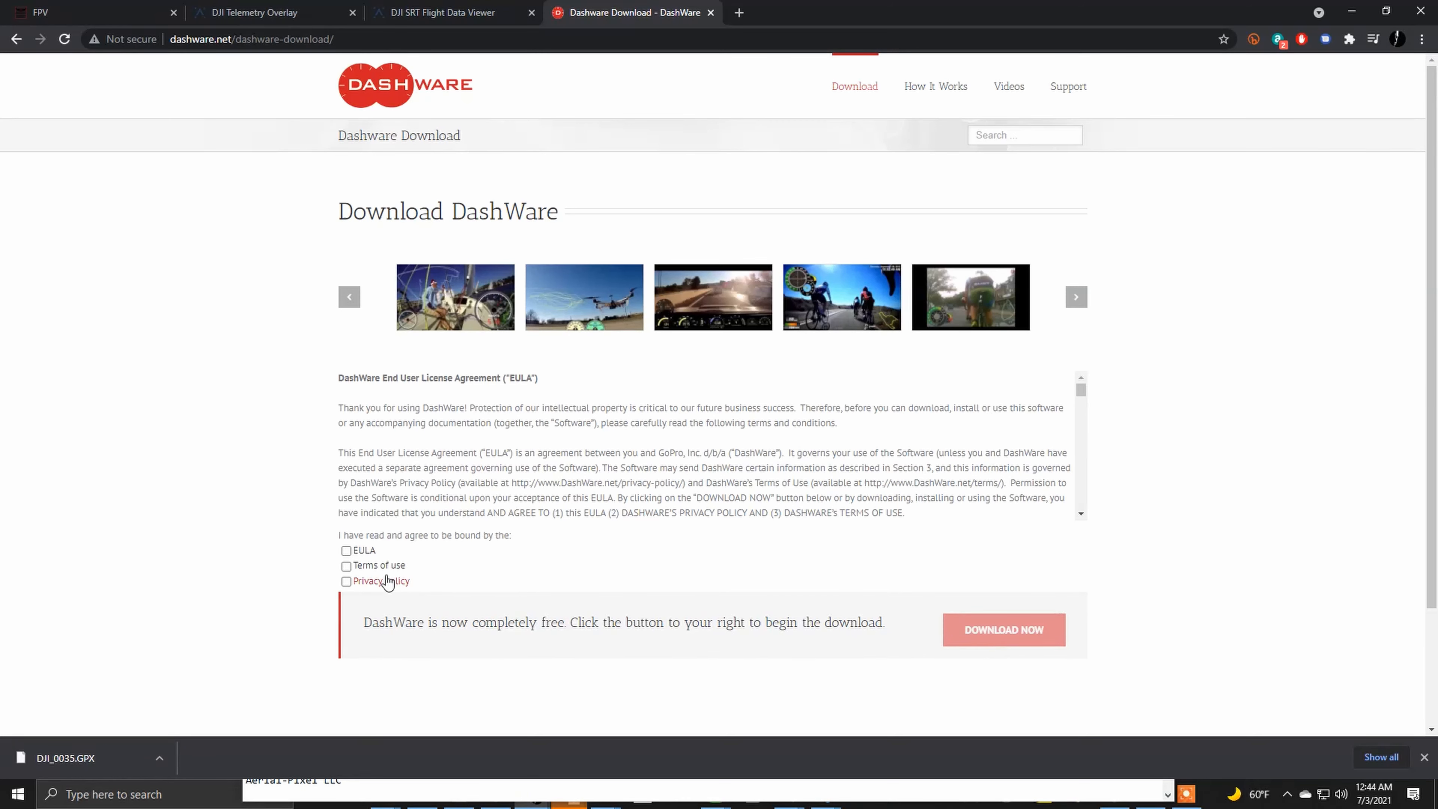
pyautogui.click(346, 549)
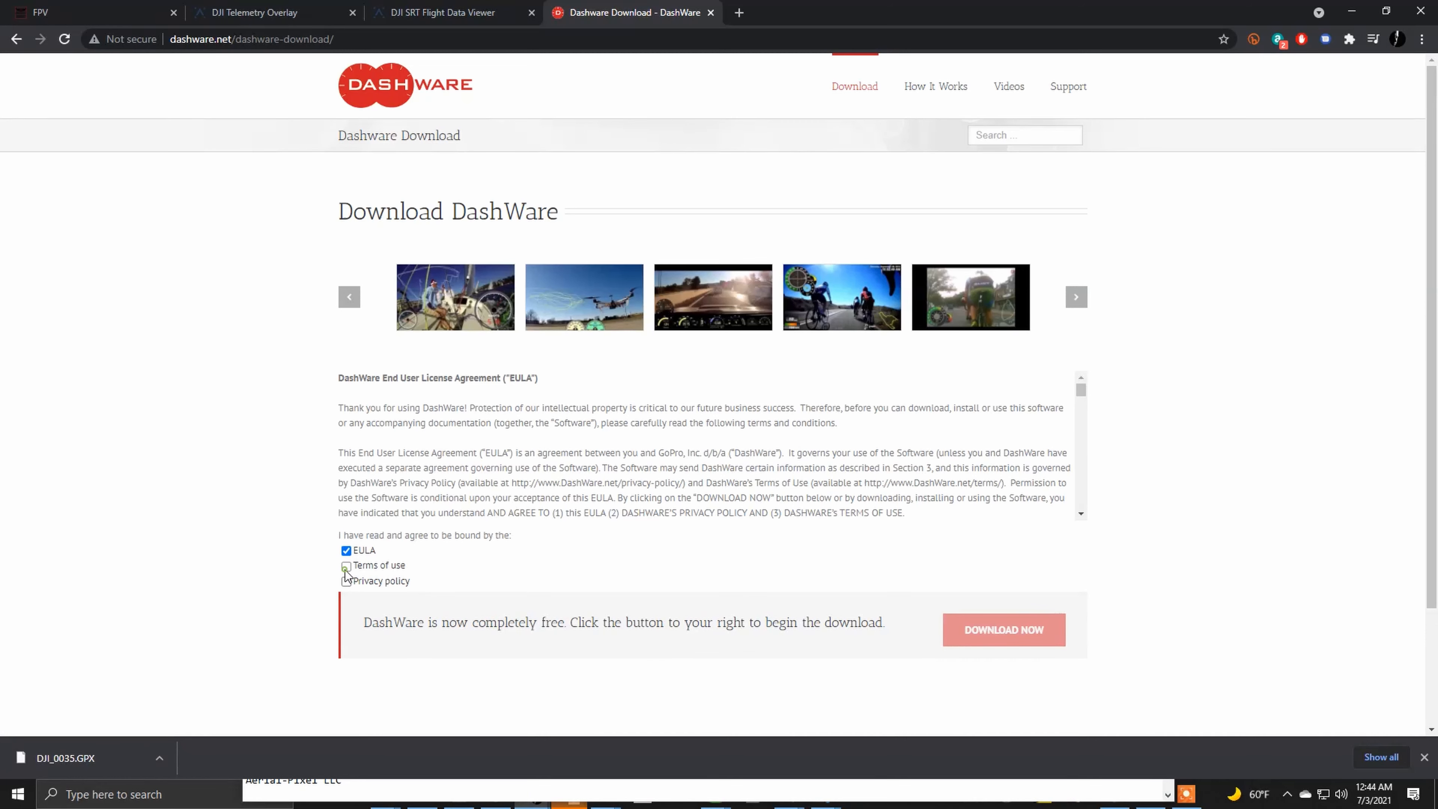
pyautogui.click(346, 565)
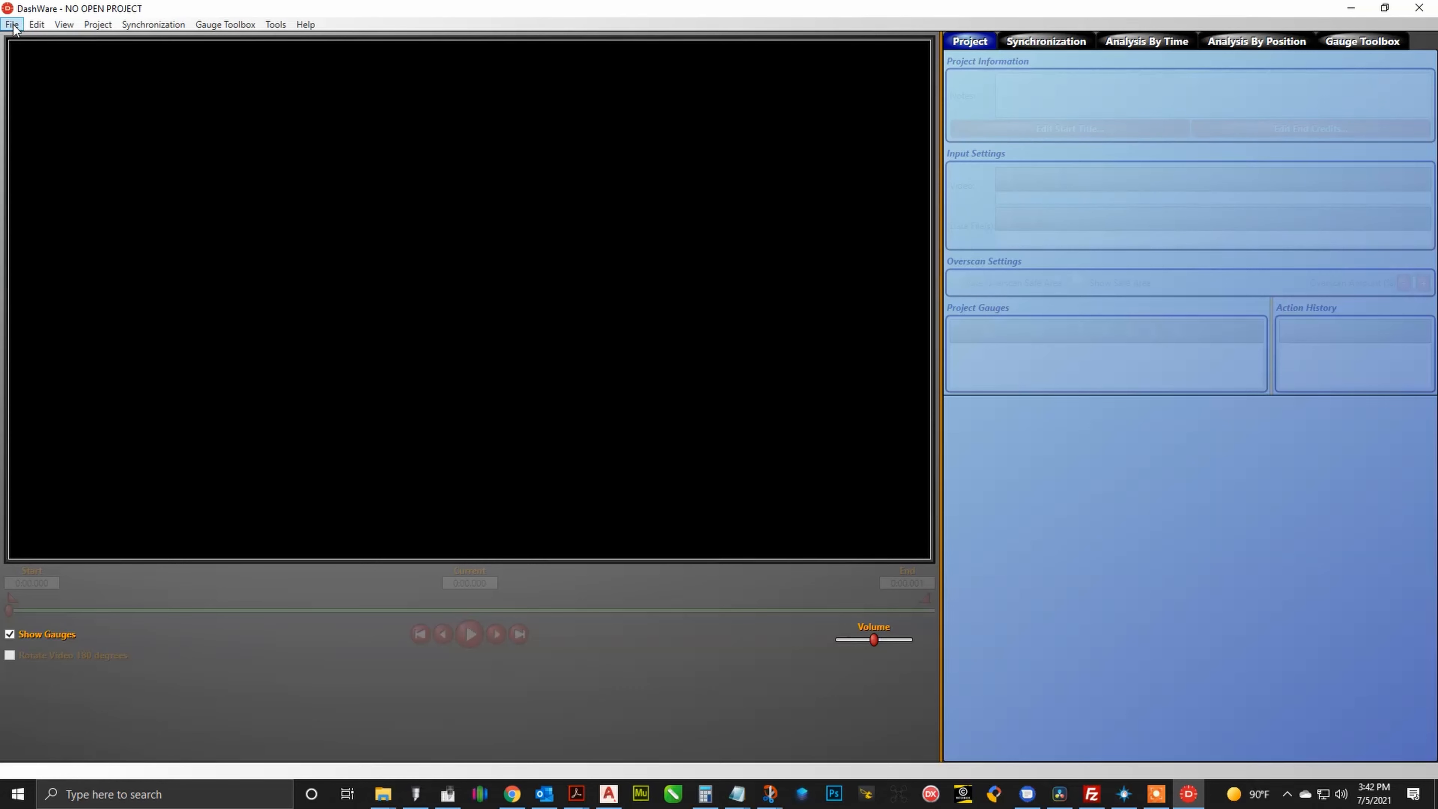
# Step: Create a new DashWare project named DJI FPV SRT with no template, accepting the name-used prompt
pyautogui.click(11, 24)
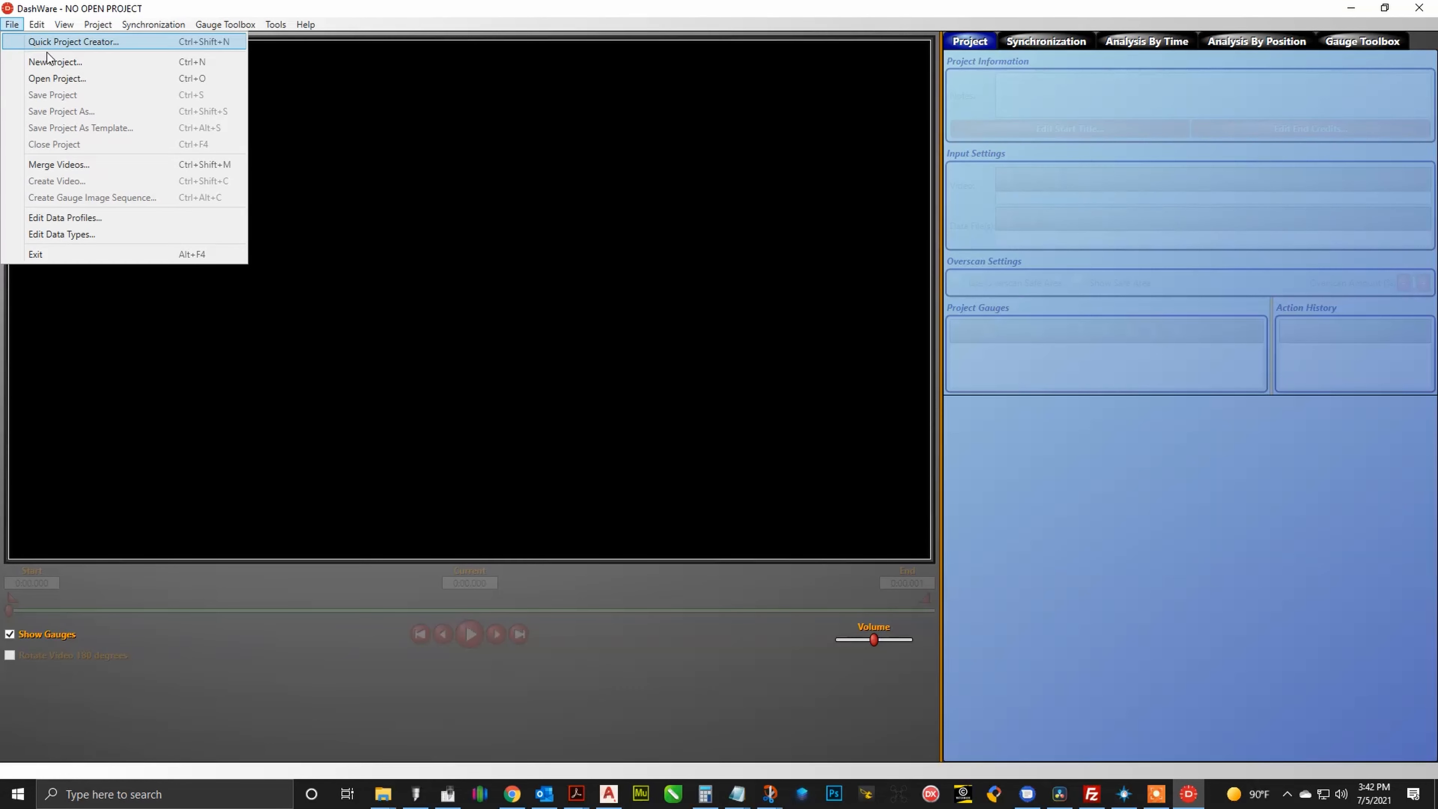
pyautogui.click(54, 61)
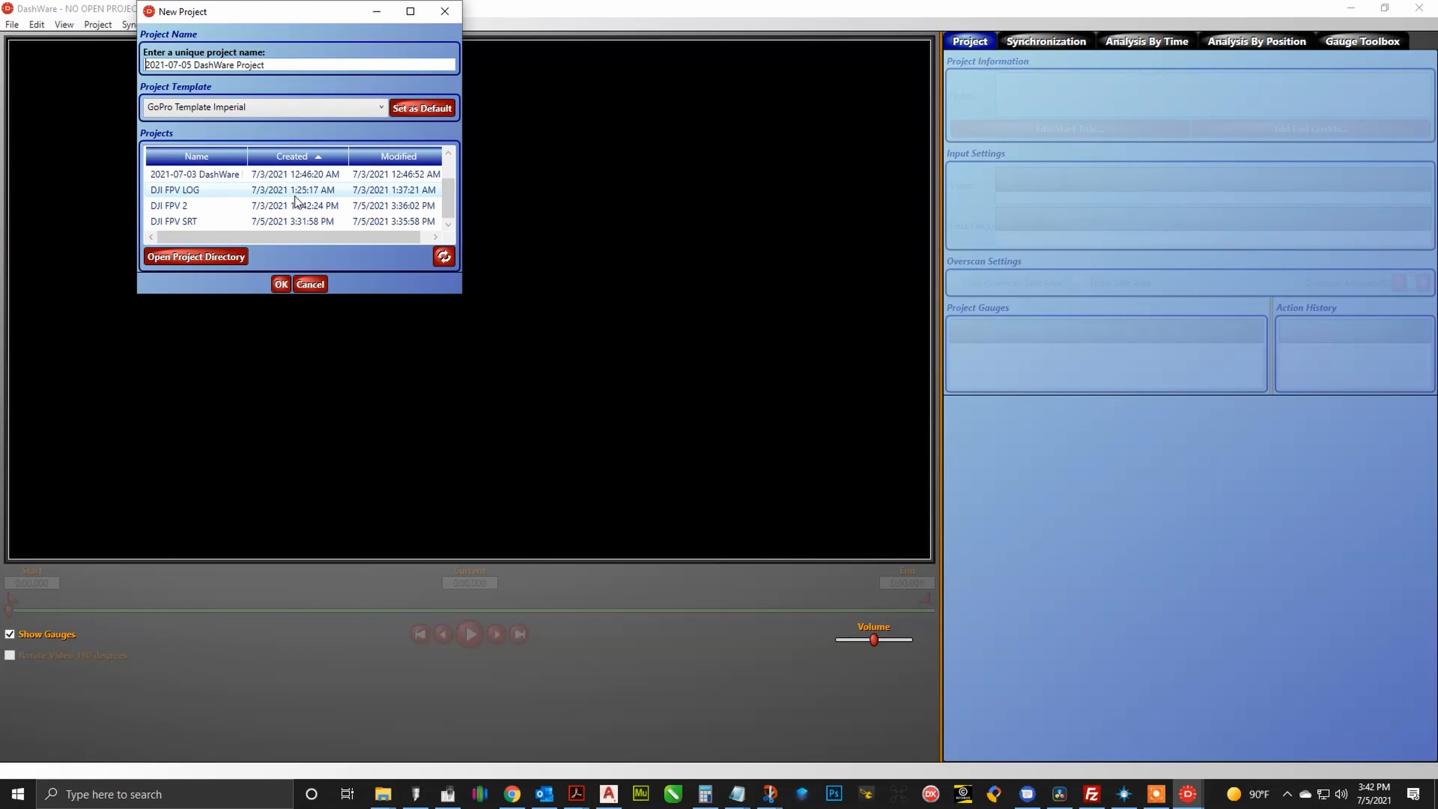
pyautogui.click(173, 221)
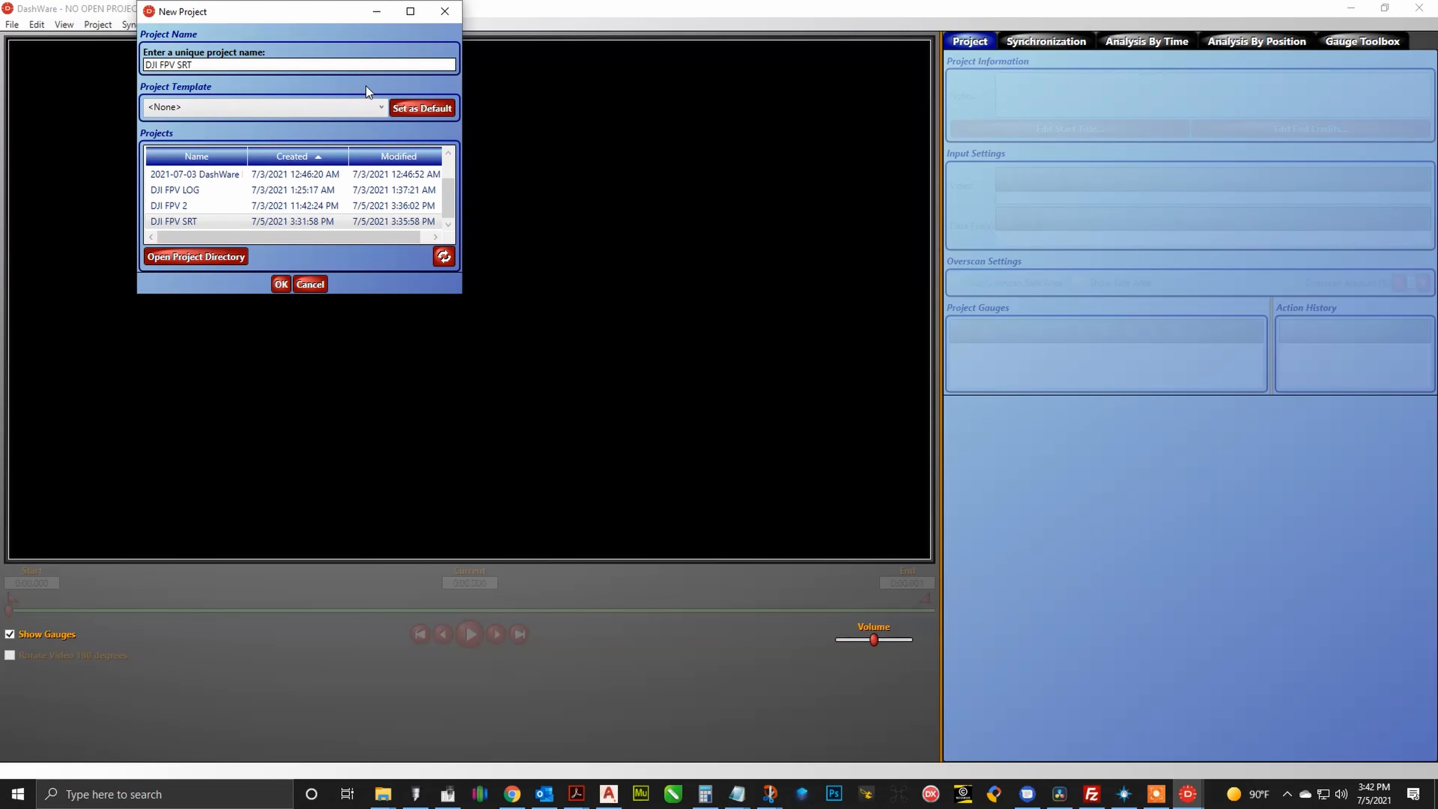
pyautogui.click(281, 284)
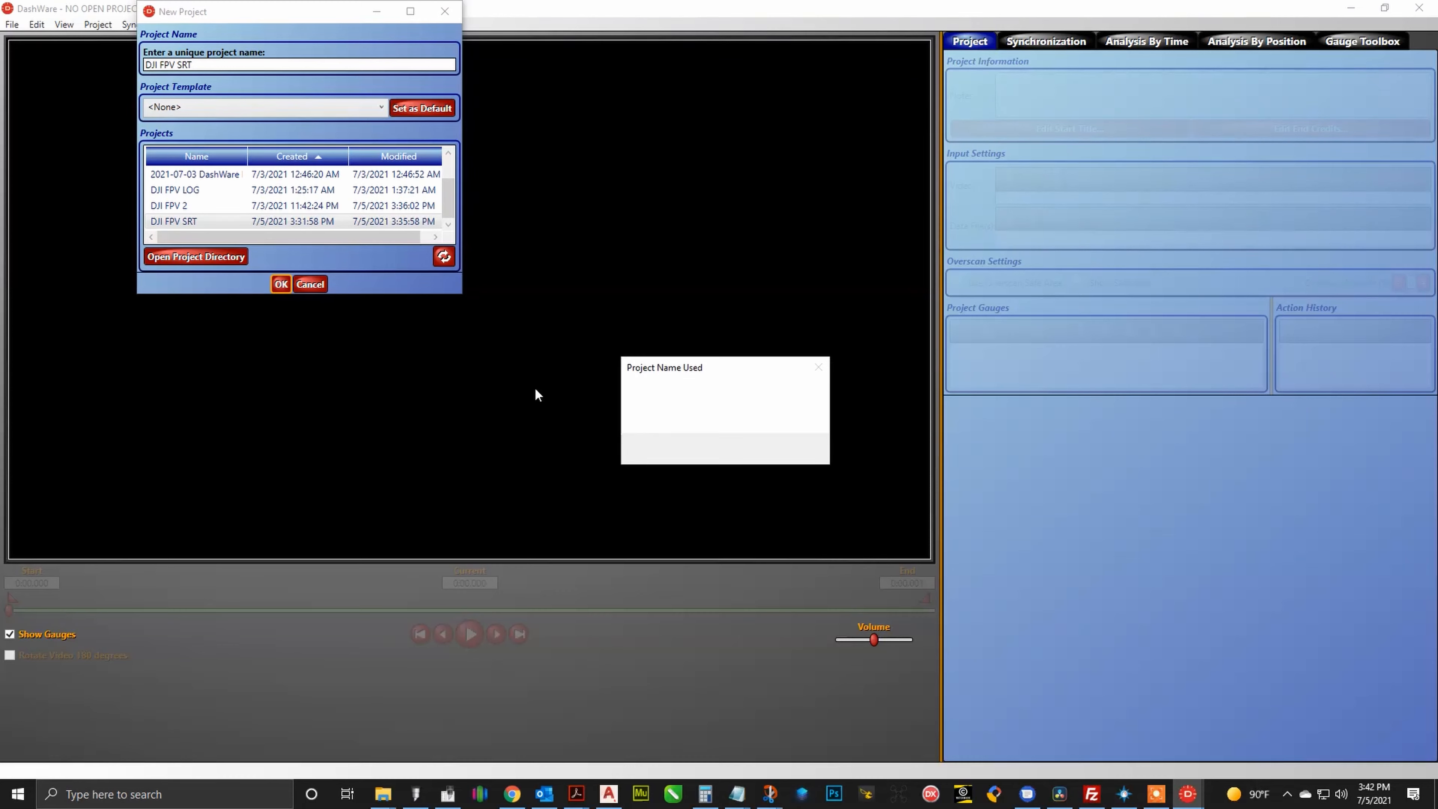
pyautogui.click(281, 284)
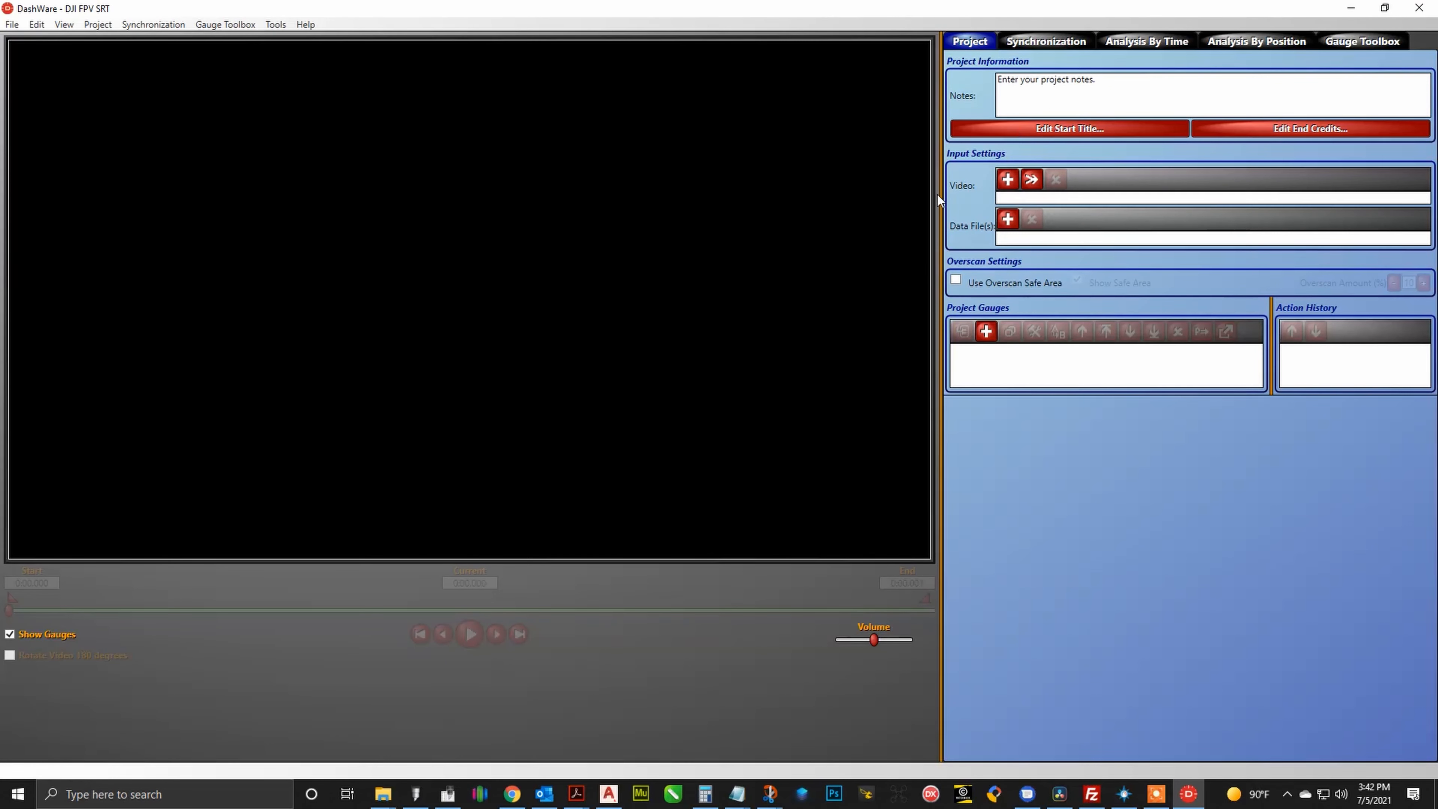
# Step: Set DJI_0035.MP4 from the DJI FPV folder as the project video
pyautogui.click(1006, 179)
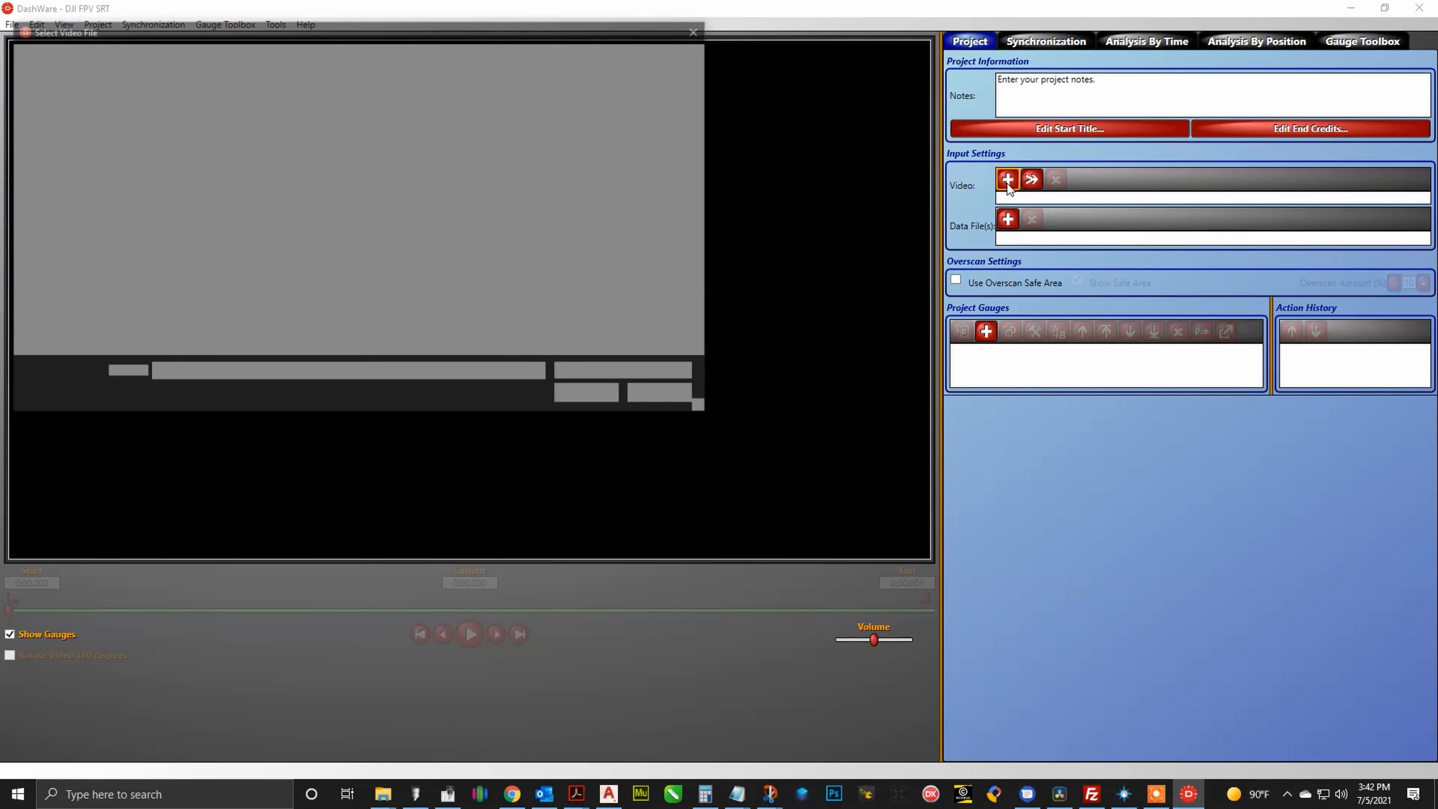
pyautogui.click(1006, 179)
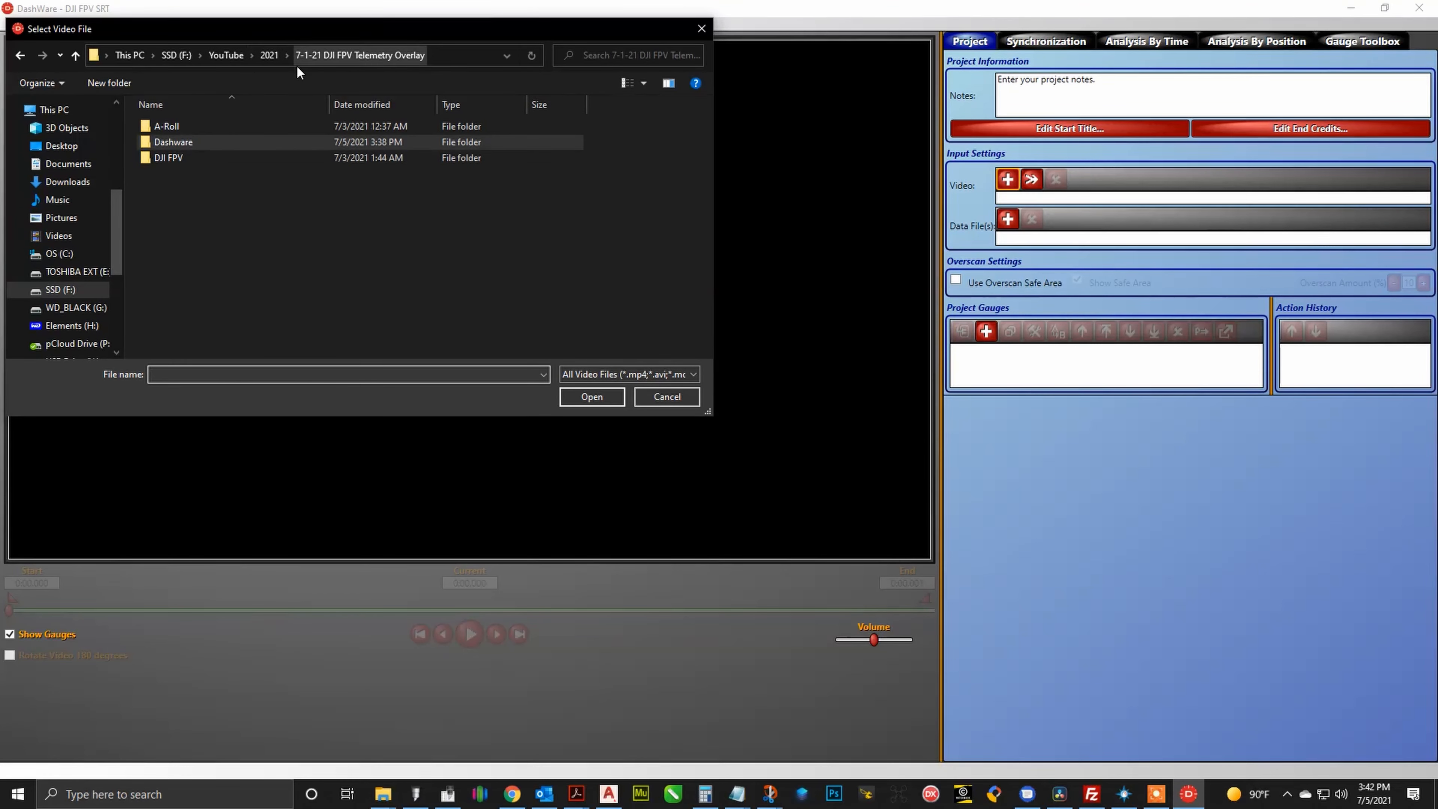
pyautogui.doubleClick(168, 156)
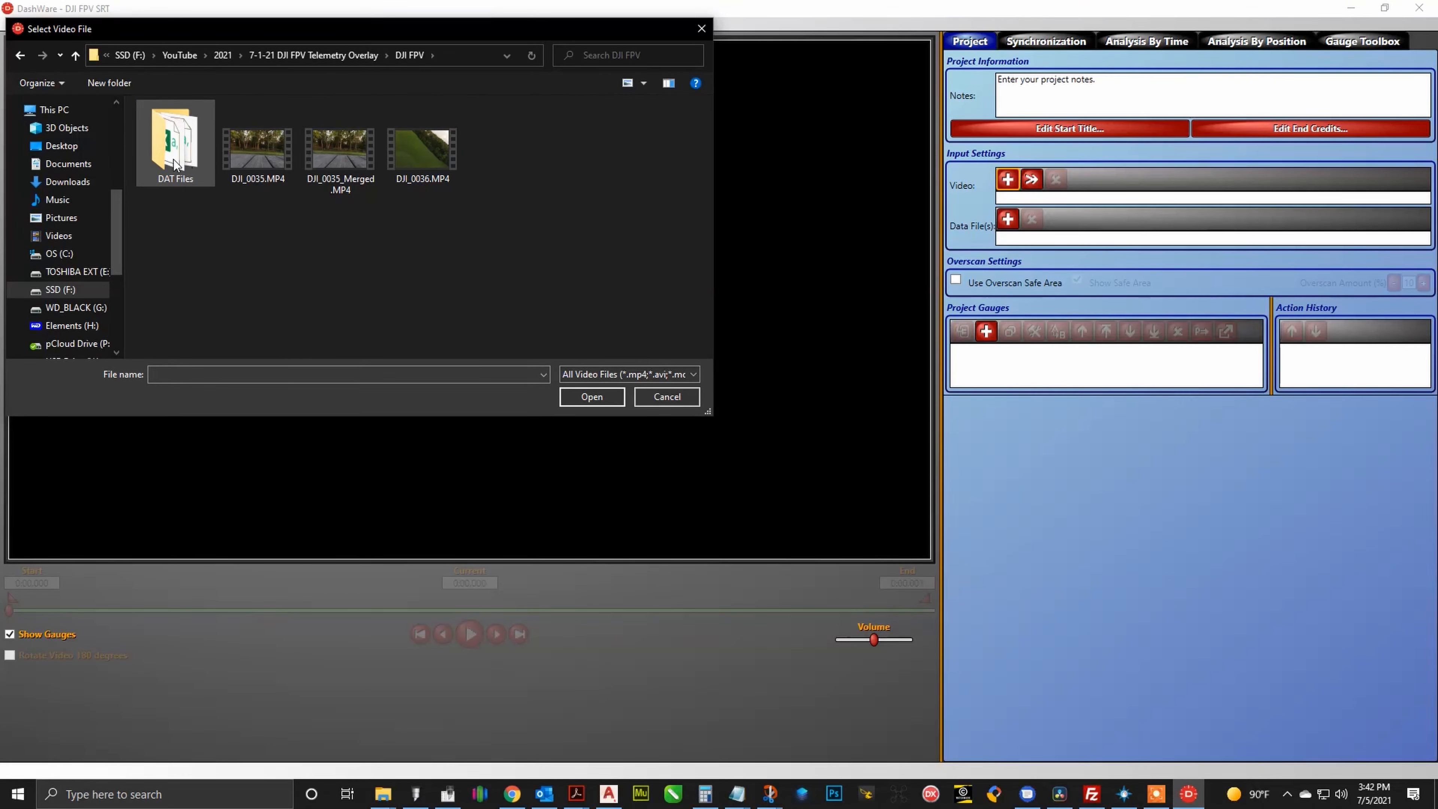
pyautogui.click(667, 396)
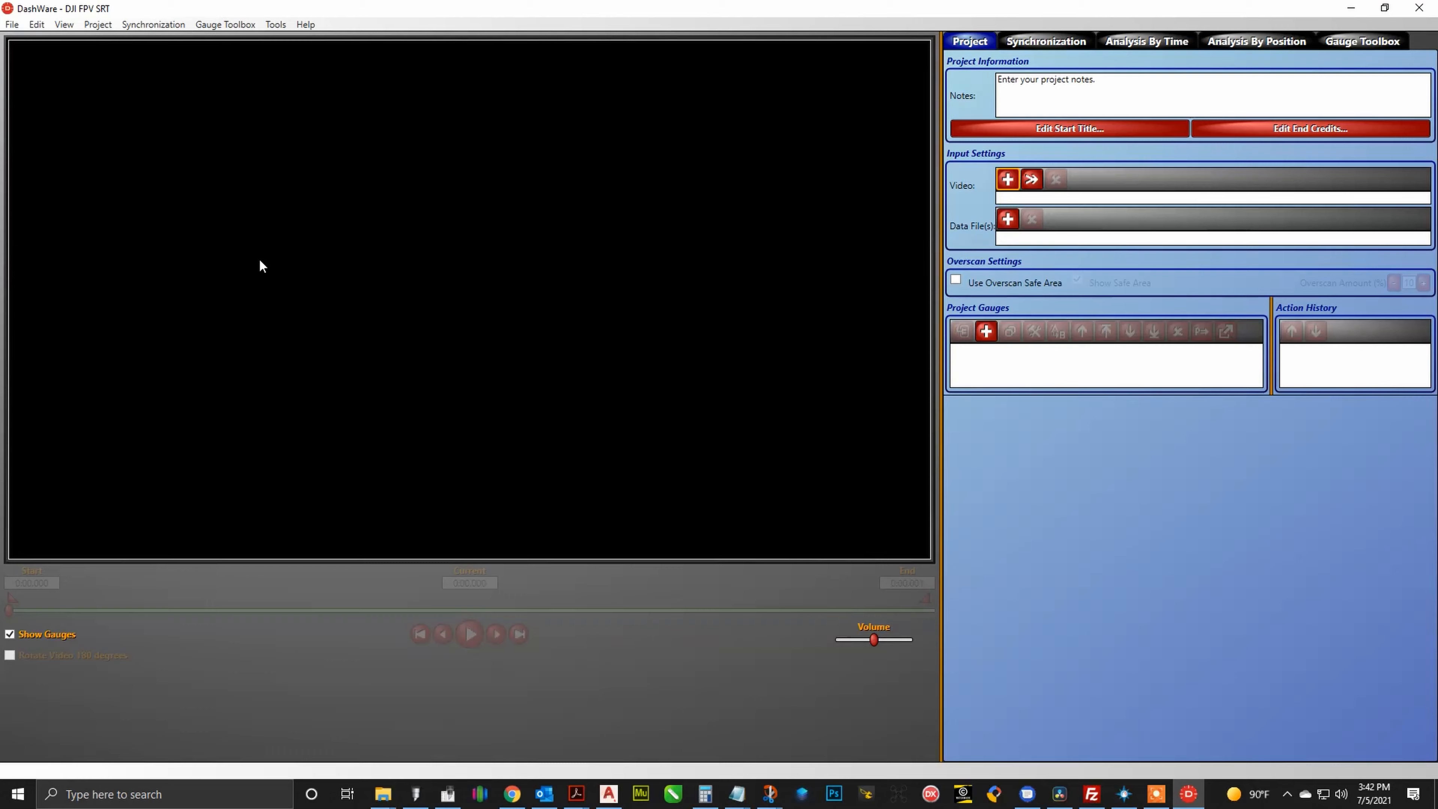
pyautogui.click(1006, 179)
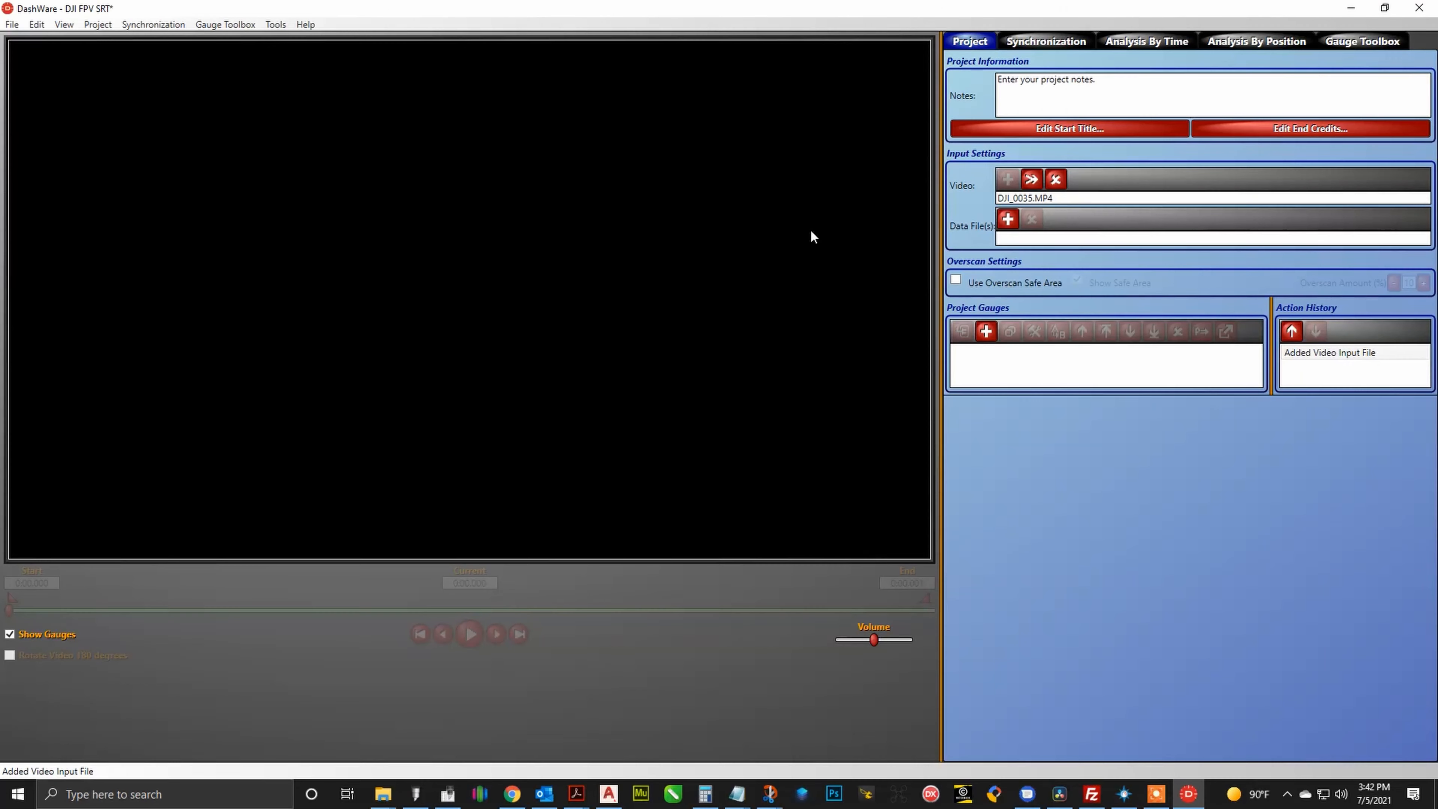
# Step: Add the DJI_0035.GPX log as a data file using the GPX profile
pyautogui.click(1006, 217)
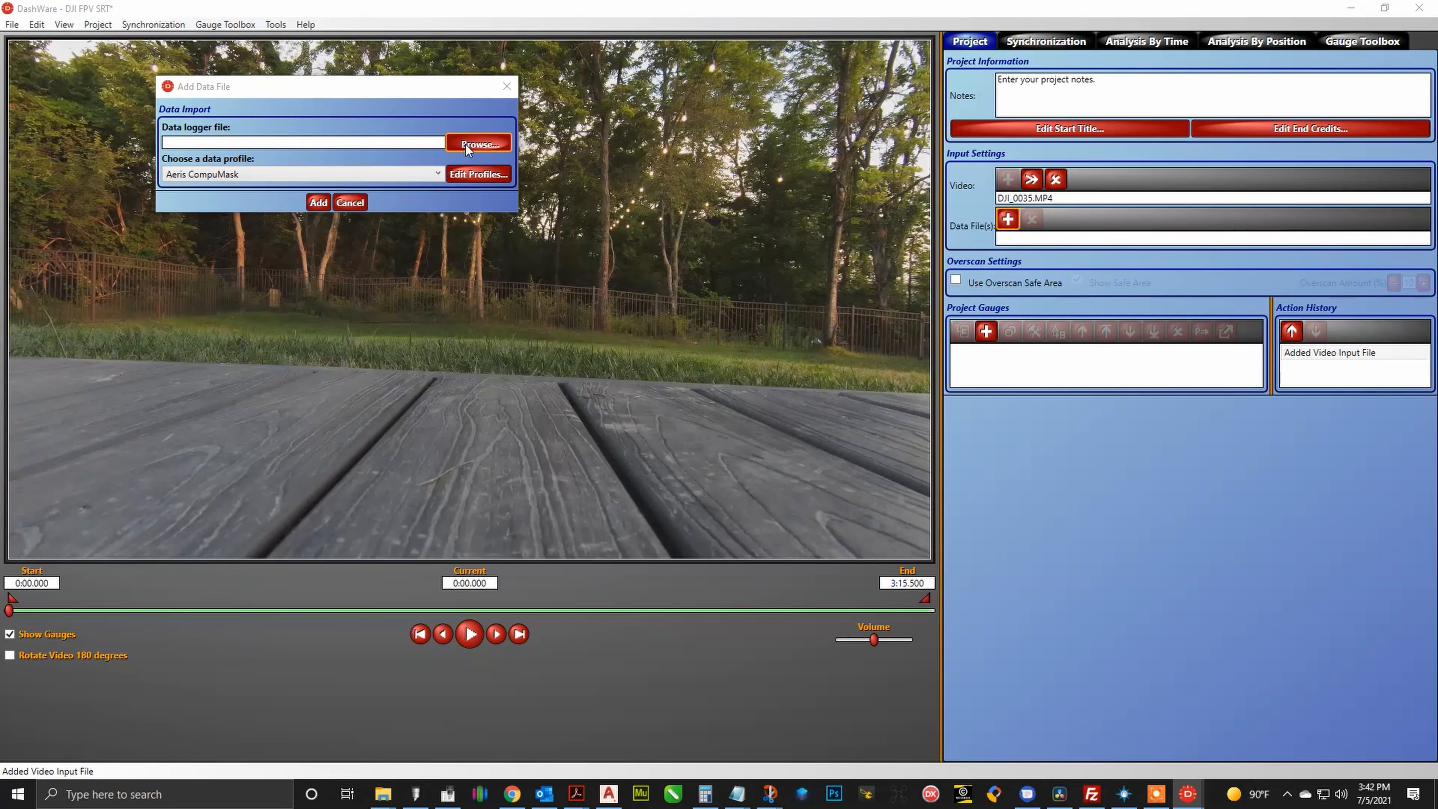
pyautogui.click(476, 143)
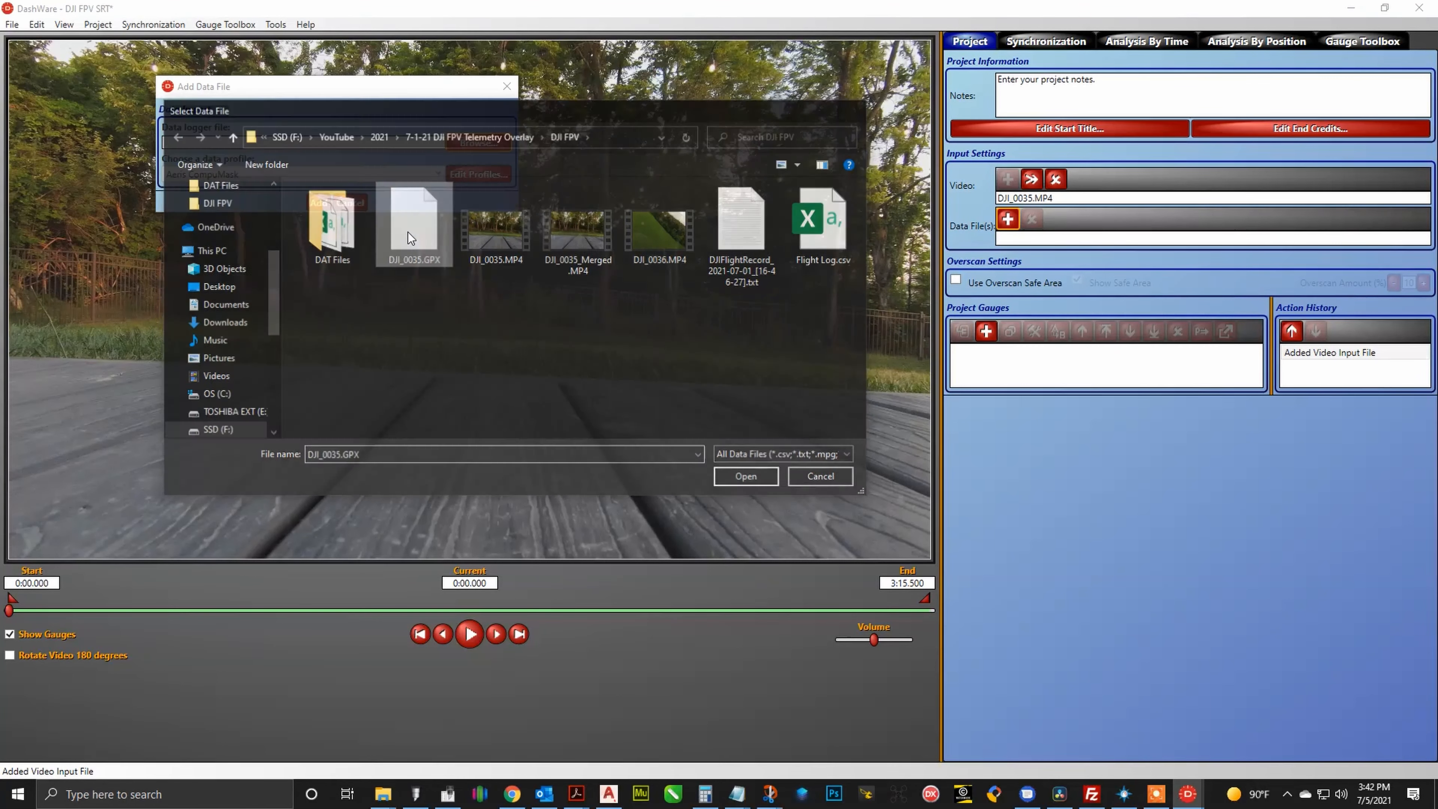
pyautogui.click(744, 476)
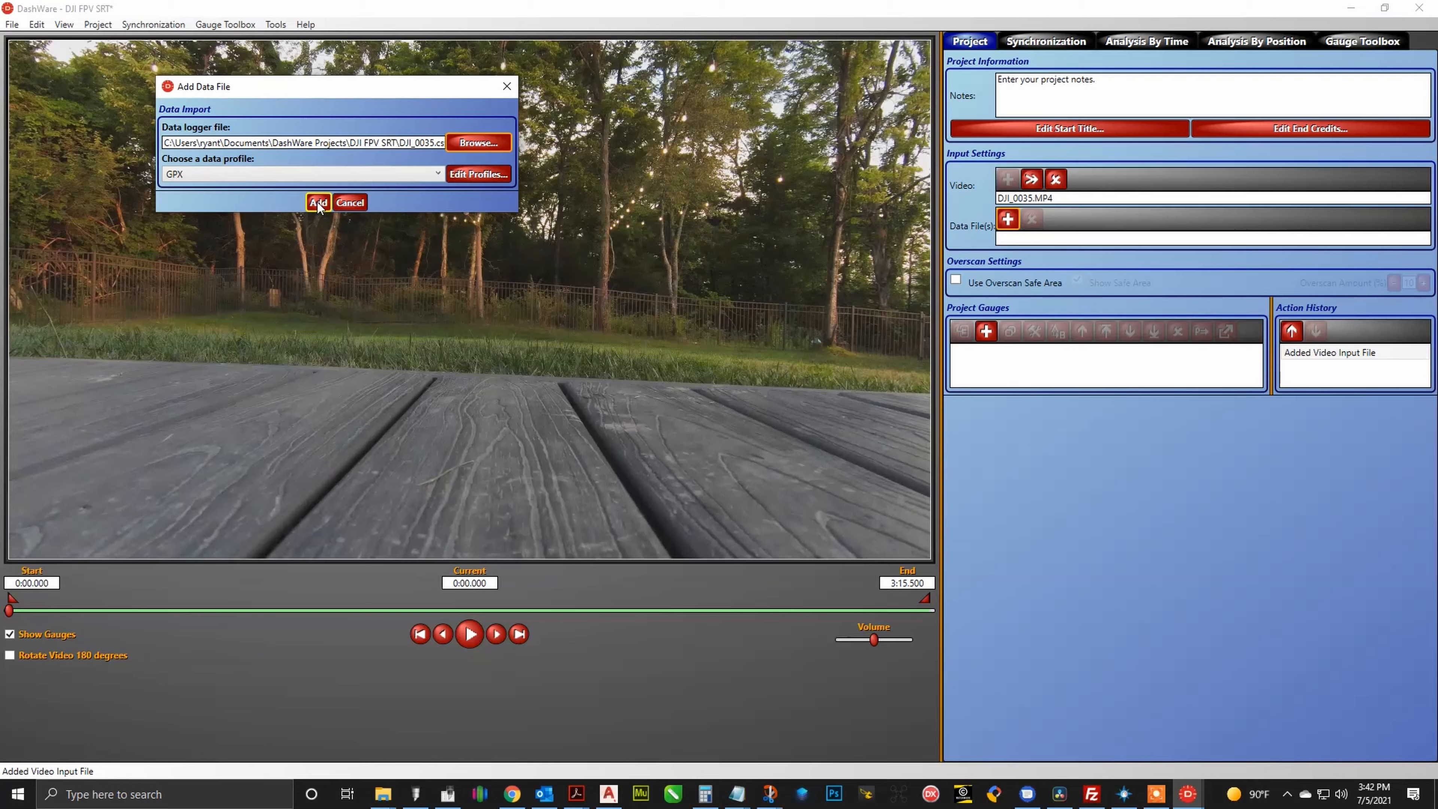
pyautogui.click(349, 203)
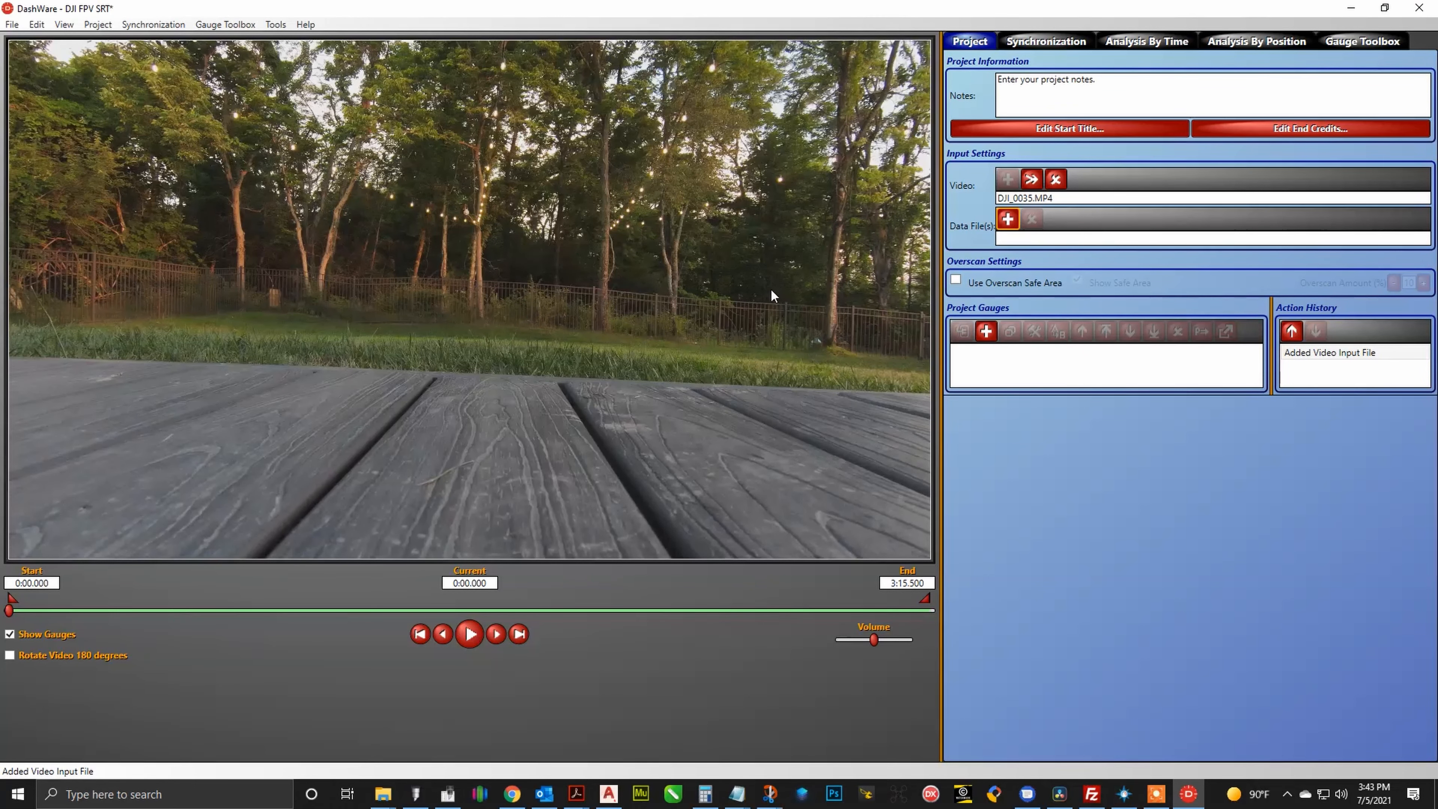
# Step: View the flight path on the Synchronization map, then switch to the Gauge Toolbox library
pyautogui.click(1007, 218)
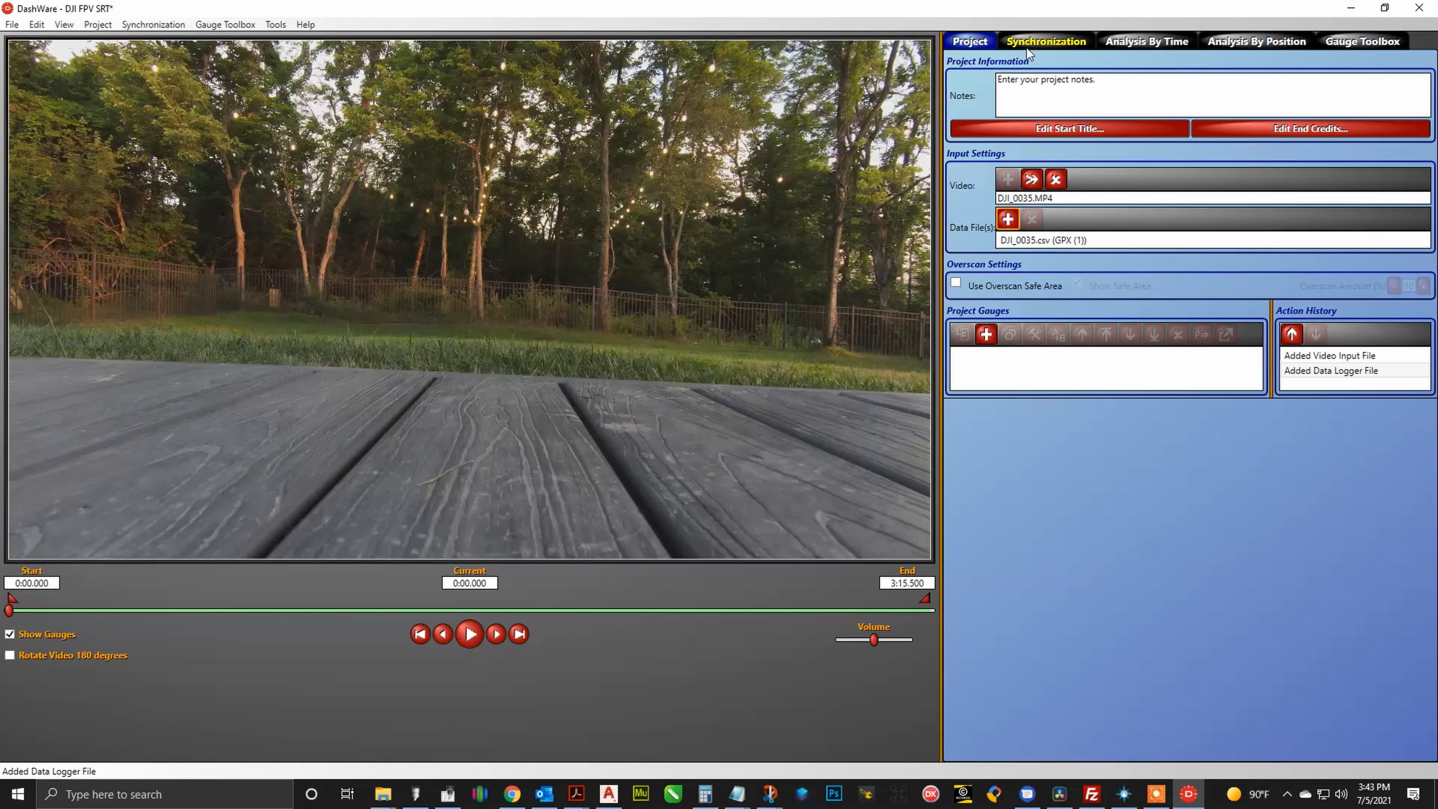
pyautogui.click(1044, 40)
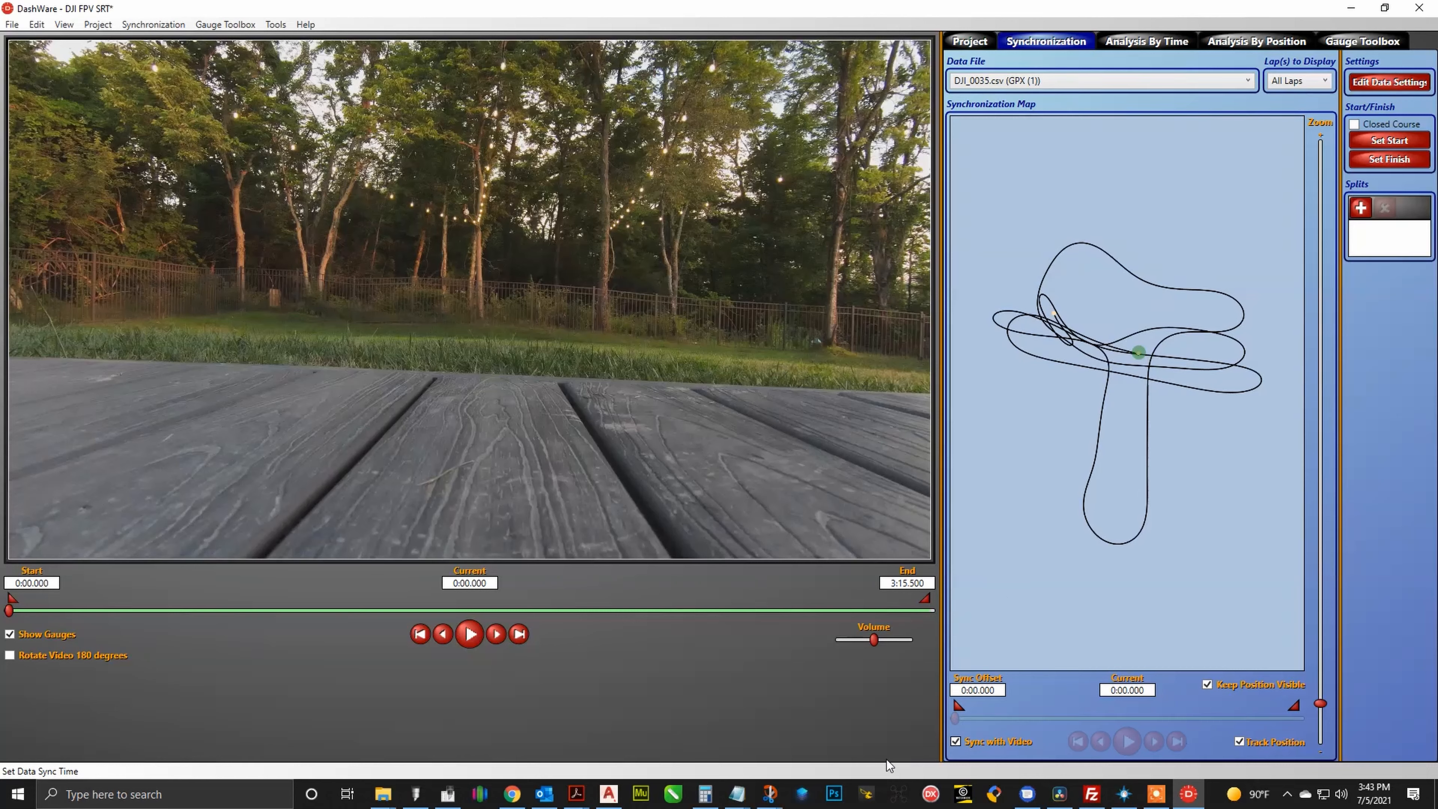
pyautogui.click(976, 689)
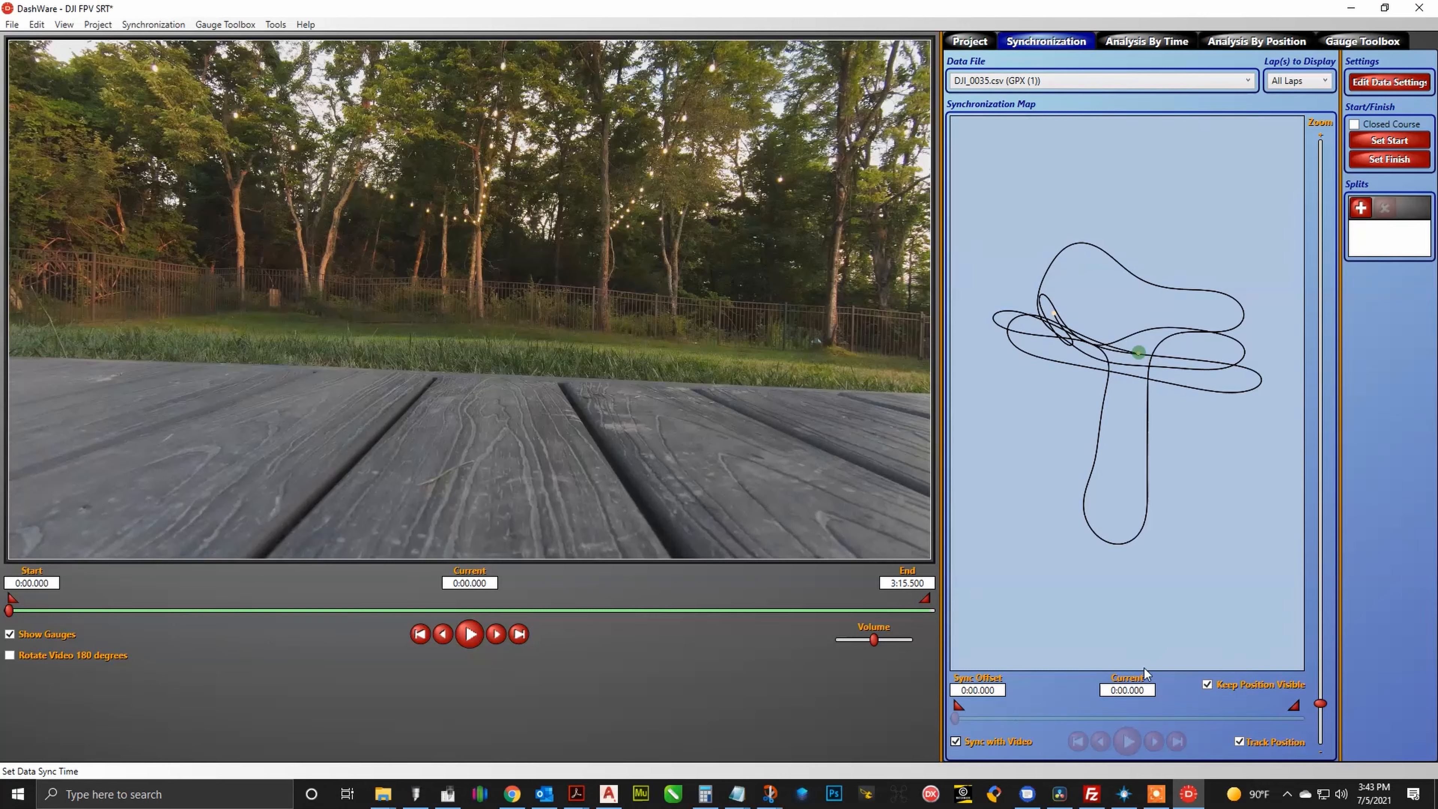
pyautogui.click(1361, 41)
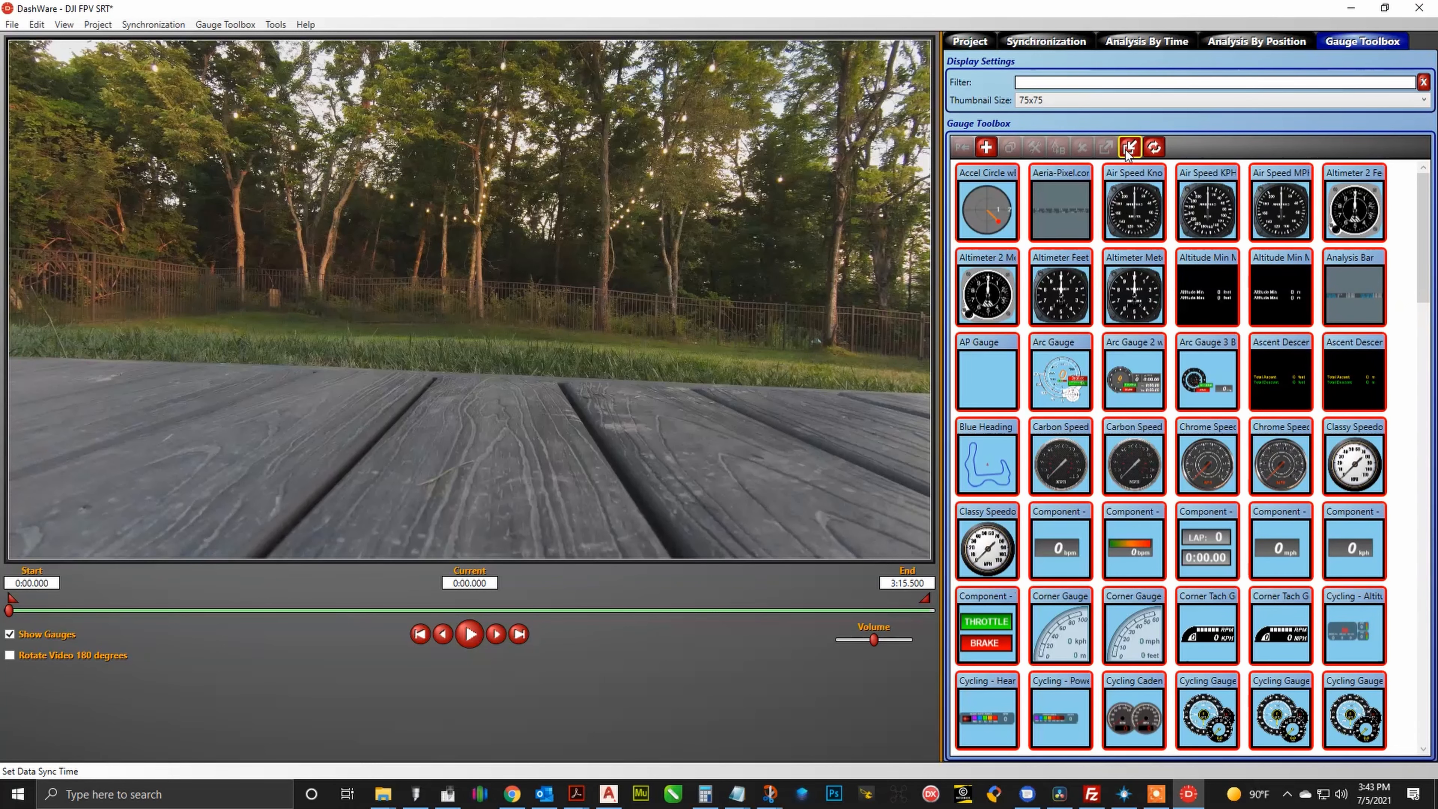
# Step: Import the Aeria-Pixel DJI FPV Bottom Bar .dashware gauge into the library
pyautogui.click(1128, 146)
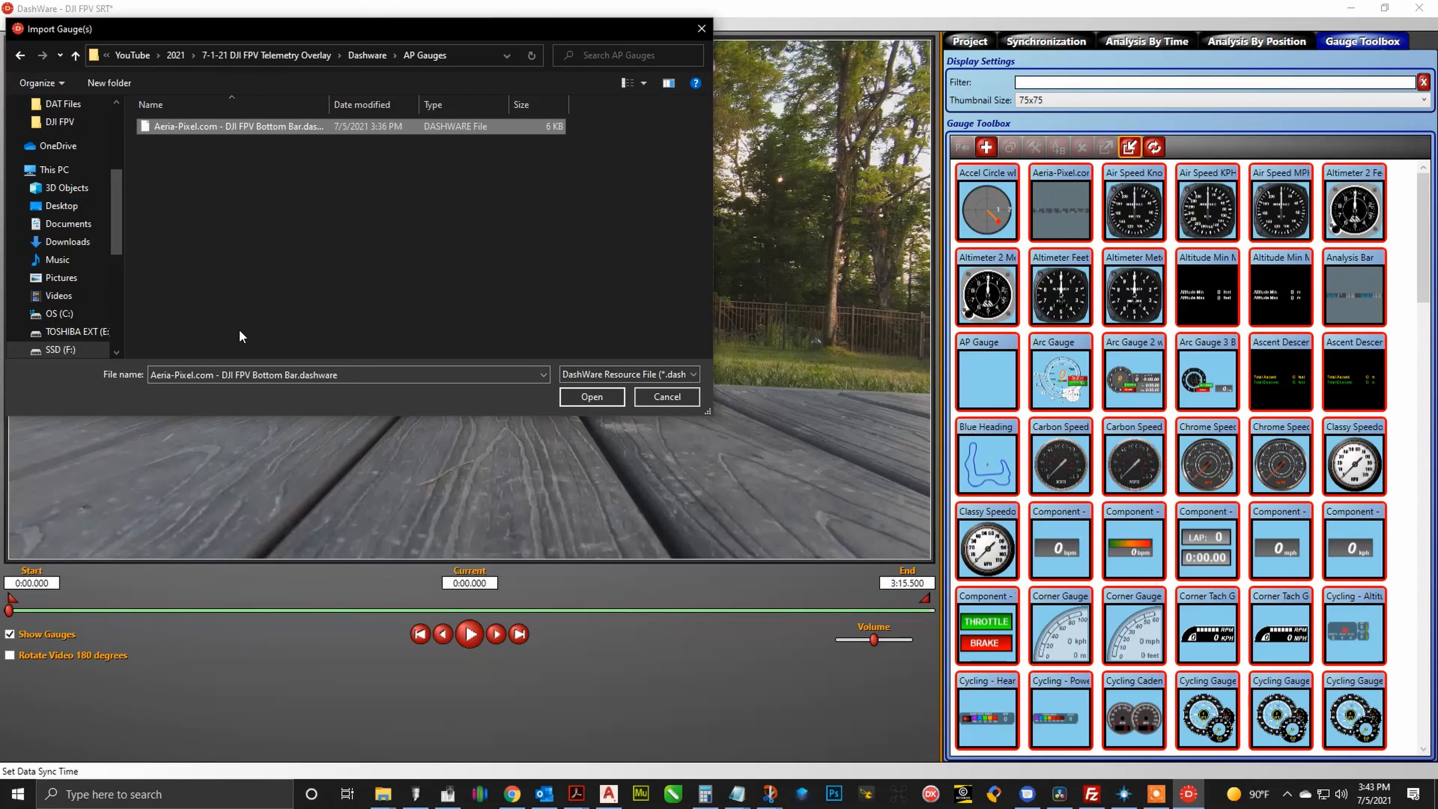
pyautogui.moveTo(262, 212)
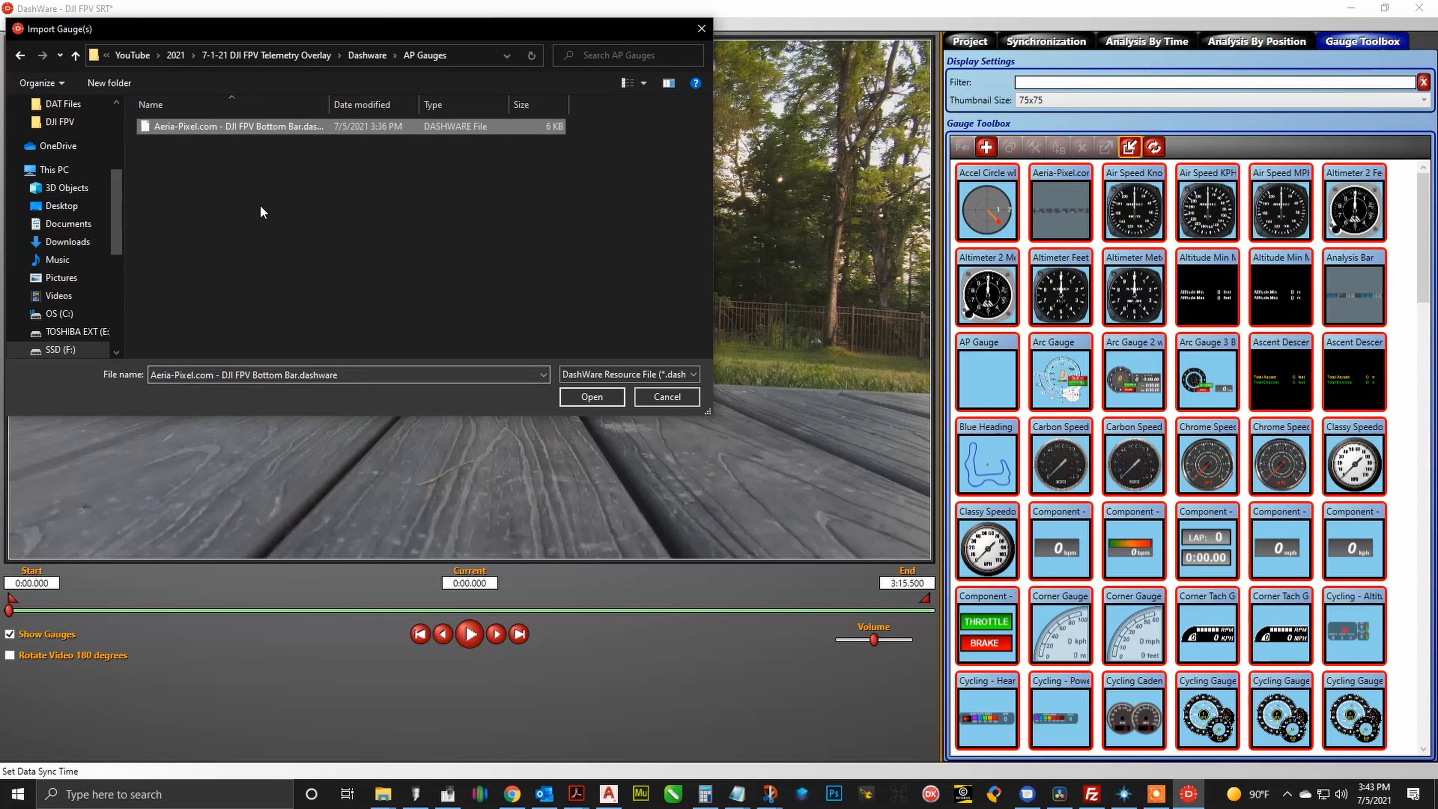
pyautogui.click(591, 396)
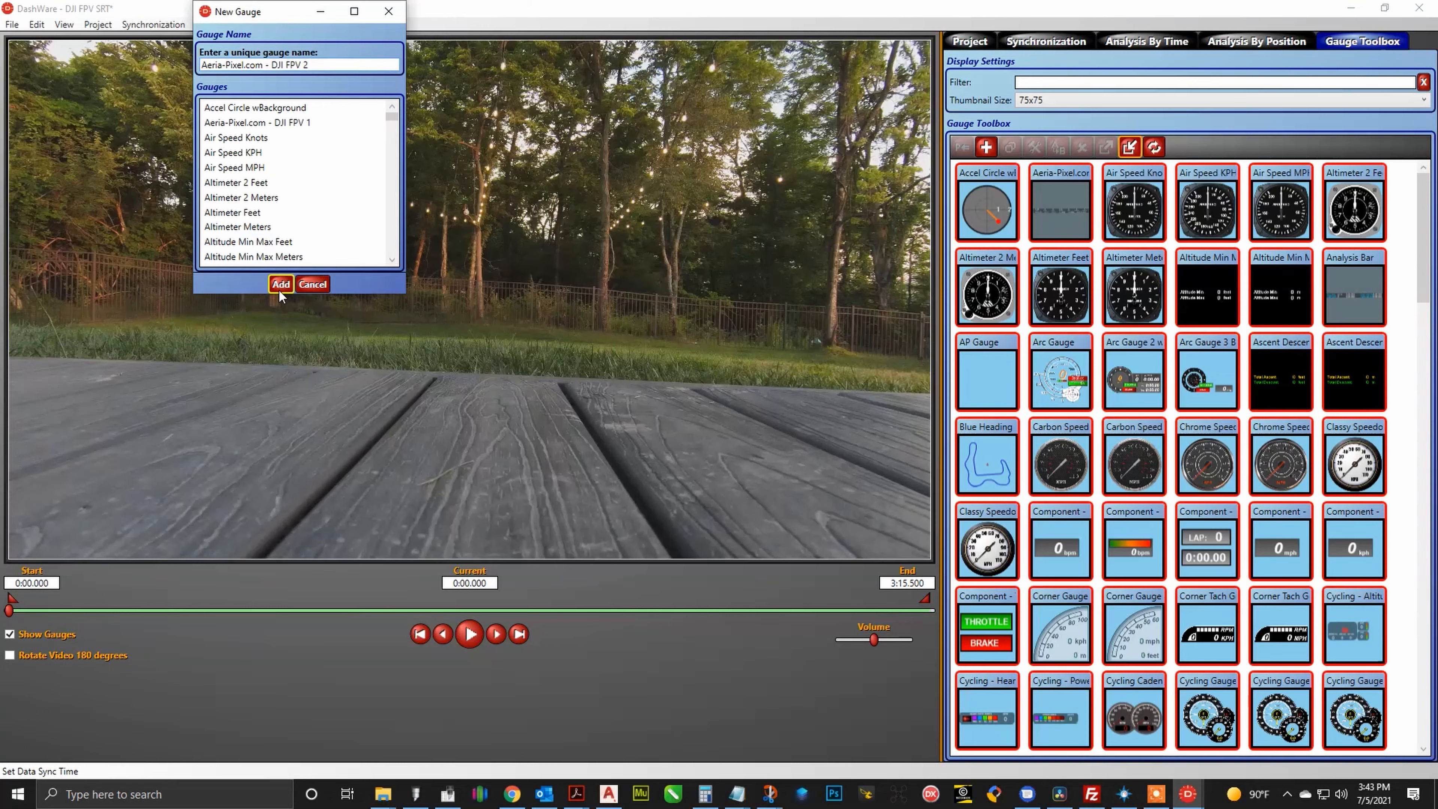
pyautogui.click(279, 284)
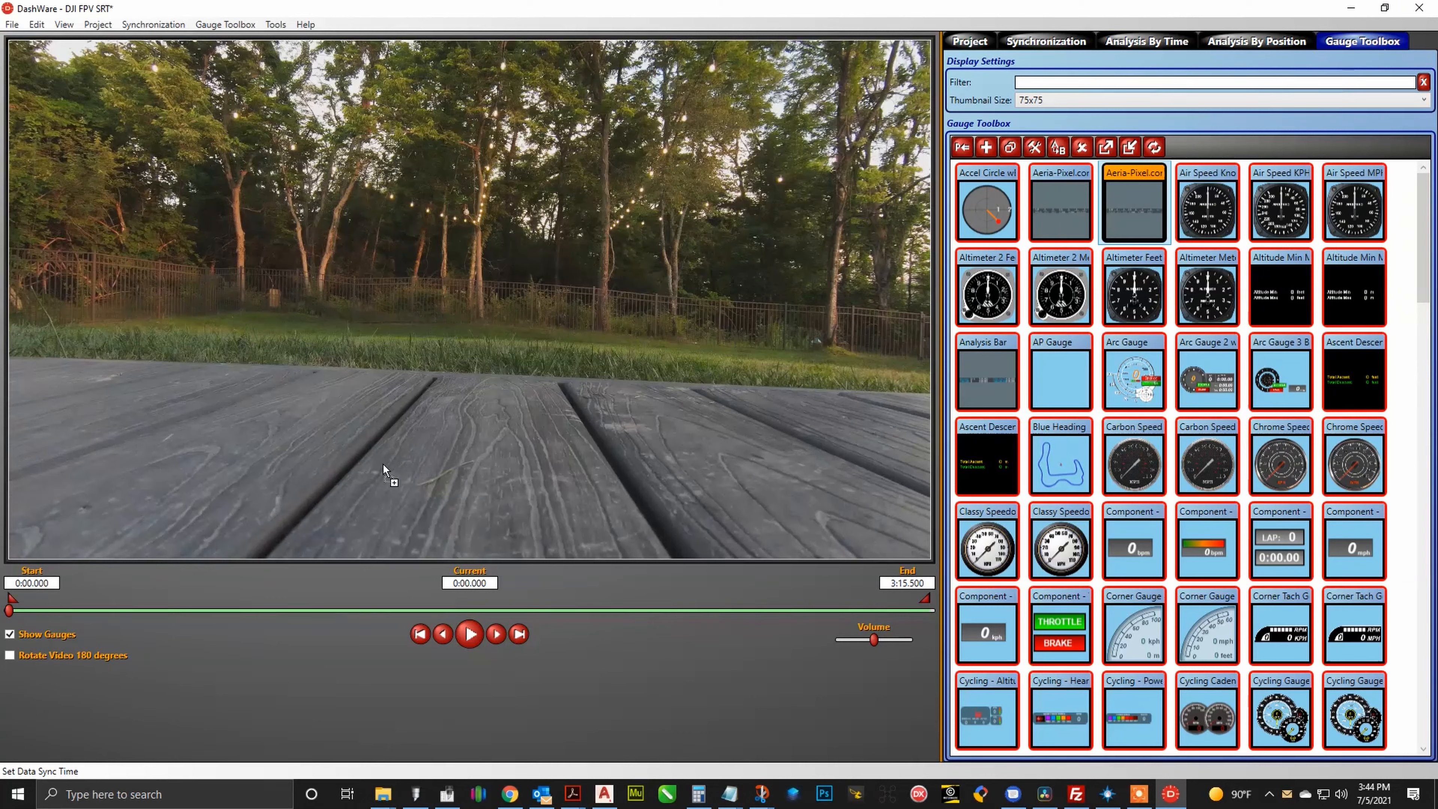
# Step: Place the bottom bar on the video, stretched along its bottom edge, and scrub to mid-flight footage
pyautogui.click(1130, 147)
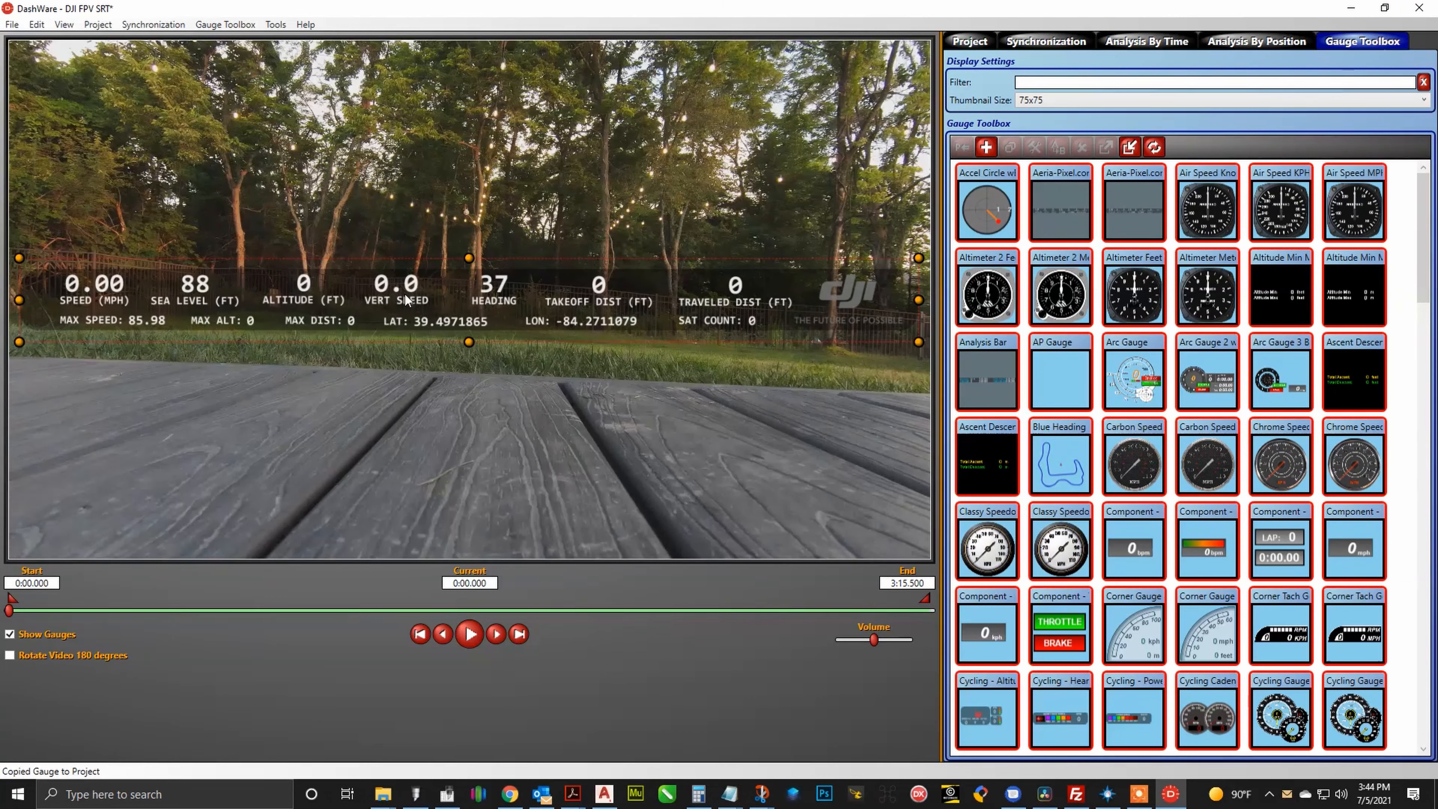
pyautogui.moveTo(469, 300); pyautogui.dragTo(478, 527)
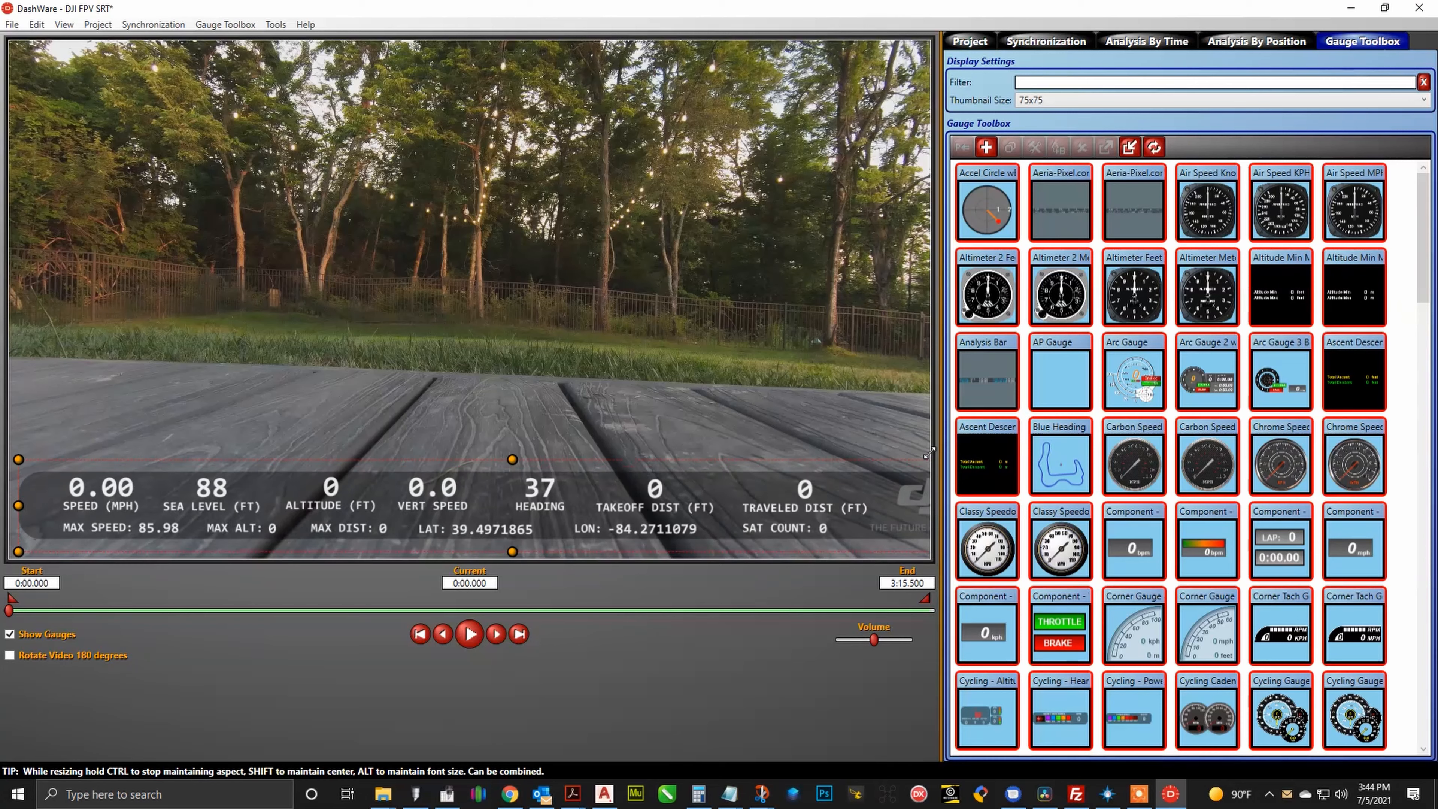
pyautogui.moveTo(924, 457); pyautogui.dragTo(901, 467)
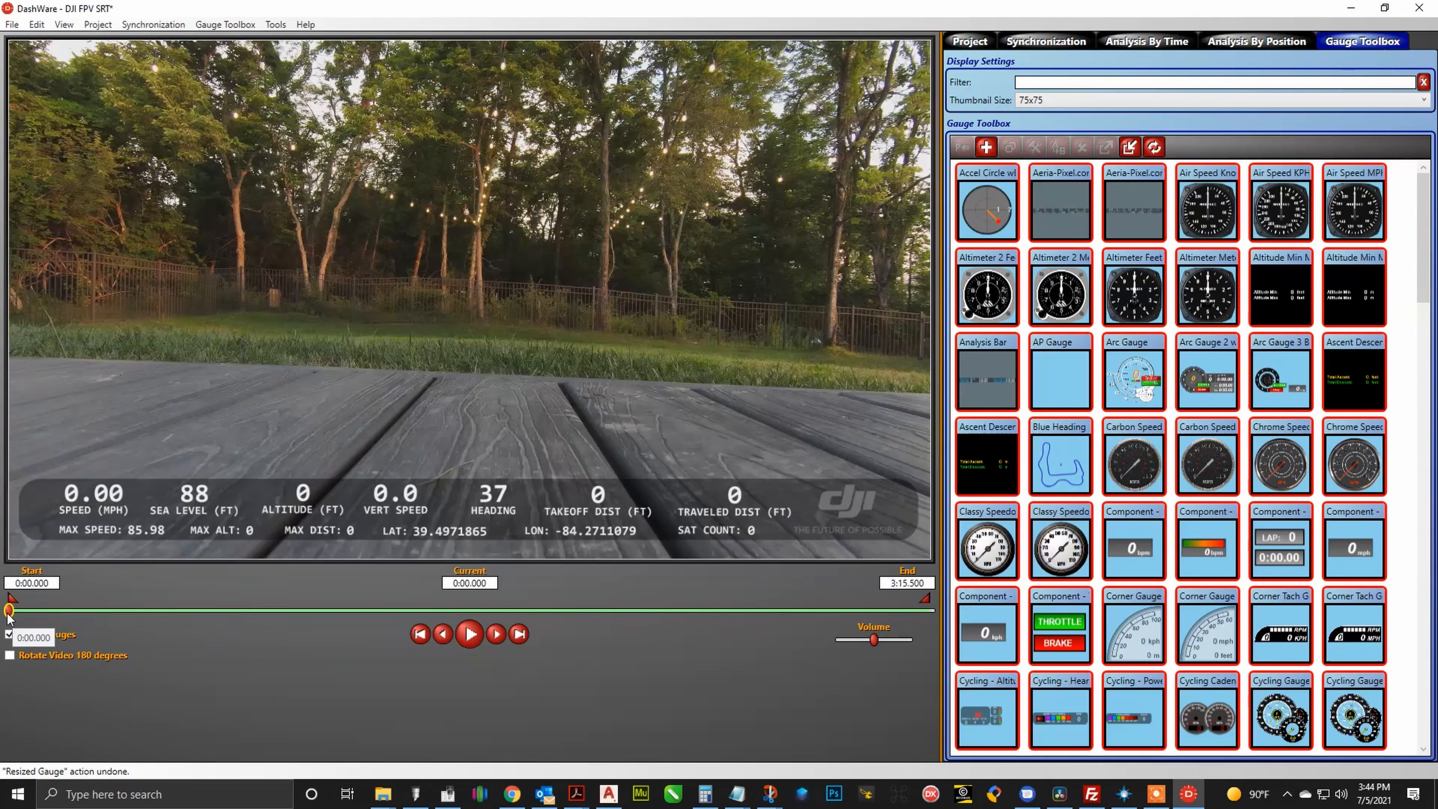
pyautogui.moveTo(9, 609); pyautogui.dragTo(91, 609)
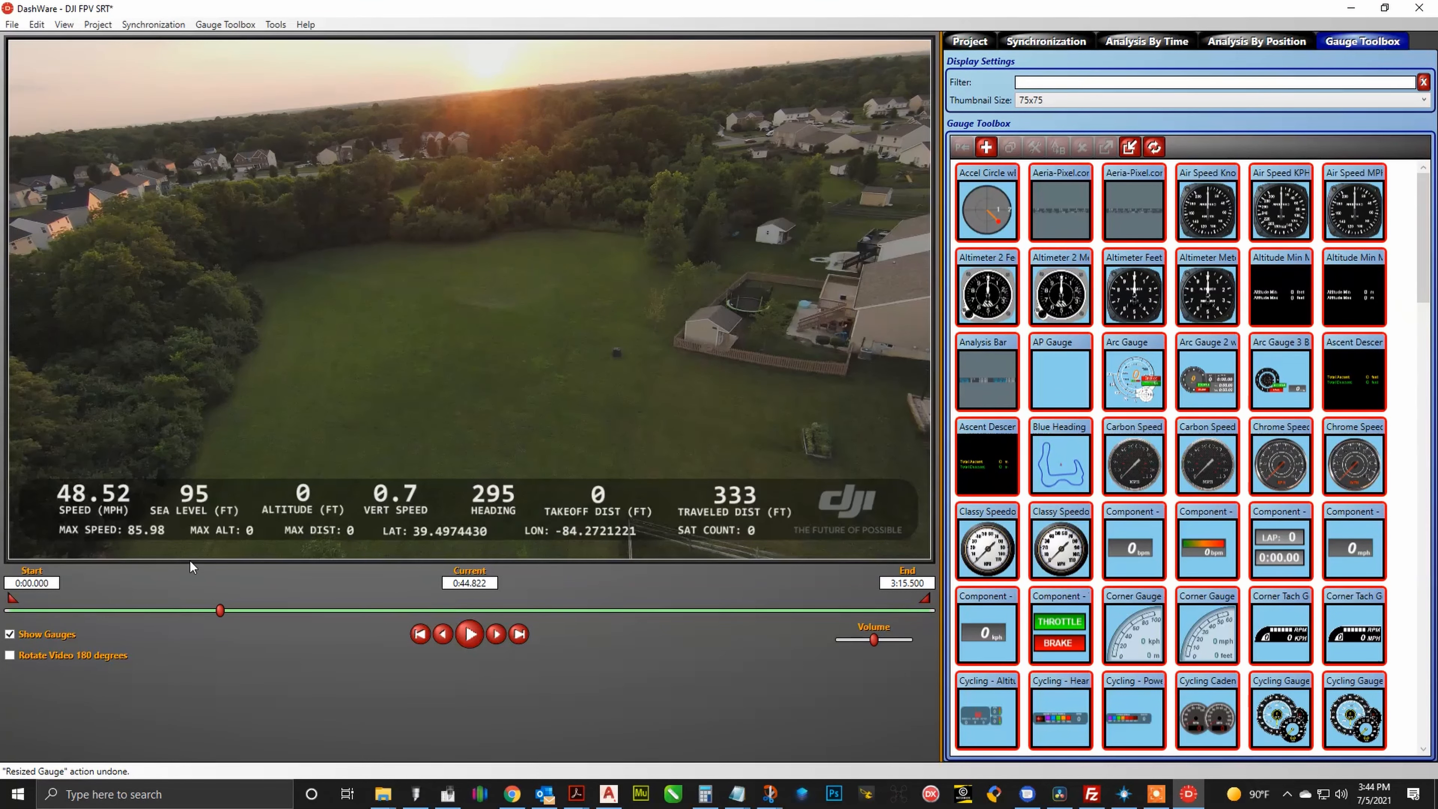
pyautogui.moveTo(192, 509)
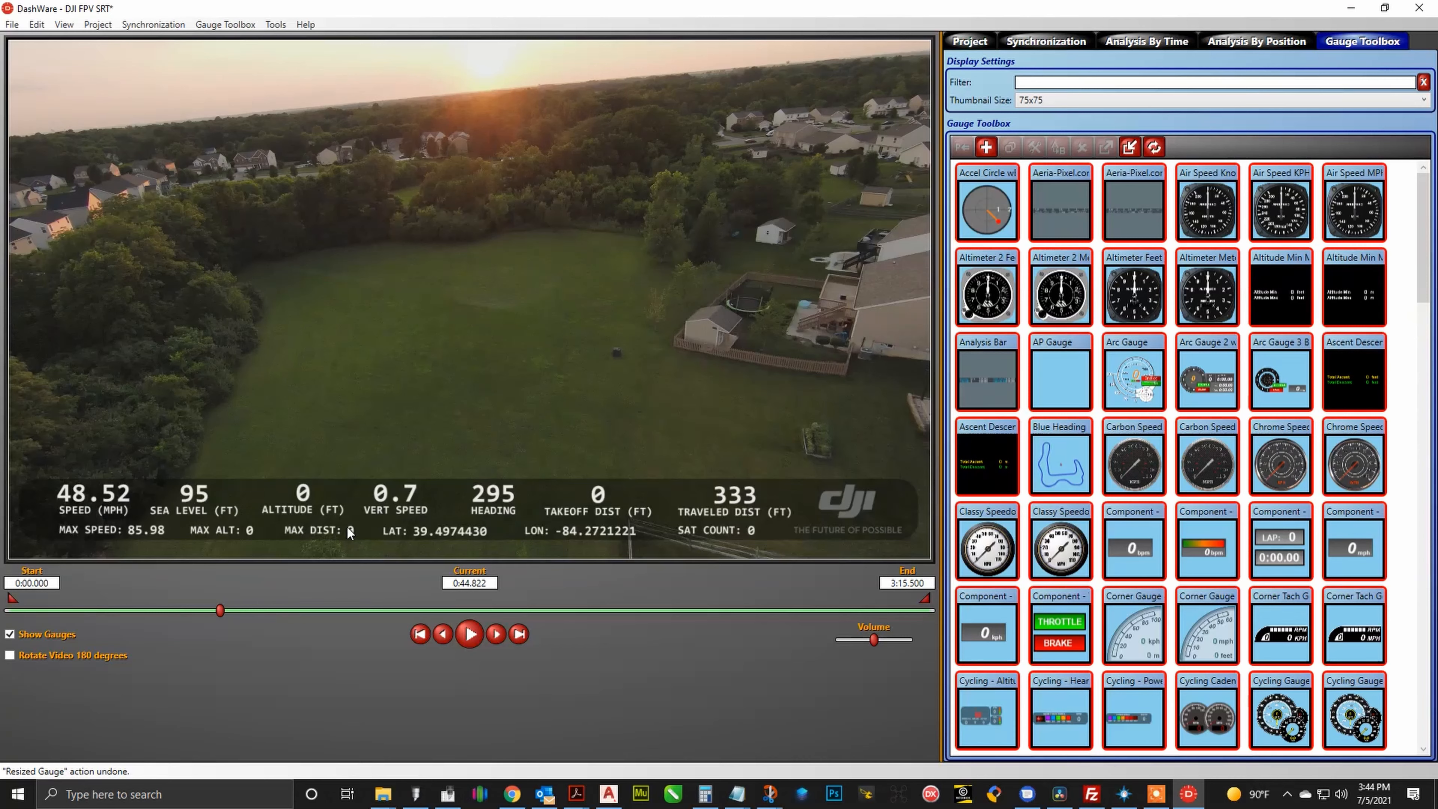
pyautogui.moveTo(462, 522)
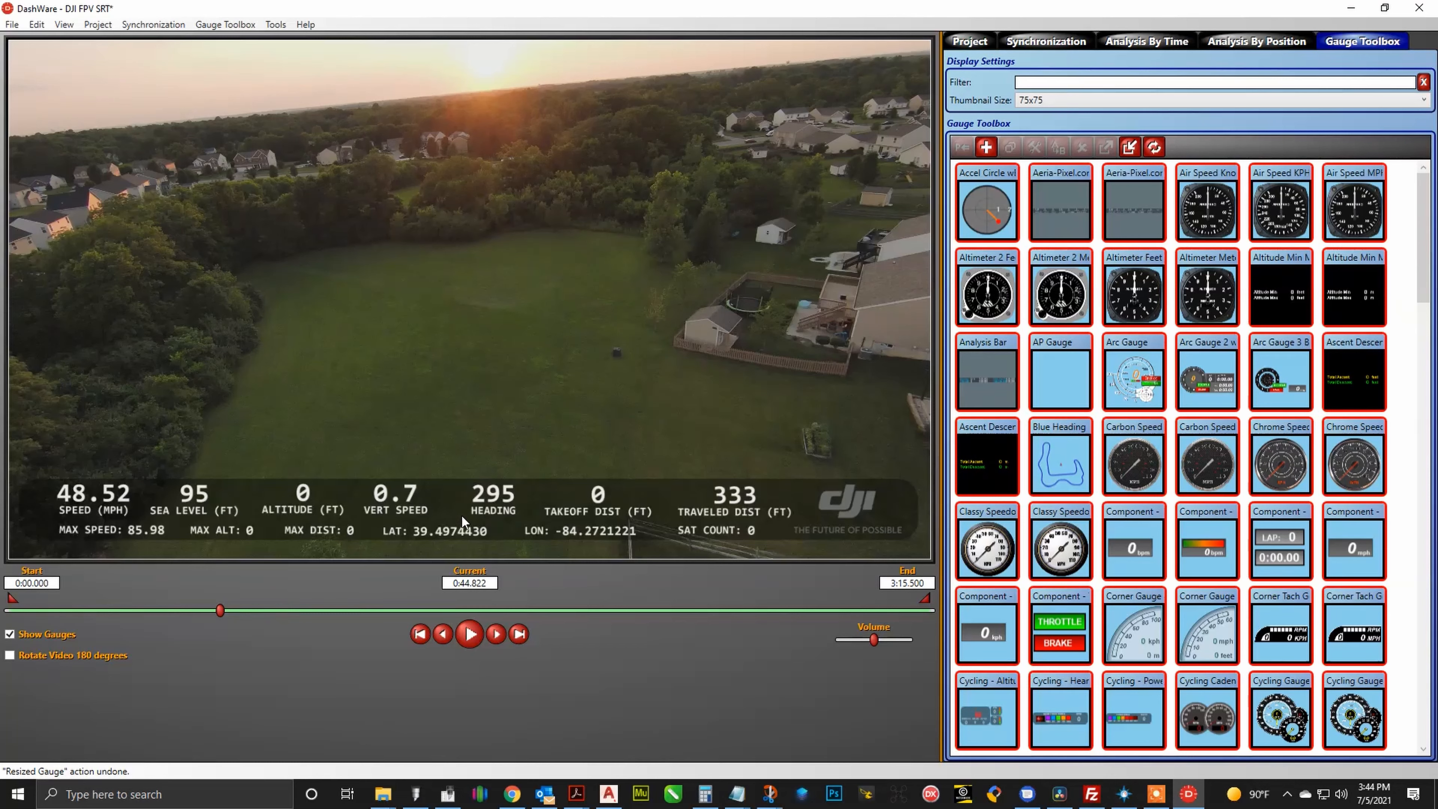
pyautogui.moveTo(596, 511)
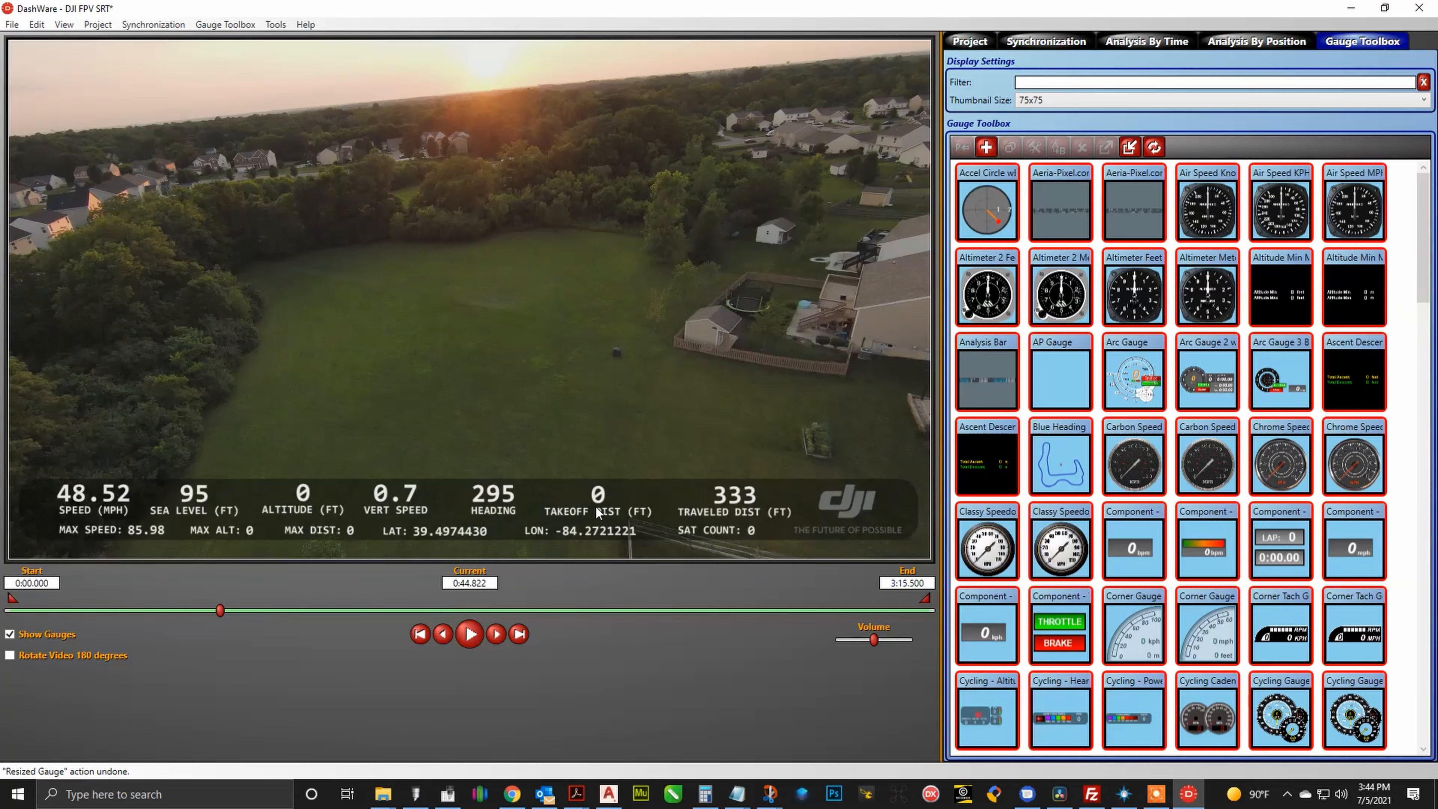
pyautogui.moveTo(580, 520)
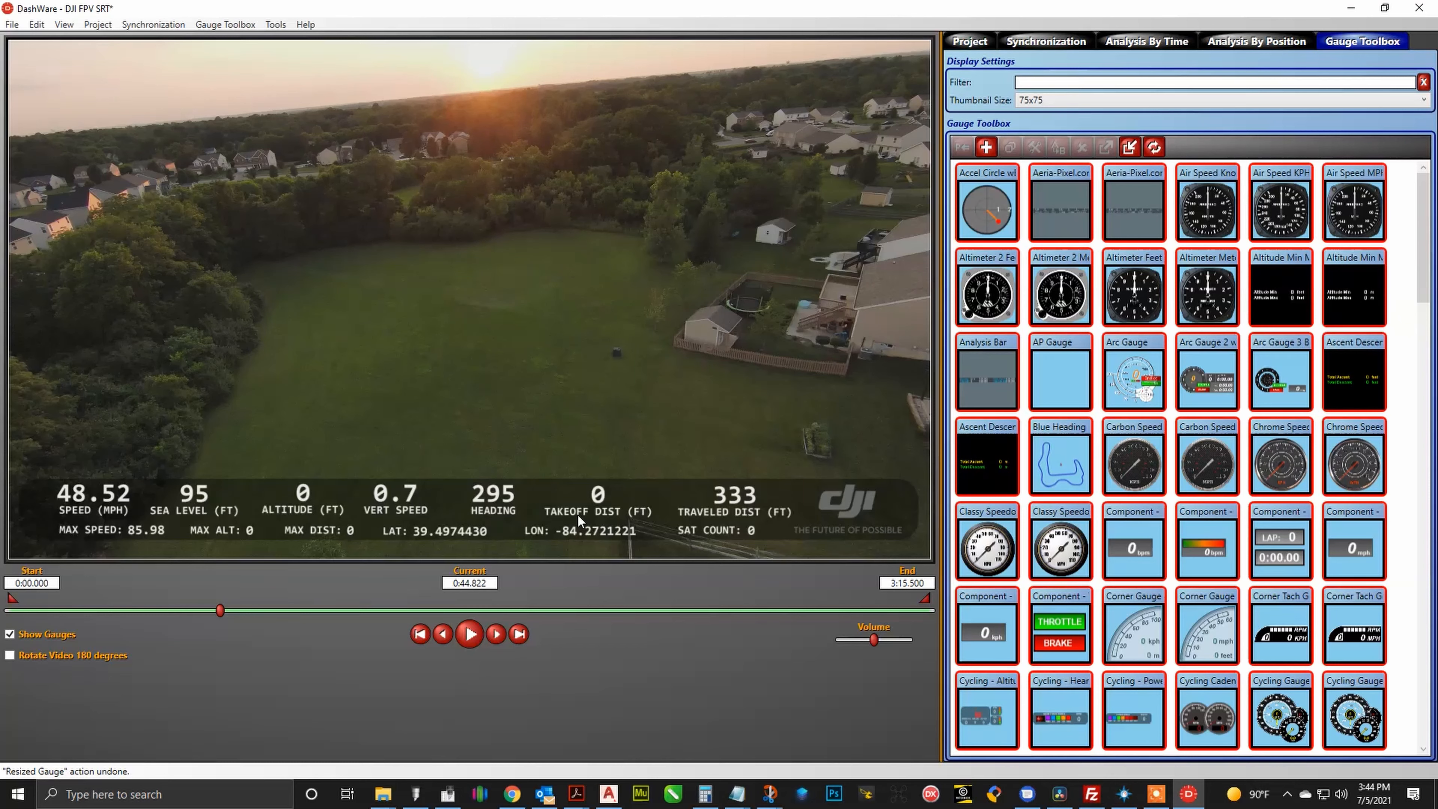
pyautogui.moveTo(692, 495)
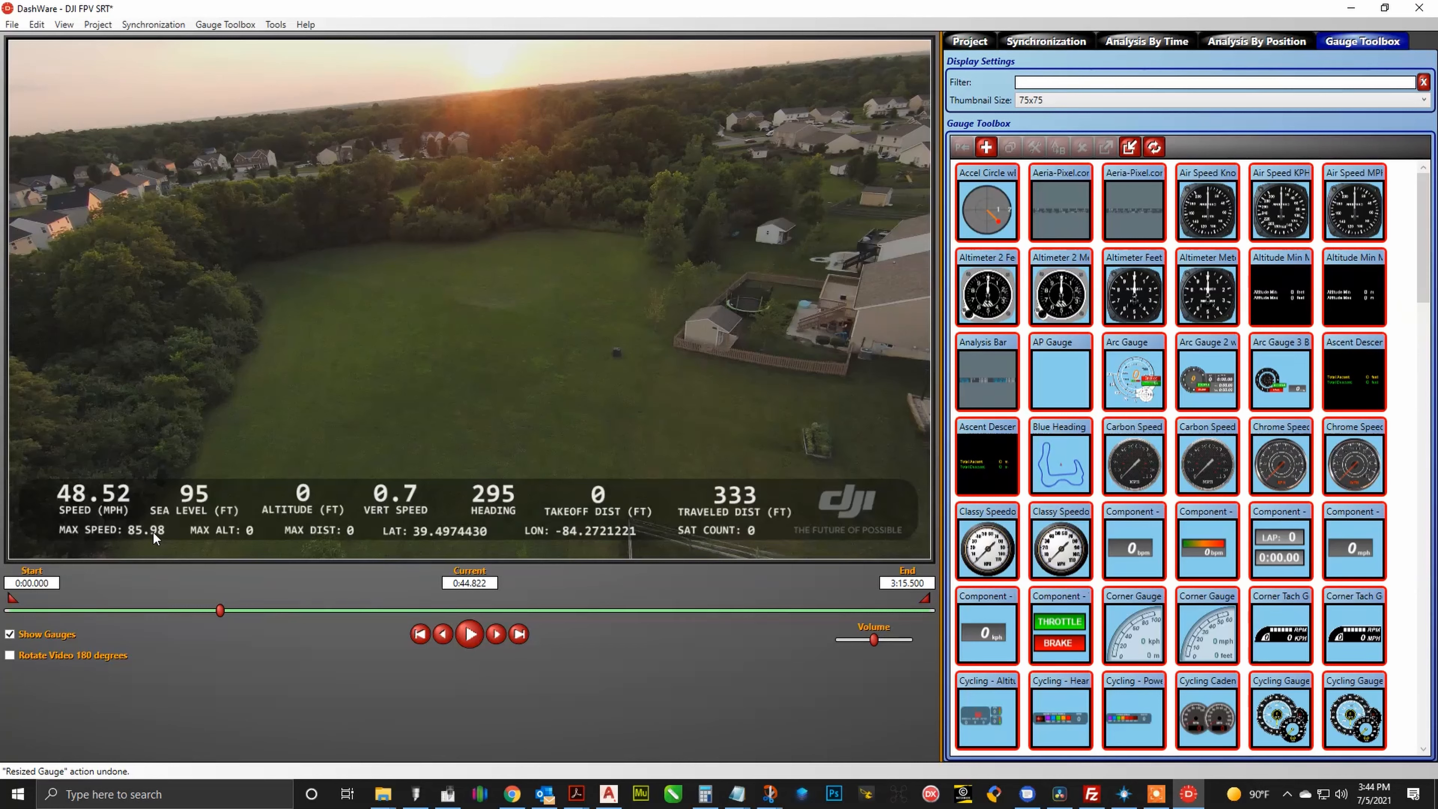
pyautogui.moveTo(249, 536)
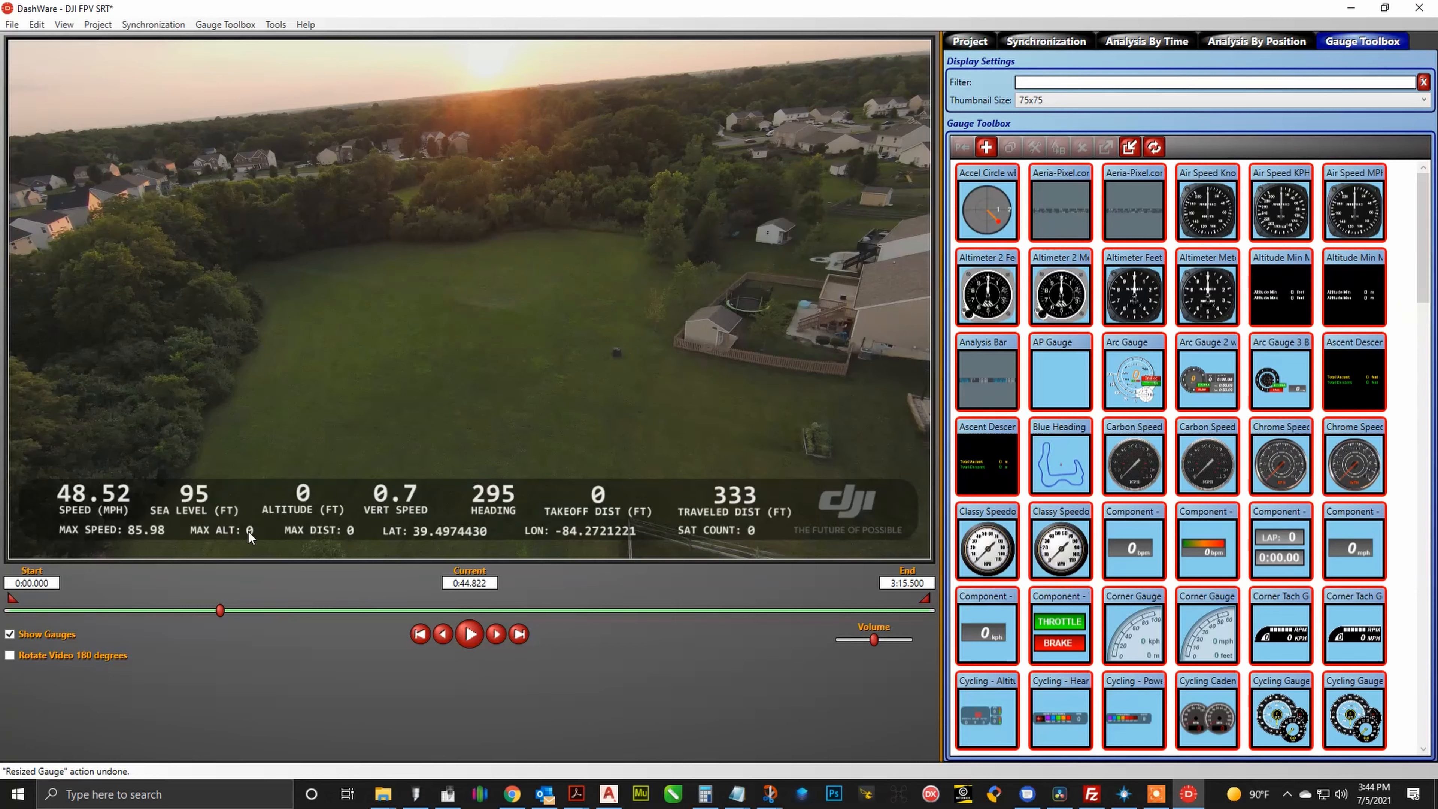
pyautogui.moveTo(318, 535)
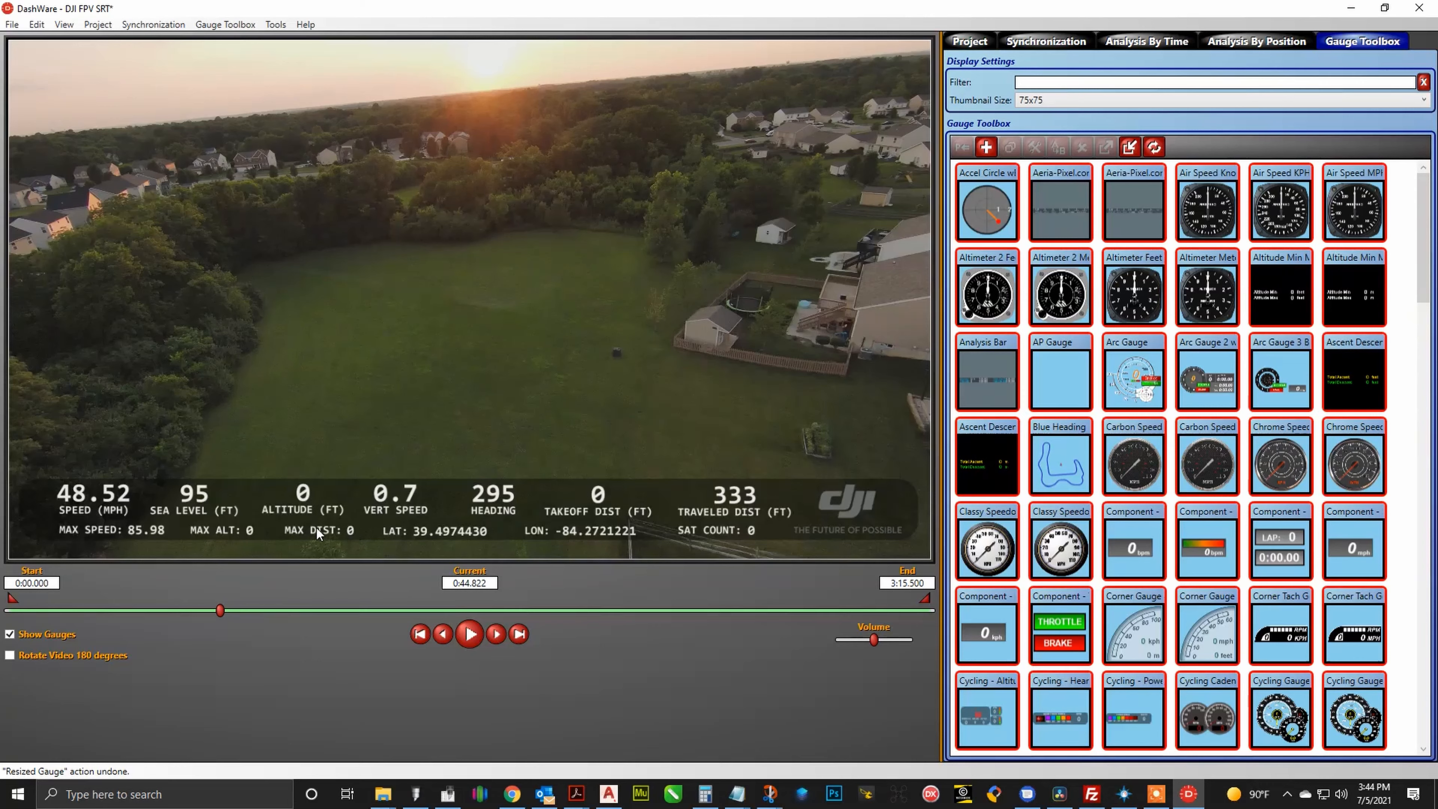
pyautogui.moveTo(468, 557)
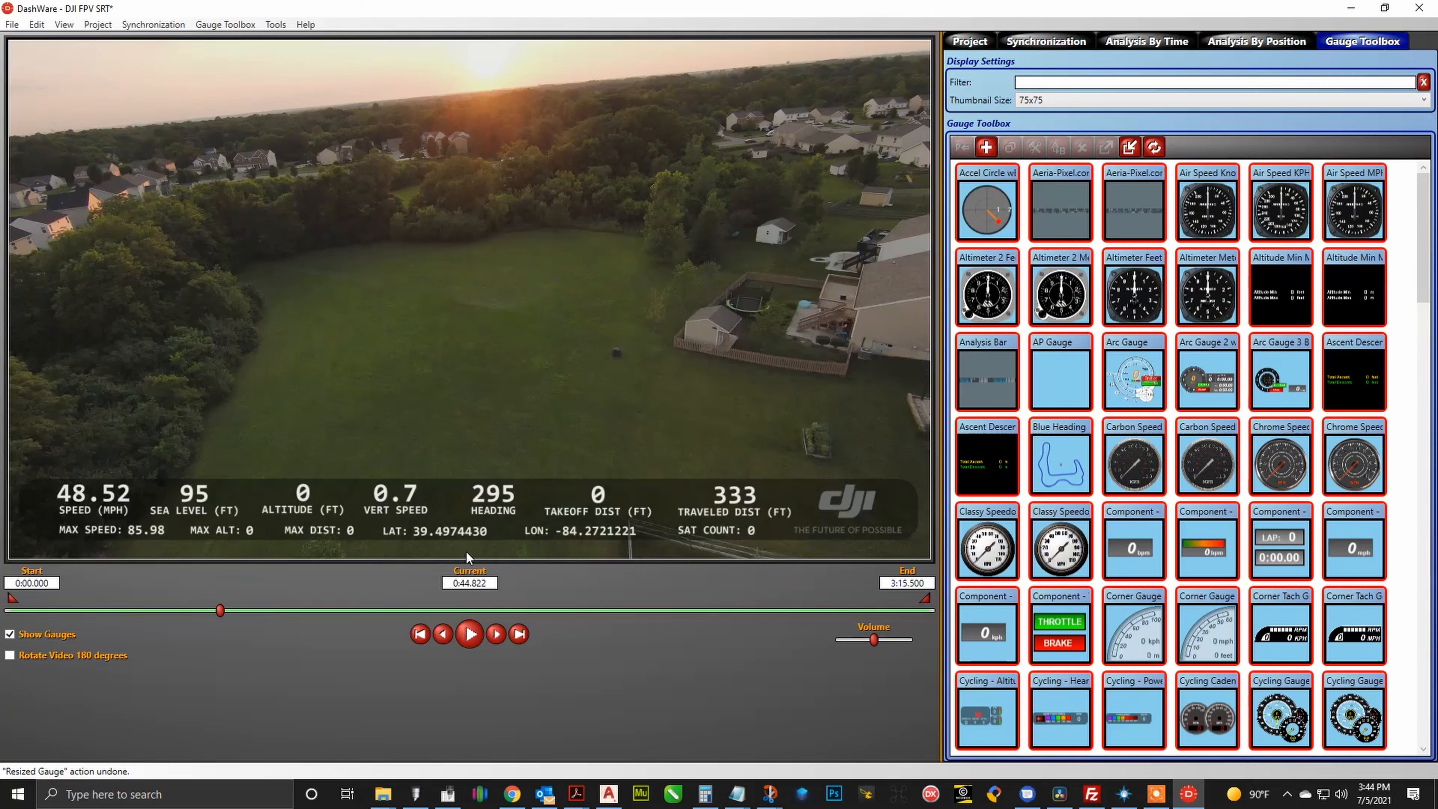
pyautogui.moveTo(692, 563)
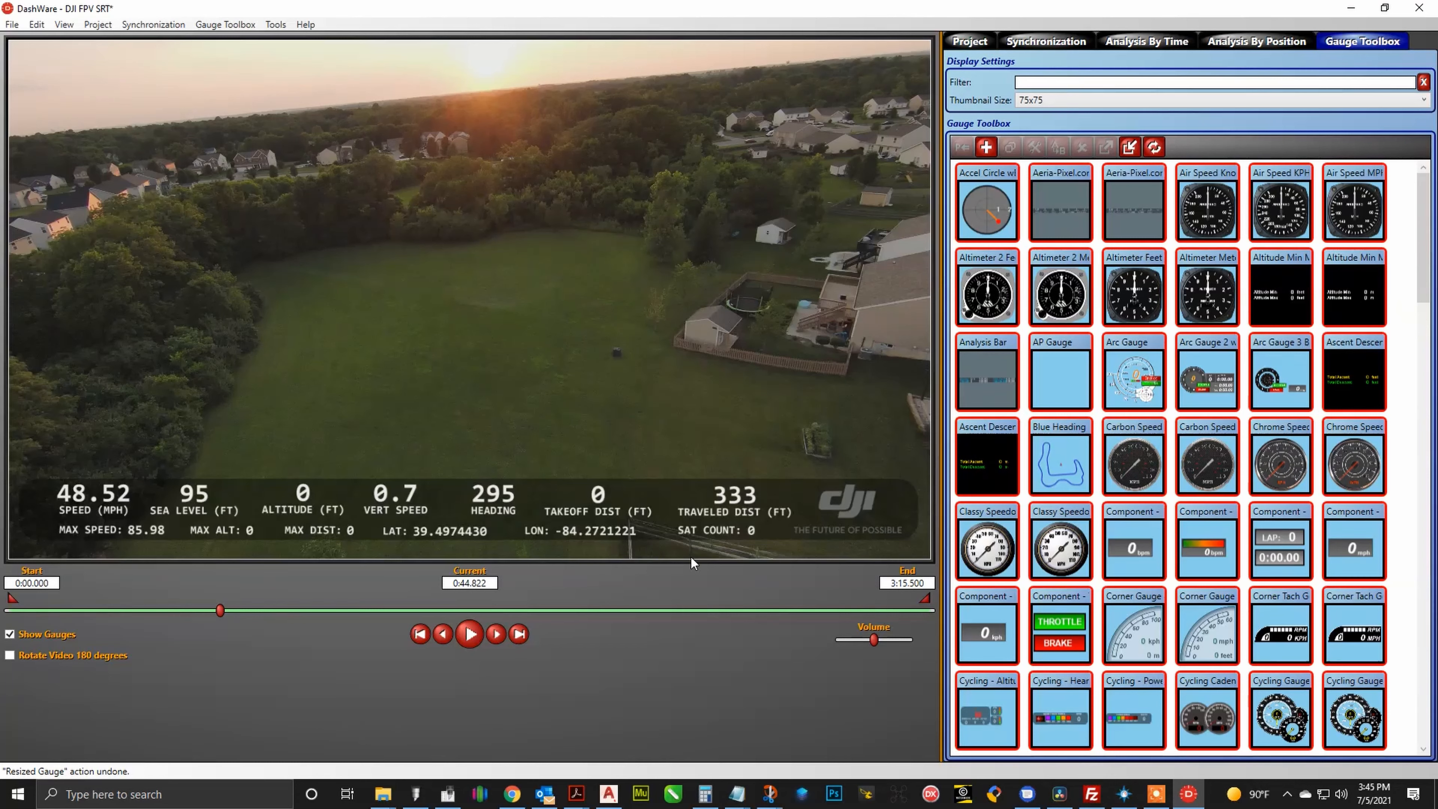
pyautogui.moveTo(673, 539)
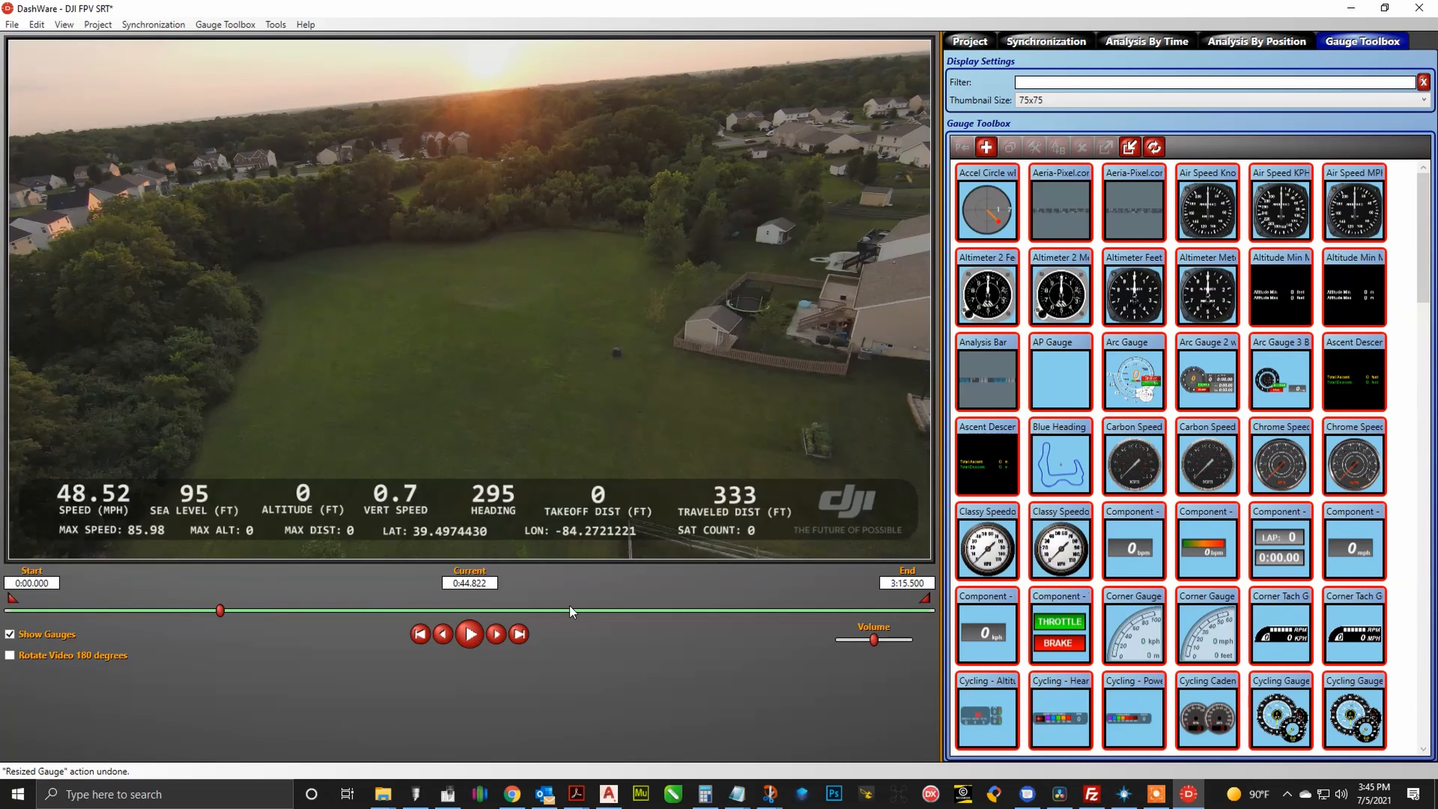
pyautogui.click(469, 633)
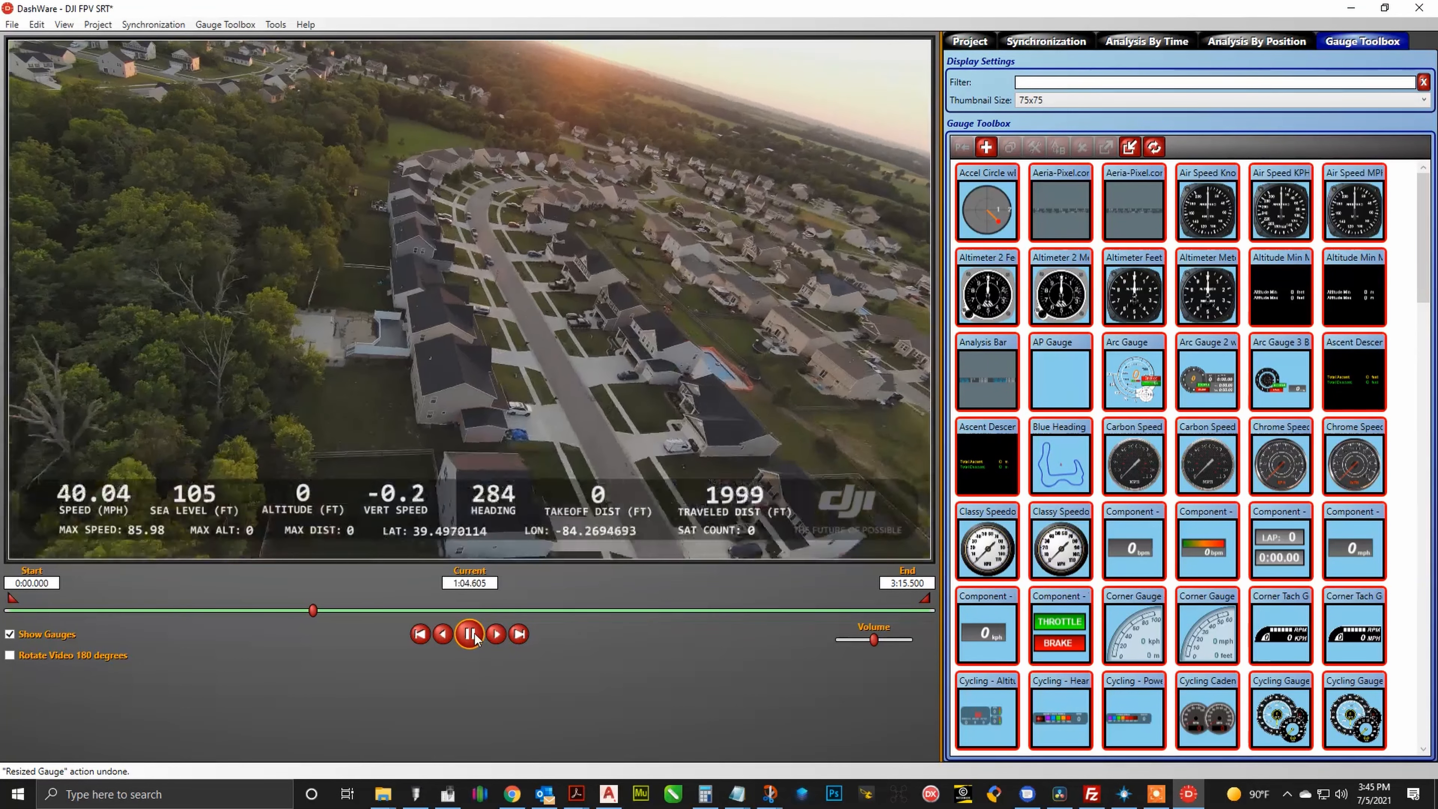
pyautogui.click(469, 634)
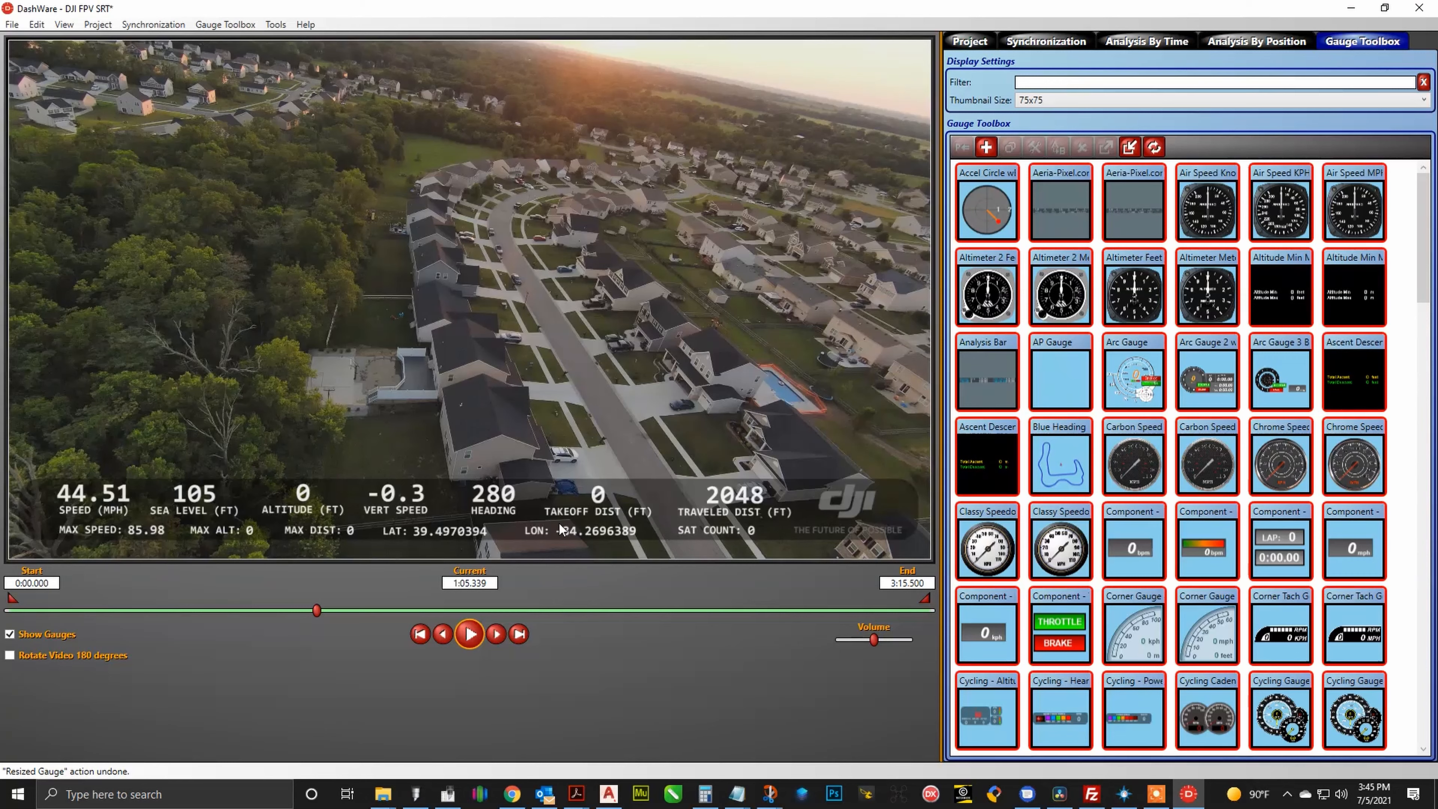
pyautogui.moveTo(637, 479)
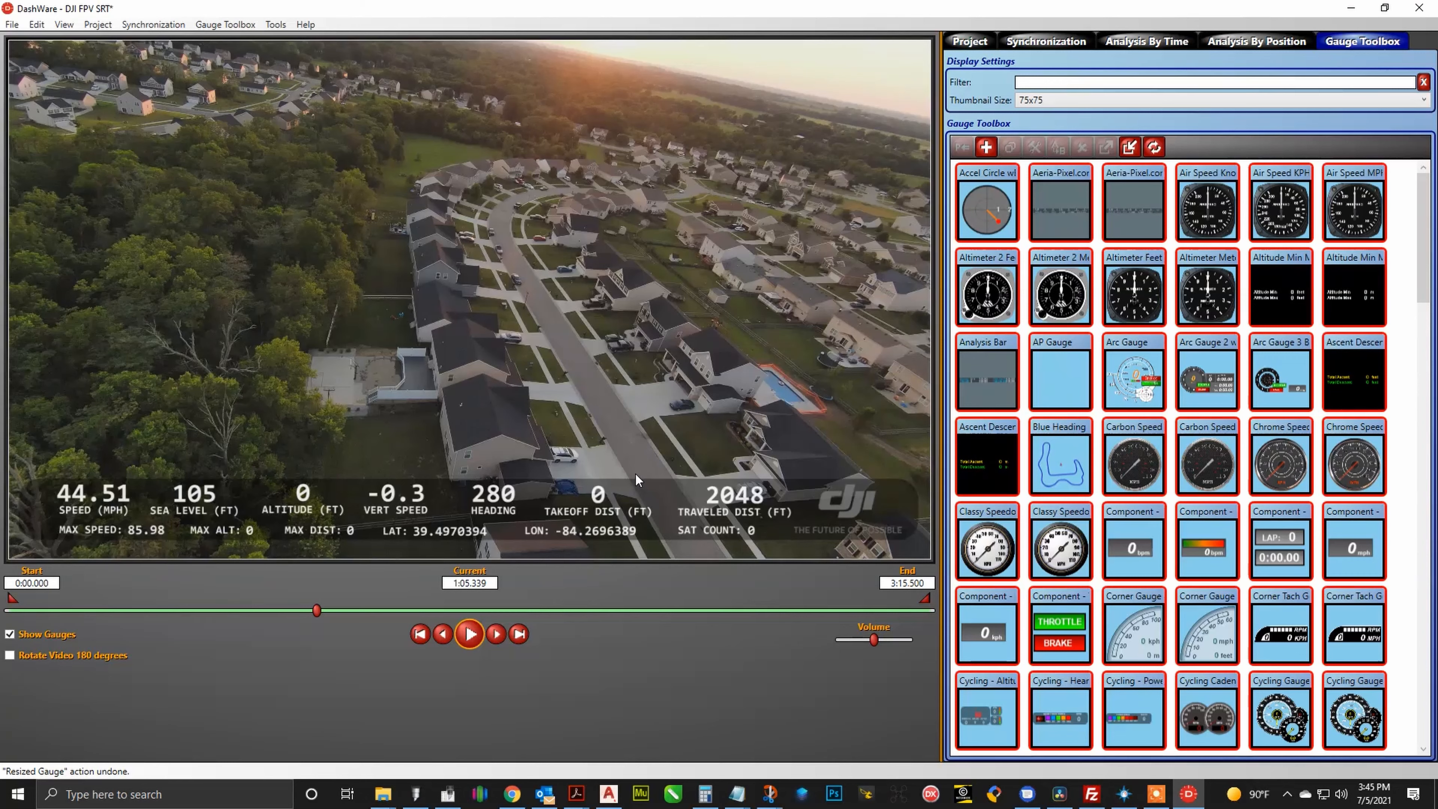
pyautogui.moveTo(637, 455)
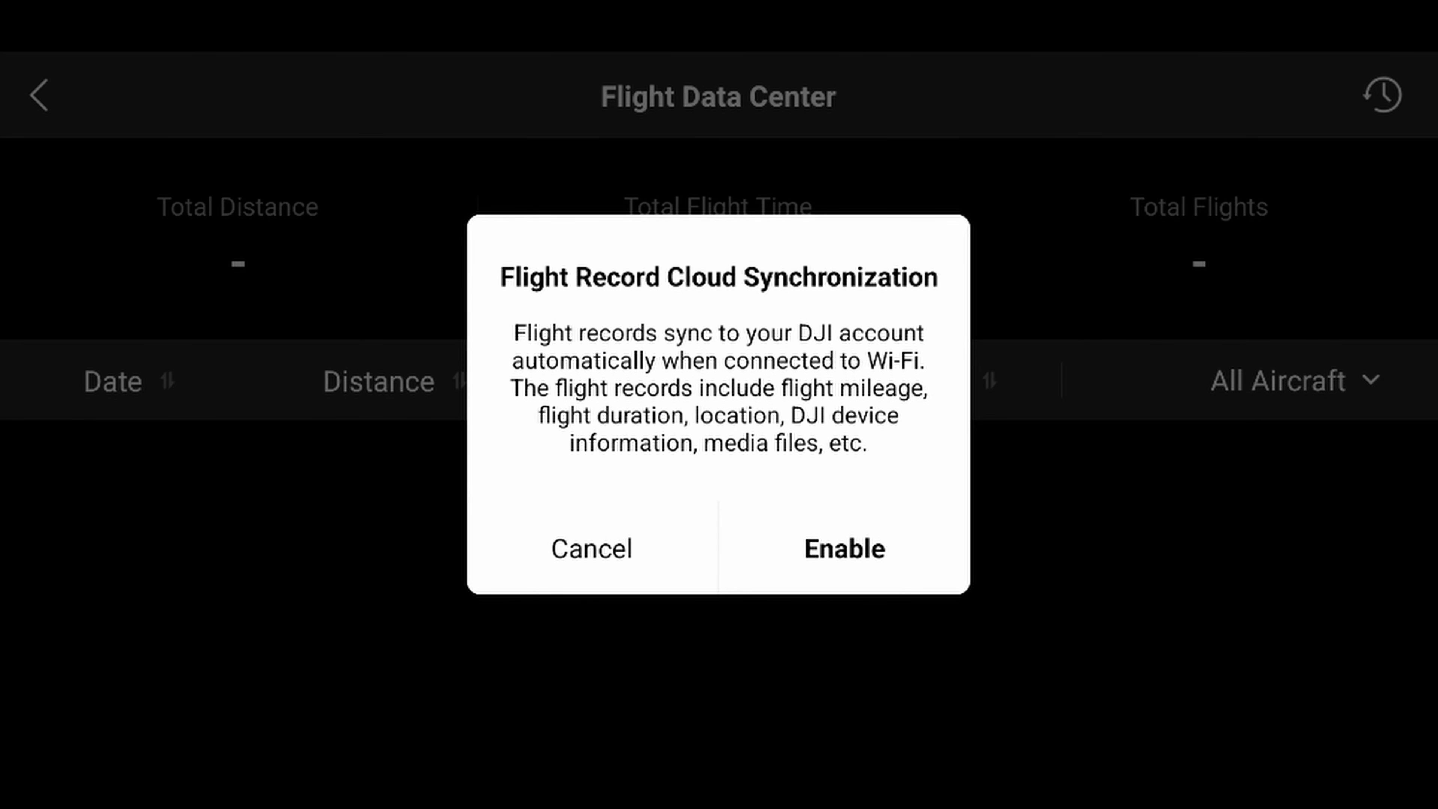
# Step: Cancel the Flight Record Cloud Synchronization prompt in the Flight Data Center
pyautogui.click(591, 548)
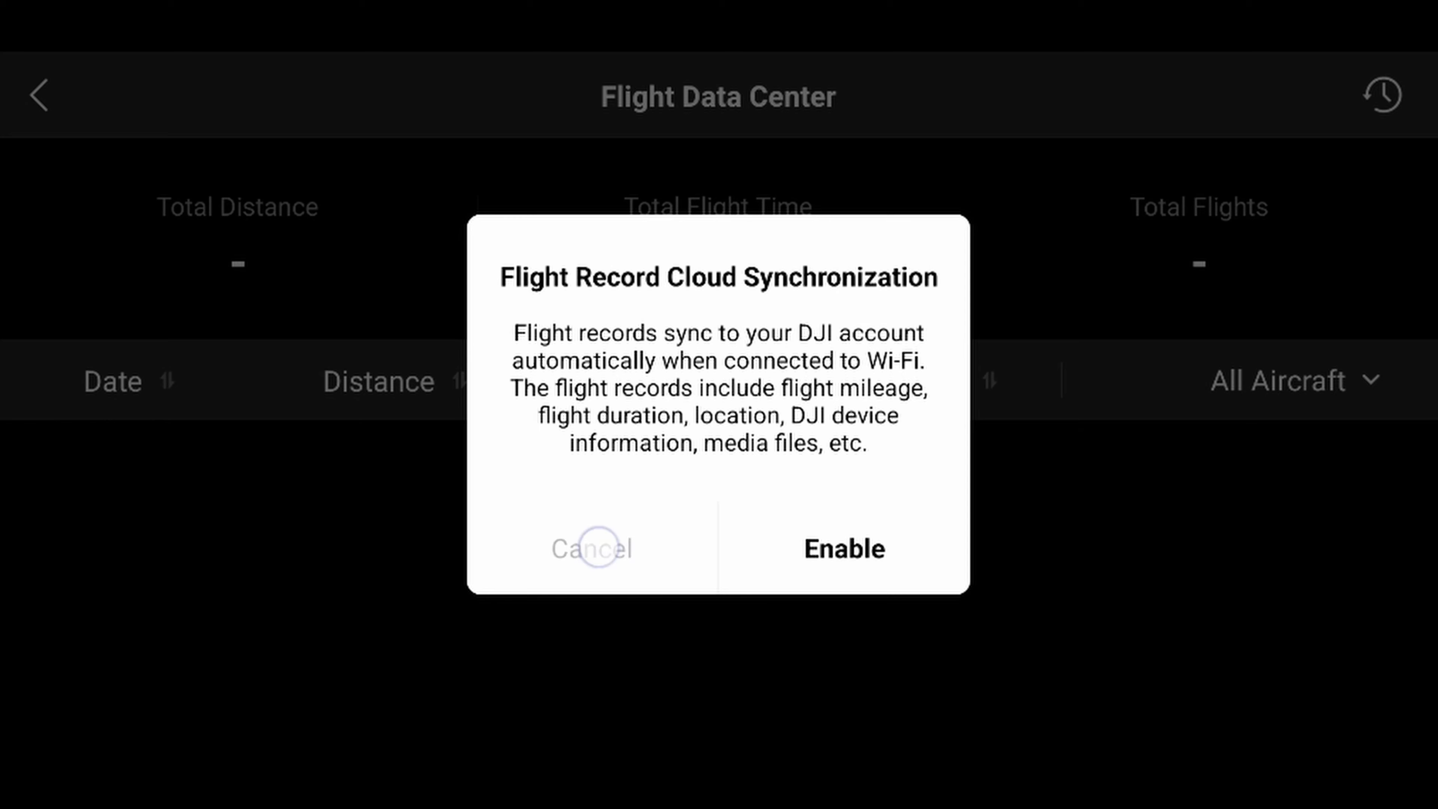
pyautogui.click(592, 548)
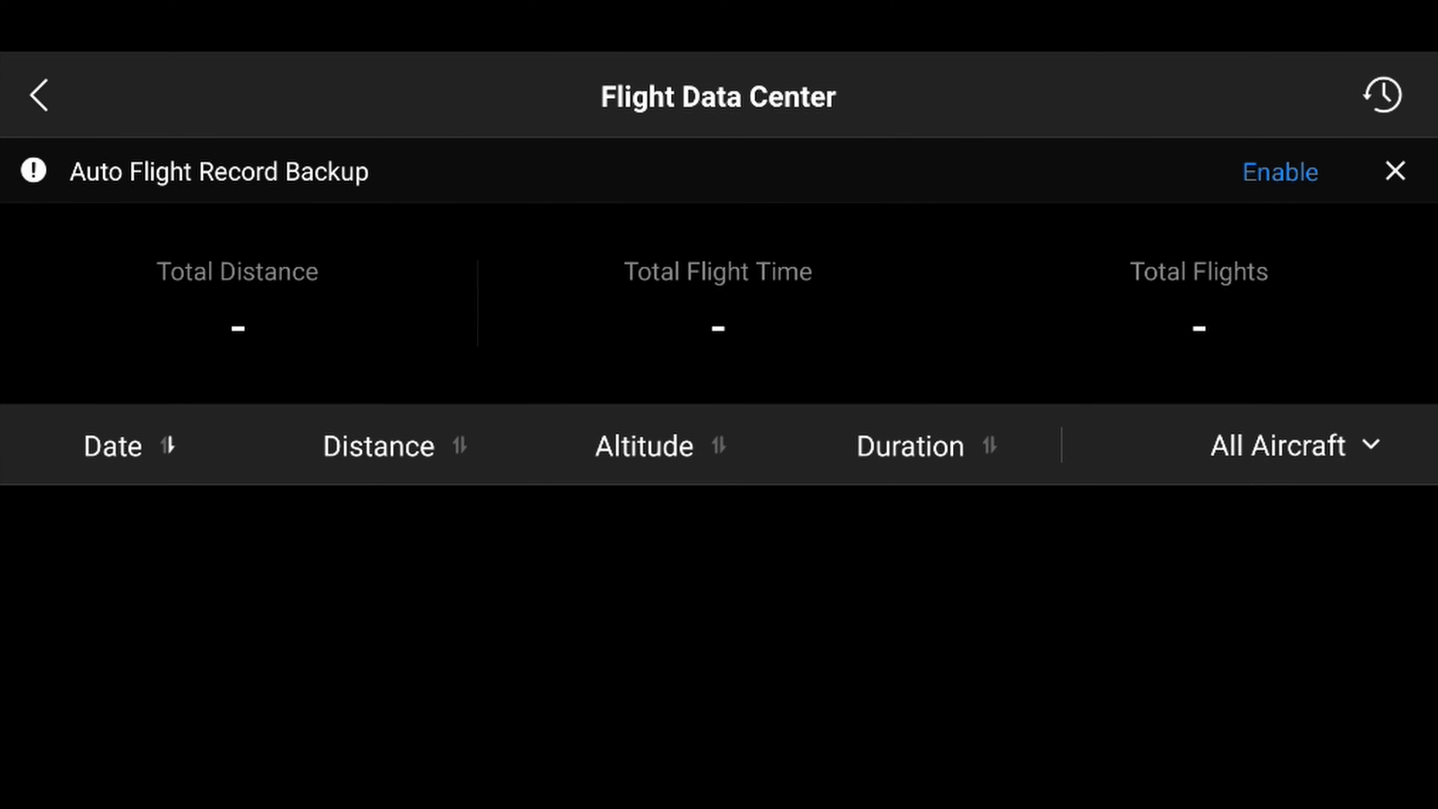
pyautogui.click(1278, 171)
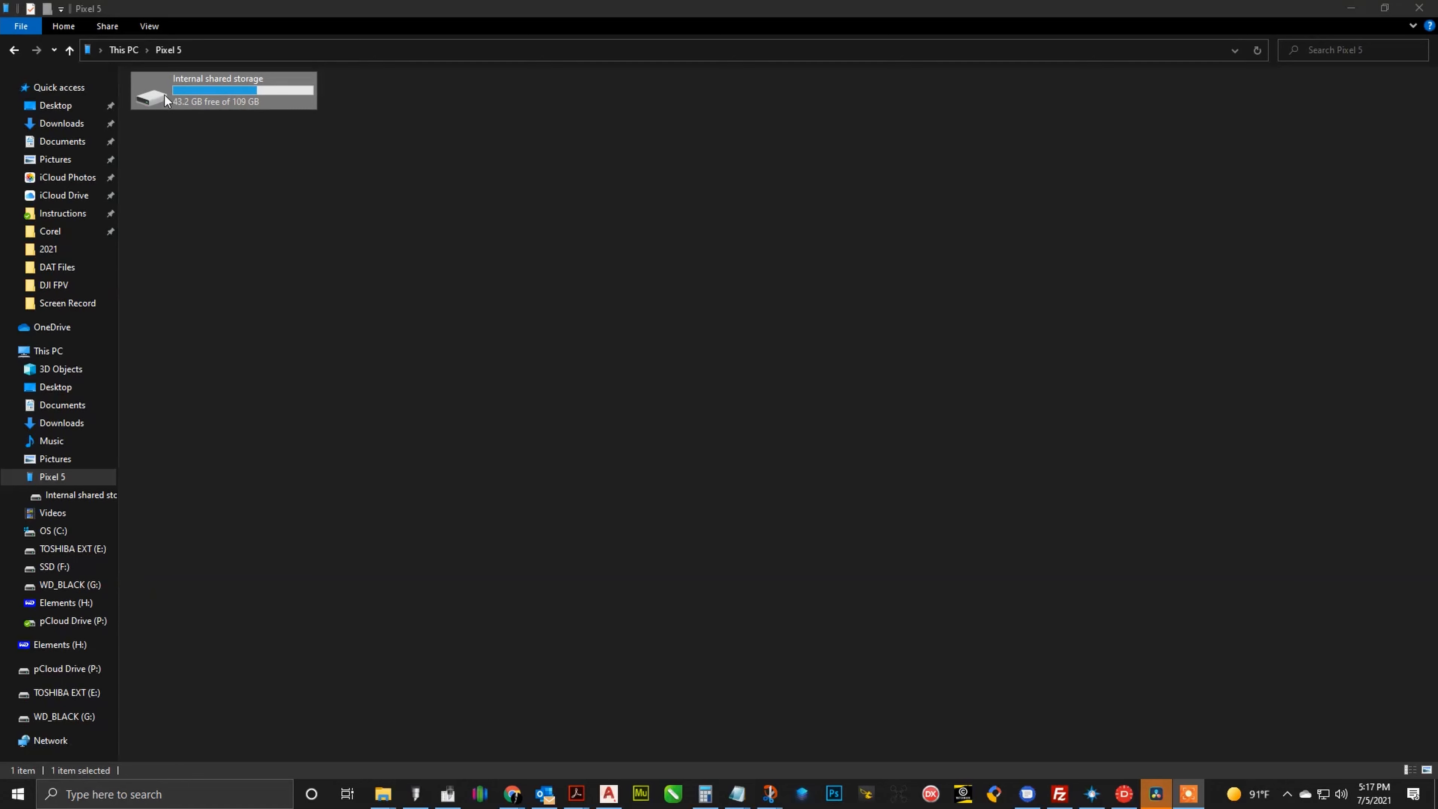
# Step: Browse the phone's storage to DJI > dji.go.v5 > FlightRecord > MCDatFlightRecords
pyautogui.doubleClick(225, 89)
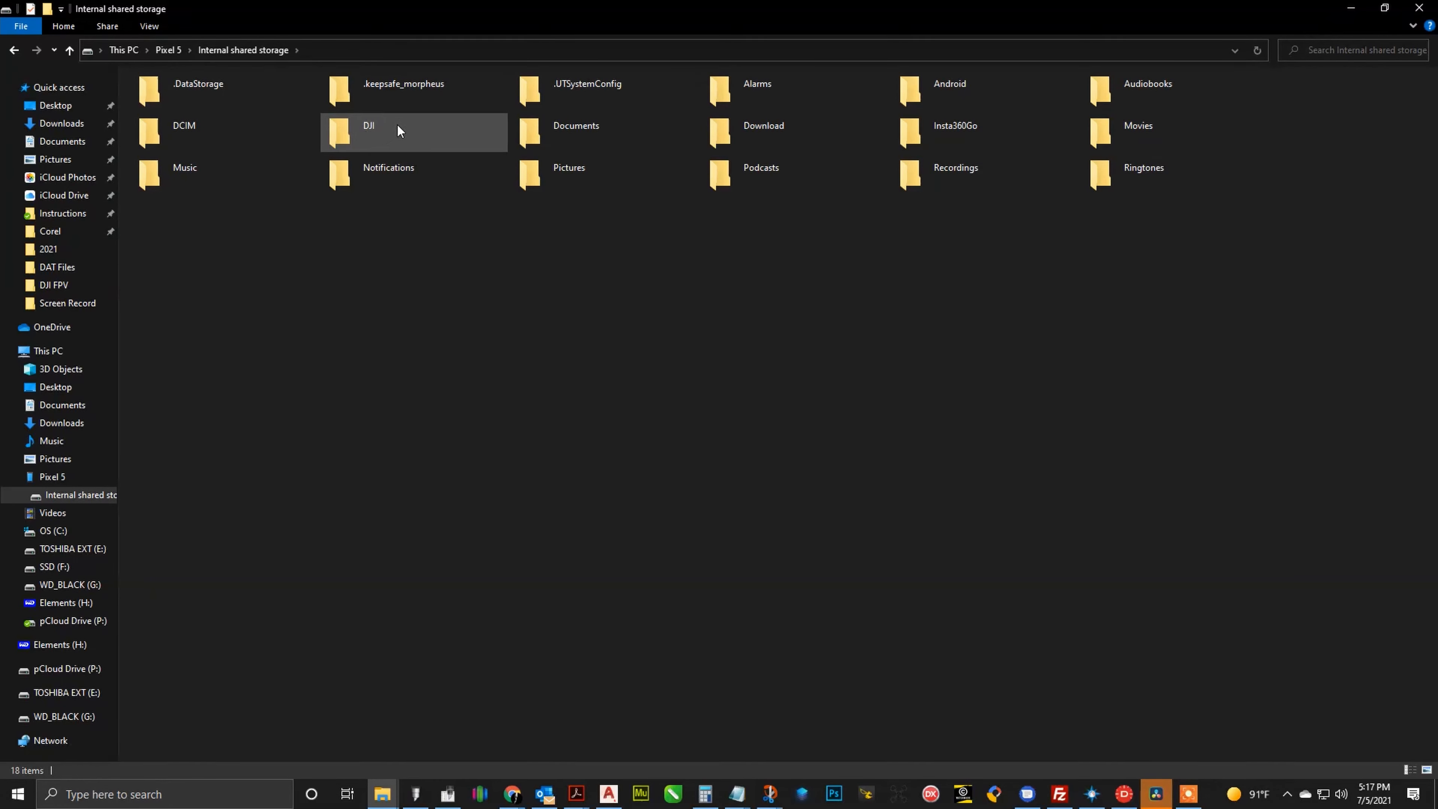
pyautogui.doubleClick(368, 132)
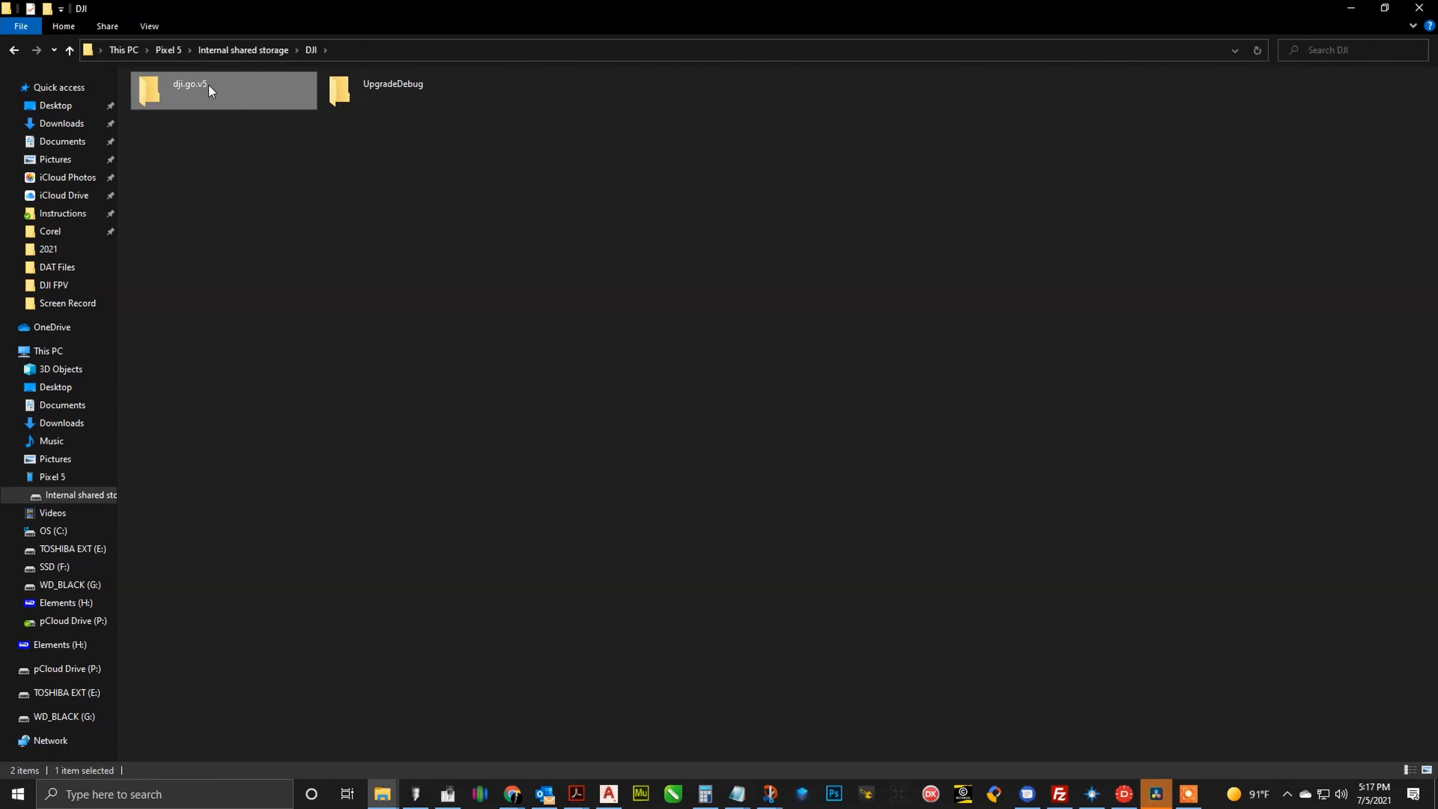
pyautogui.doubleClick(188, 90)
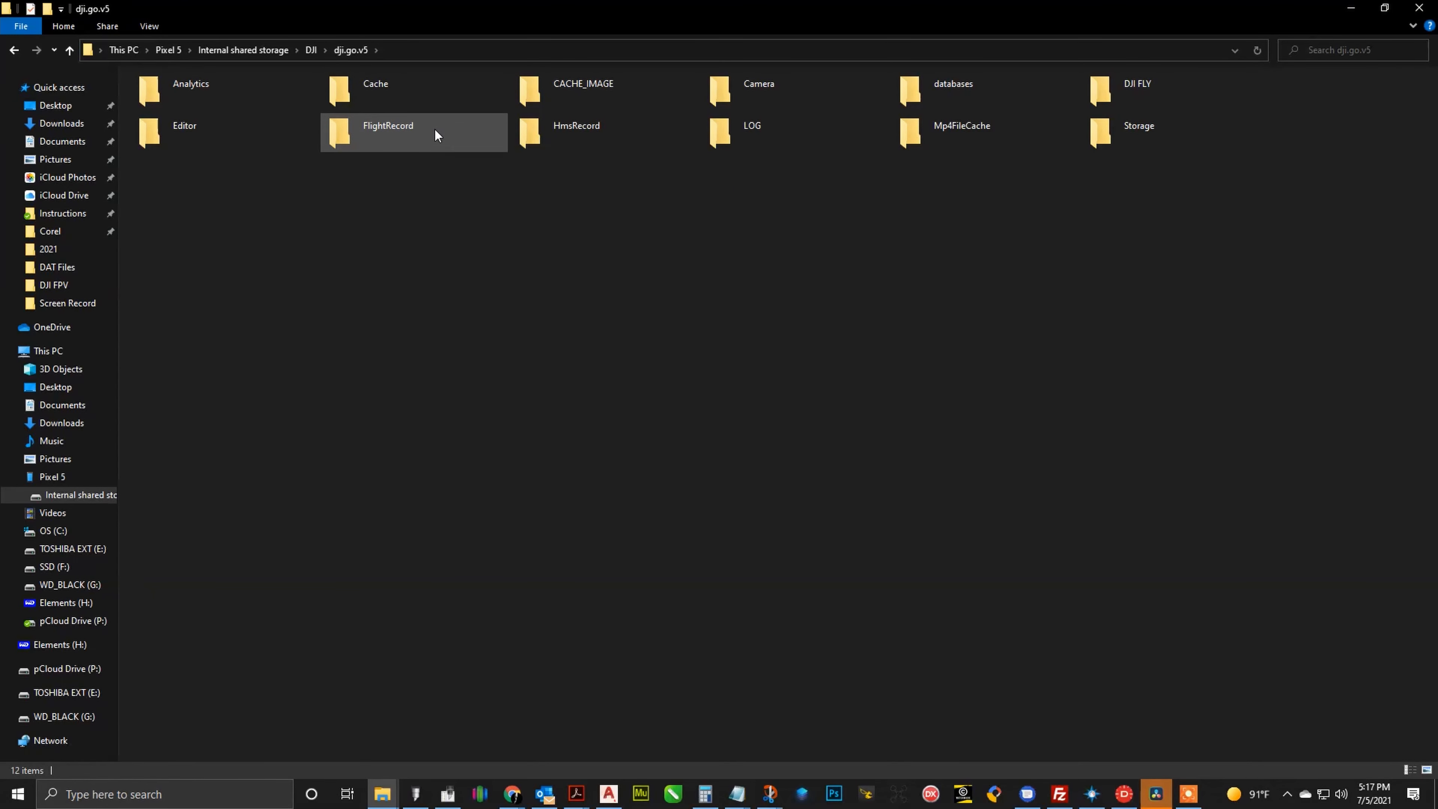
pyautogui.doubleClick(388, 131)
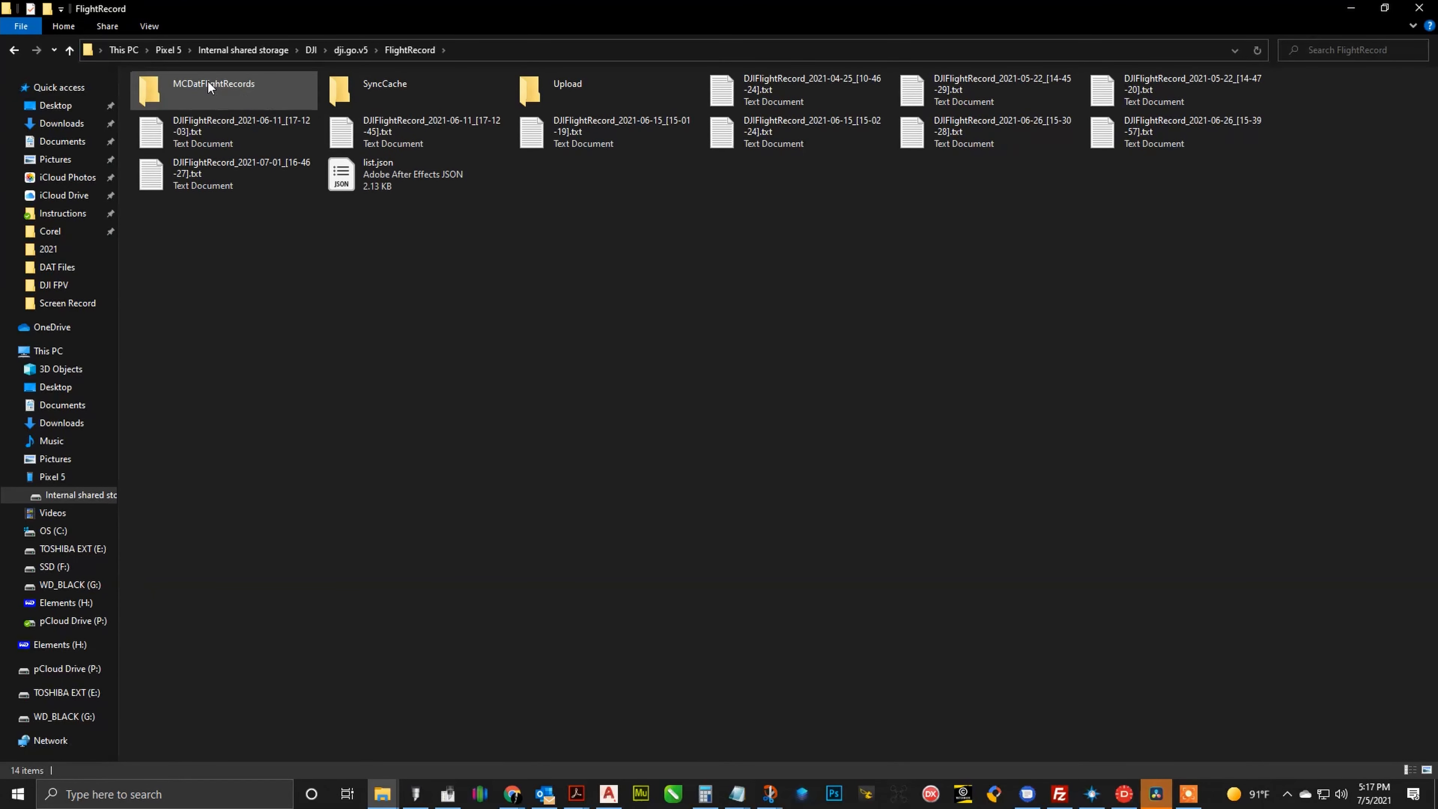
pyautogui.doubleClick(212, 90)
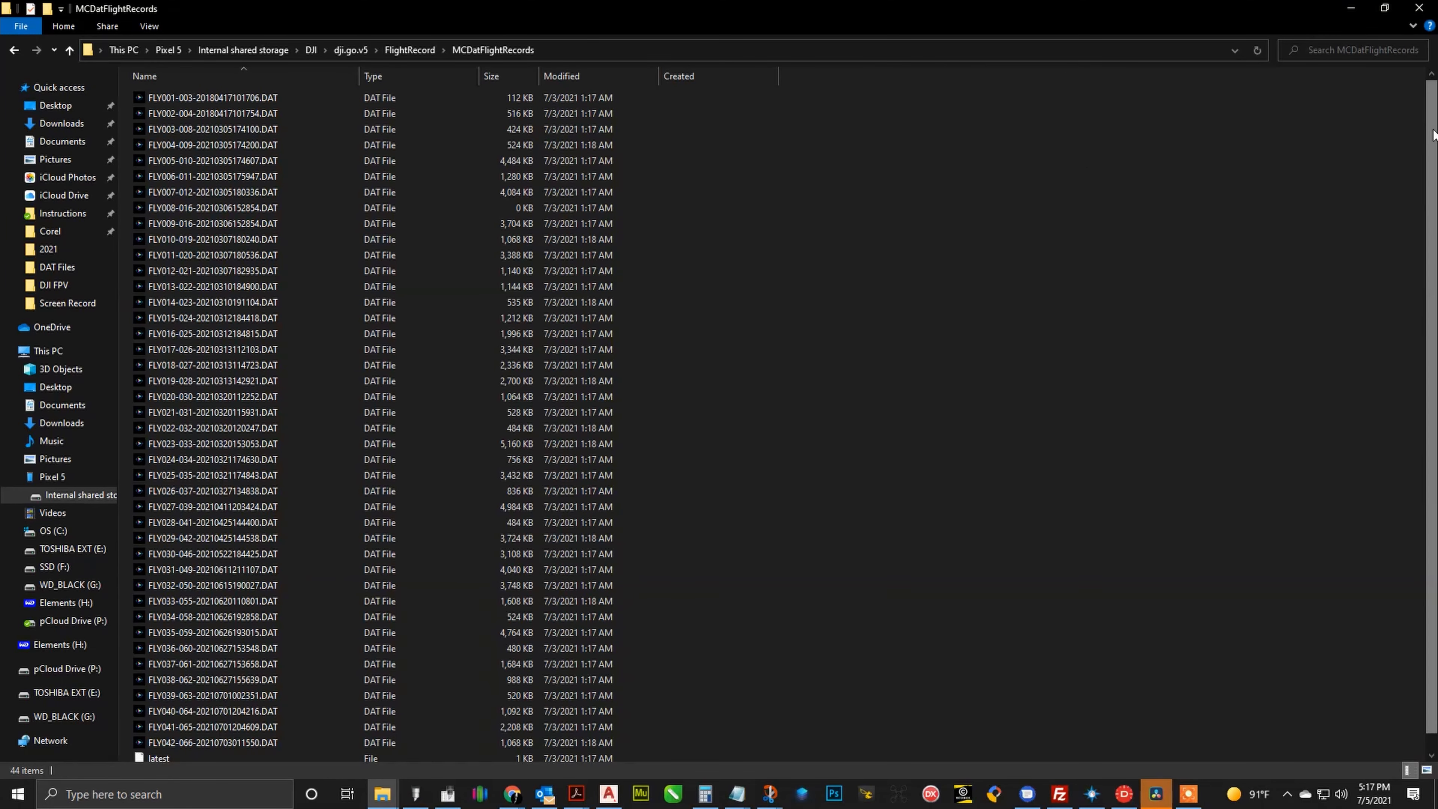
# Step: Select the July 1 FLY040 and FLY041 DAT flight records
pyautogui.scroll(-3)
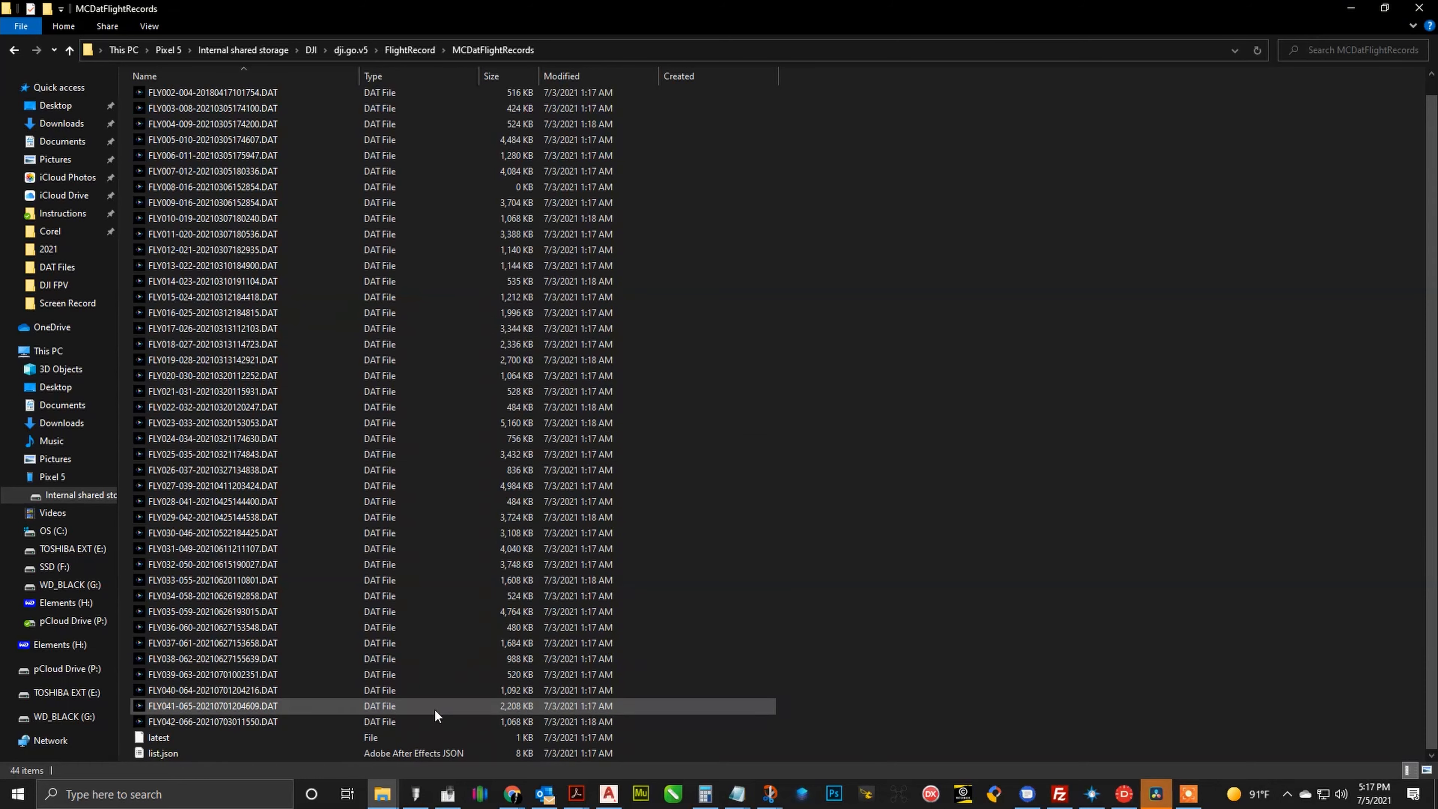
pyautogui.click(211, 689)
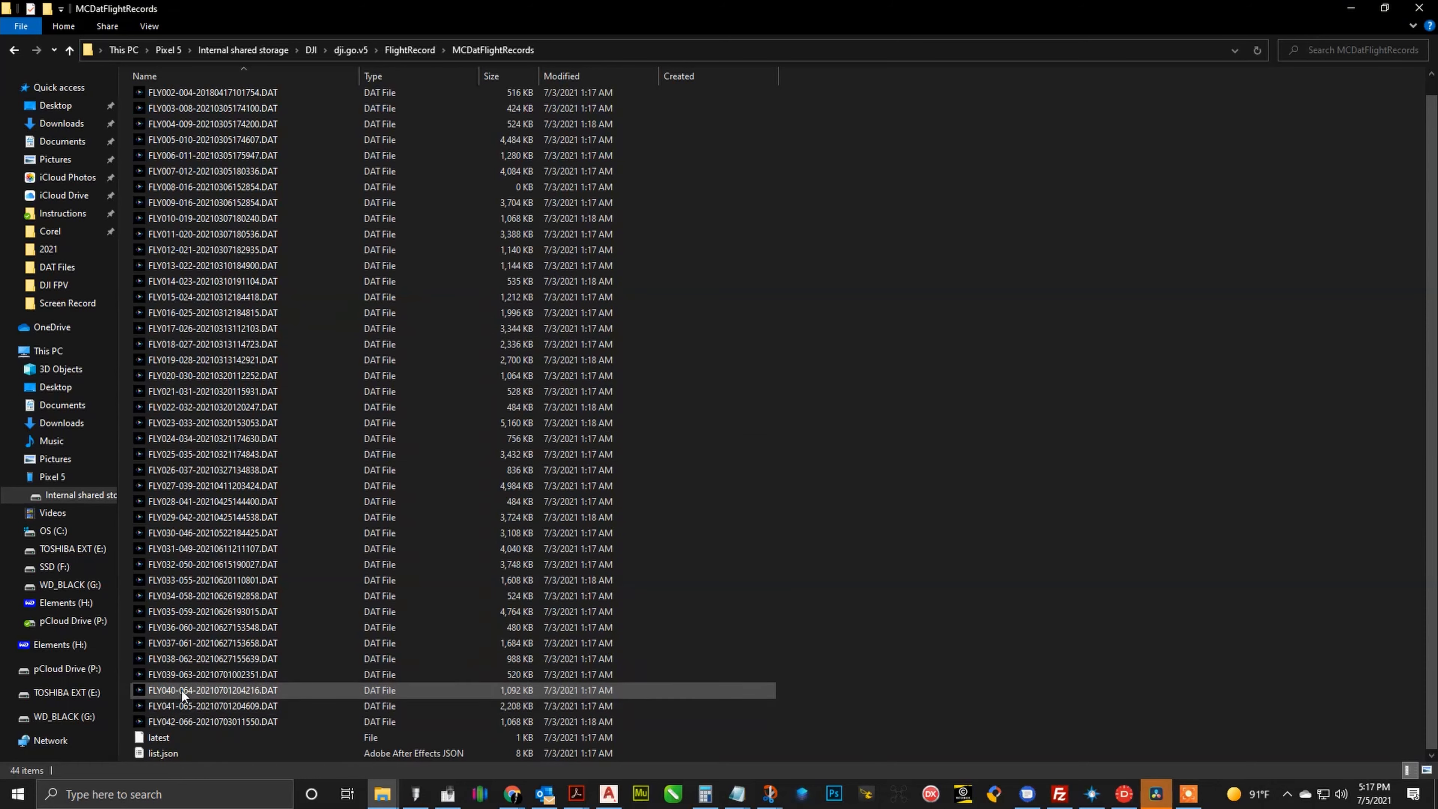
pyautogui.moveTo(238, 689)
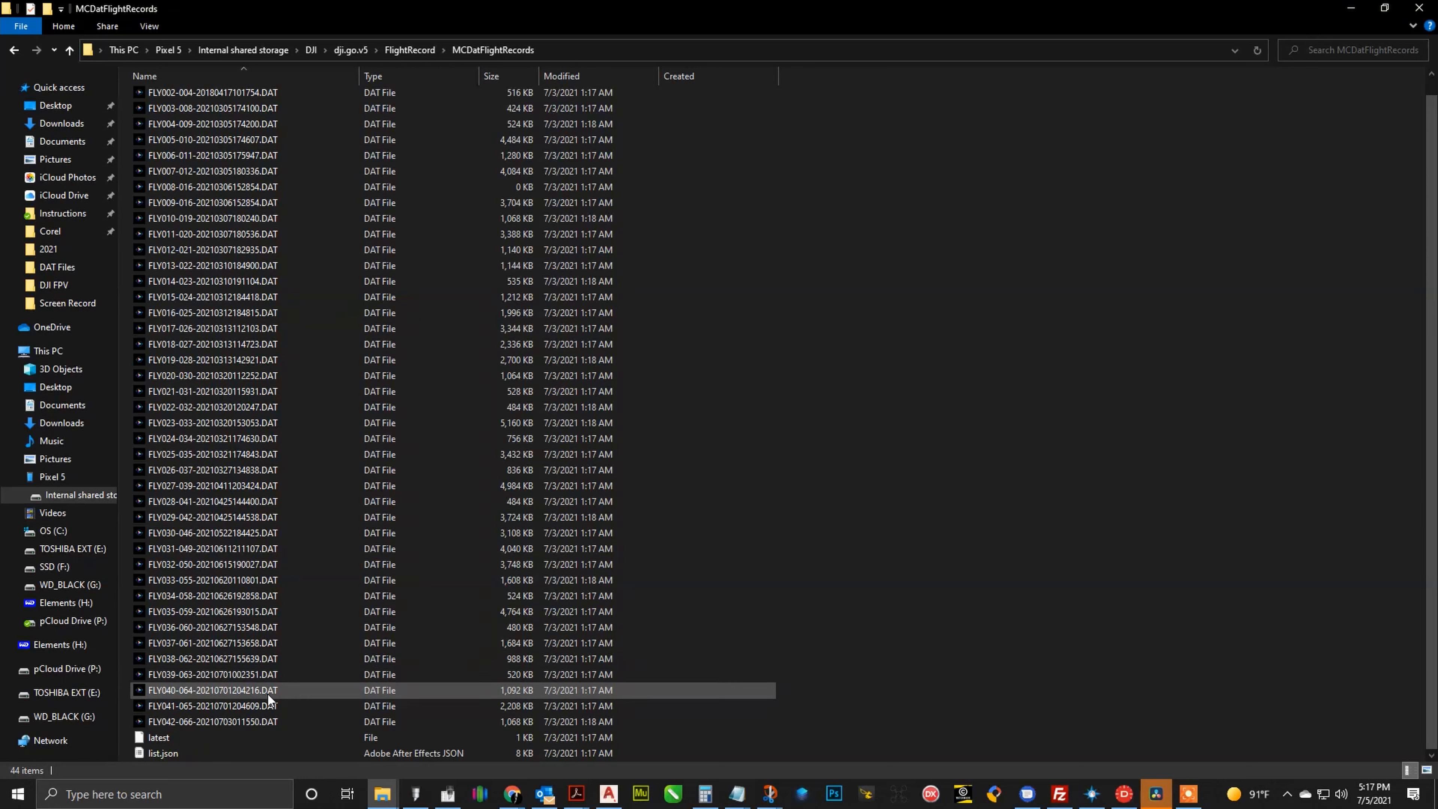
pyautogui.click(211, 690)
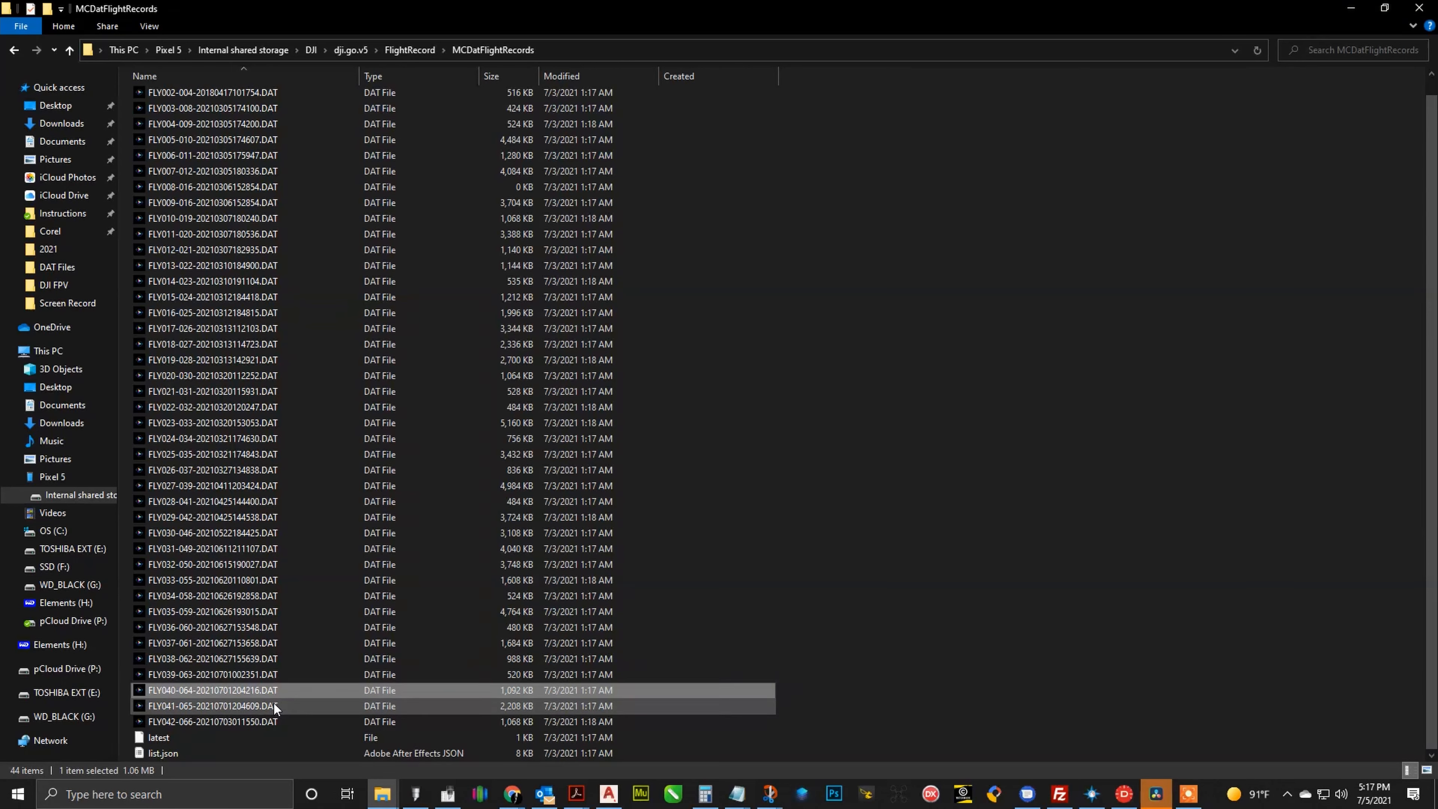
pyautogui.click(211, 705)
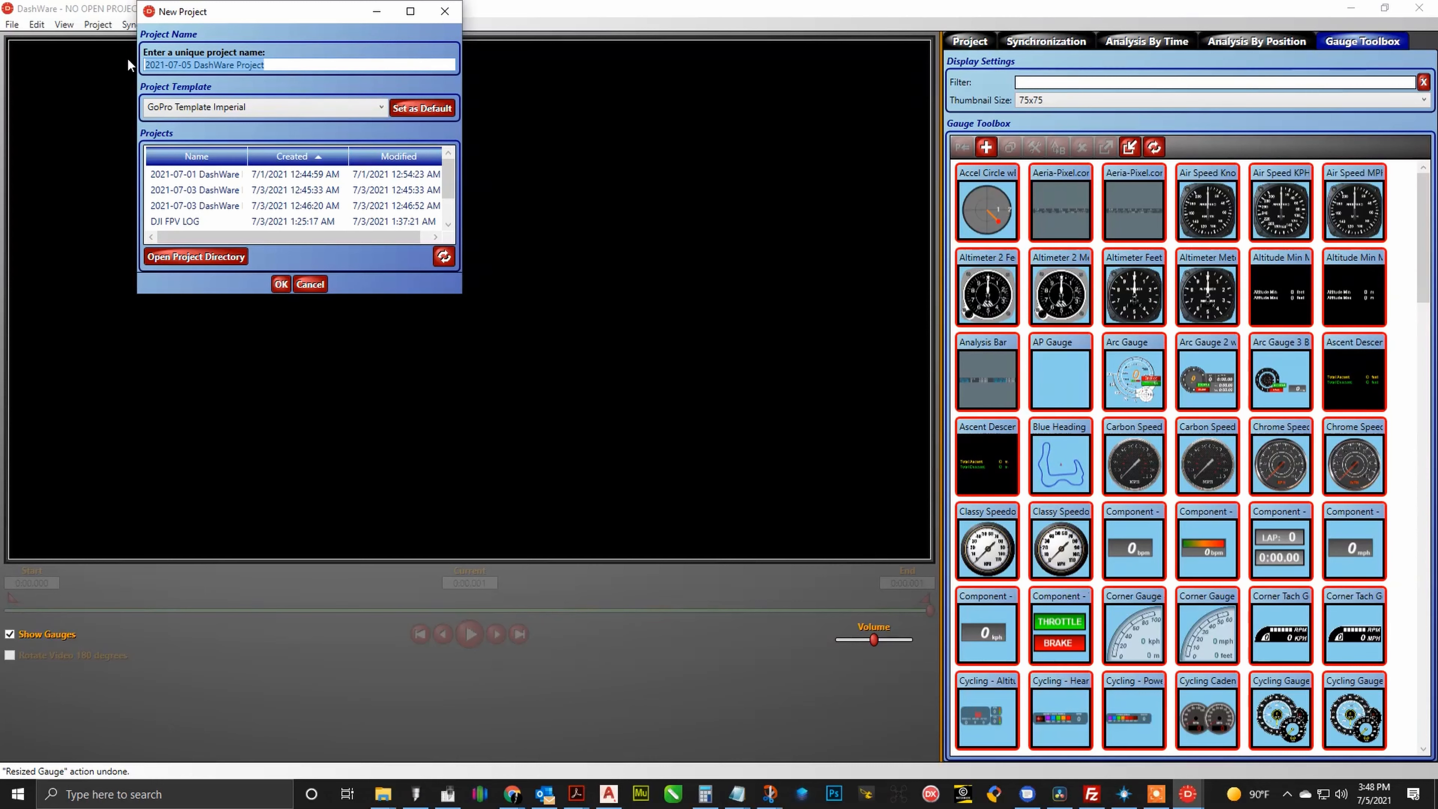
# Step: Create the DJI FPV Airdata project with no template and show its Project input settings
pyautogui.write('DJI FPV Airdata')
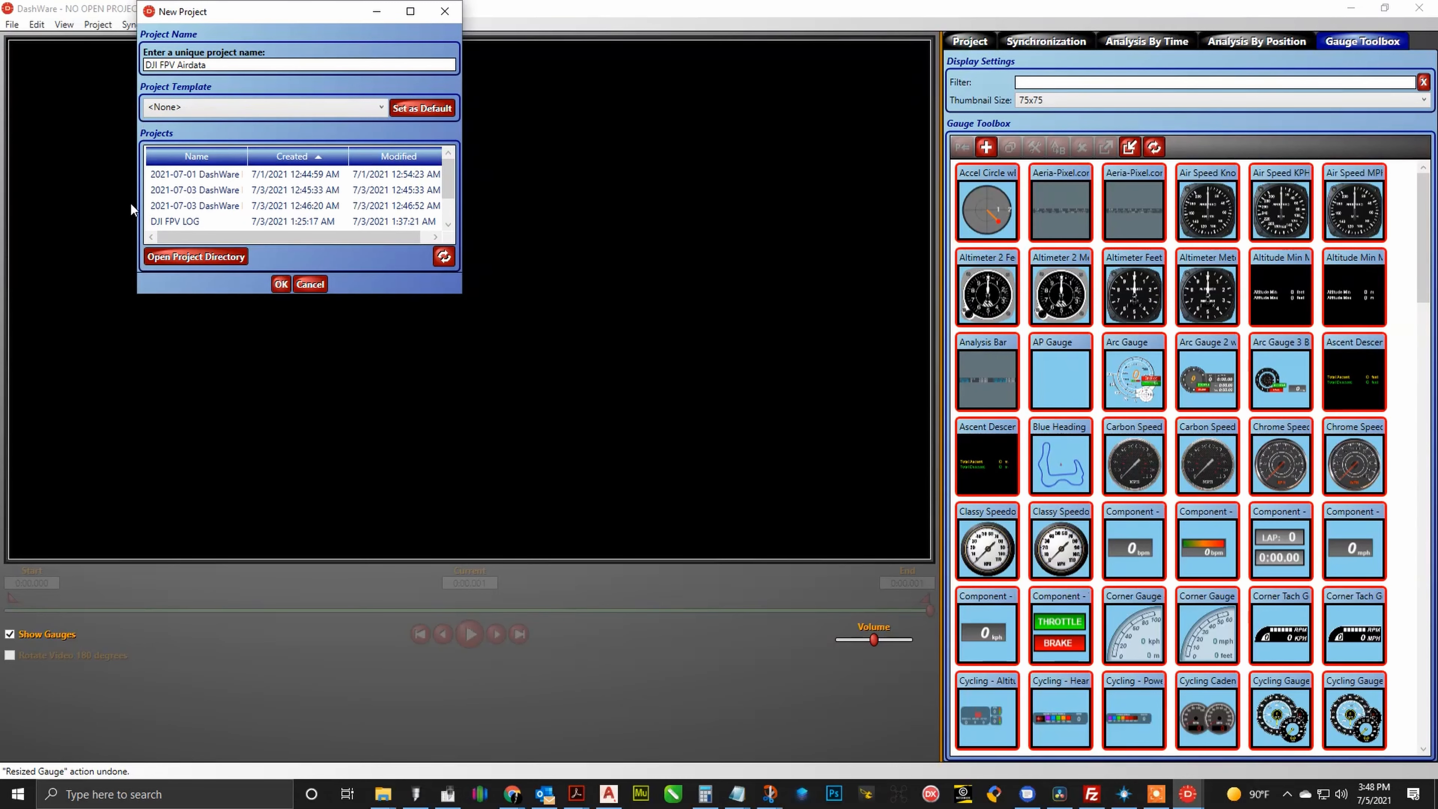
pyautogui.click(310, 283)
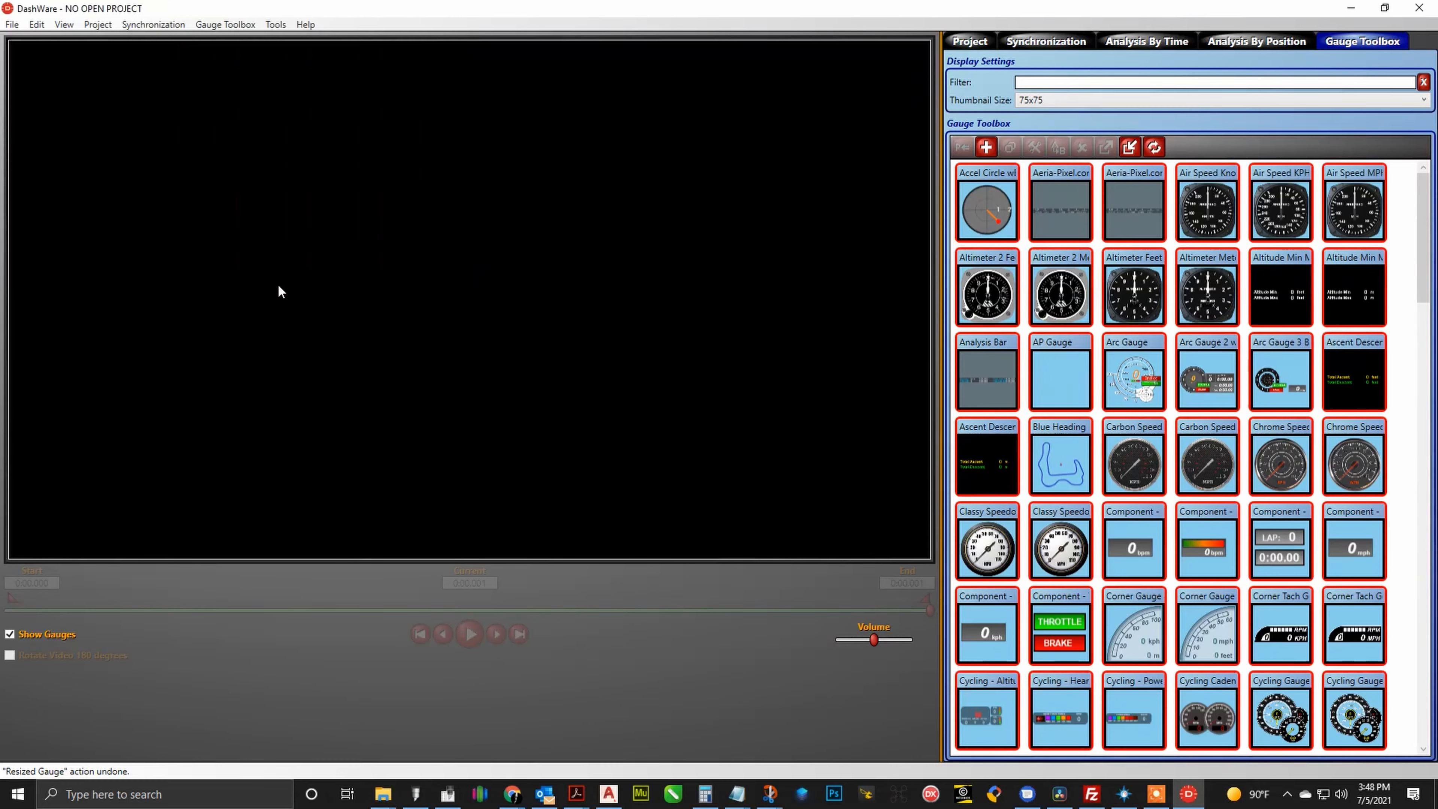
pyautogui.click(968, 40)
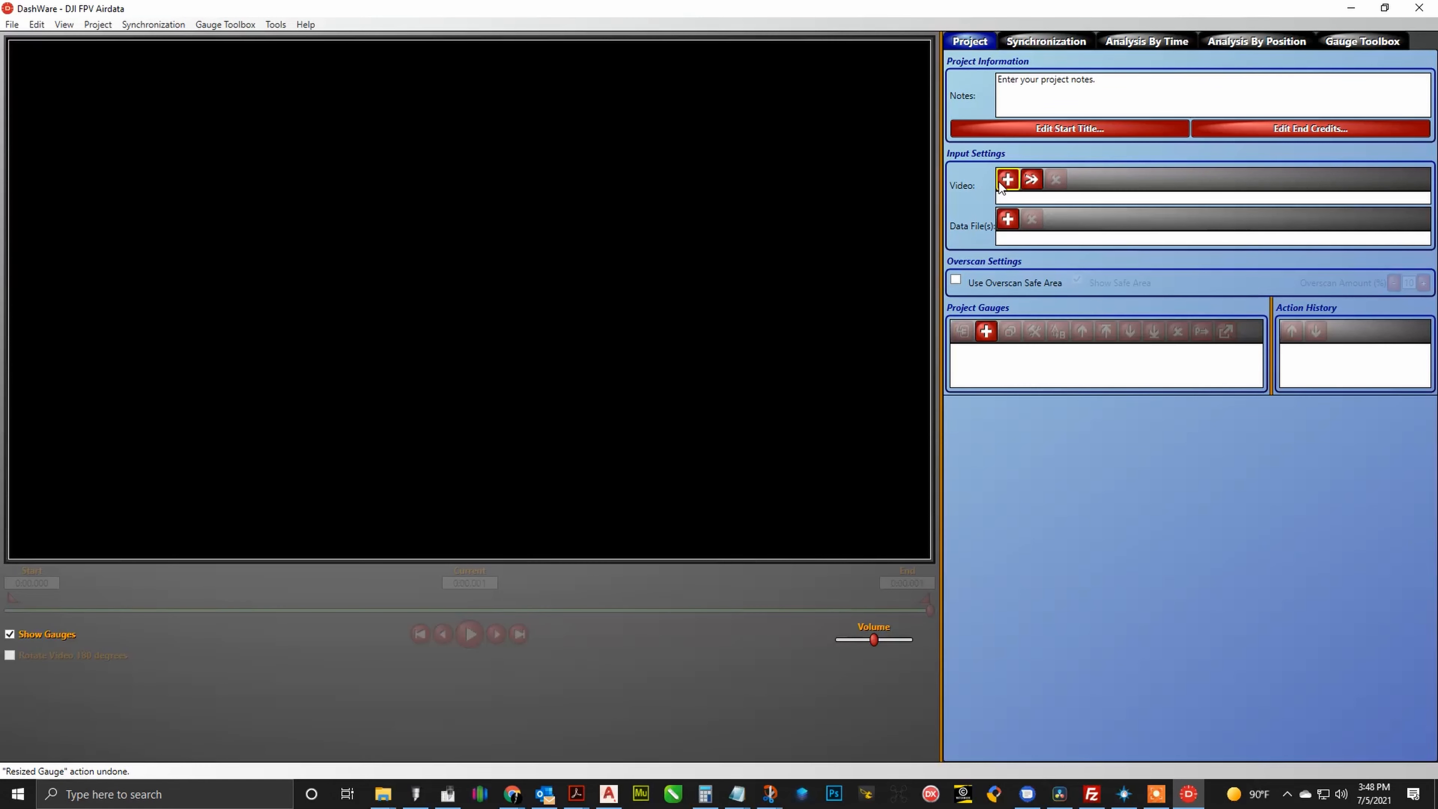
# Step: Add DJI_0035.MP4 from the DJI FPV footage folder as the project's video input
pyautogui.click(1006, 179)
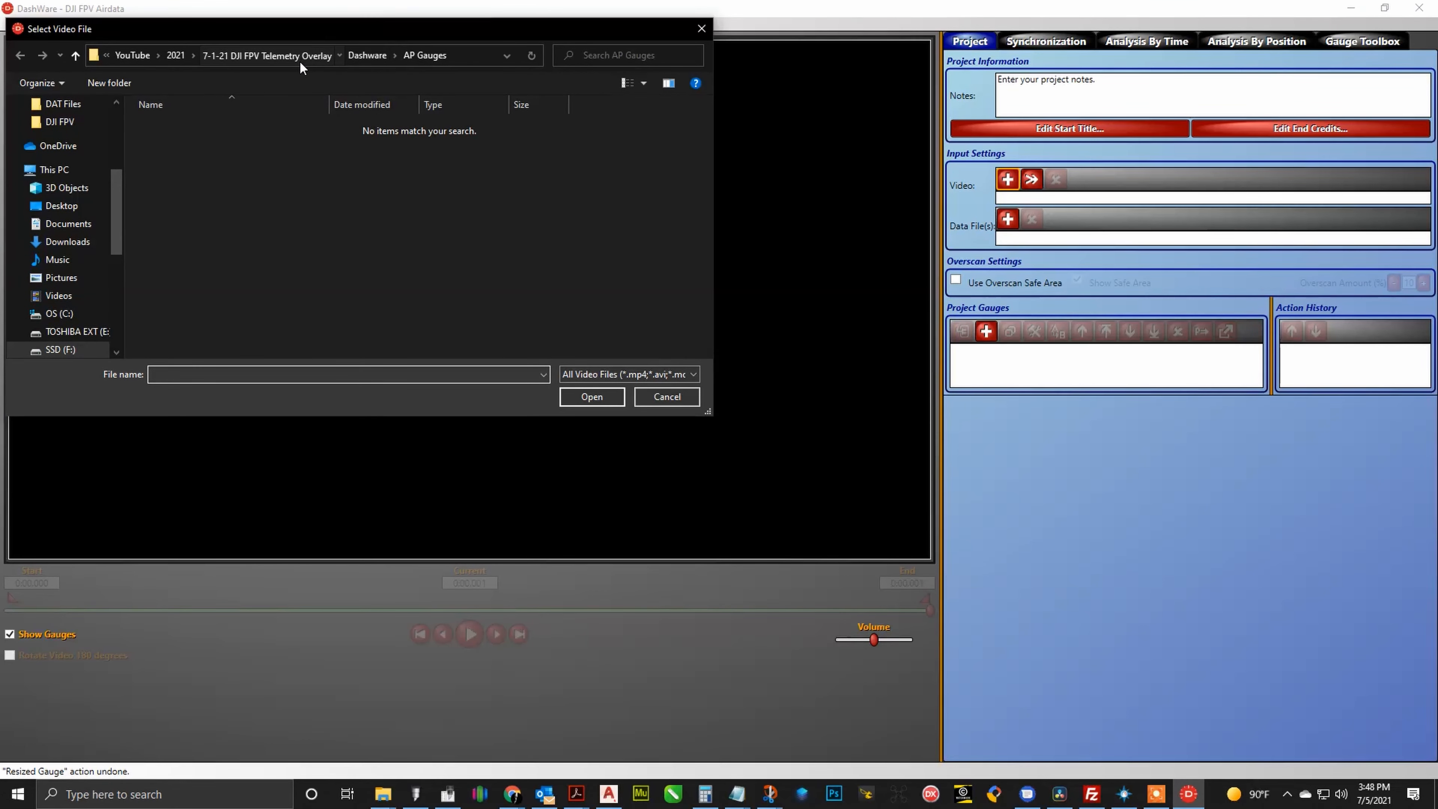
pyautogui.click(267, 54)
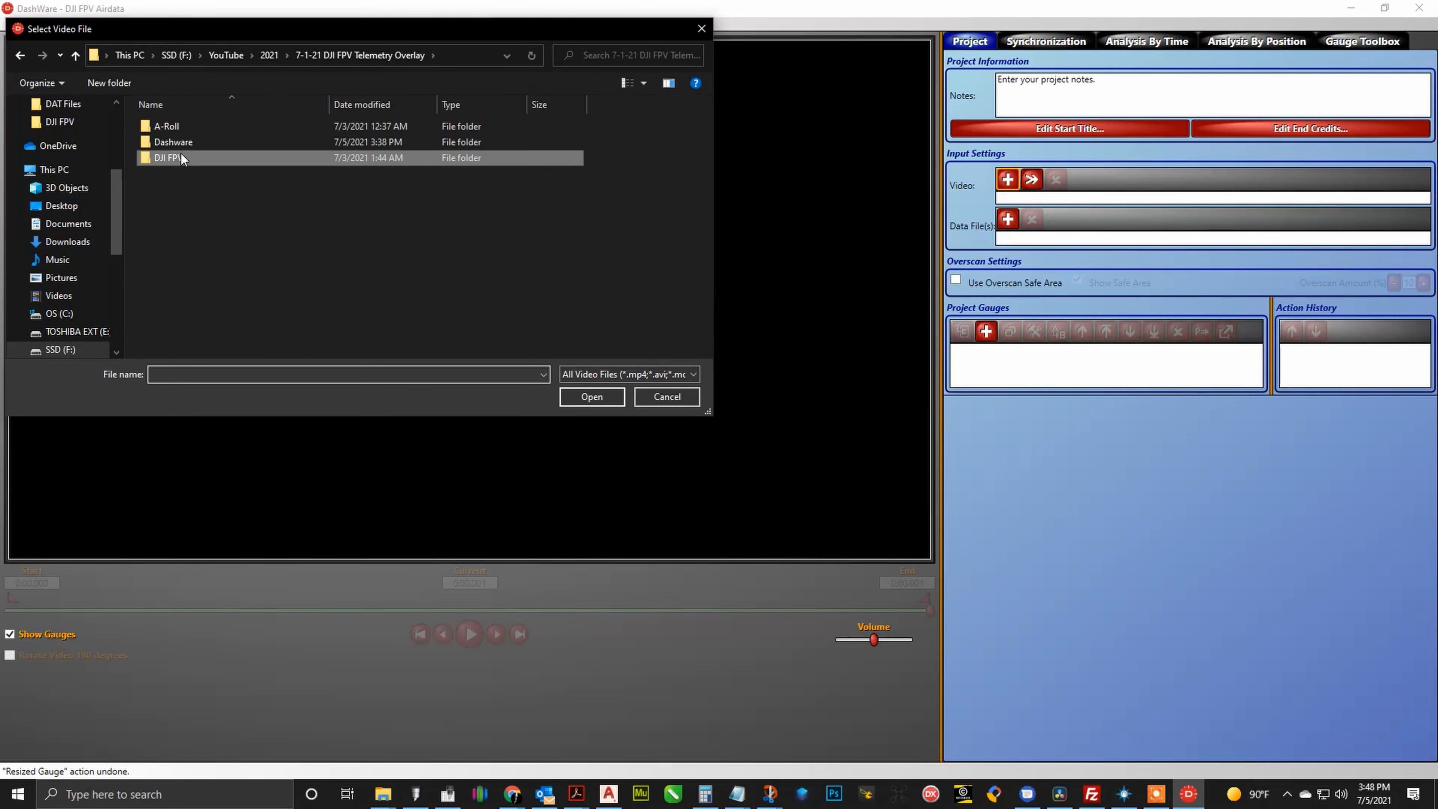
pyautogui.click(666, 396)
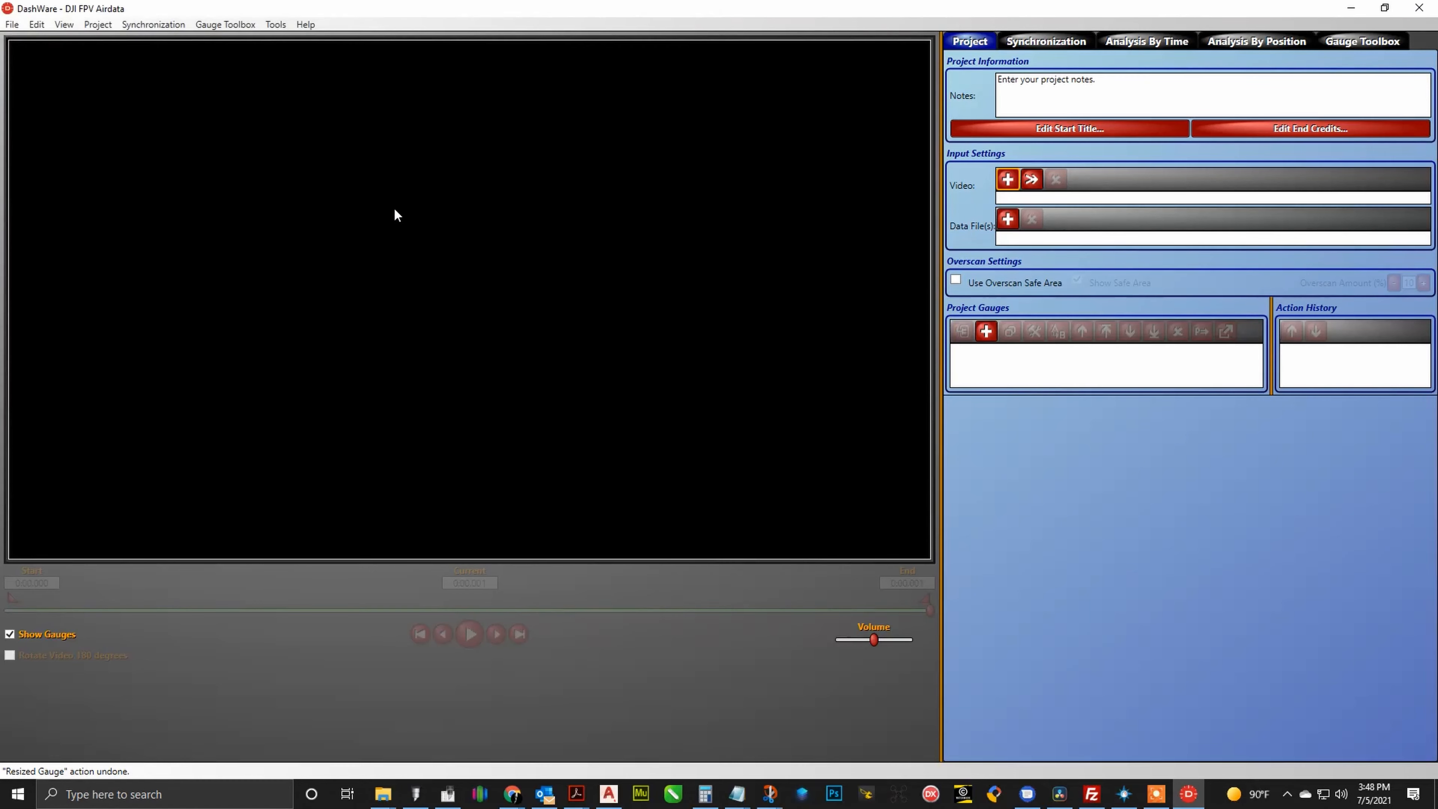
pyautogui.click(1006, 179)
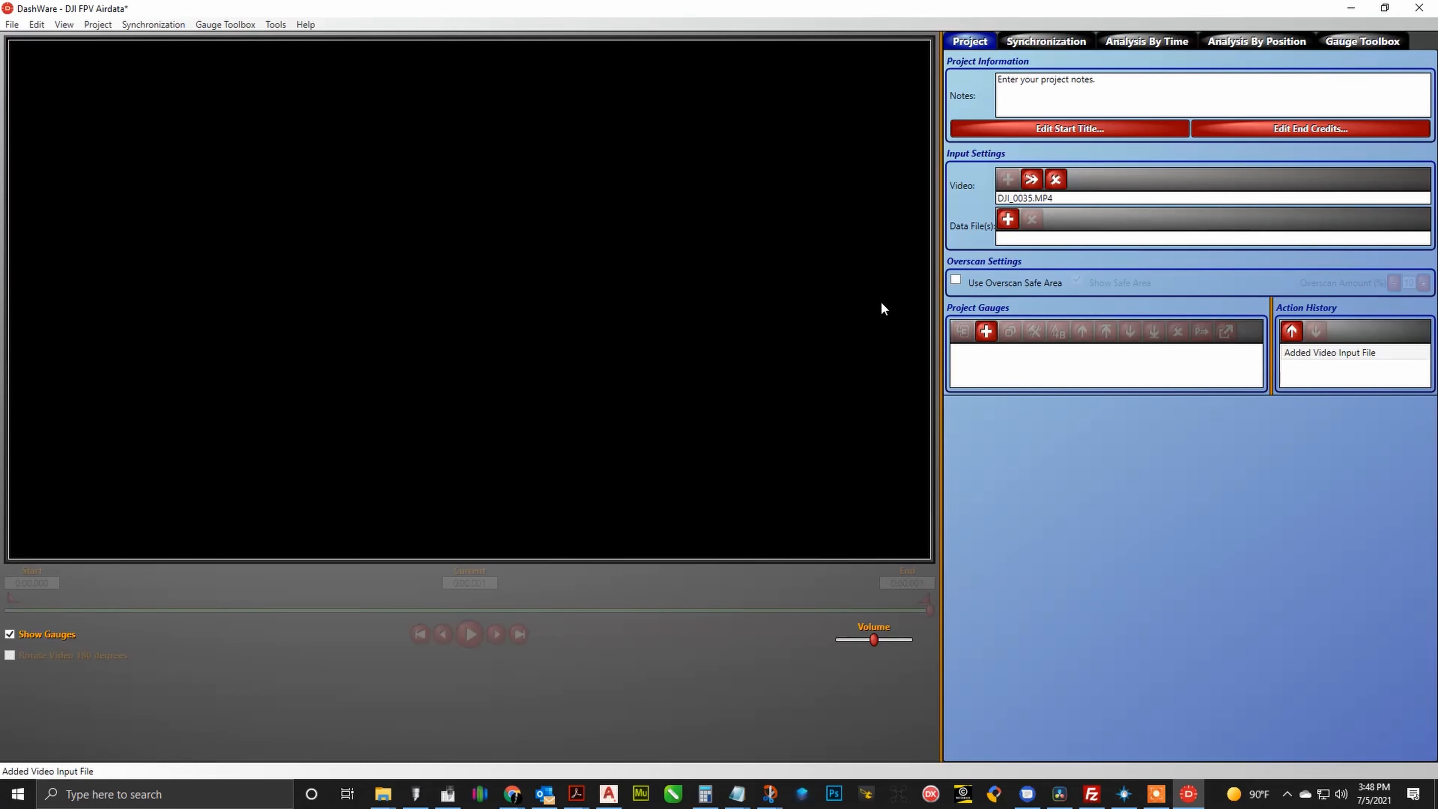
# Step: Browse to and choose Jul-1st-2021-08-45PM-Flight-Airdata.csv as the data file
pyautogui.click(1007, 220)
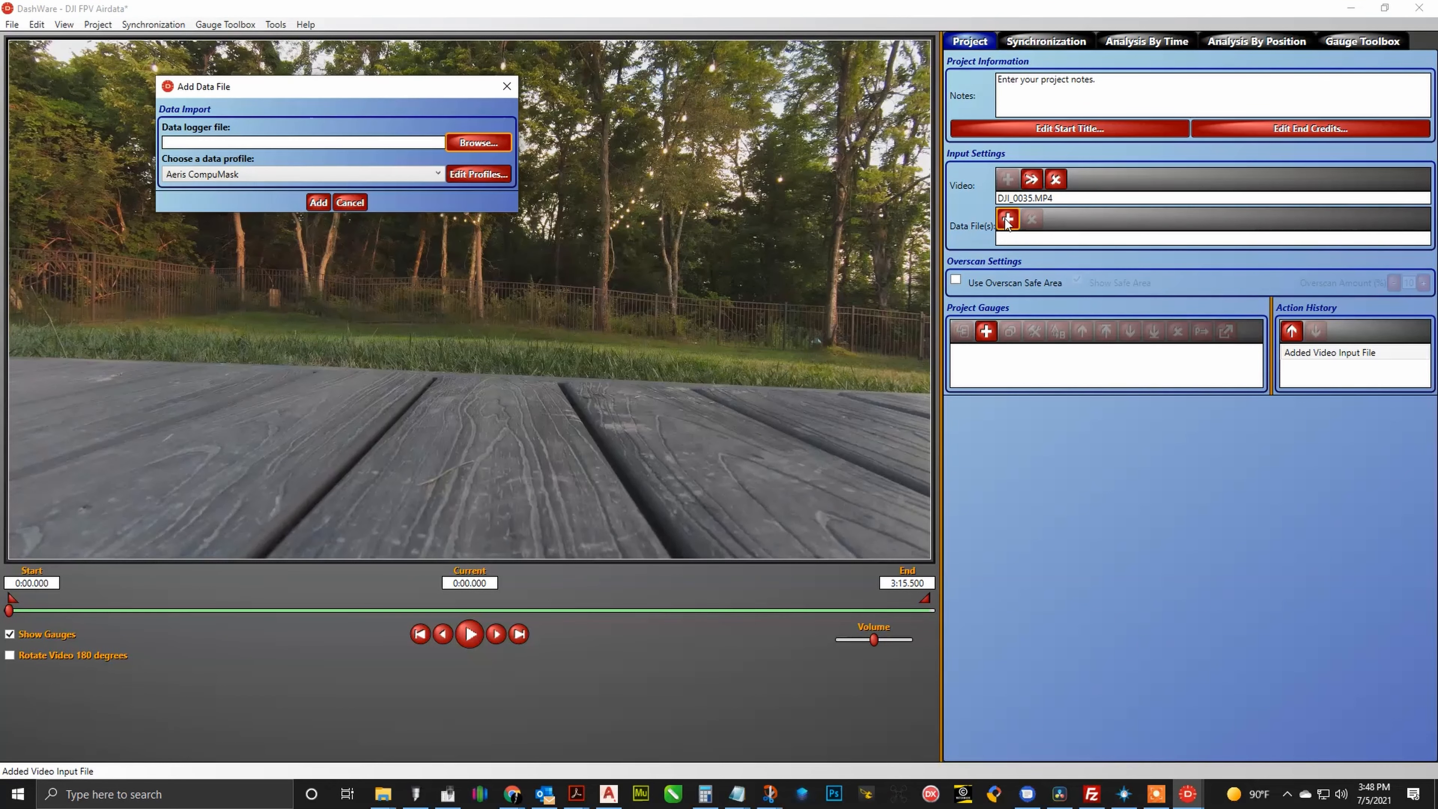
pyautogui.click(477, 143)
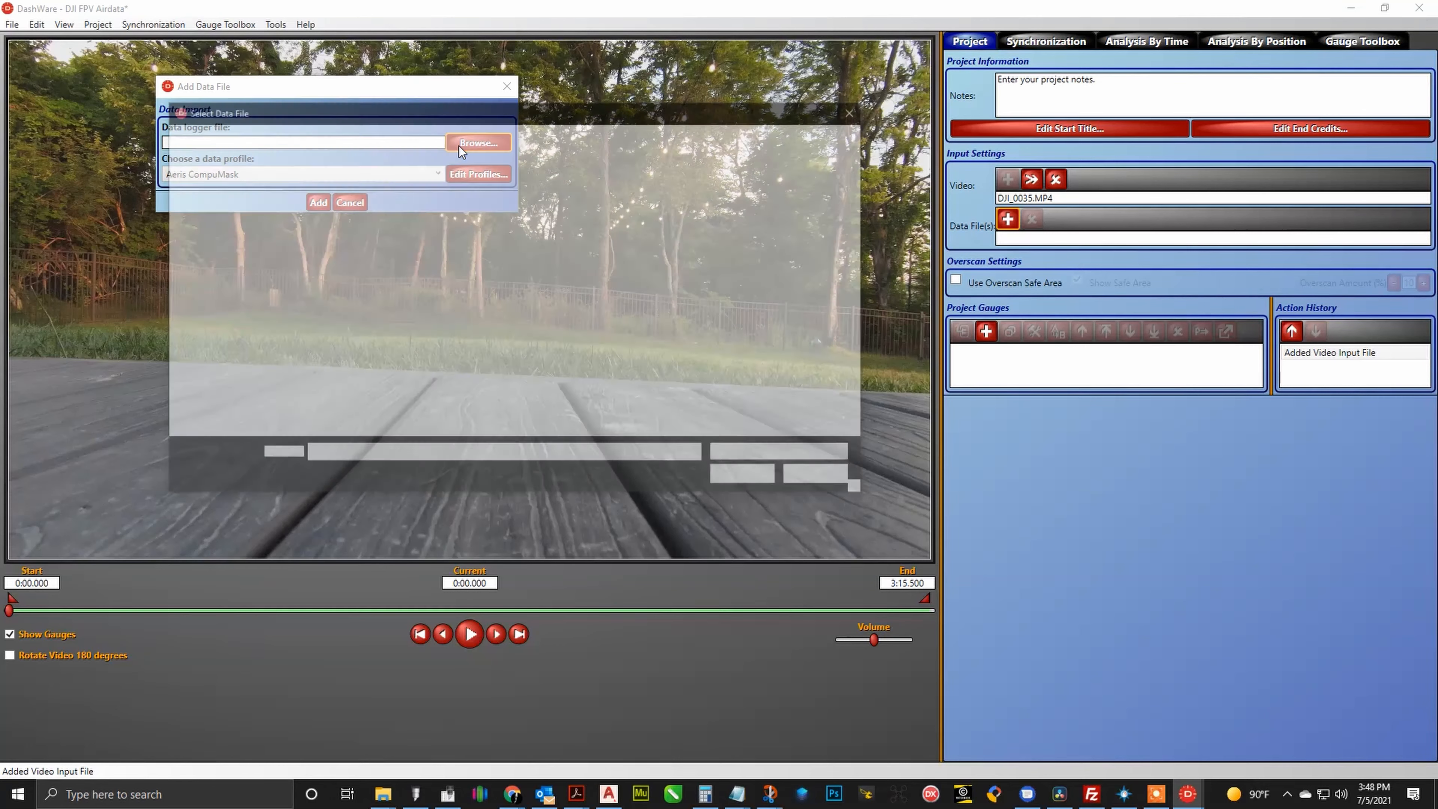
pyautogui.click(477, 144)
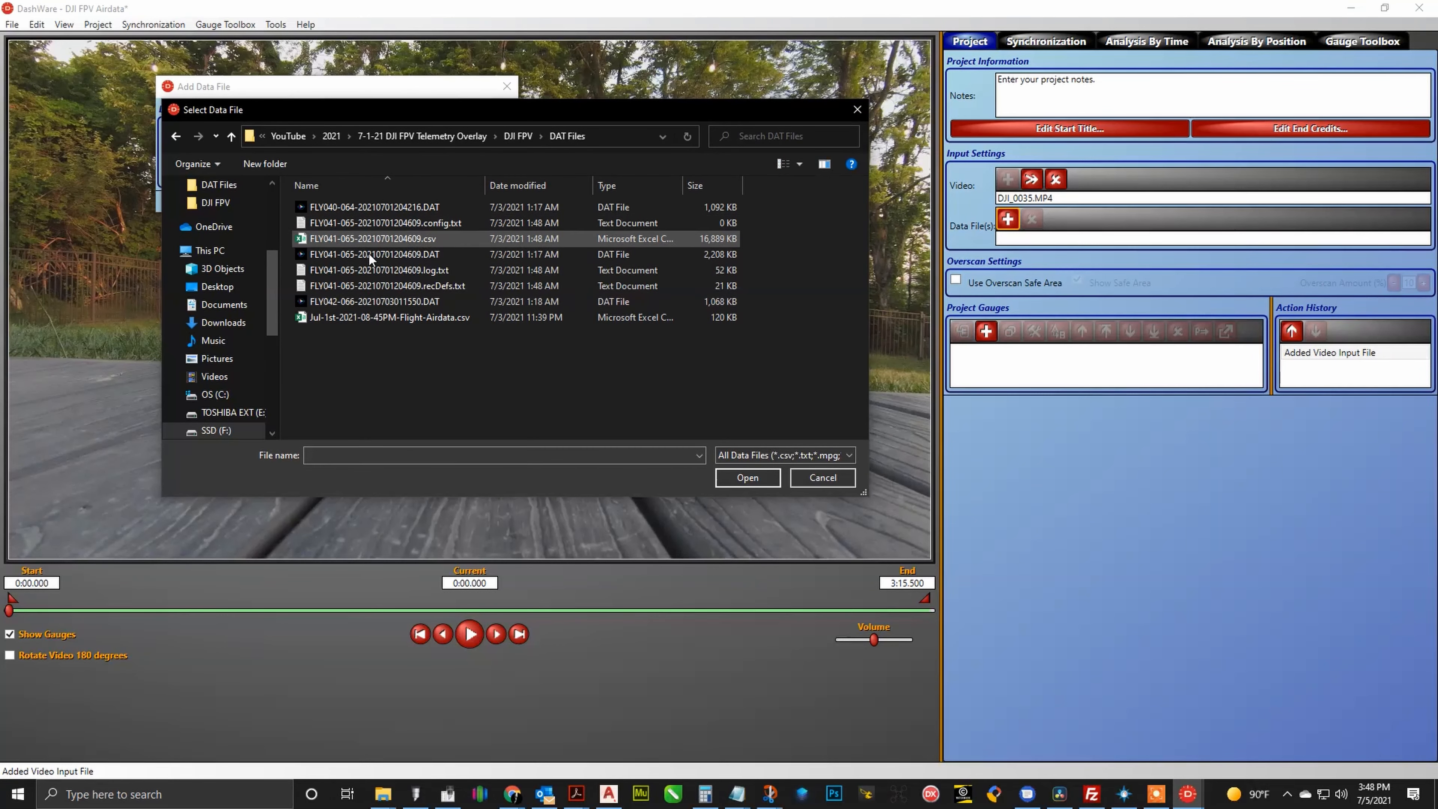
pyautogui.click(389, 316)
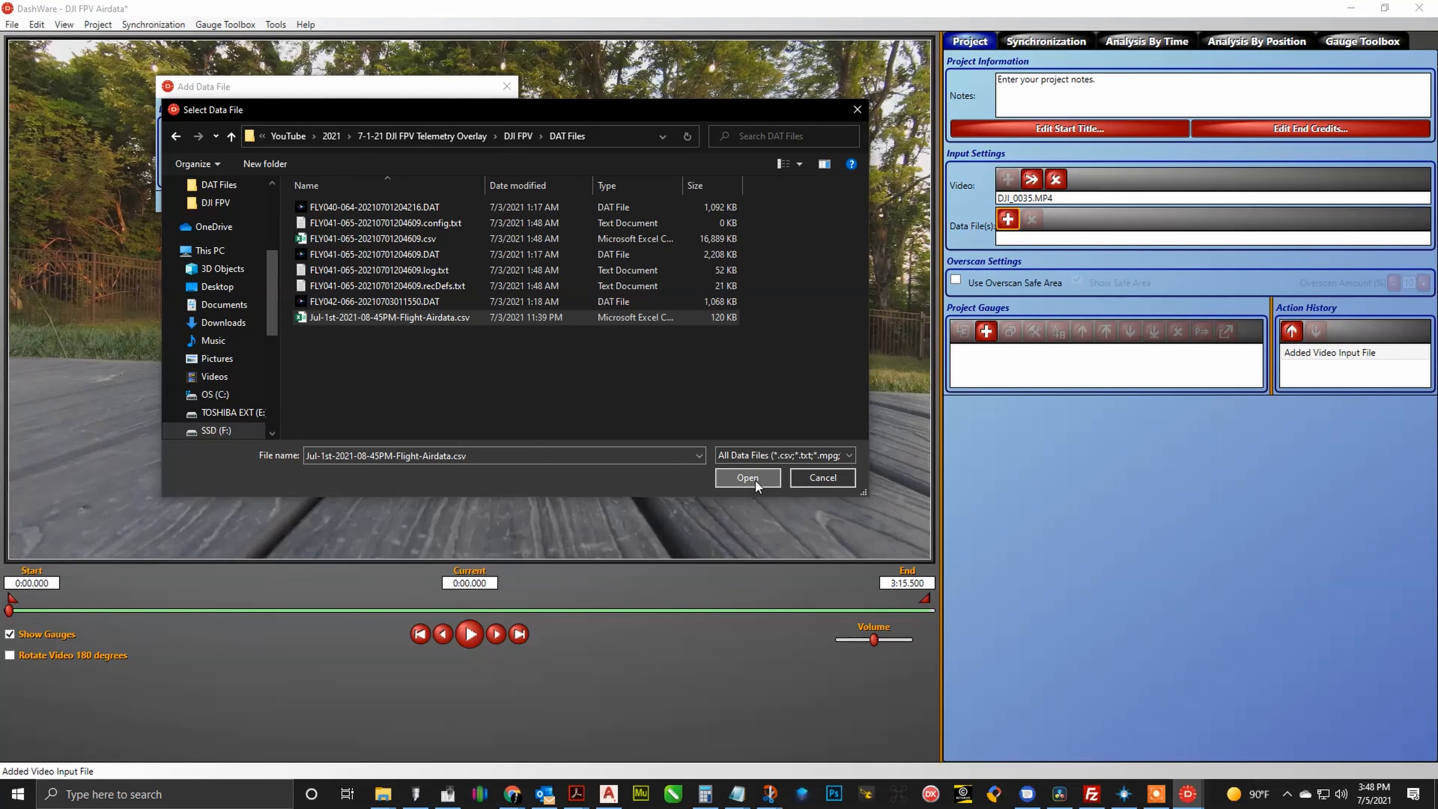
pyautogui.moveTo(463, 381)
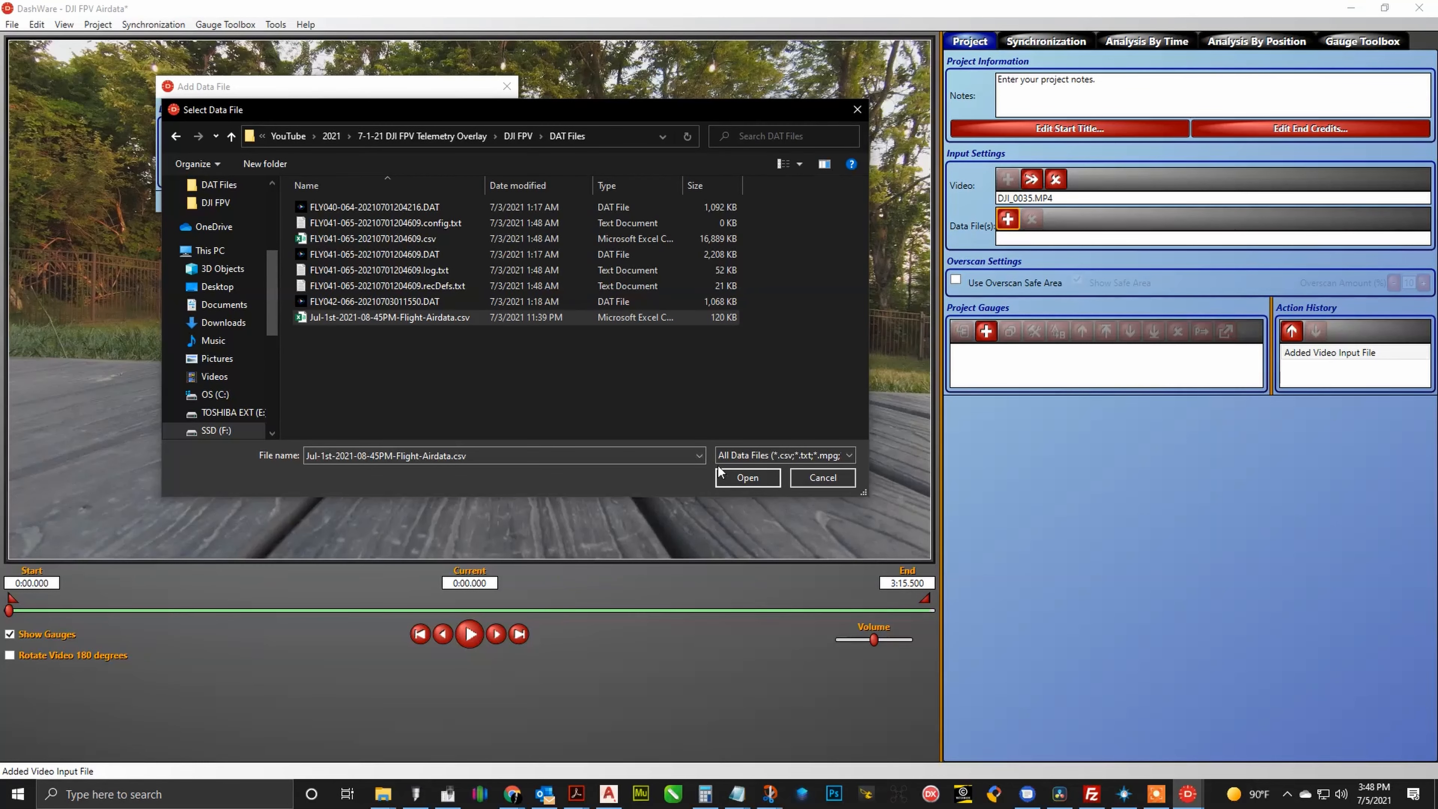
pyautogui.click(747, 477)
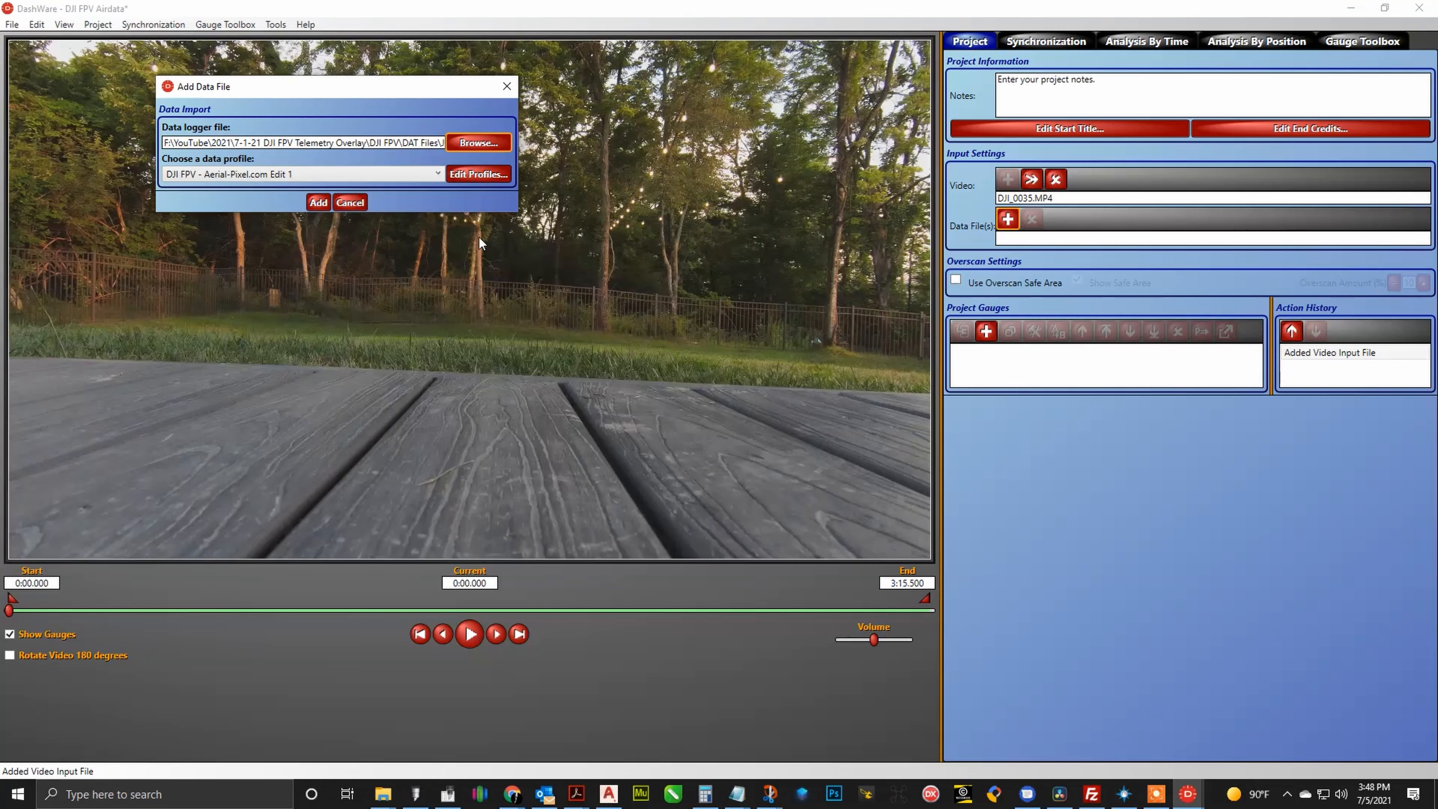
pyautogui.moveTo(268, 194)
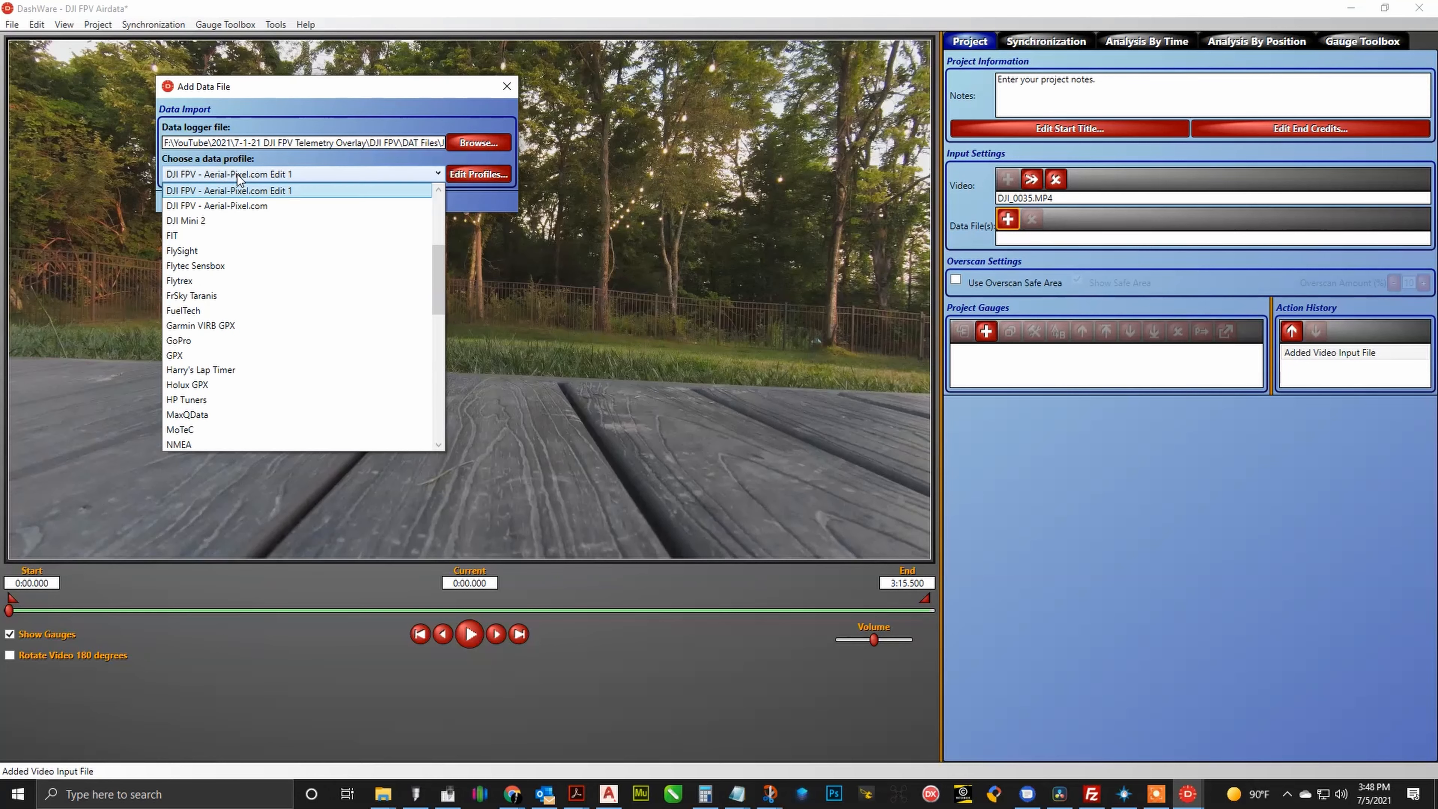
pyautogui.moveTo(244, 282)
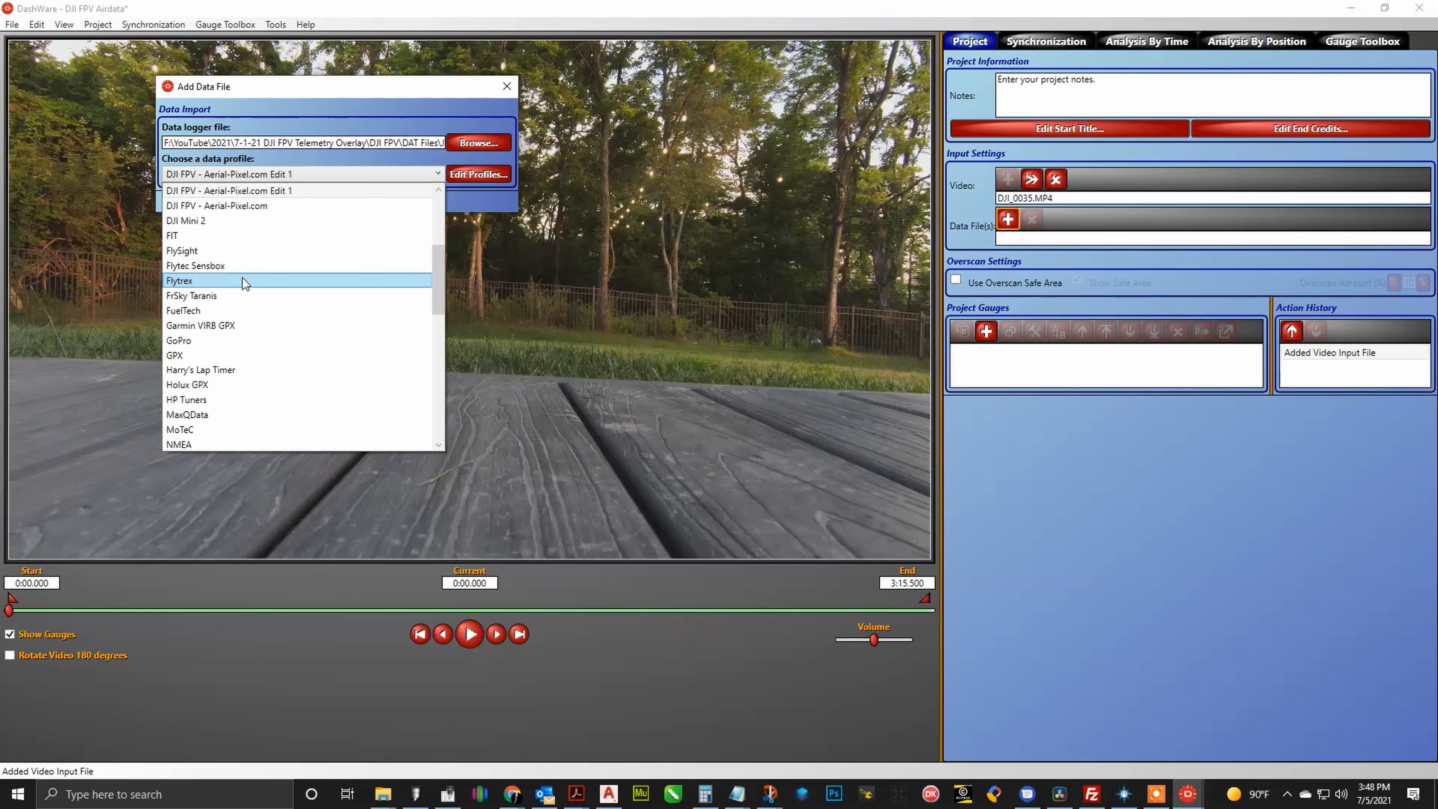
# Step: Import the Airdata CSV with the Flytrex data profile and add it to the project
pyautogui.click(180, 281)
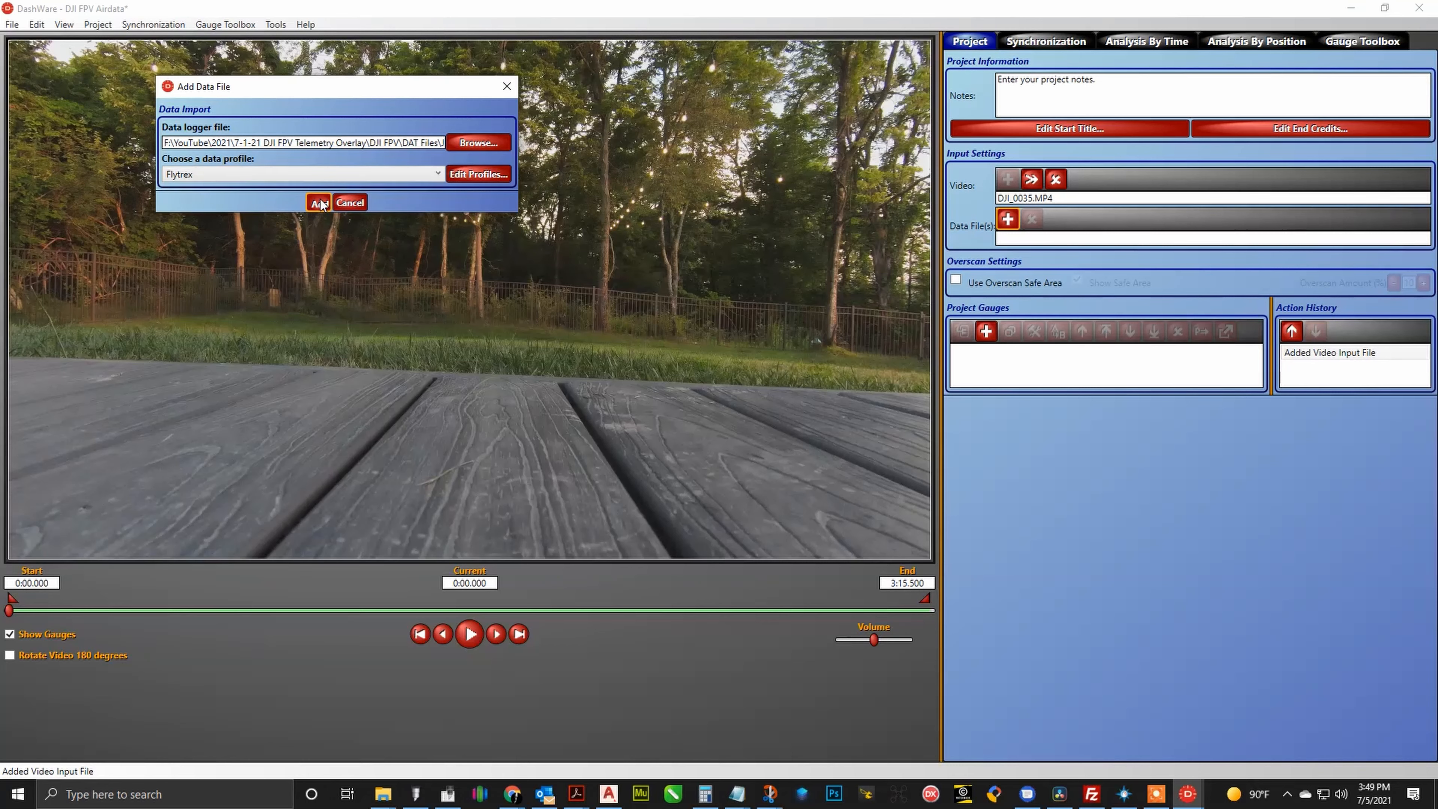
pyautogui.click(316, 203)
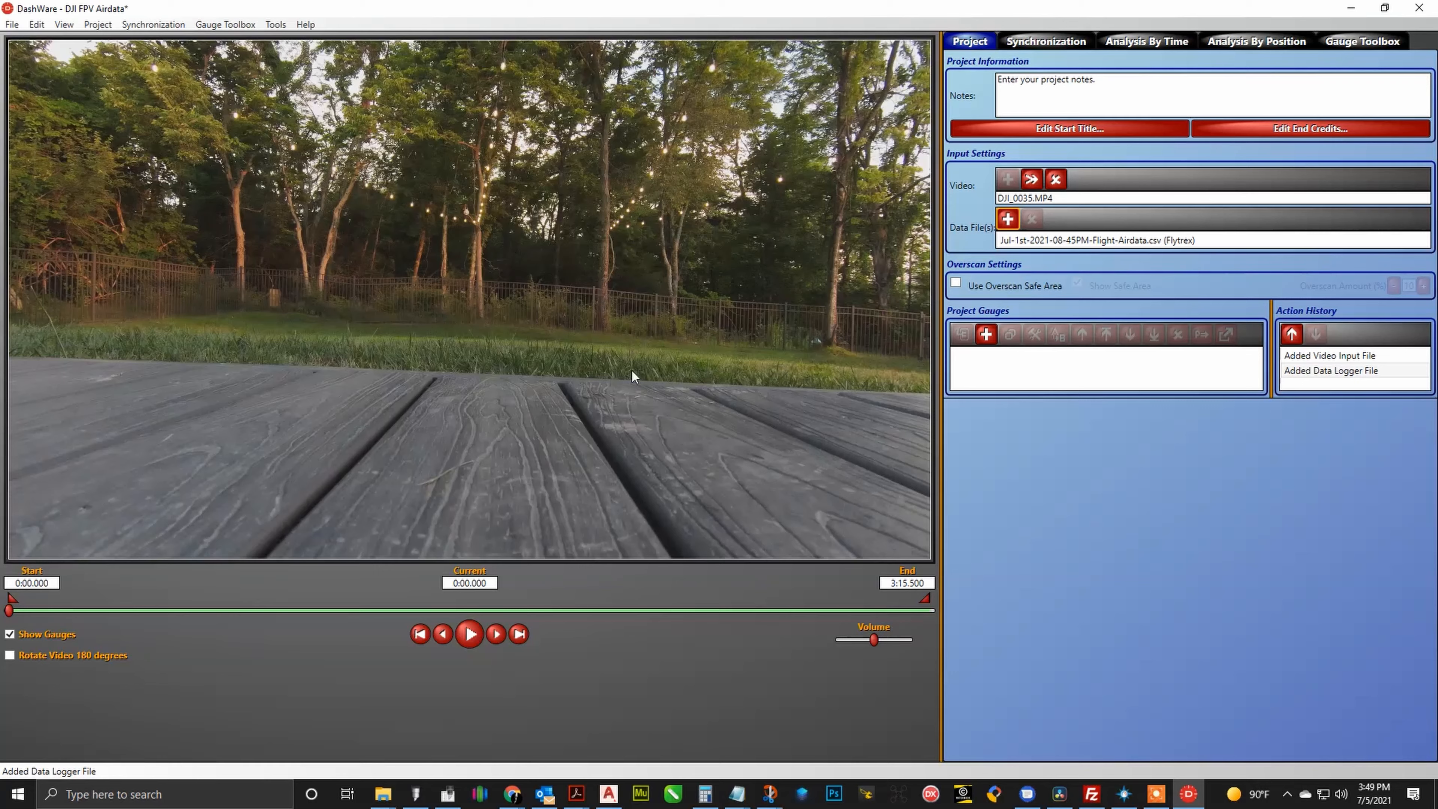
pyautogui.moveTo(233, 383)
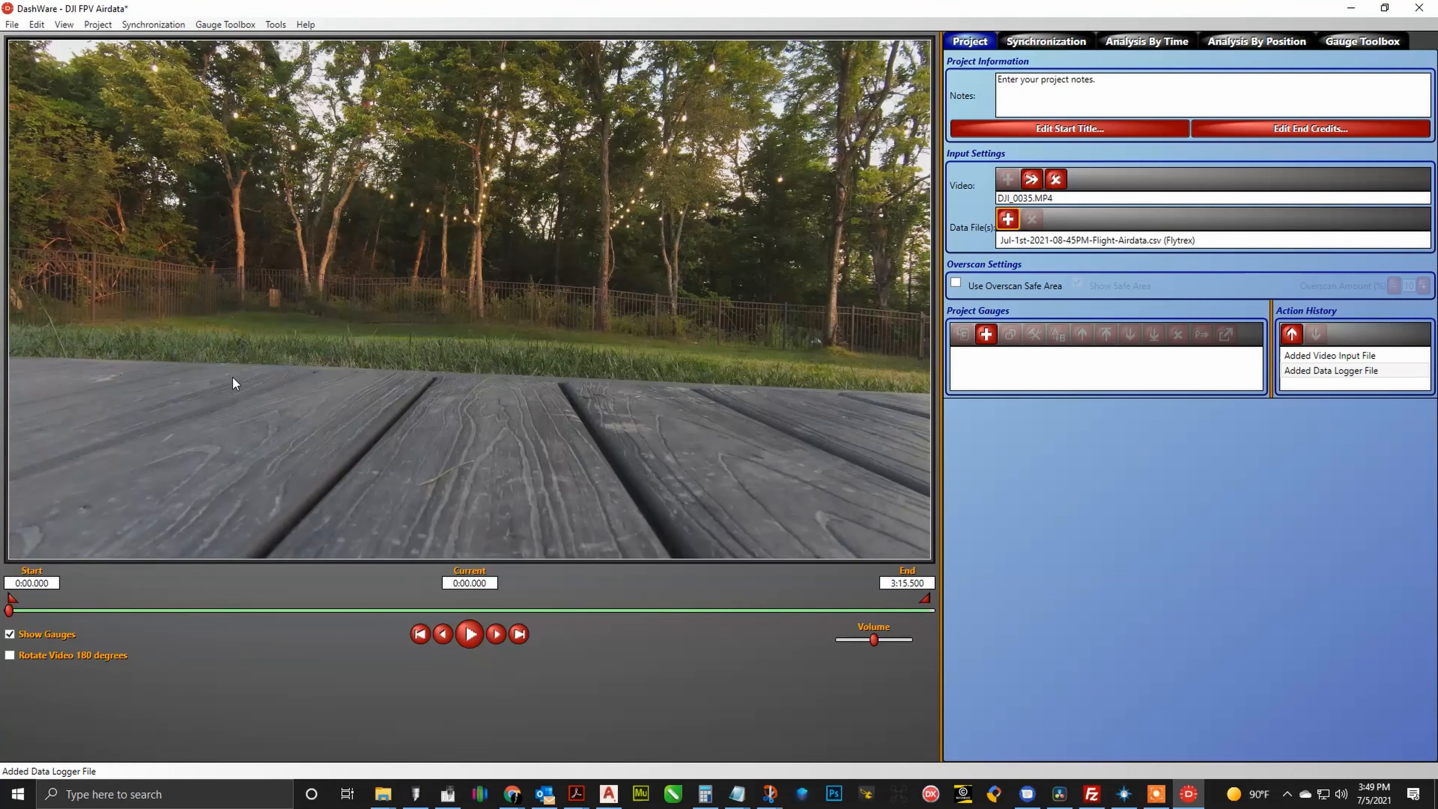
pyautogui.moveTo(903, 81)
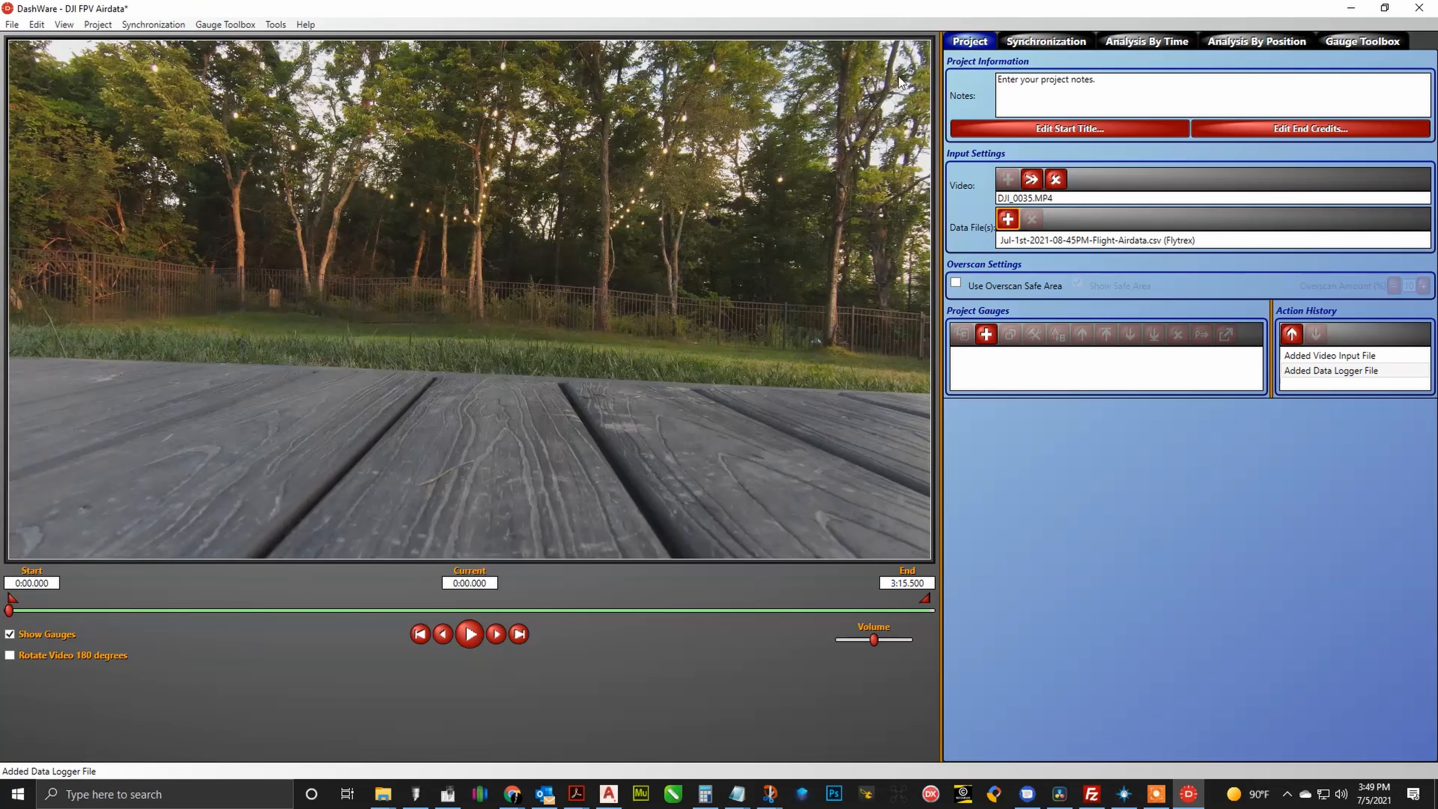
# Step: Place the DJI telemetry bar along the video's bottom edge and check its readings mid-flight
pyautogui.click(1045, 40)
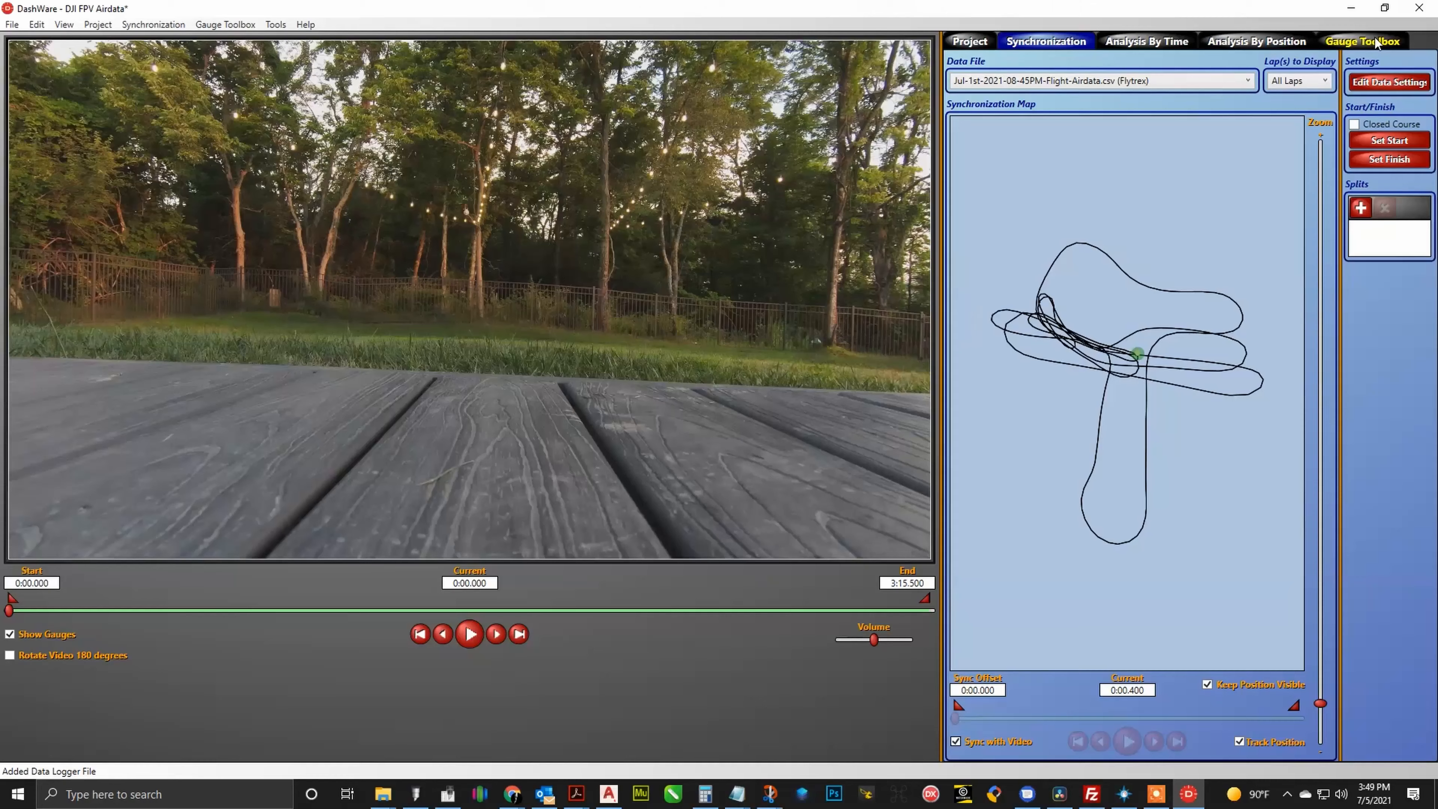
pyautogui.click(1361, 41)
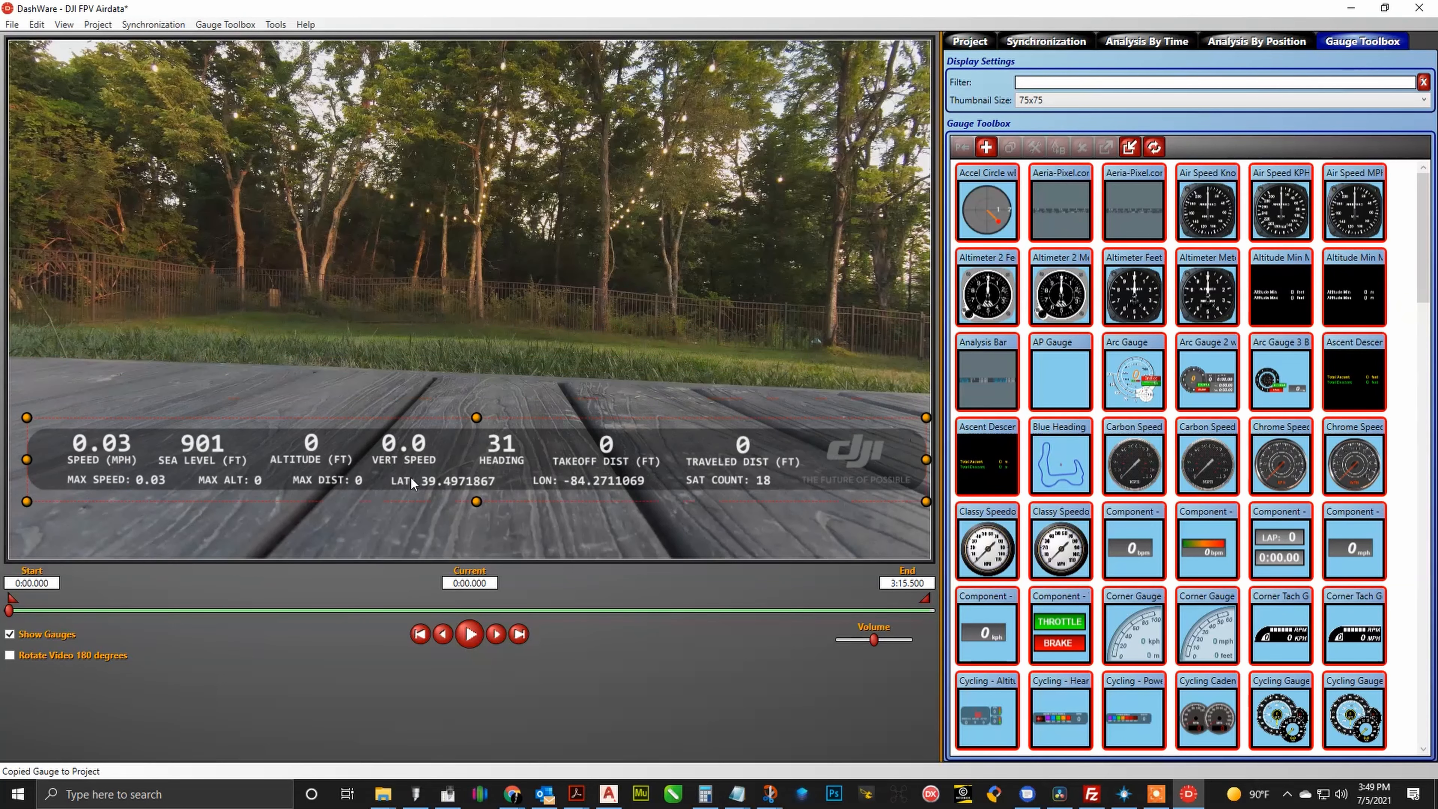
pyautogui.moveTo(467, 458); pyautogui.dragTo(468, 504)
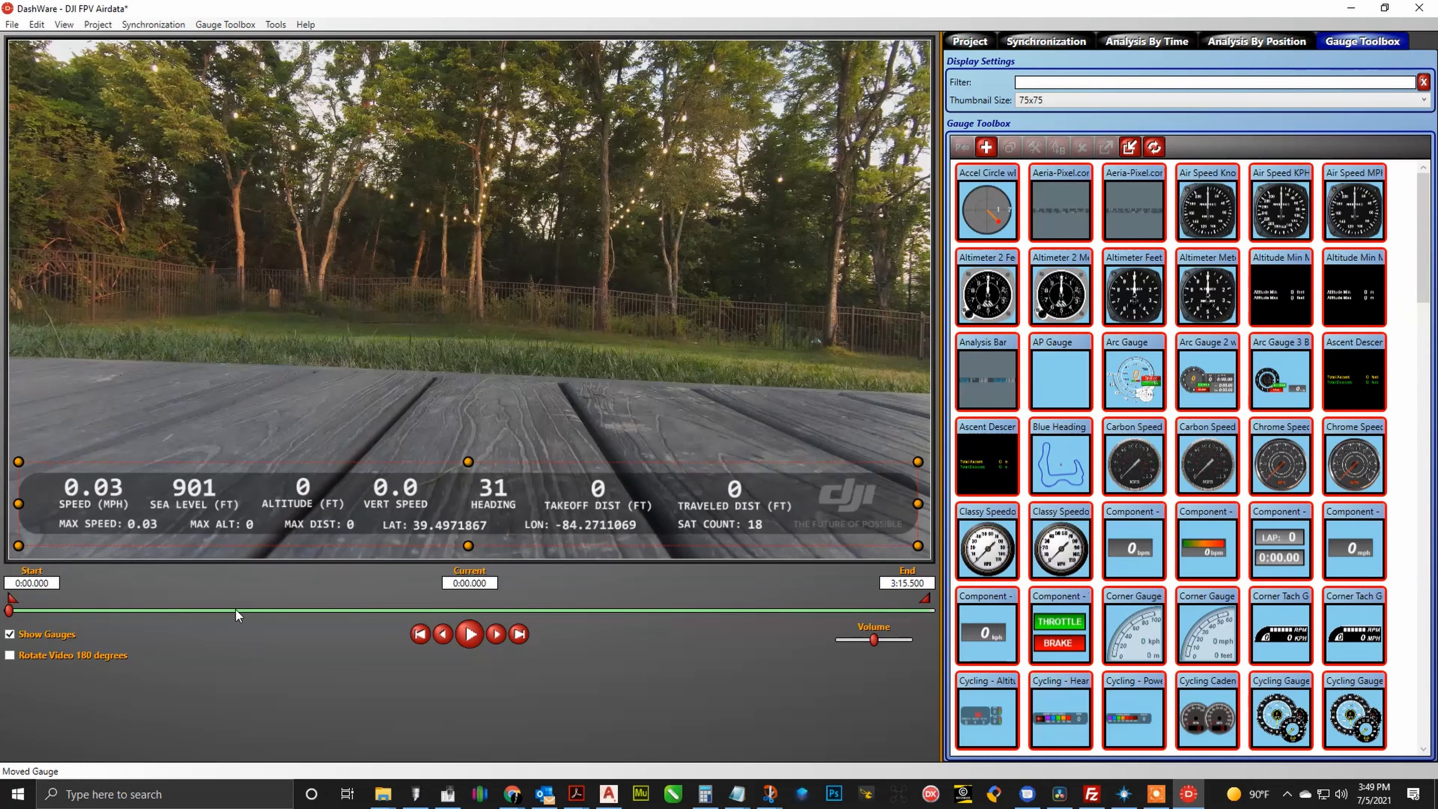
pyautogui.moveTo(8, 609); pyautogui.dragTo(218, 610)
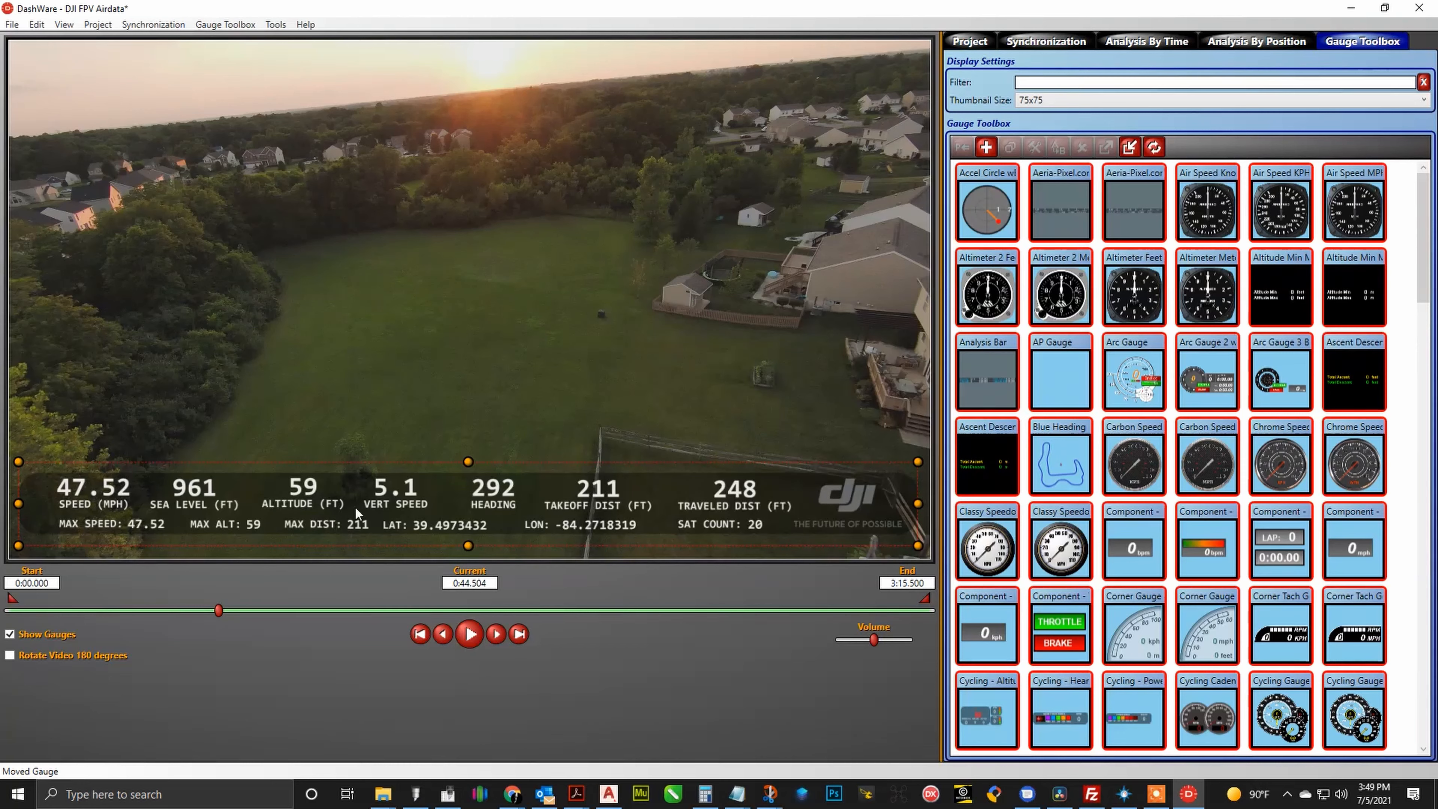
pyautogui.moveTo(415, 498)
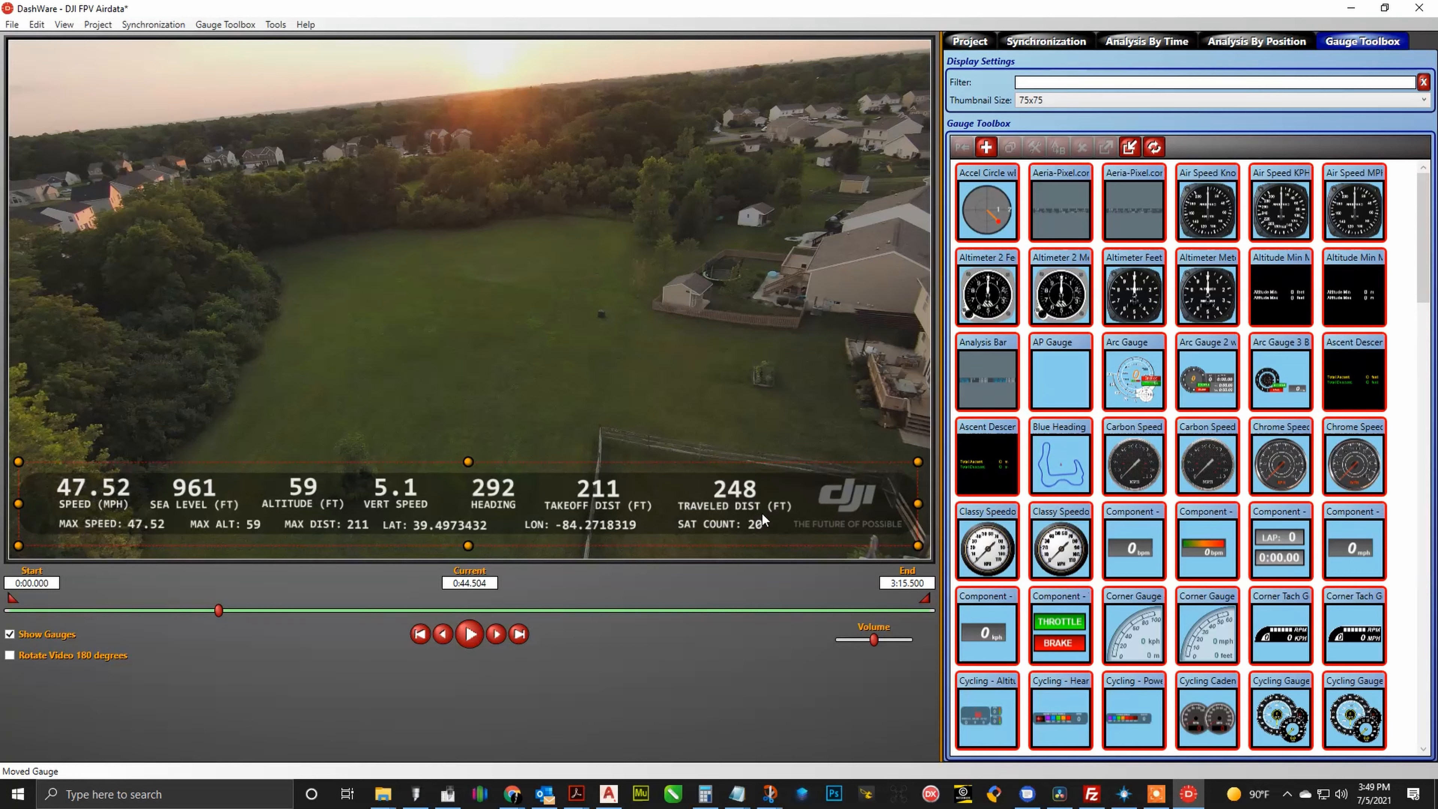
pyautogui.moveTo(773, 484)
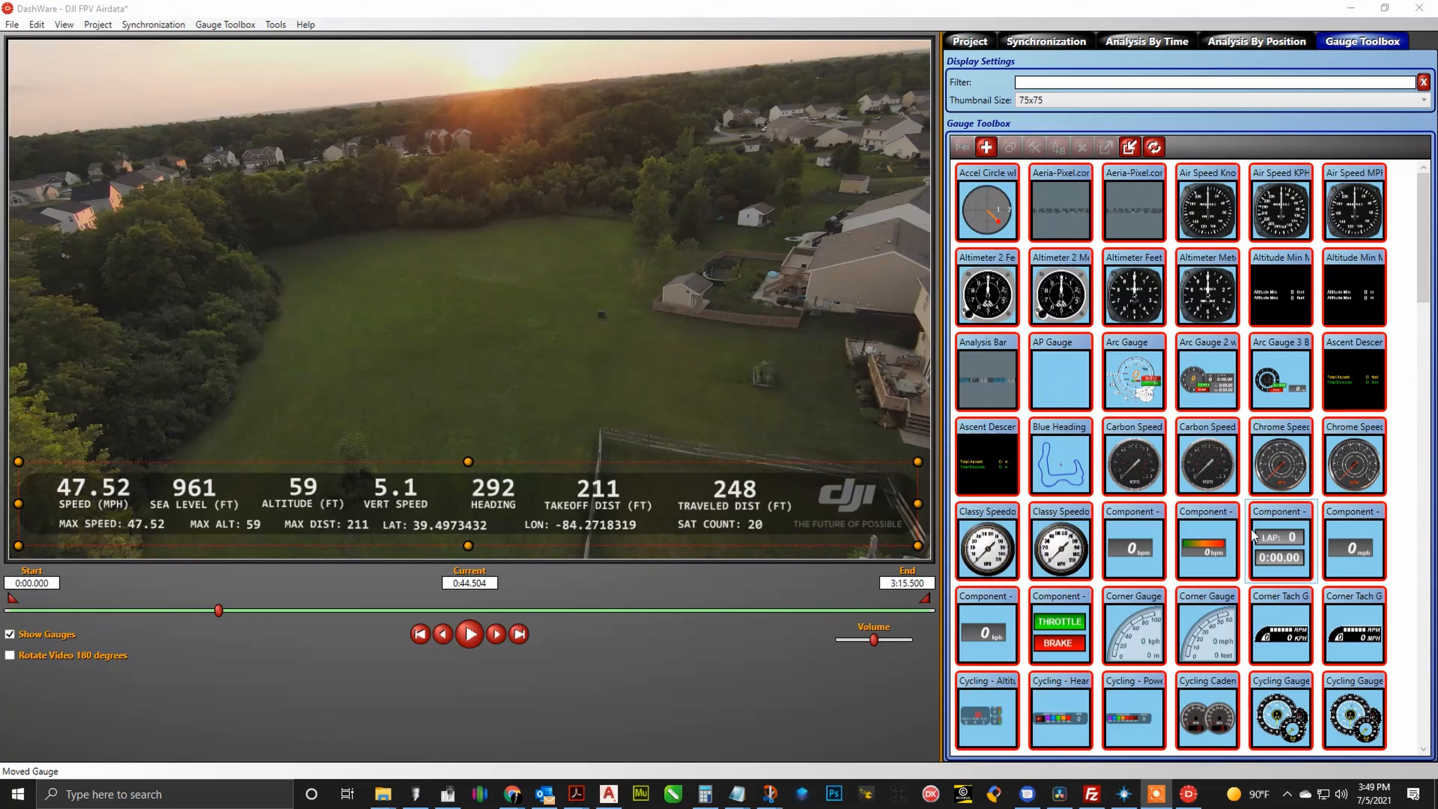
# Step: Add the UAV cluster of round dial gauges to the video and preview it in playback
pyautogui.scroll(-3)
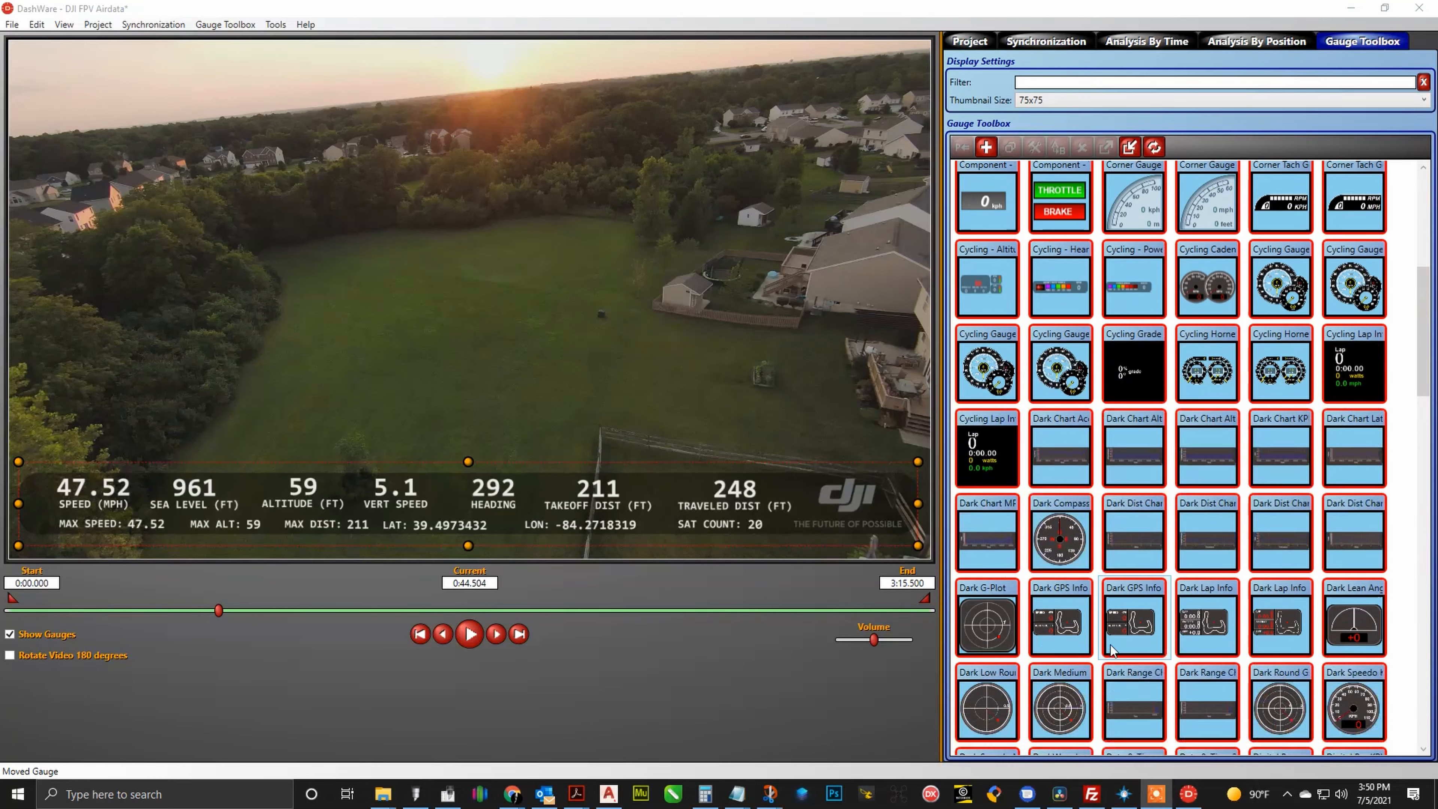
pyautogui.scroll(-3)
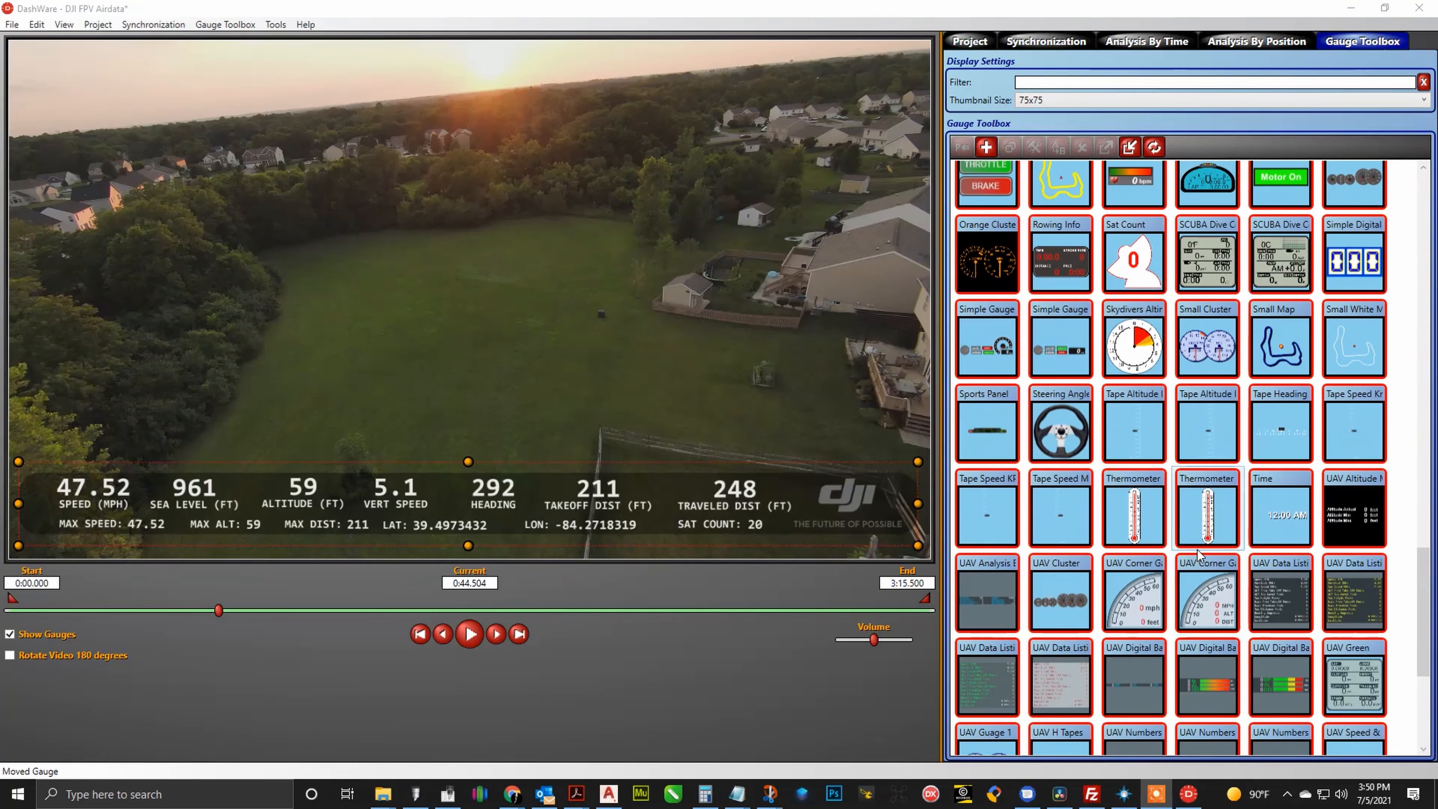
pyautogui.scroll(-3)
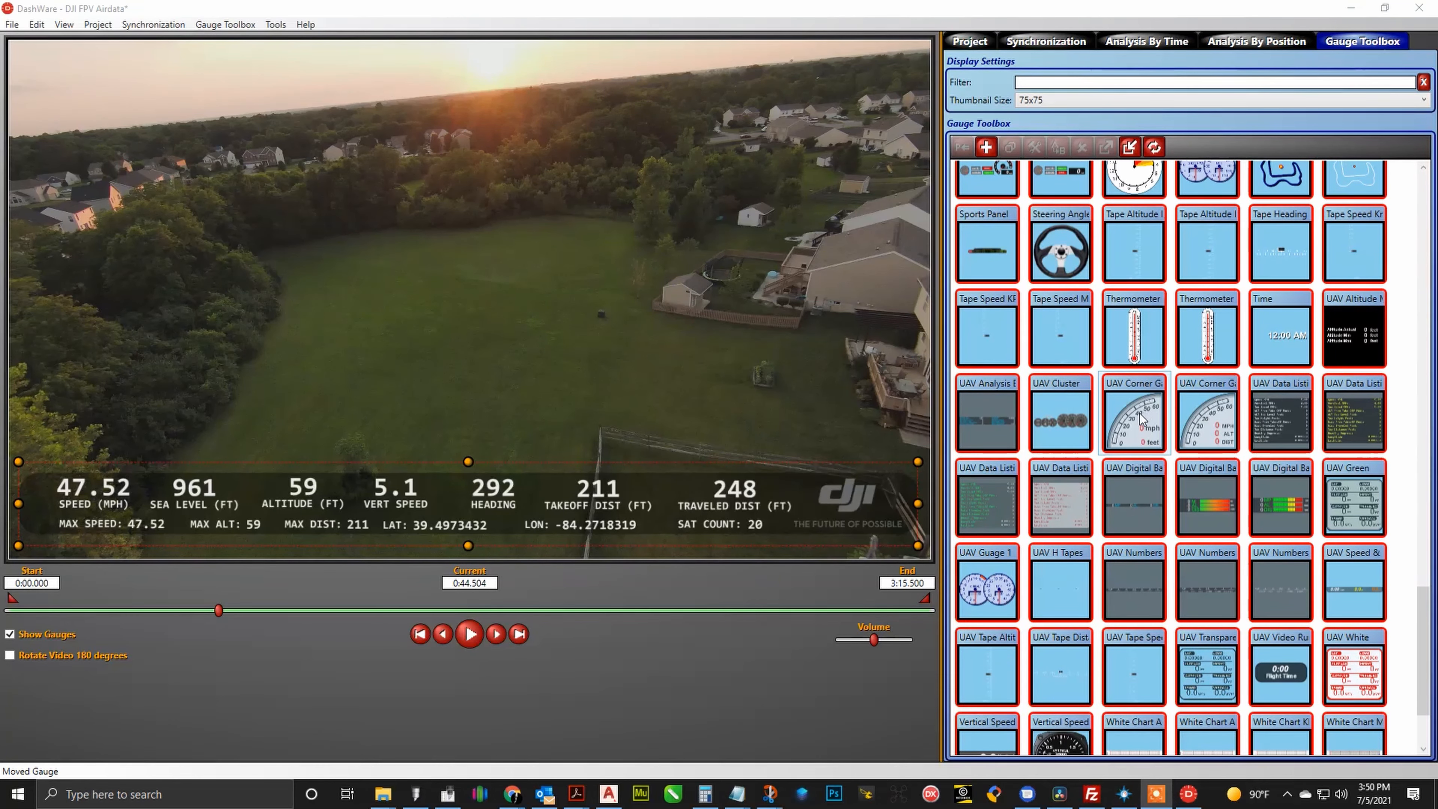
pyautogui.click(1059, 412)
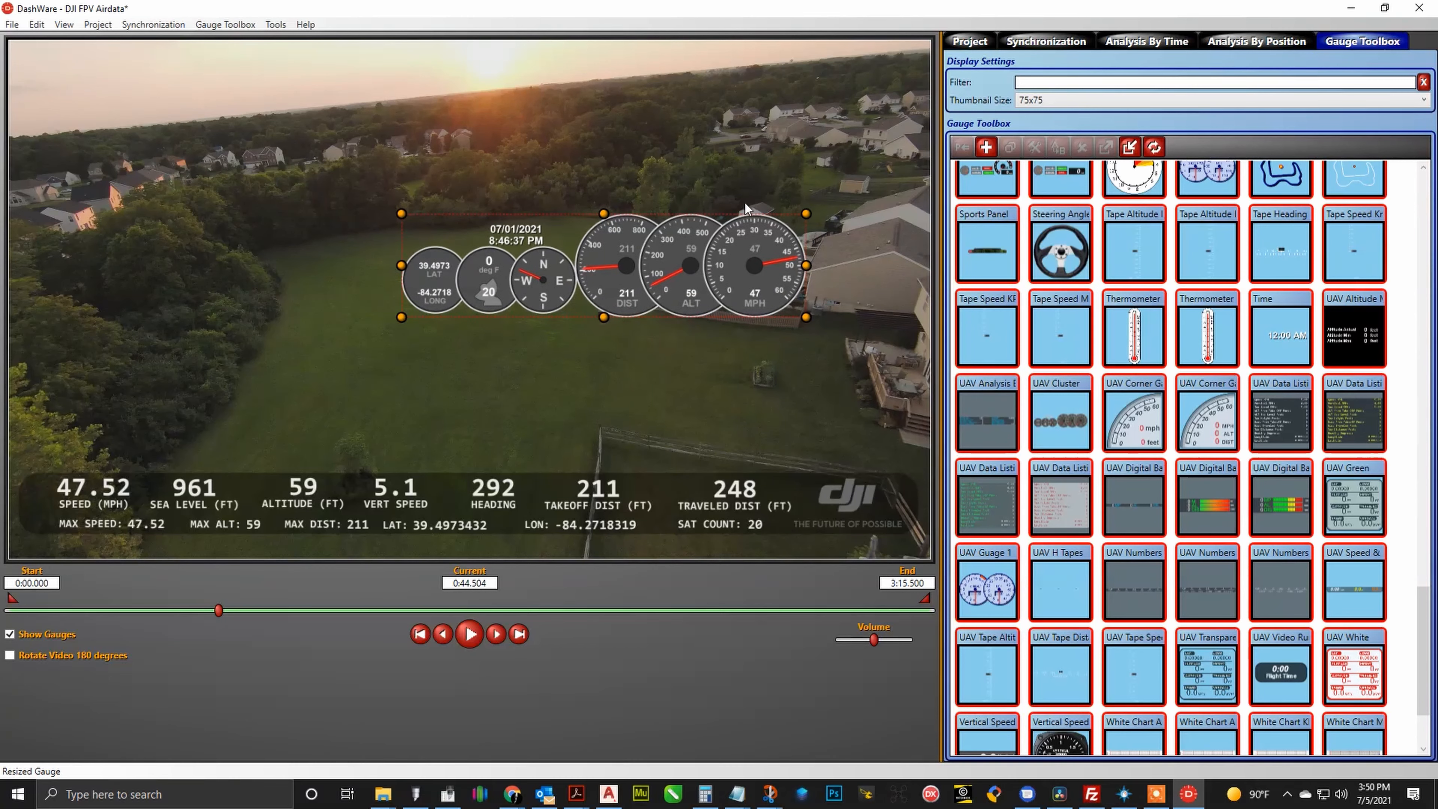
pyautogui.moveTo(616, 301)
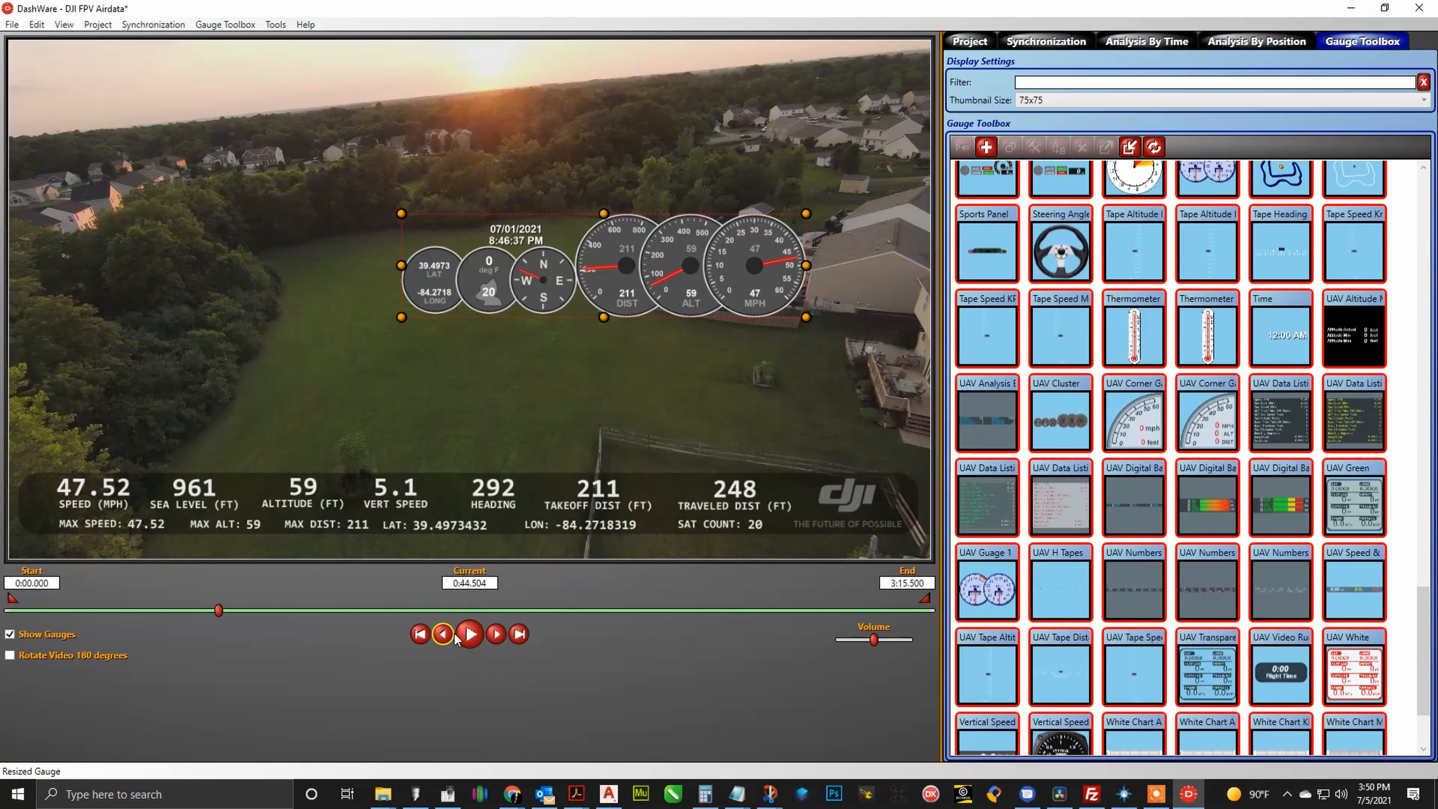
pyautogui.click(469, 634)
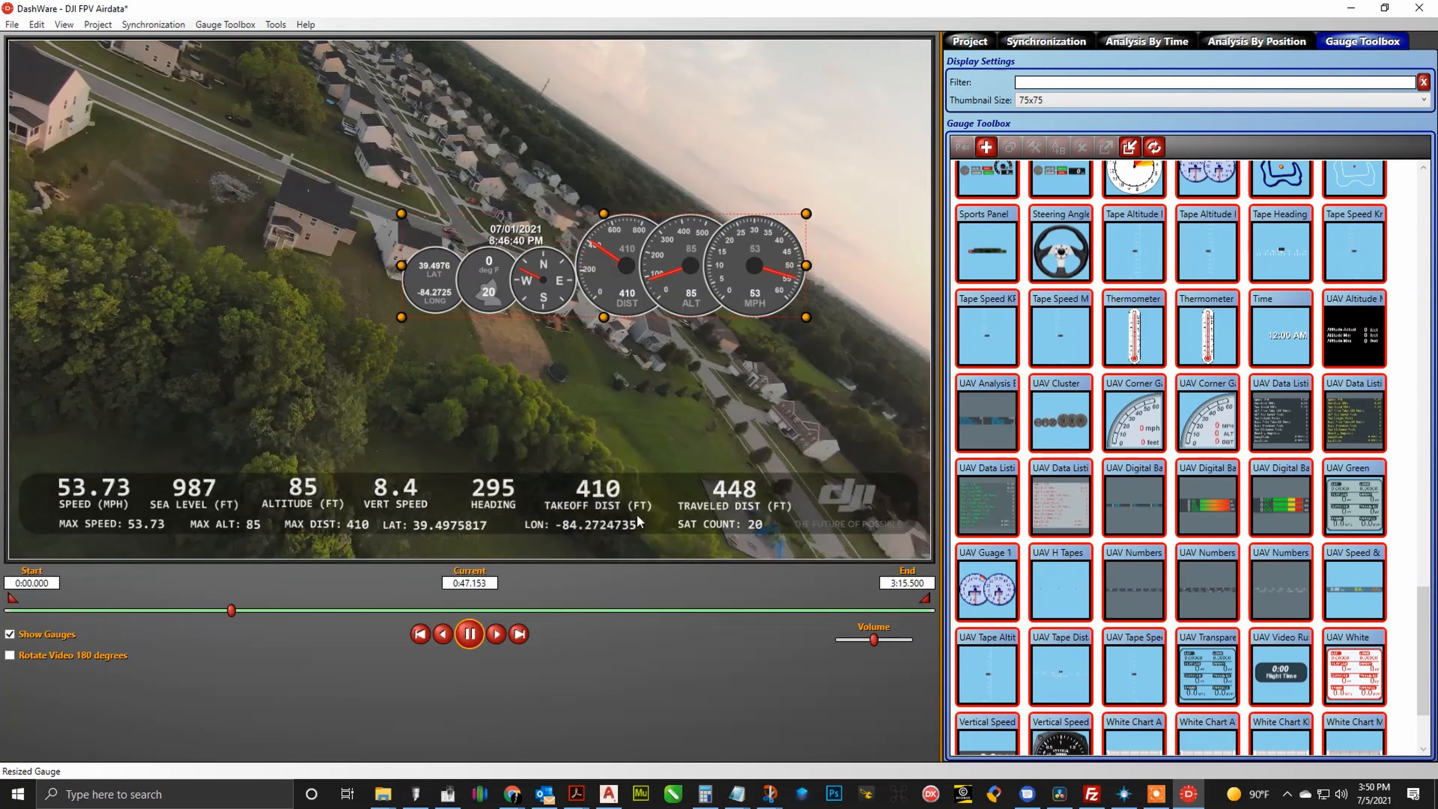
pyautogui.click(469, 633)
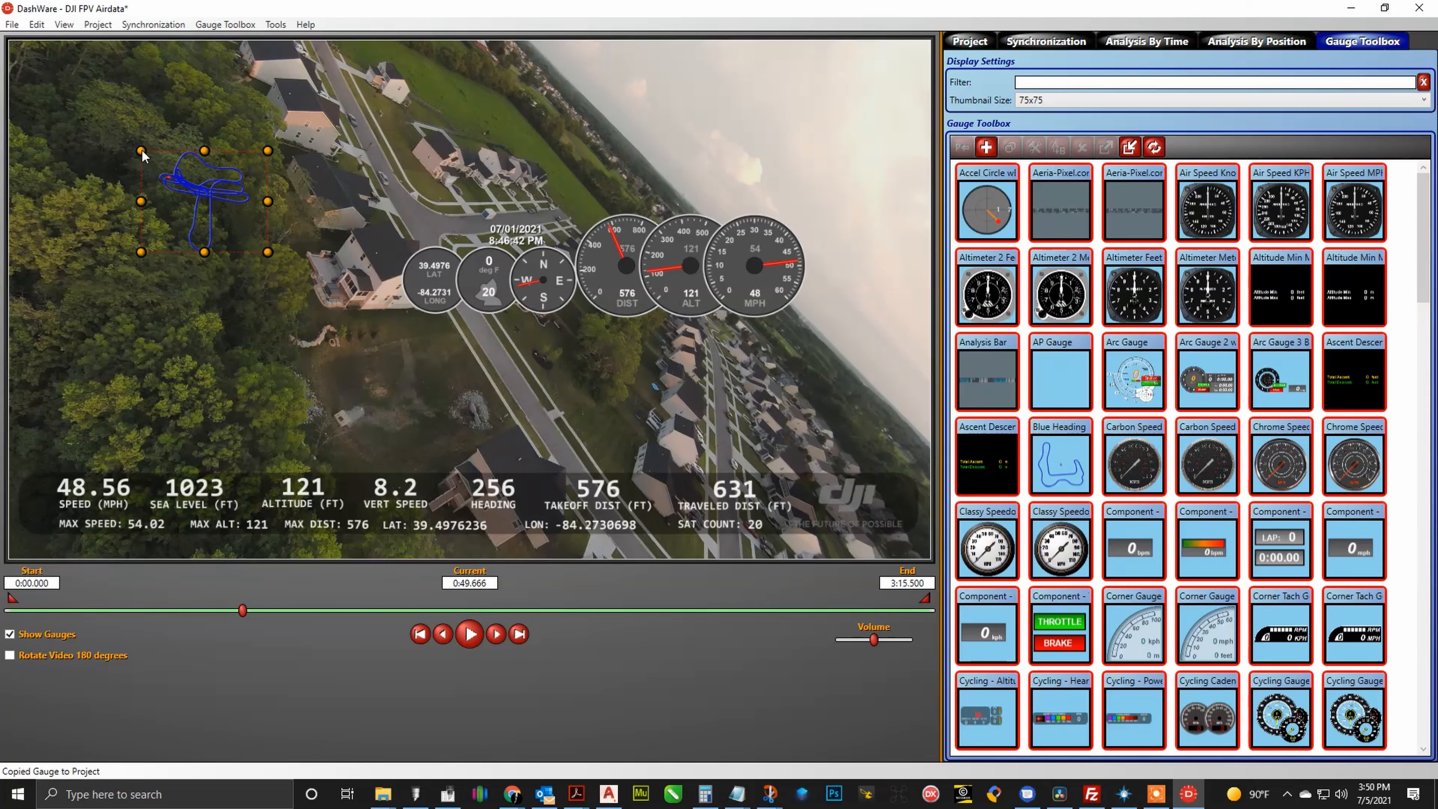
# Step: Move the flight-path map gauge to the top-left corner, enlarge it, and preview the marker tracking
pyautogui.moveTo(202, 197); pyautogui.dragTo(87, 96)
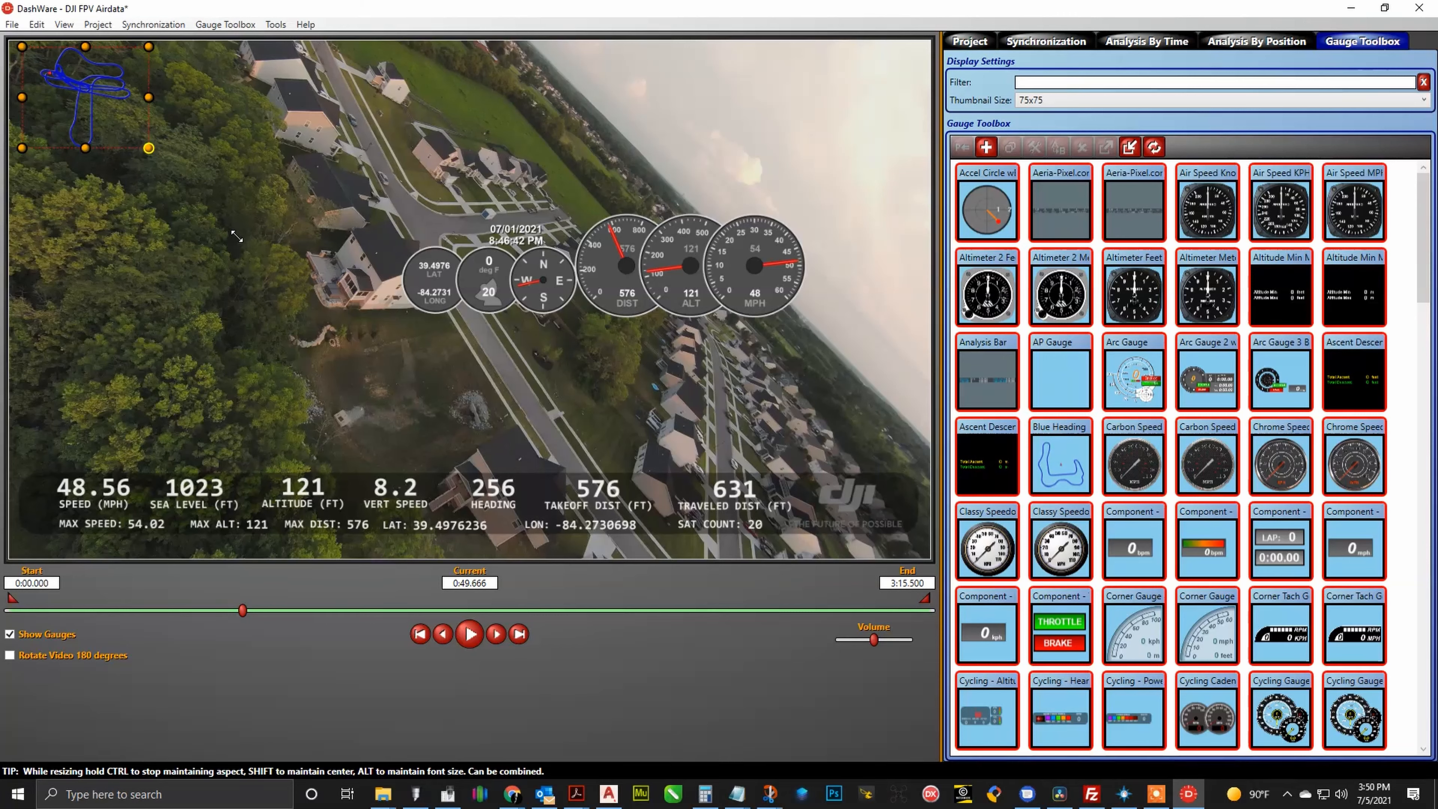
pyautogui.moveTo(149, 148); pyautogui.dragTo(235, 218)
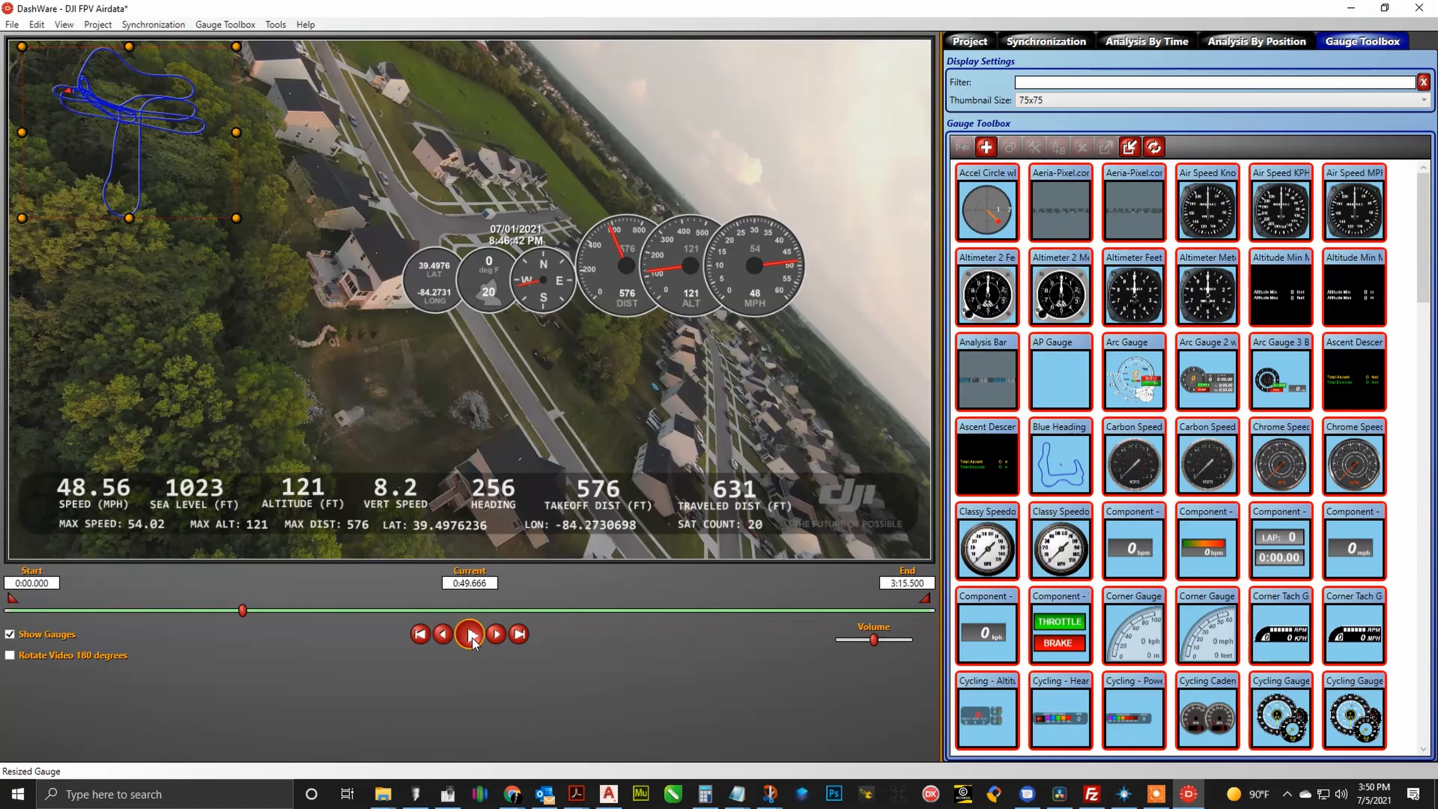
pyautogui.click(468, 634)
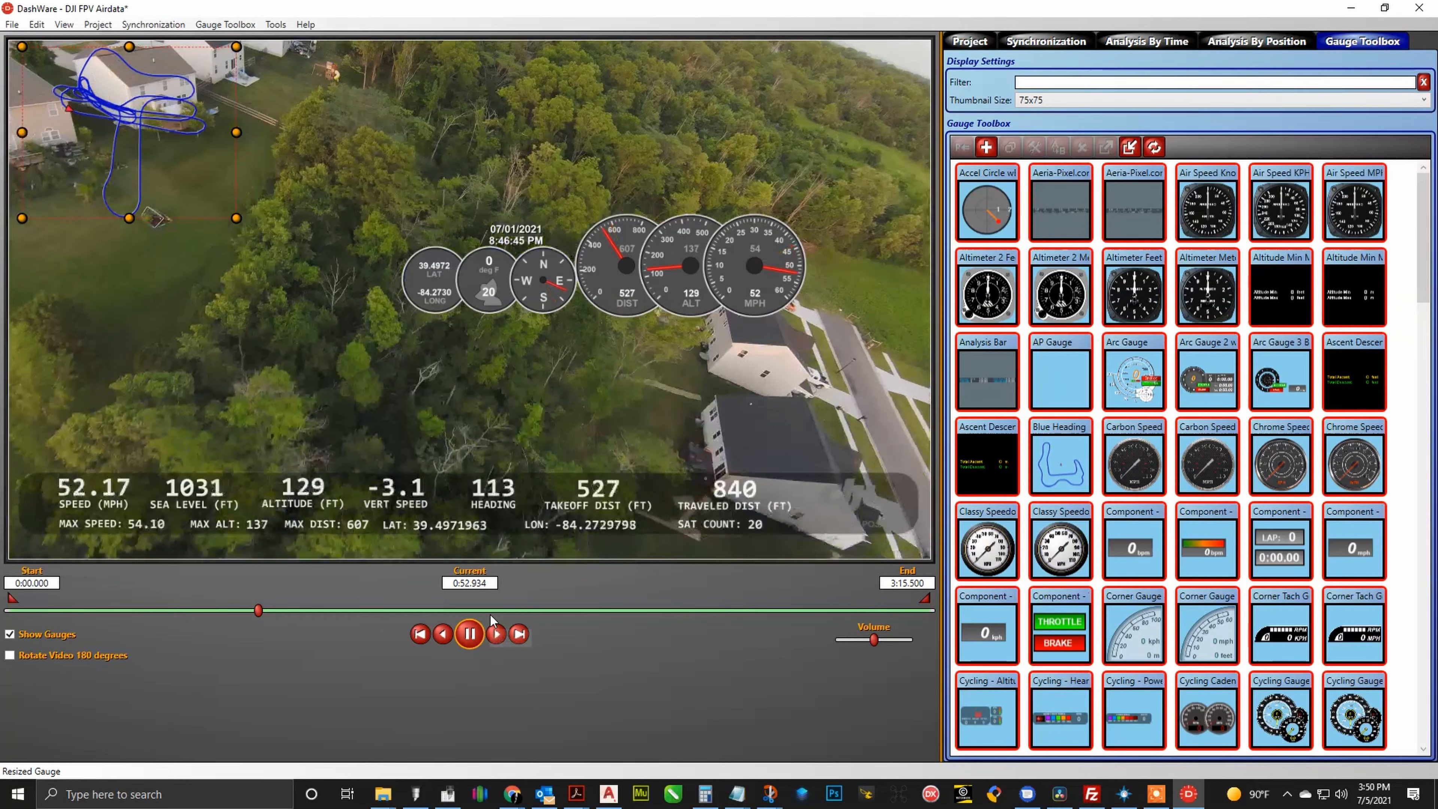
pyautogui.click(469, 633)
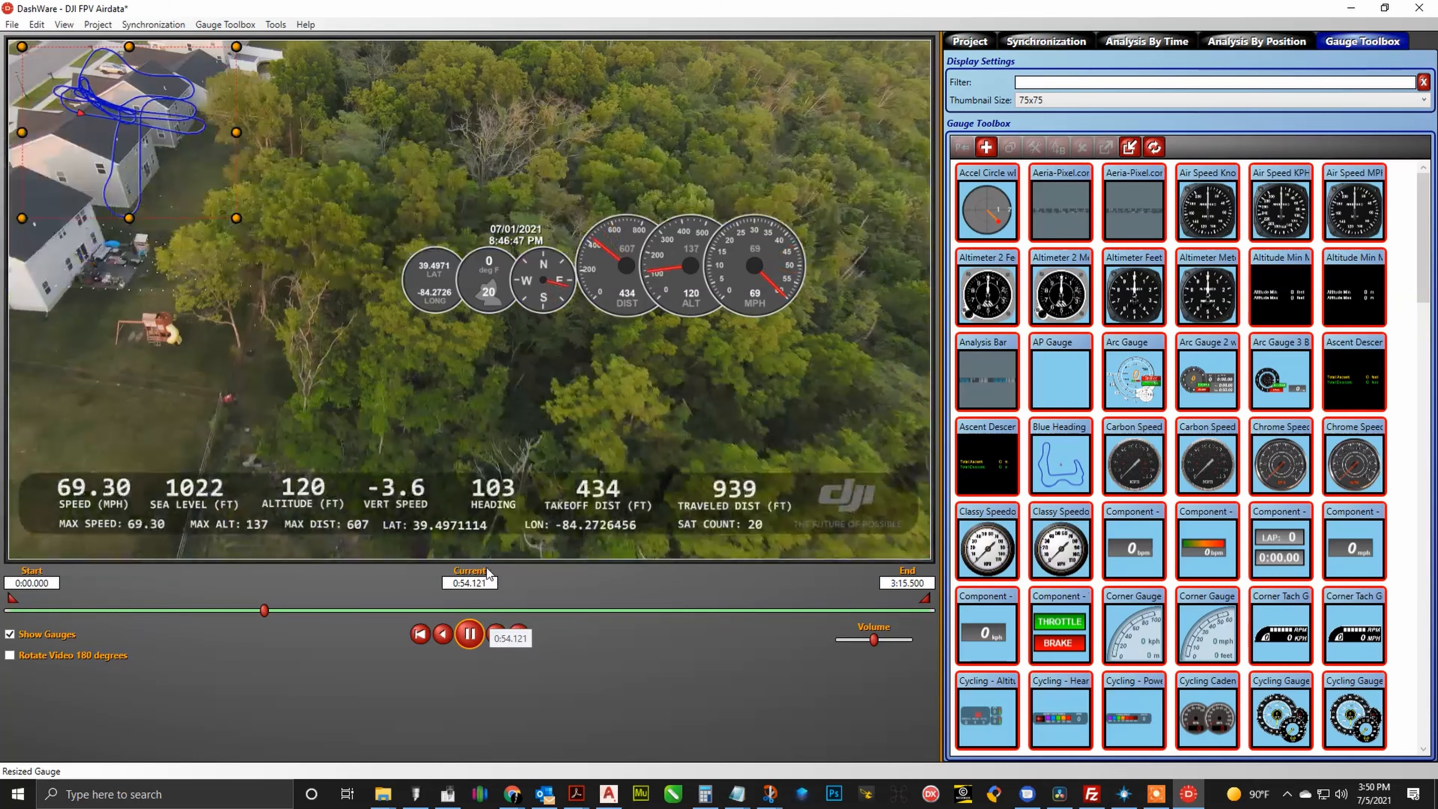
pyautogui.click(469, 633)
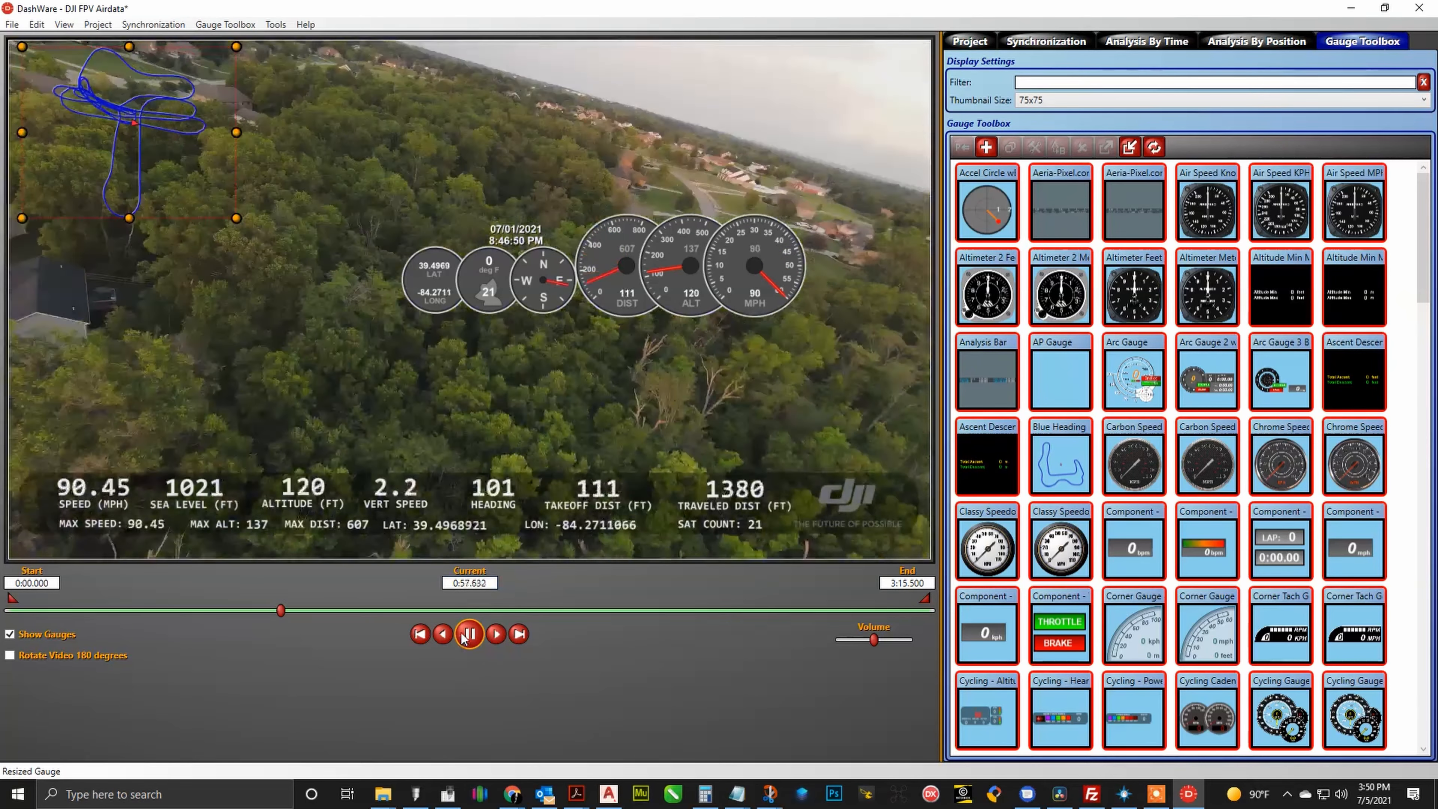
pyautogui.click(469, 633)
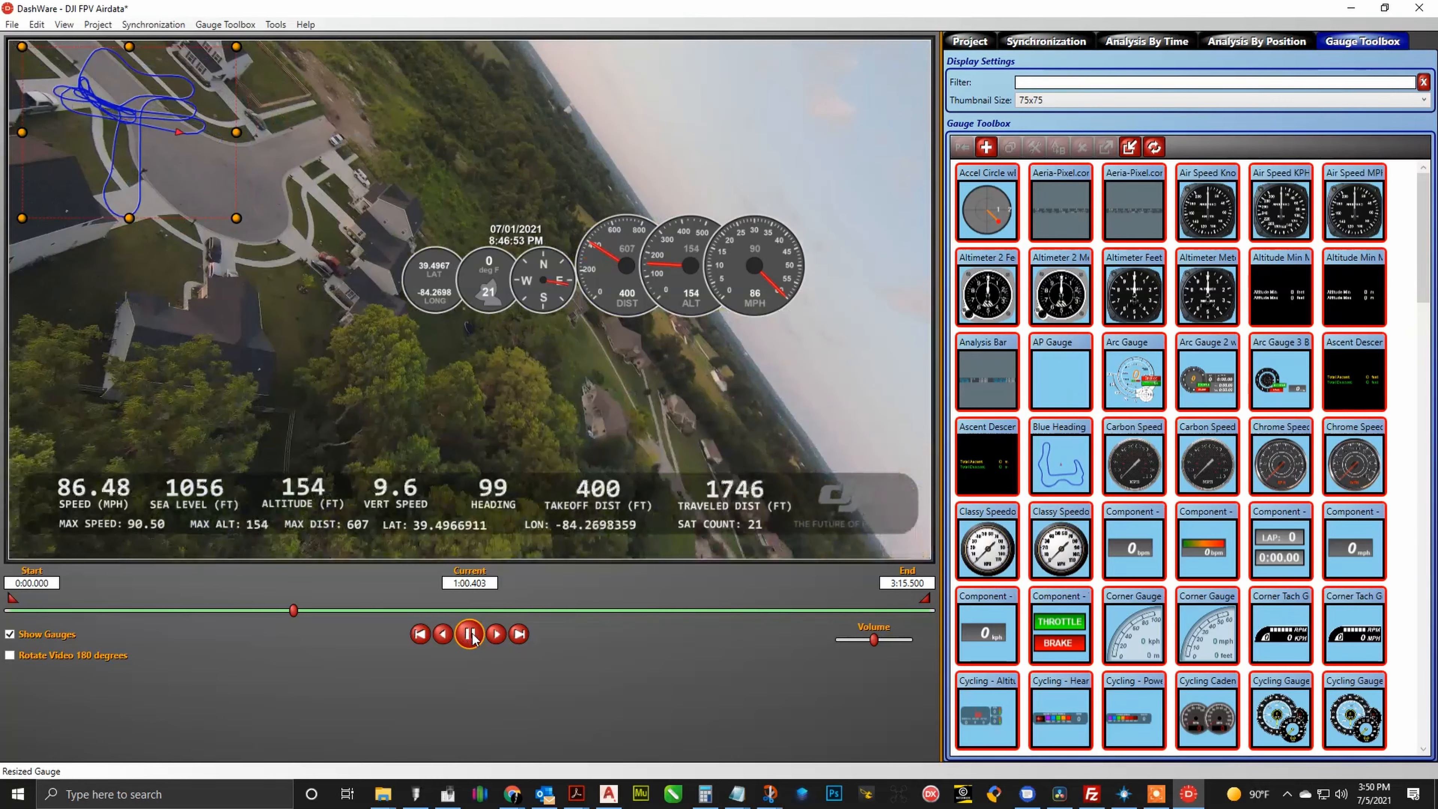
pyautogui.click(468, 634)
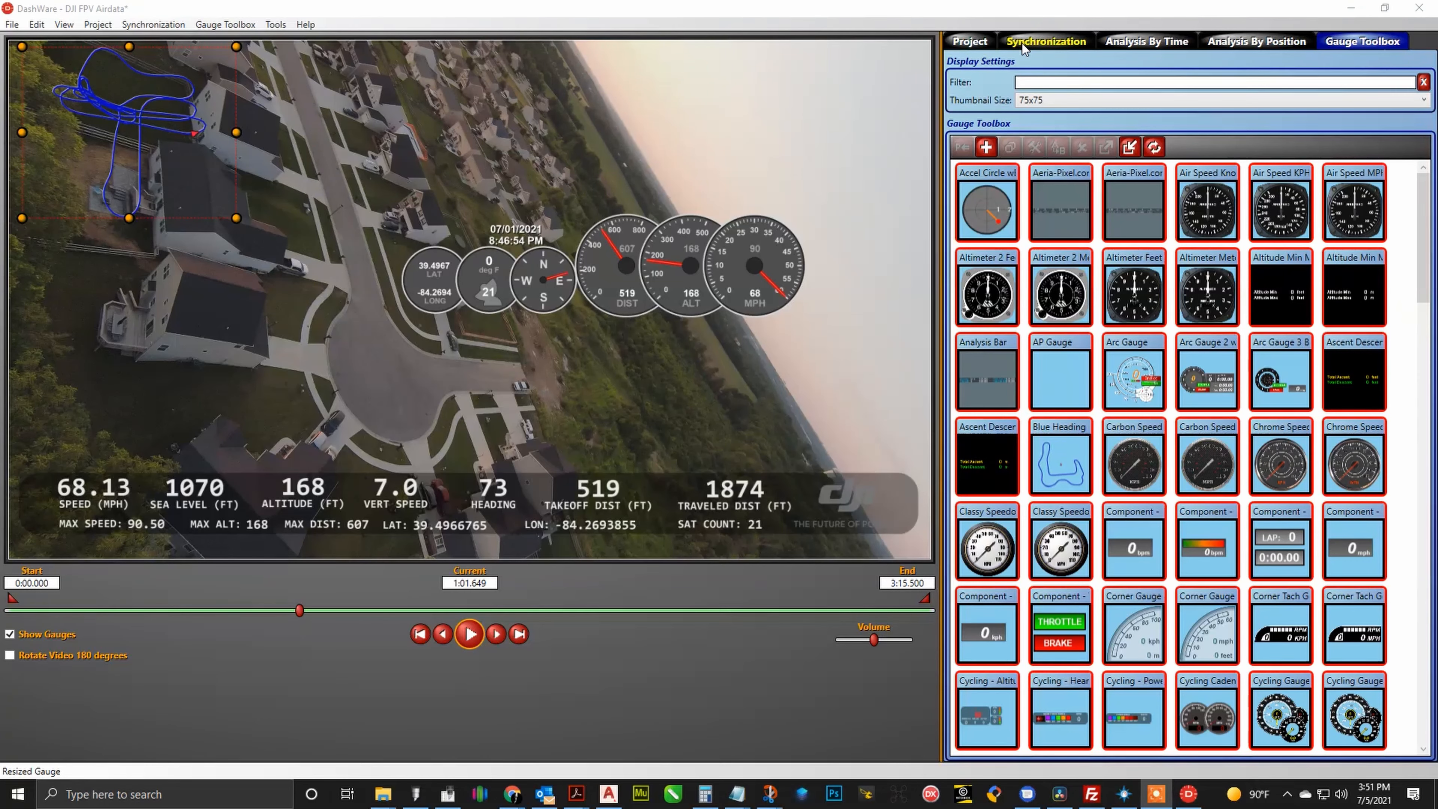
# Step: Unlink the data, shift it to a 0:01.142 offset, relink to the video and verify in playback
pyautogui.click(1045, 40)
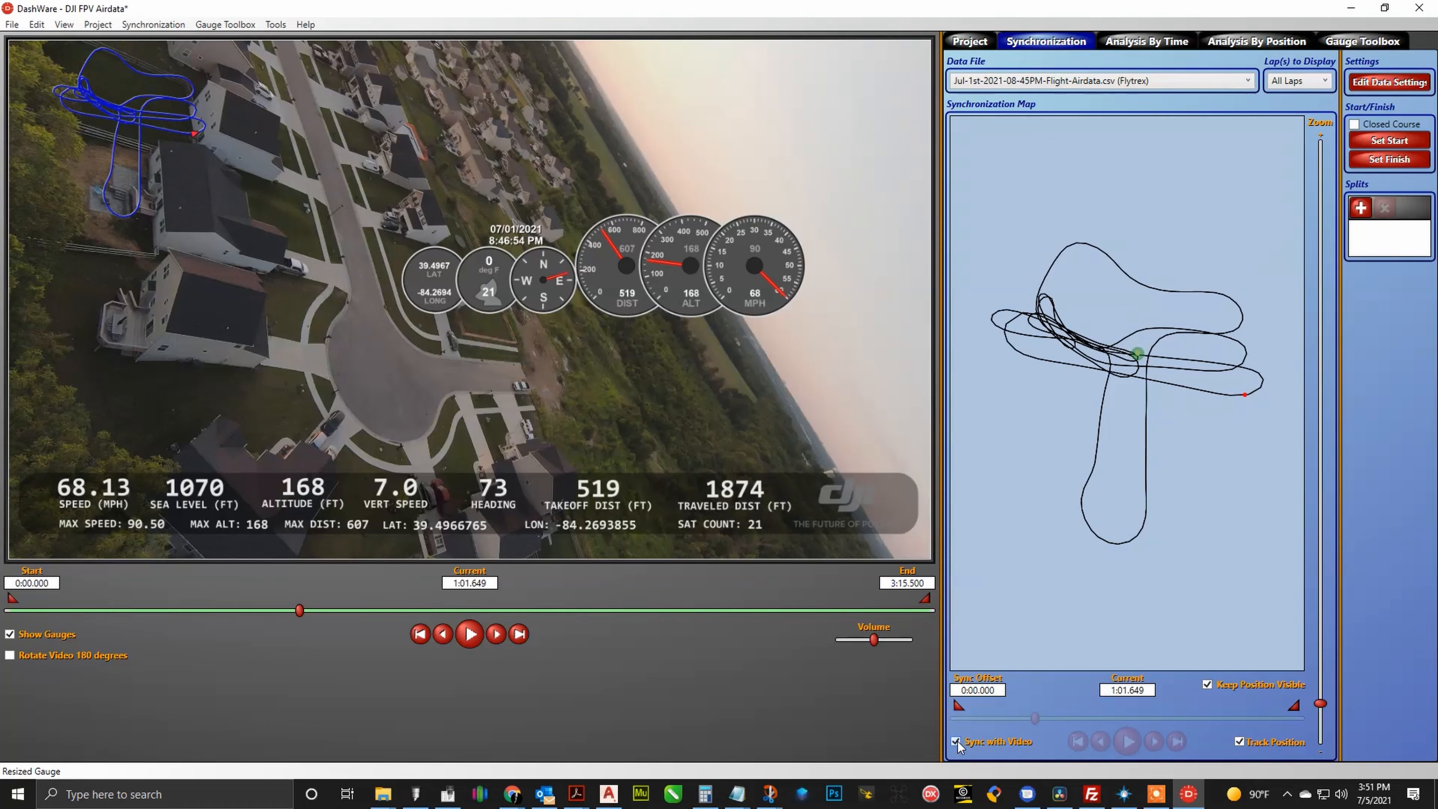
pyautogui.click(956, 741)
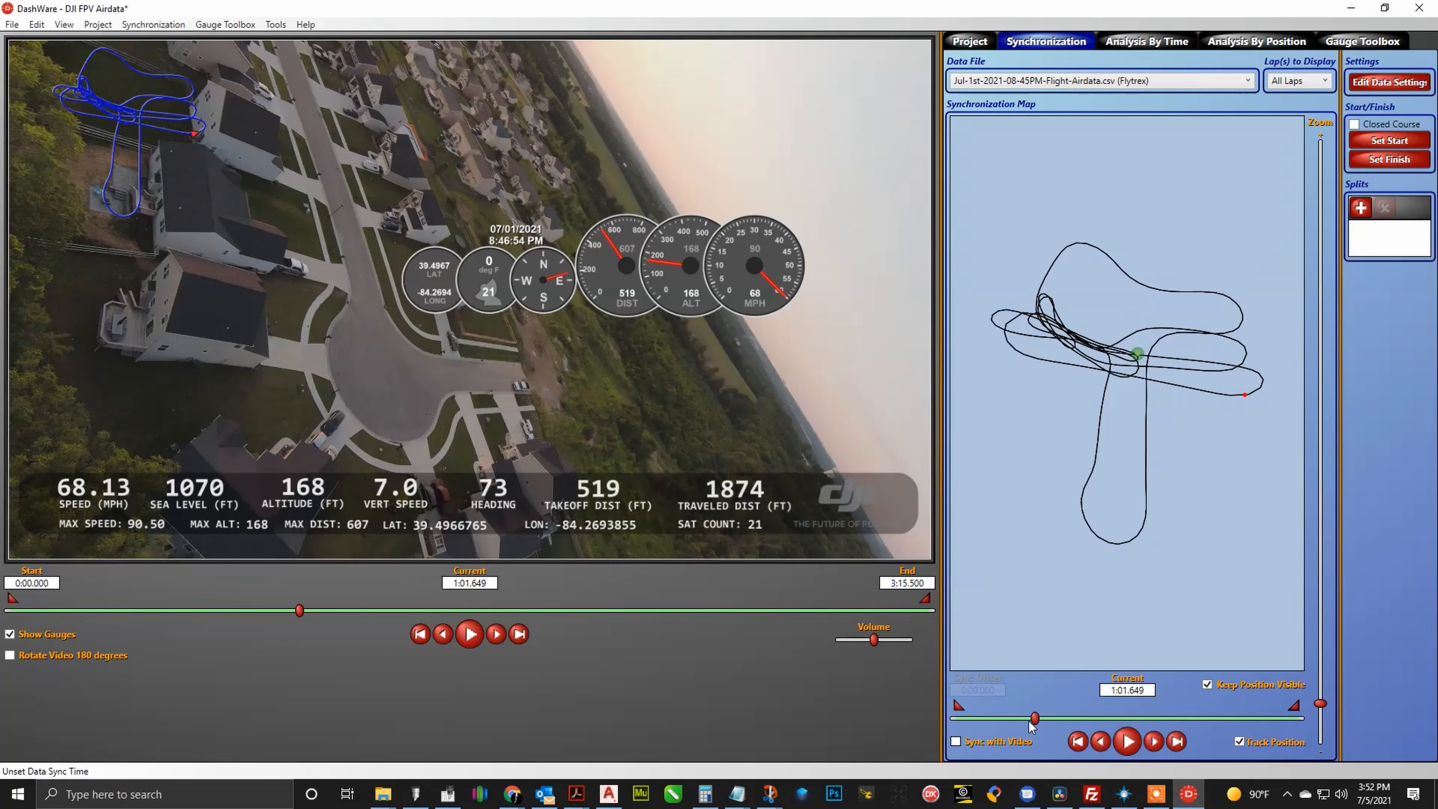
pyautogui.moveTo(1034, 718); pyautogui.dragTo(1037, 718)
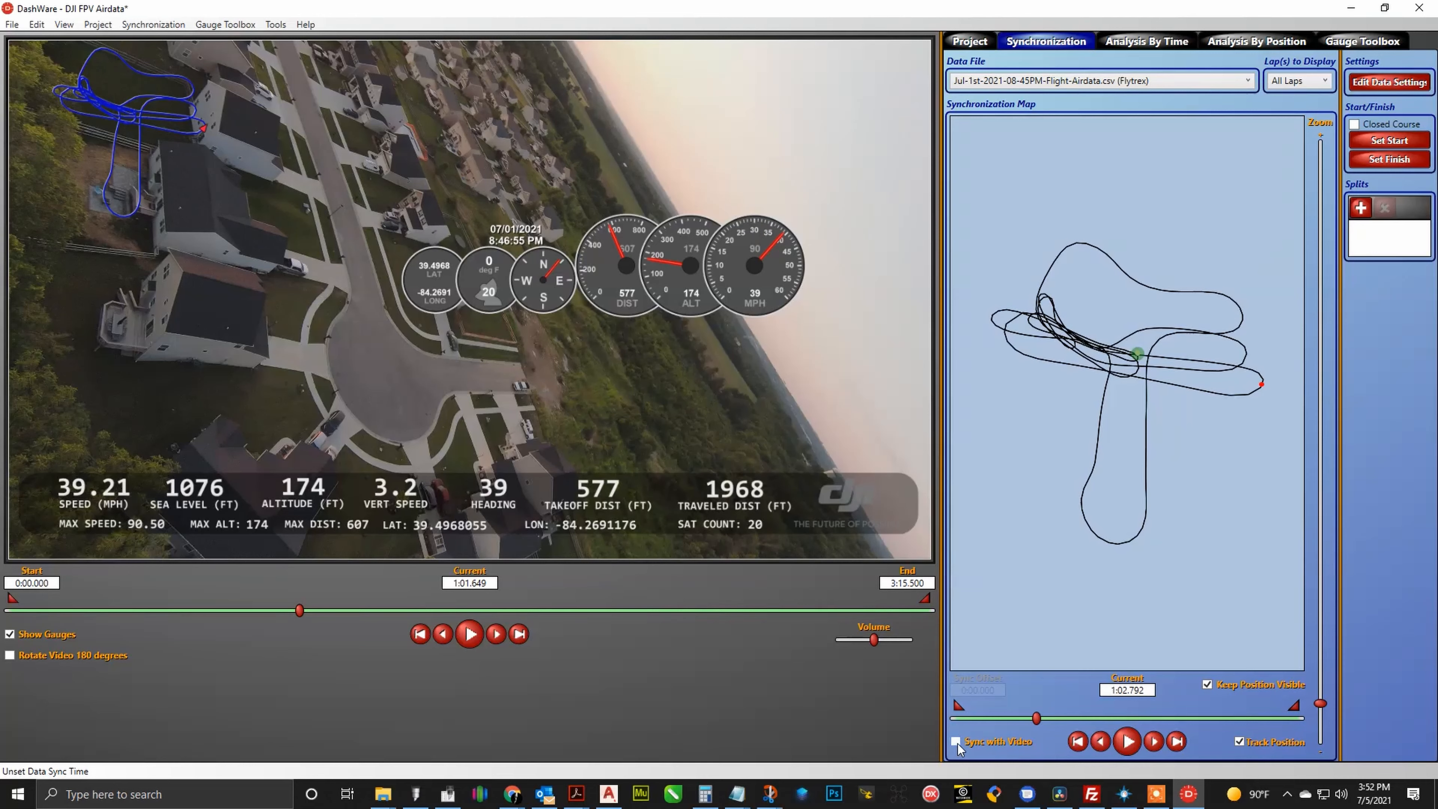
pyautogui.click(956, 740)
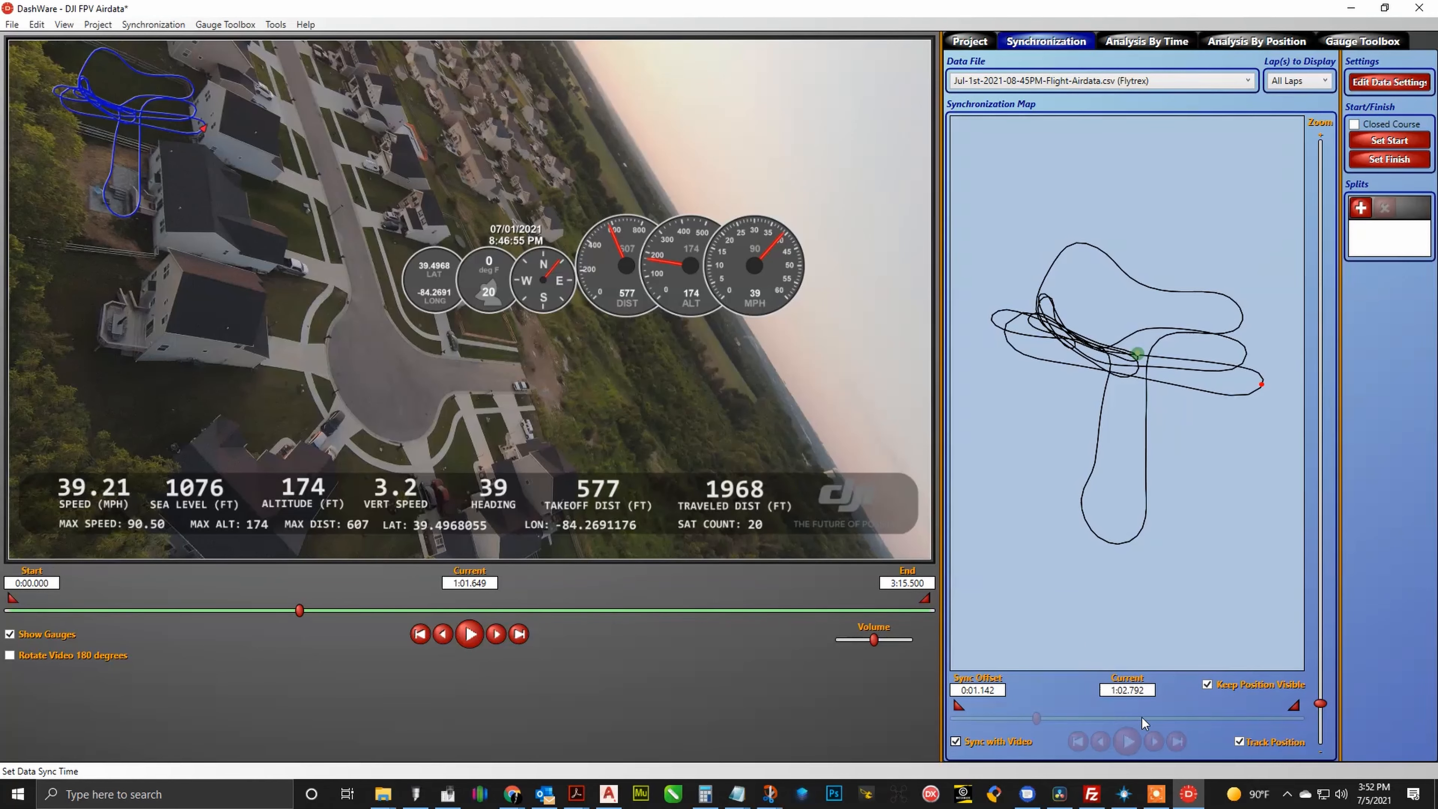
pyautogui.click(469, 633)
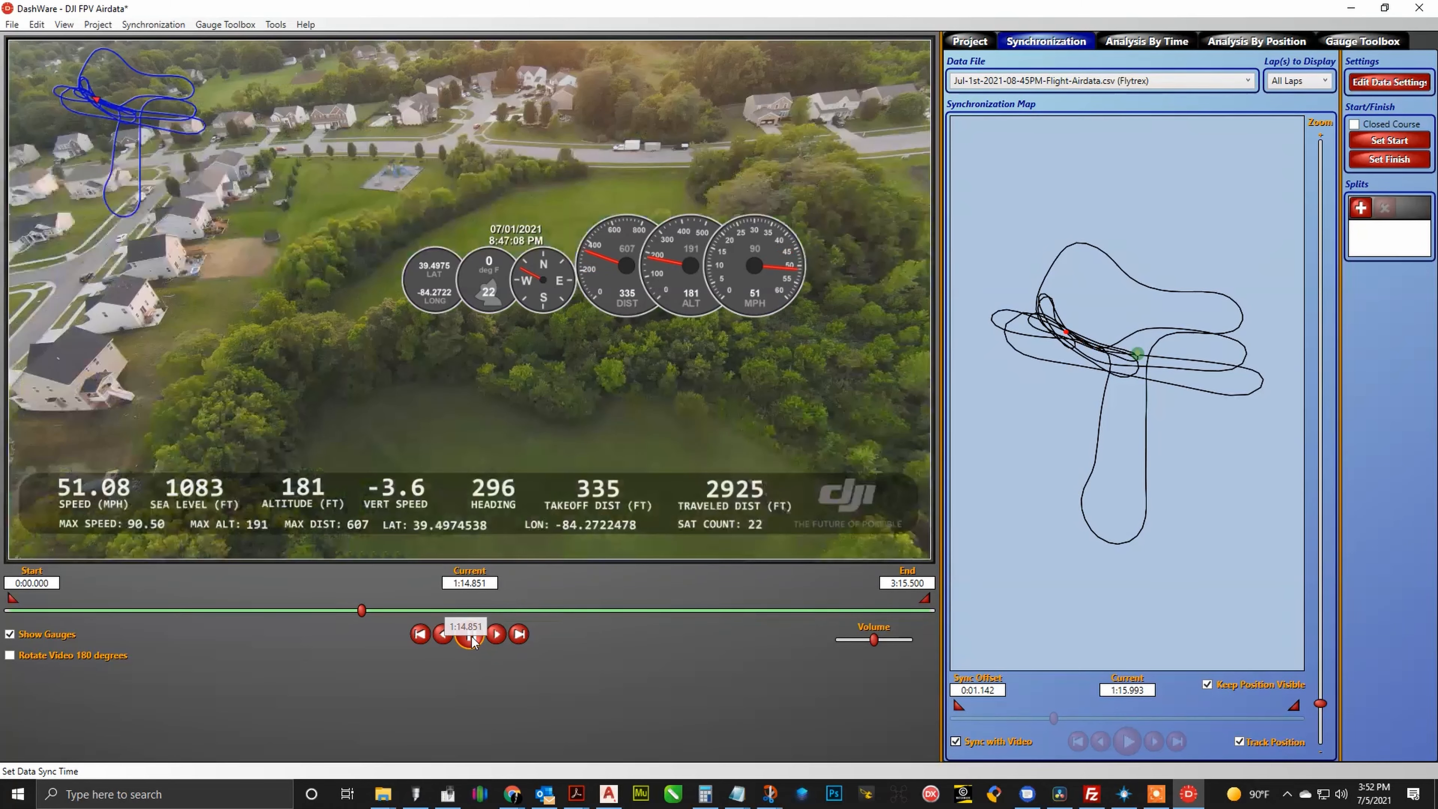
pyautogui.click(470, 633)
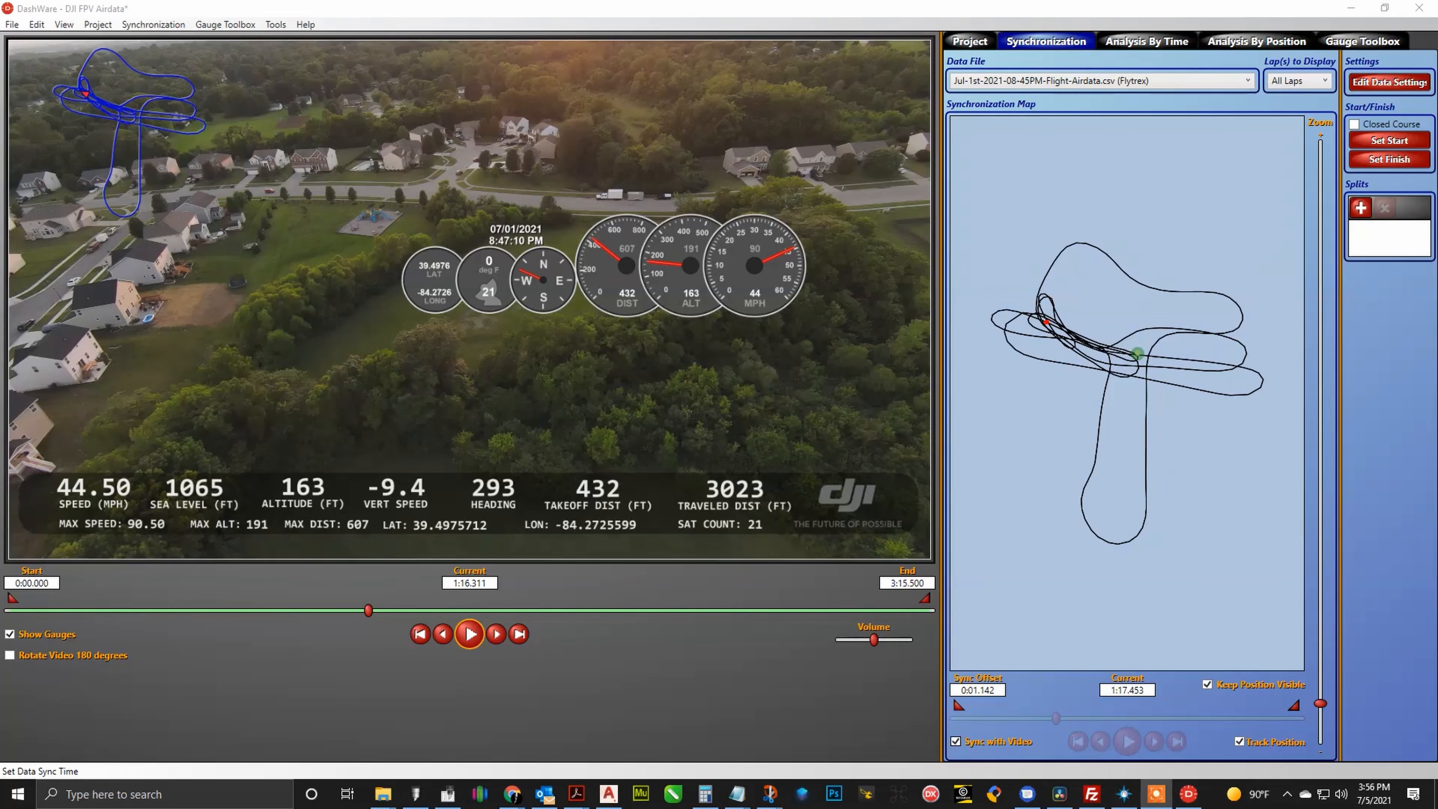
pyautogui.moveTo(348, 282)
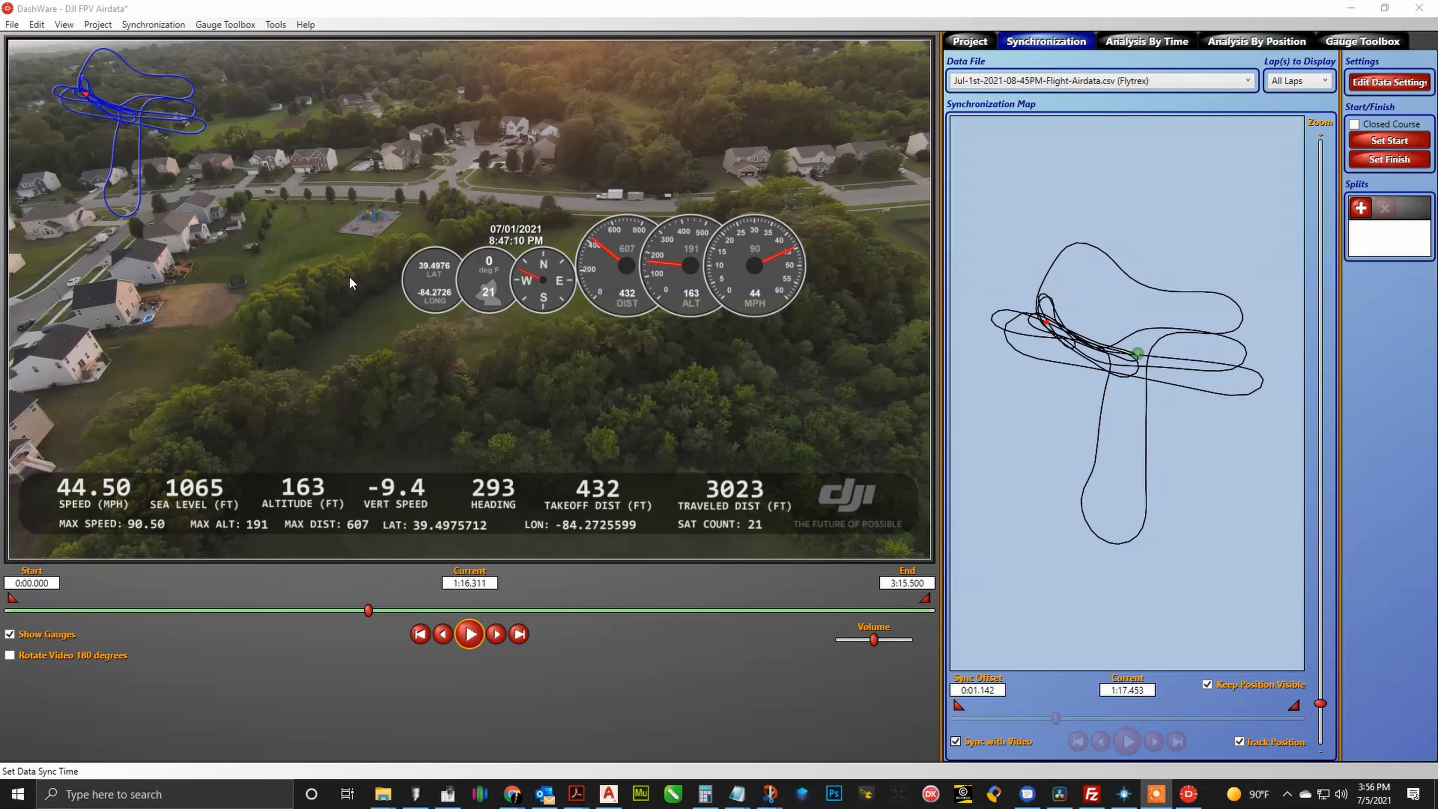
pyautogui.click(12, 24)
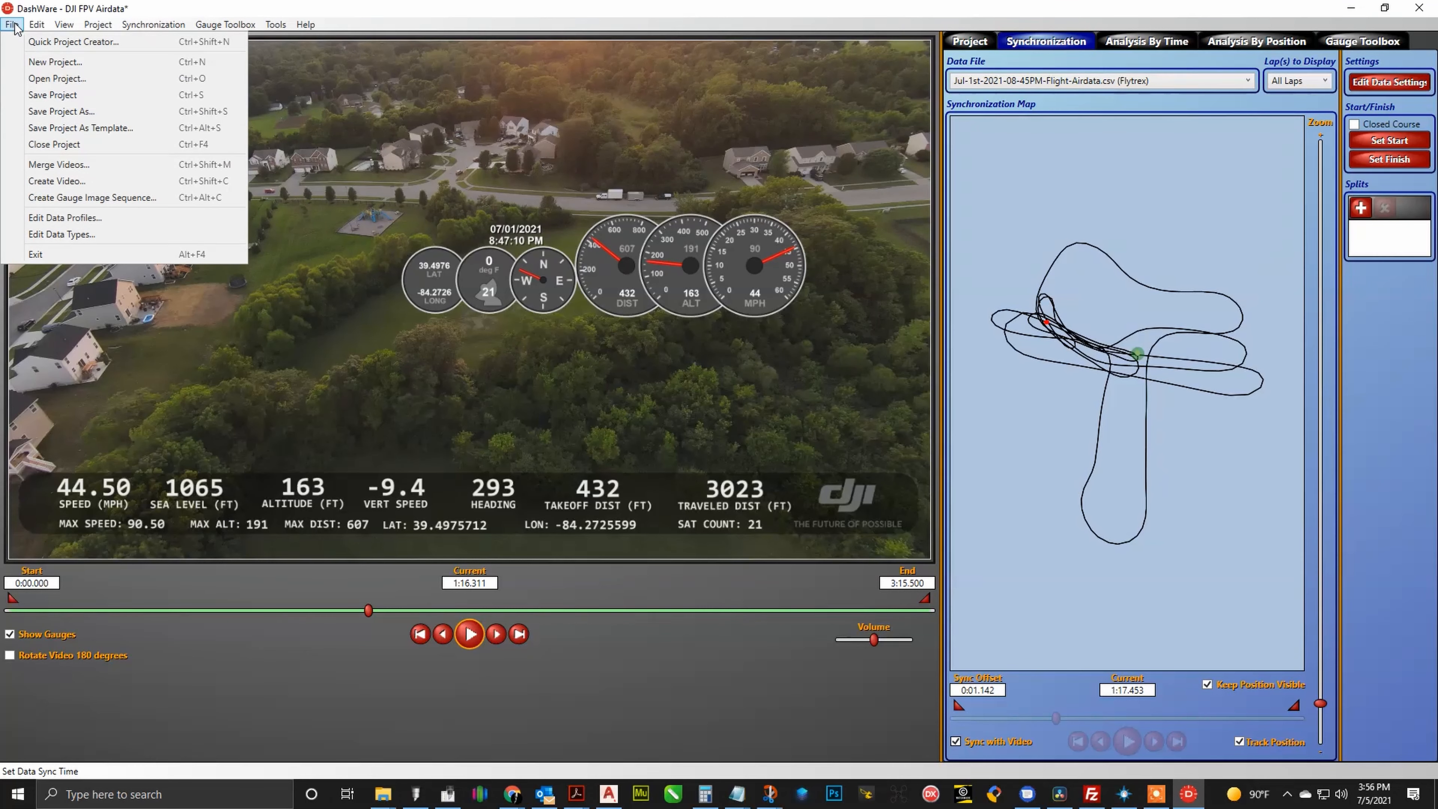
pyautogui.moveTo(81, 181)
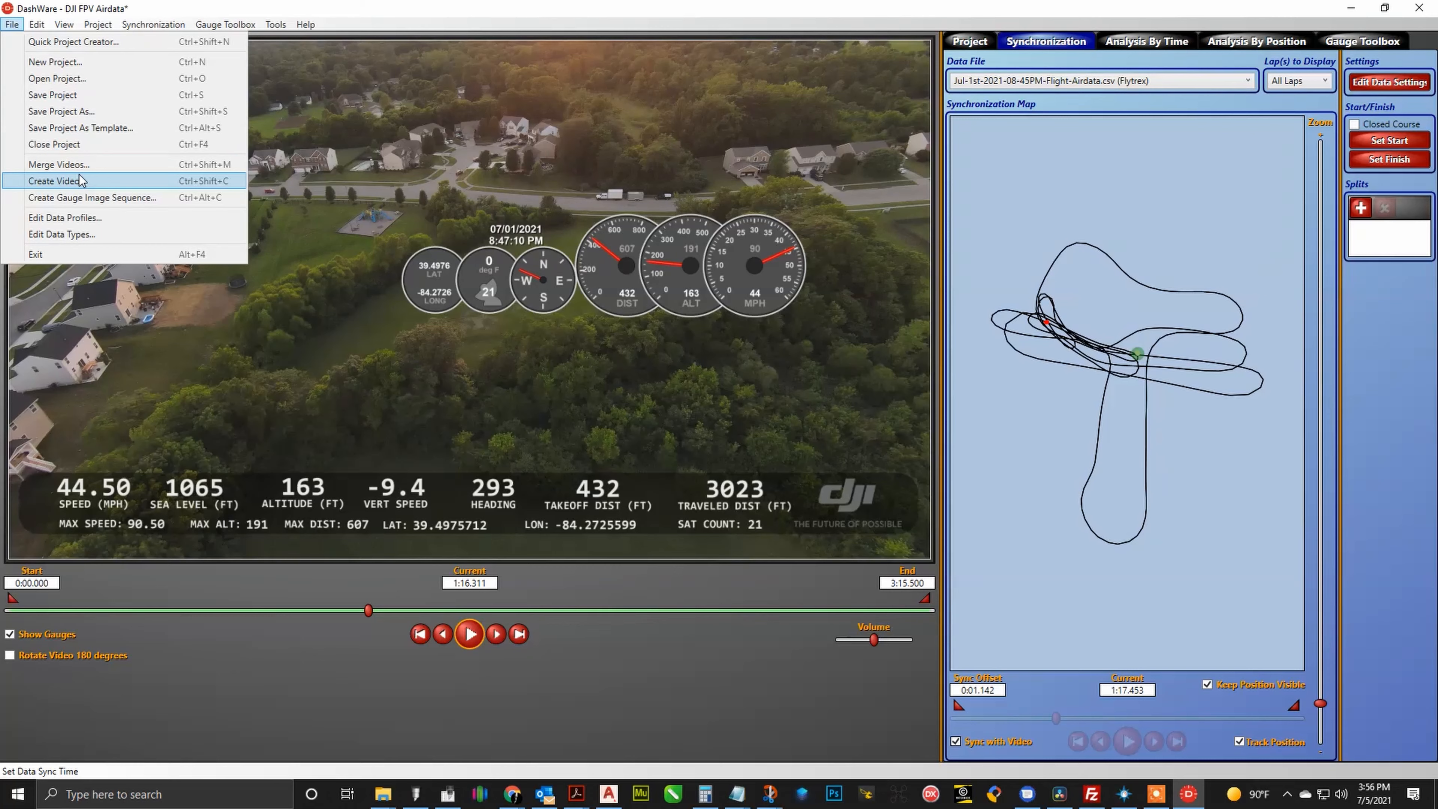
pyautogui.moveTo(108, 190)
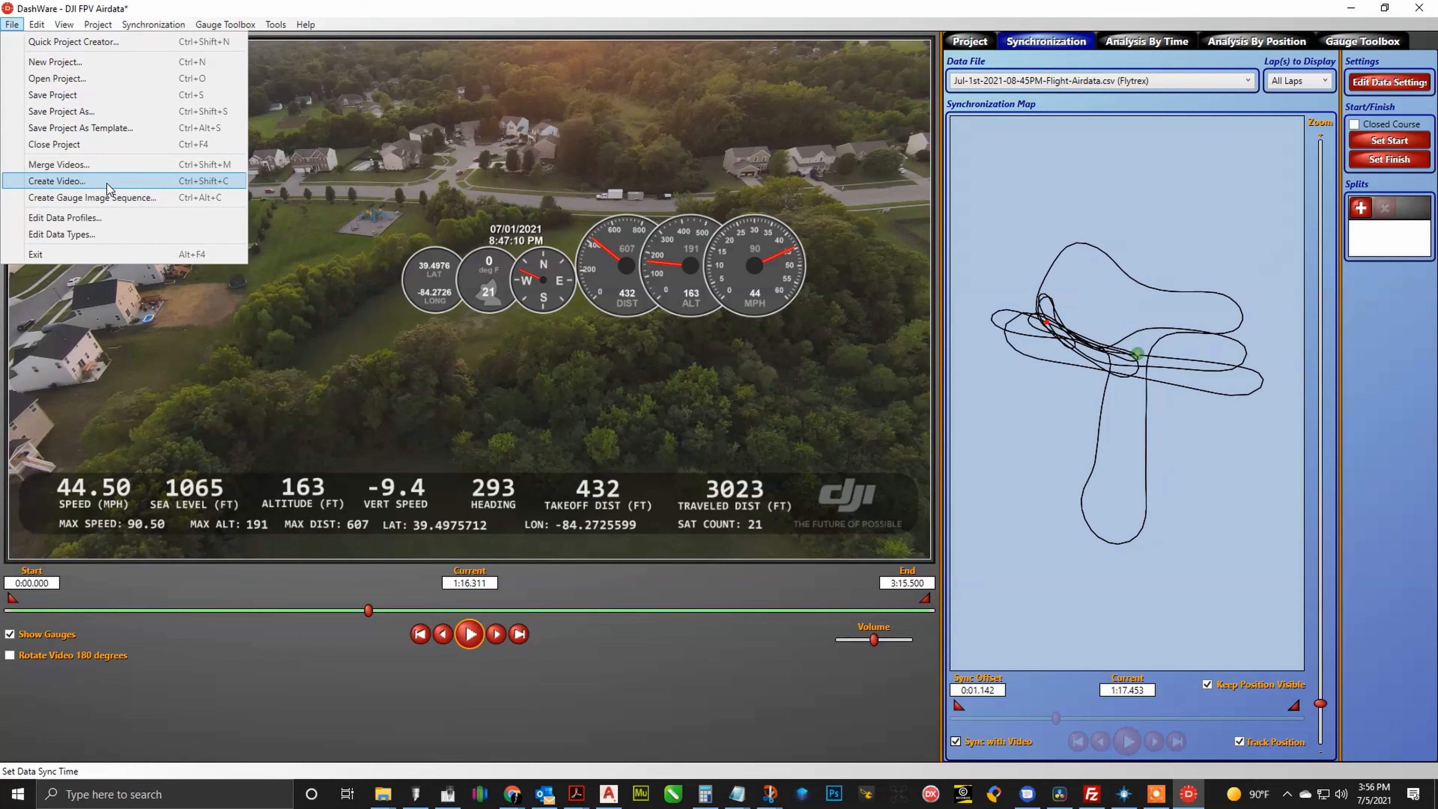
pyautogui.click(57, 181)
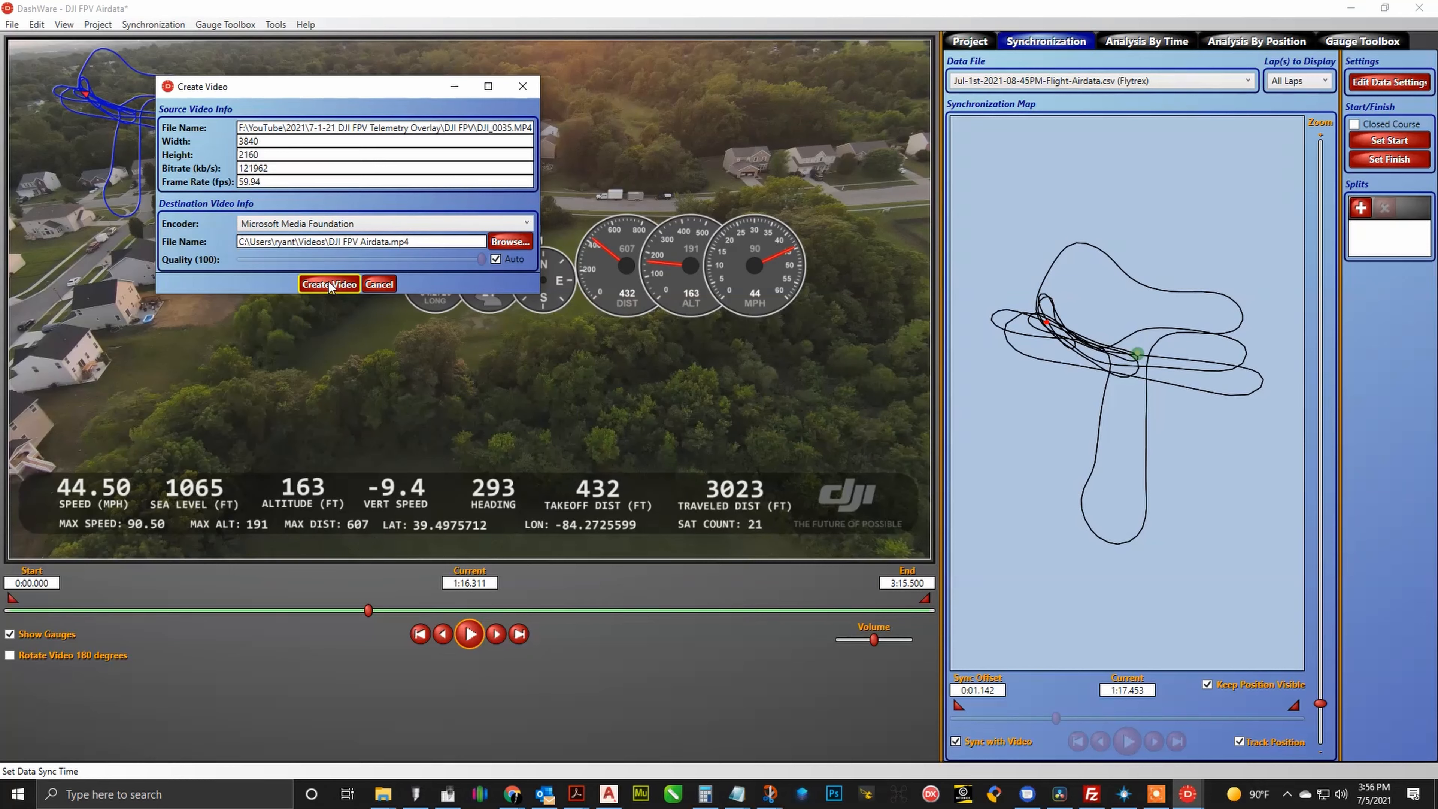
pyautogui.moveTo(380, 283)
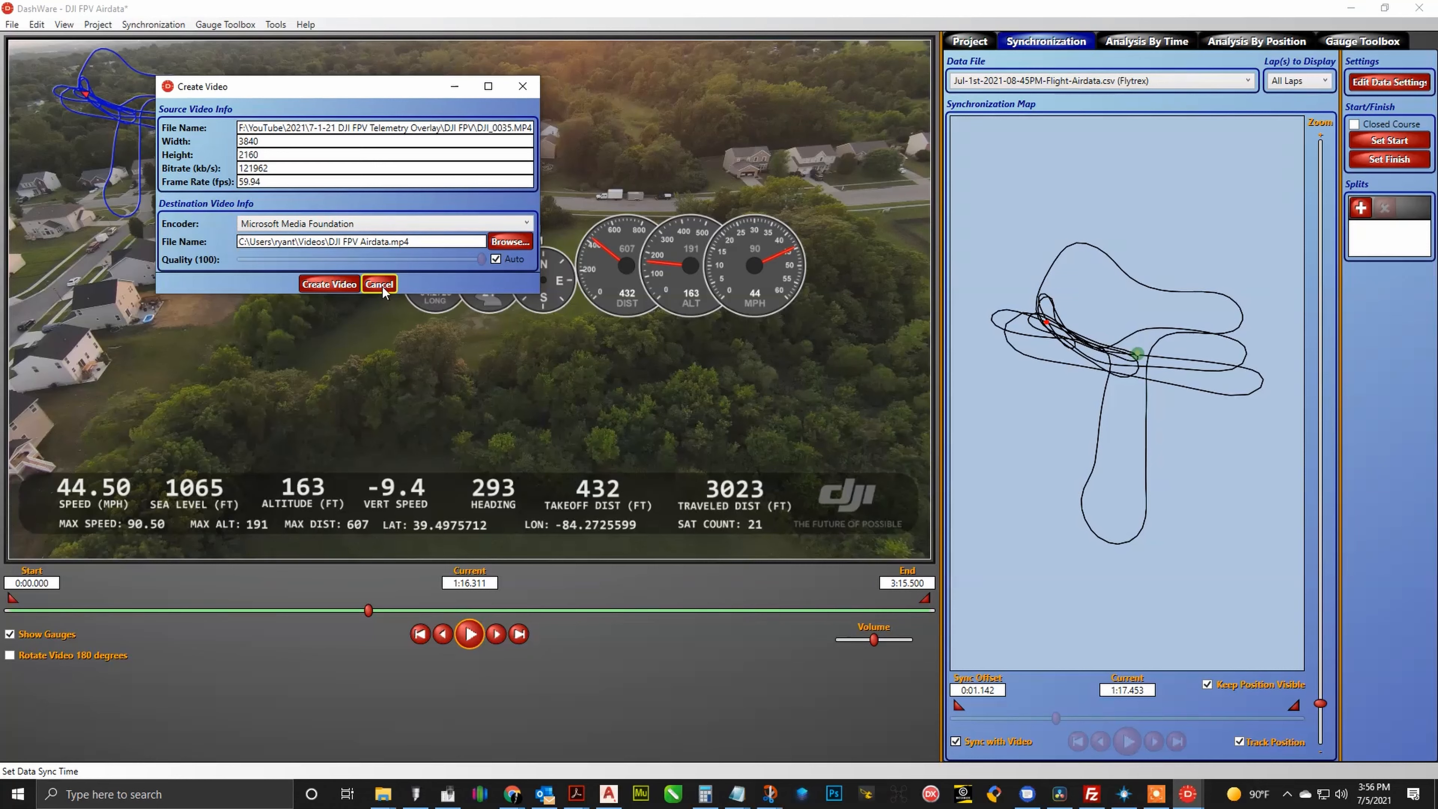
pyautogui.click(379, 283)
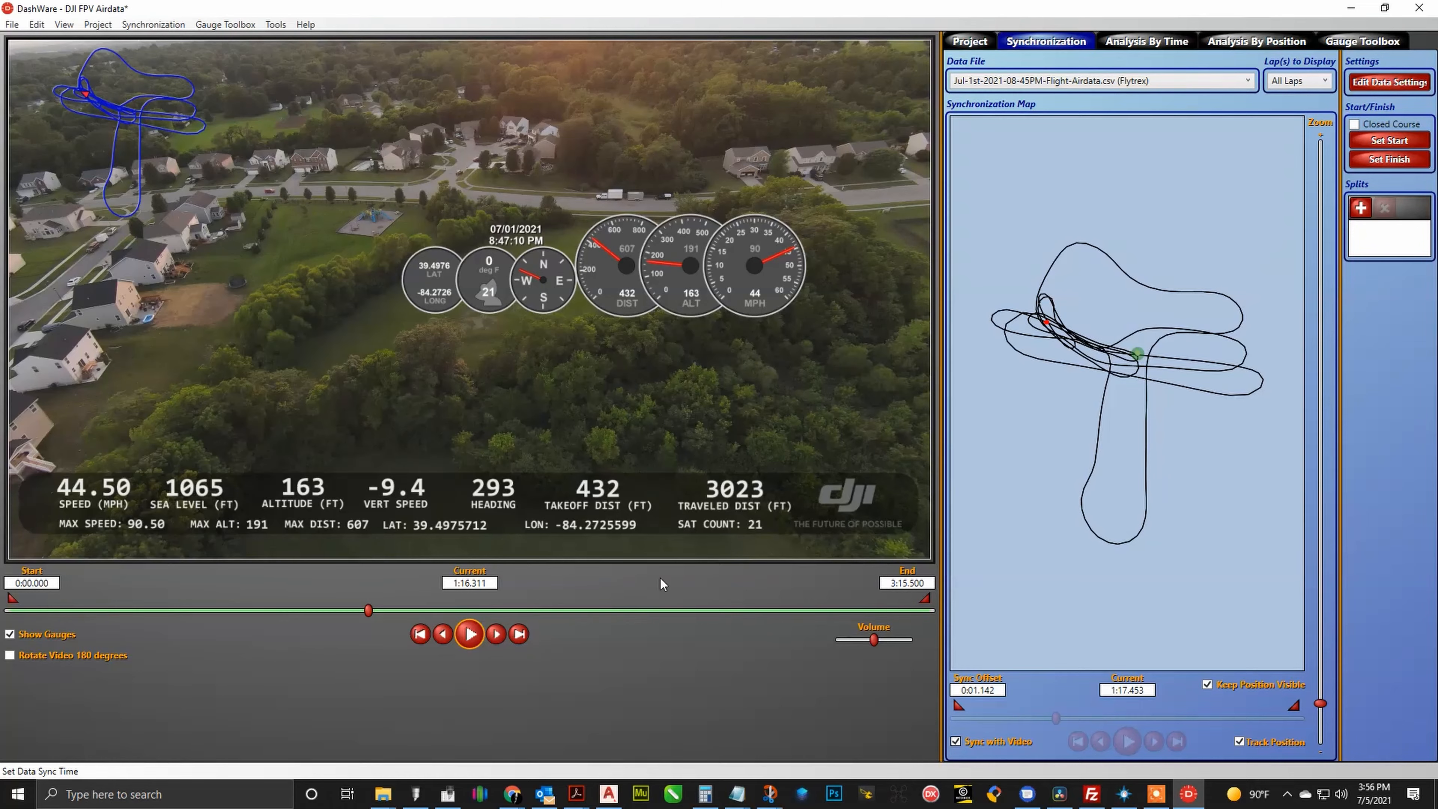
pyautogui.moveTo(1057, 577)
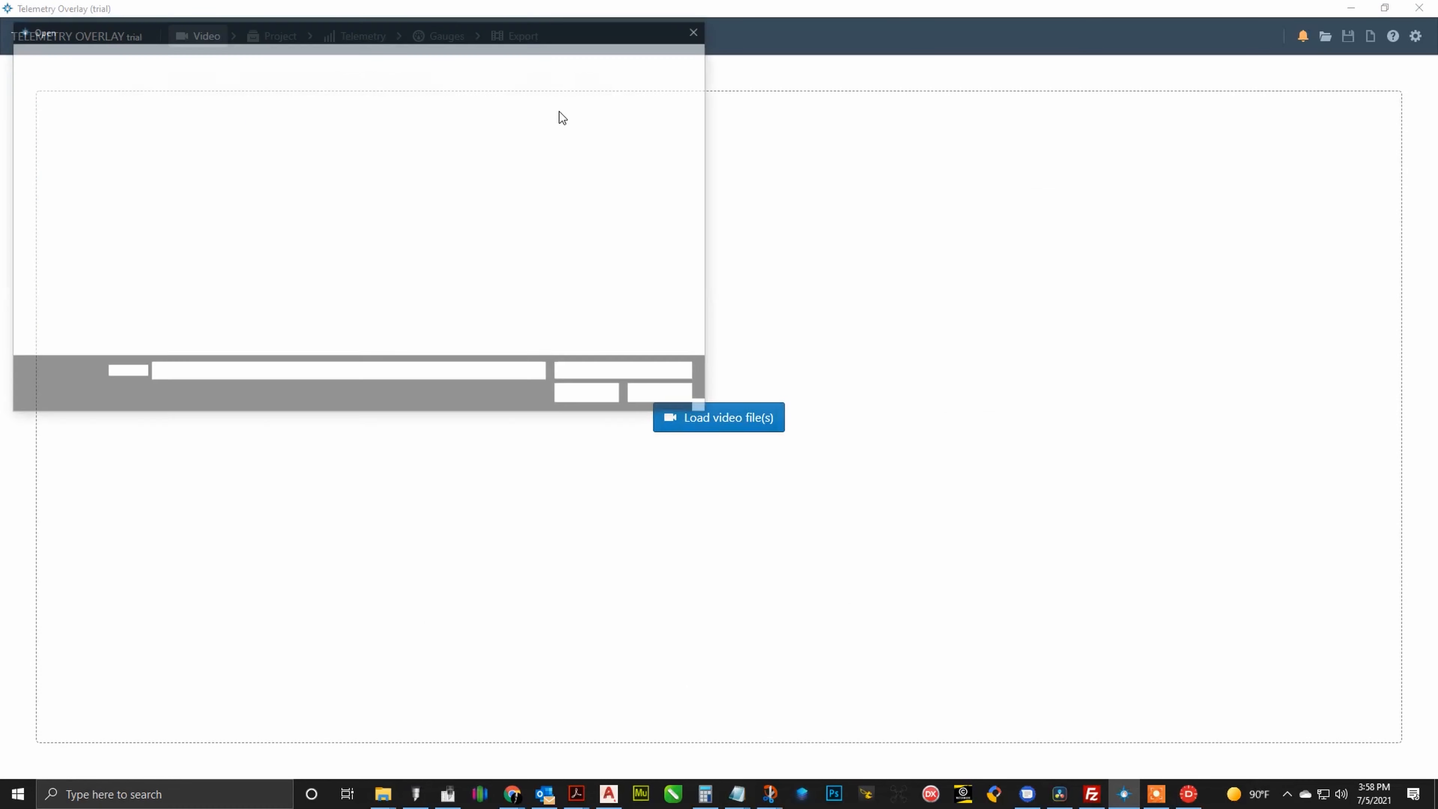
# Step: Load DJI_0036.MP4 into the project and skip the file optimization
pyautogui.click(718, 417)
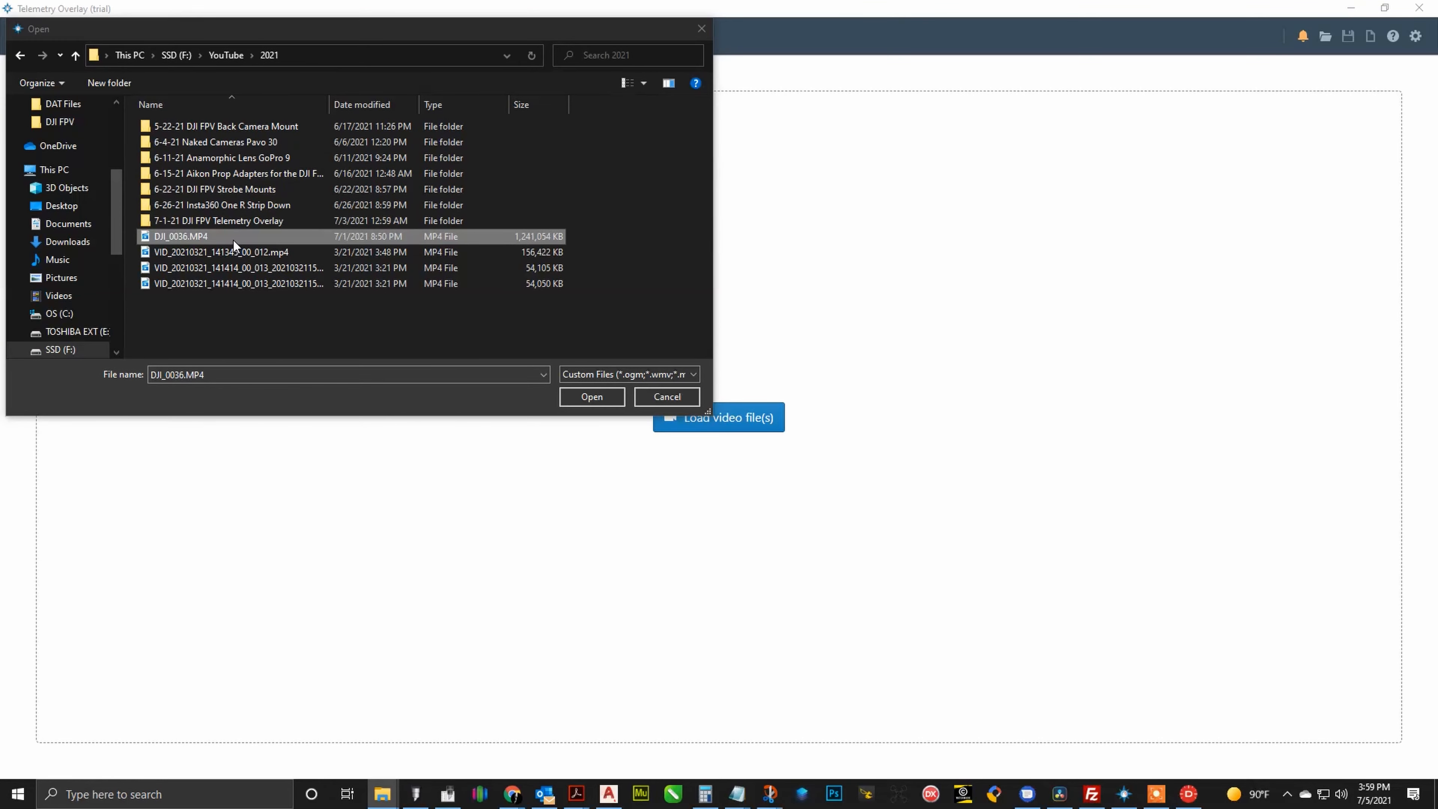
pyautogui.click(591, 396)
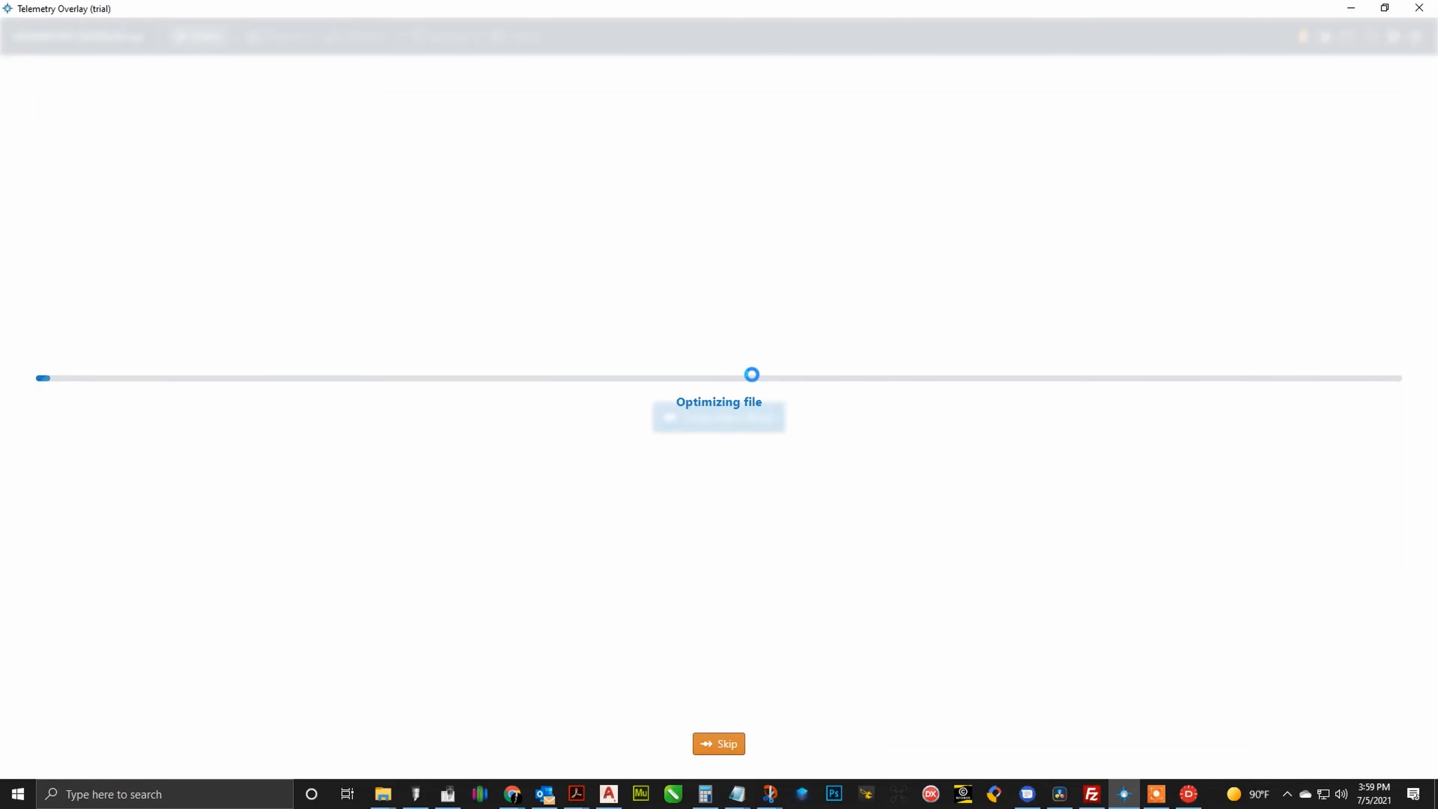
pyautogui.moveTo(718, 743)
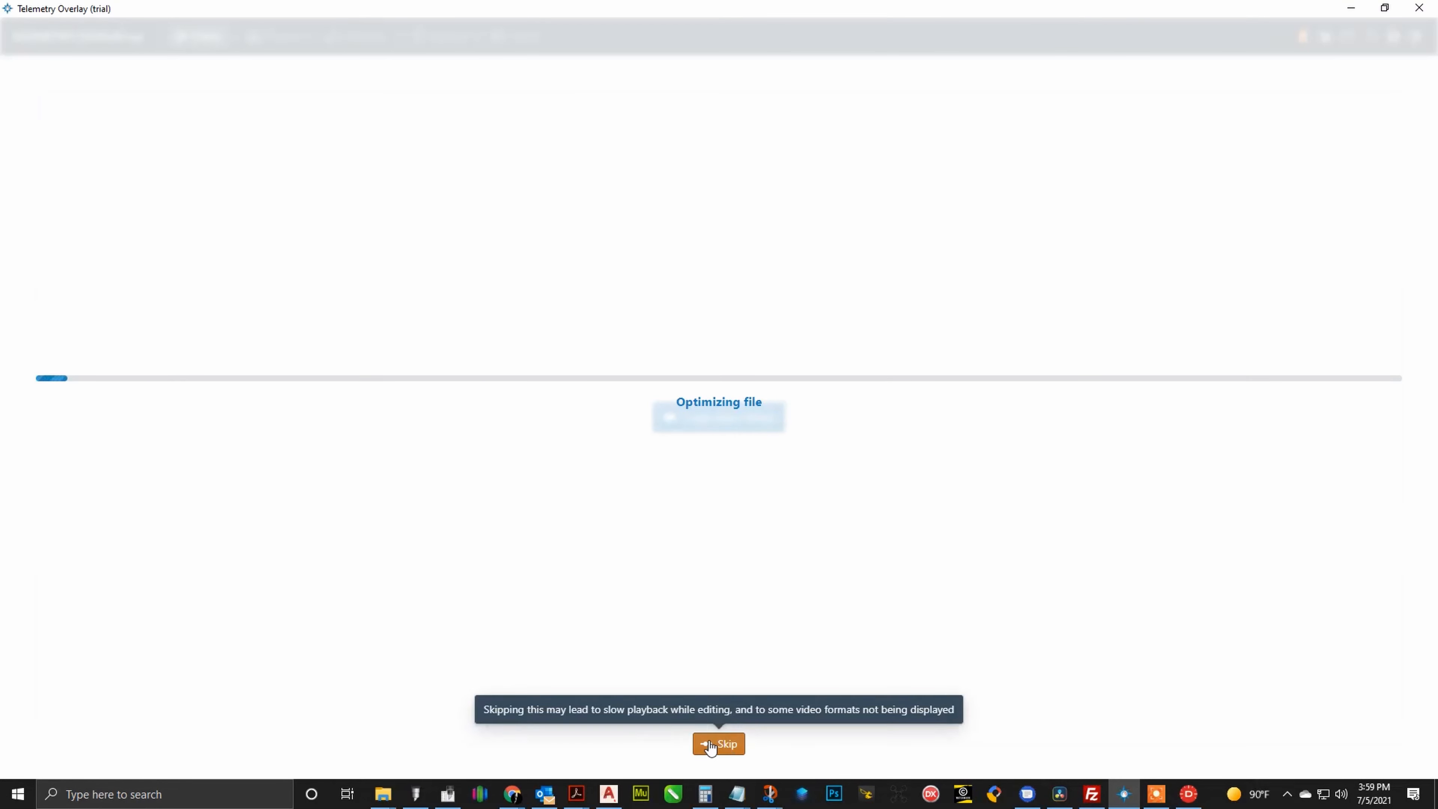
pyautogui.click(718, 743)
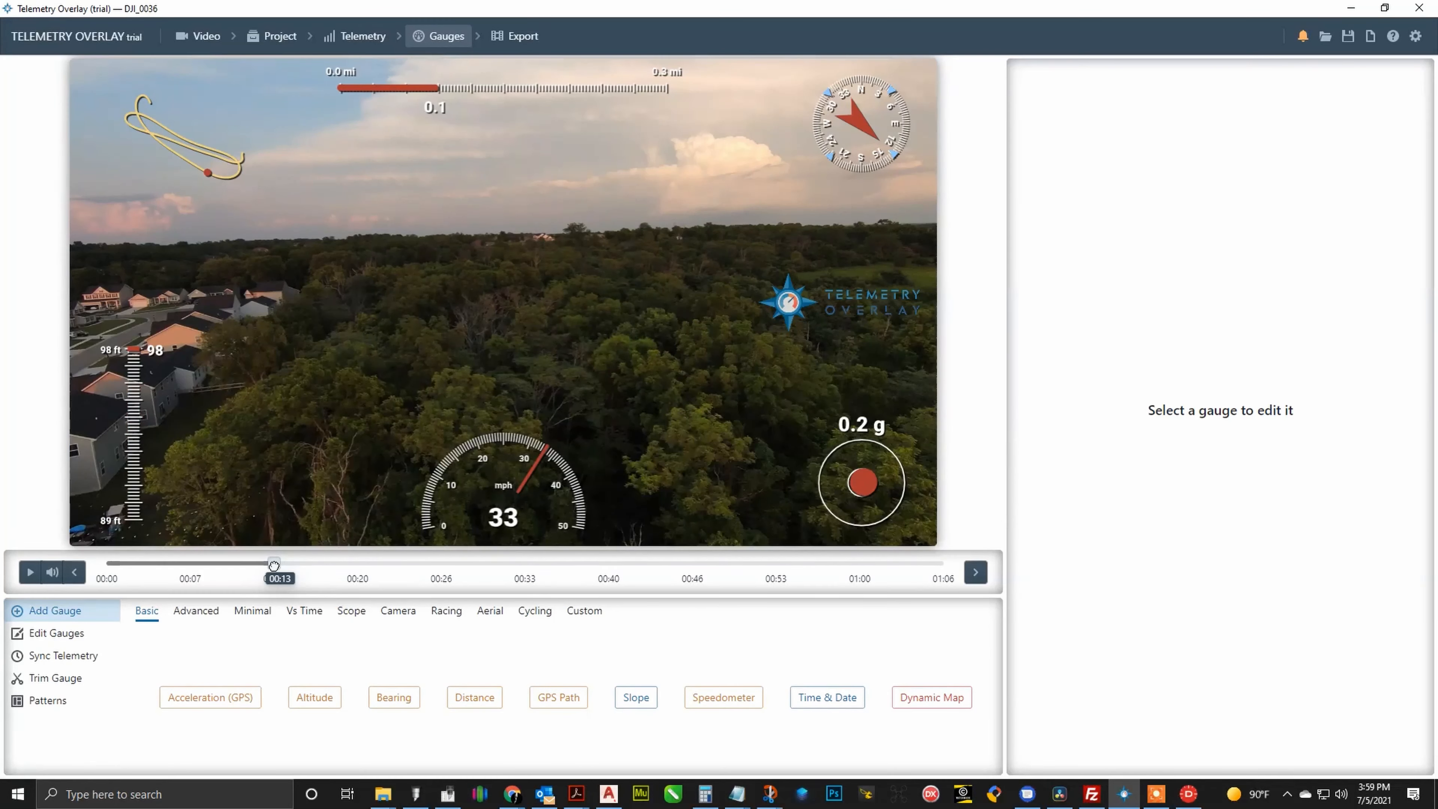
pyautogui.moveTo(274, 562); pyautogui.dragTo(414, 562)
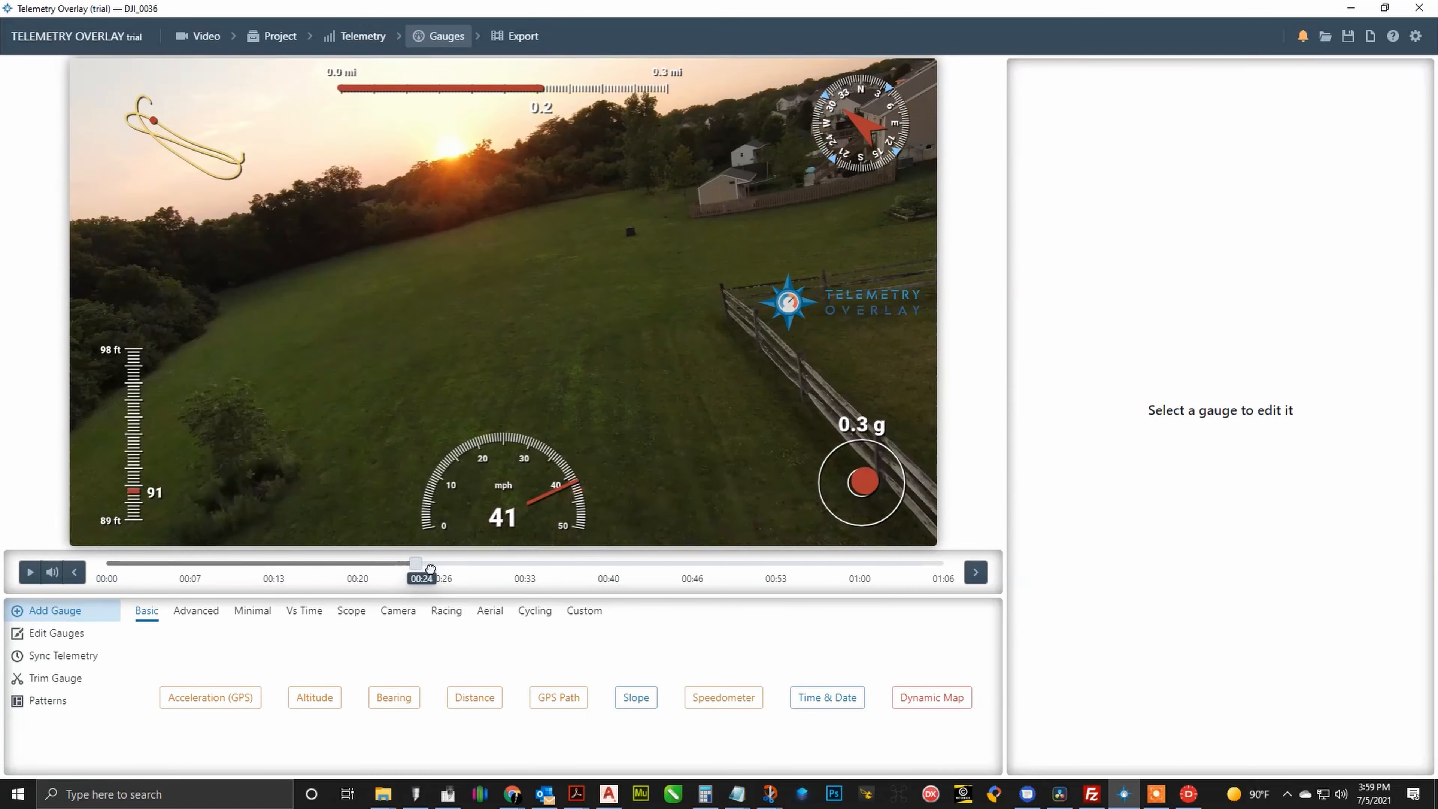
pyautogui.moveTo(415, 563); pyautogui.dragTo(469, 563)
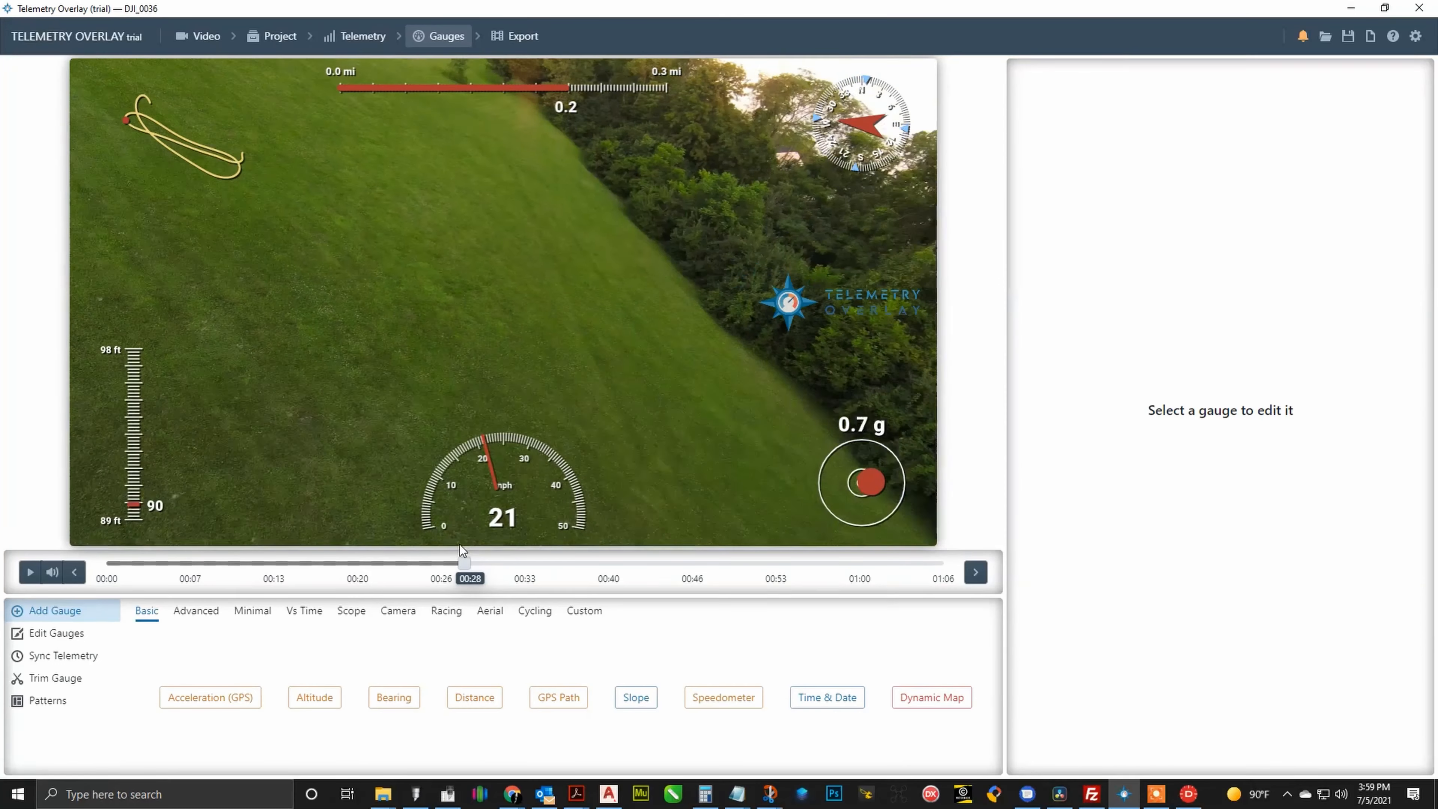
pyautogui.moveTo(470, 562); pyautogui.dragTo(412, 562)
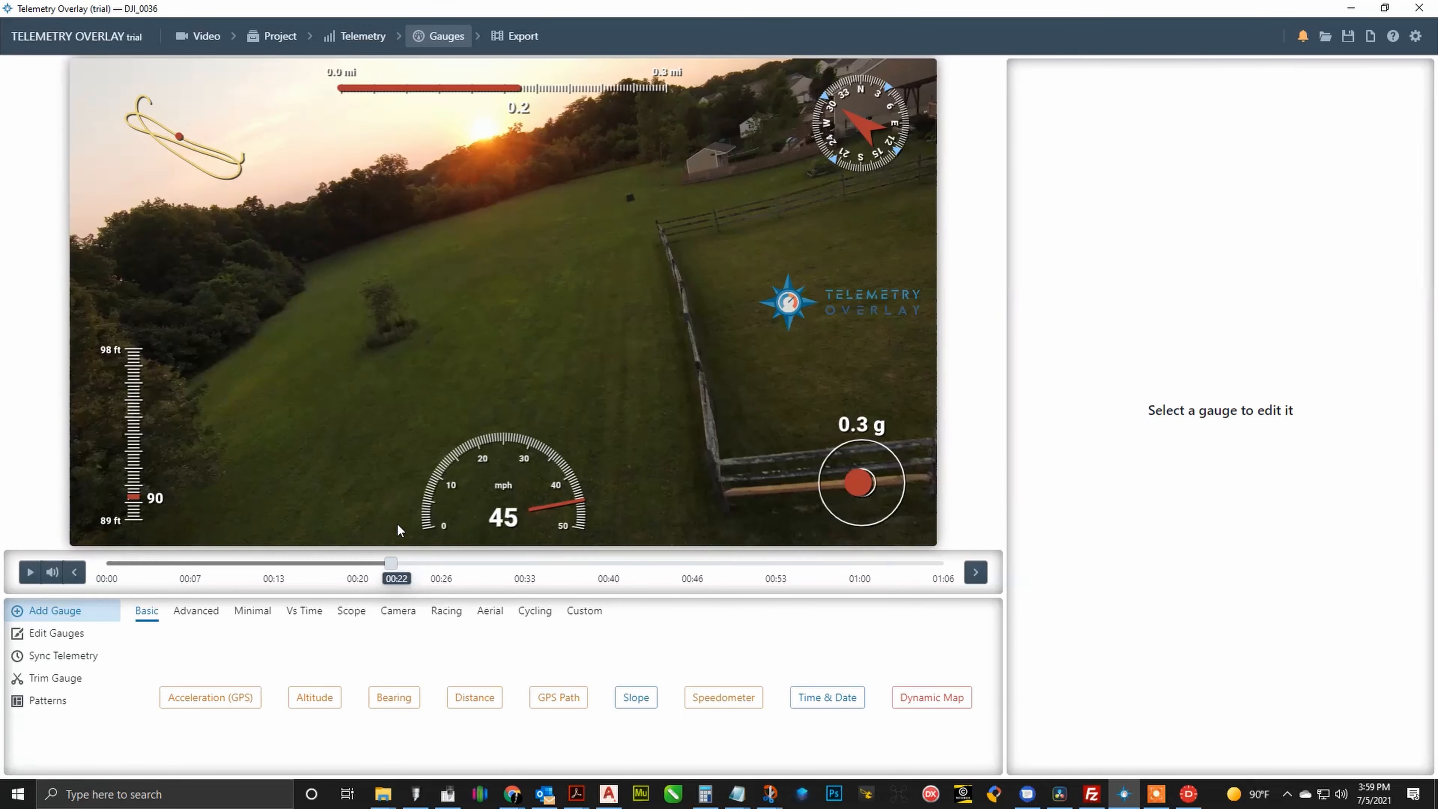
pyautogui.moveTo(389, 562); pyautogui.dragTo(470, 562)
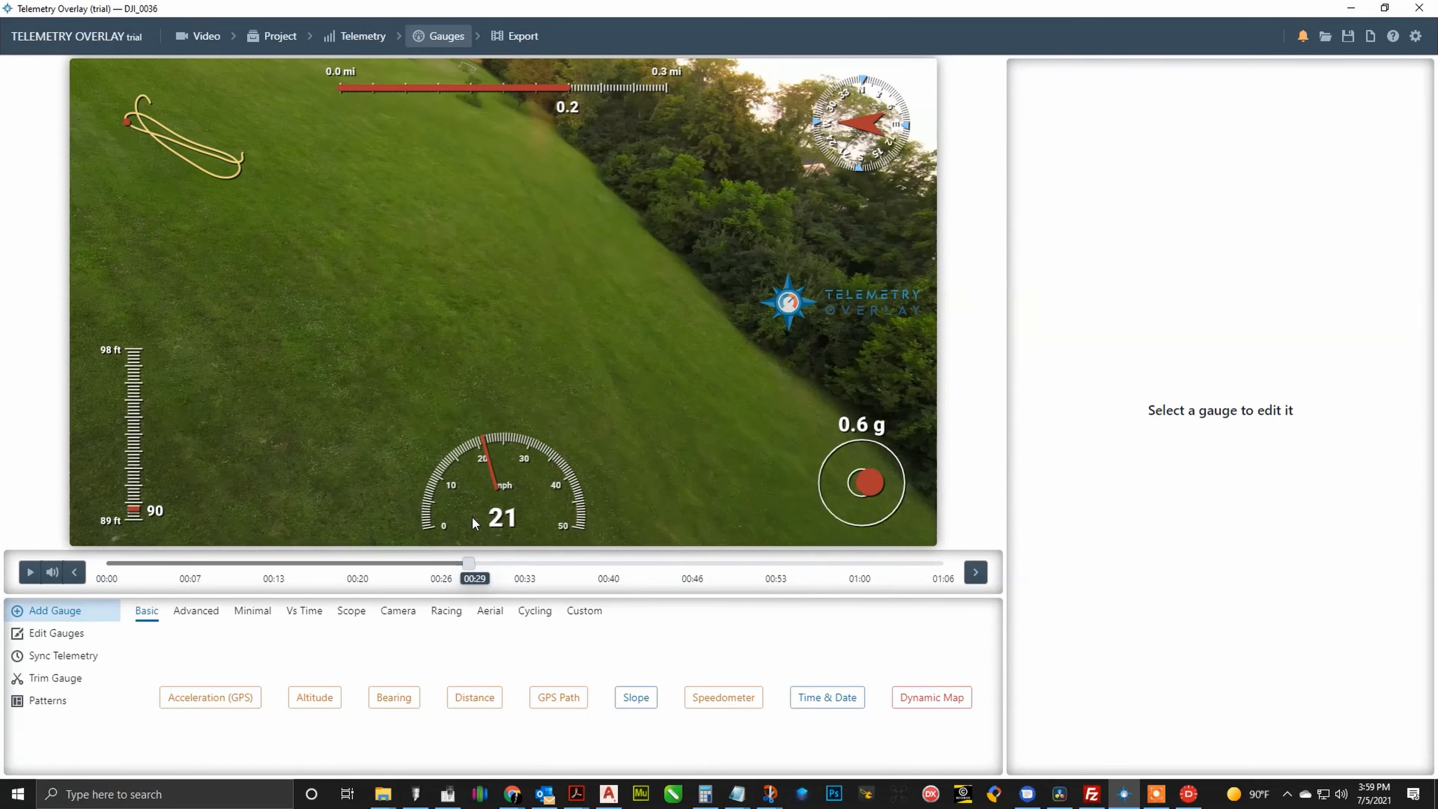
pyautogui.moveTo(469, 562); pyautogui.dragTo(504, 562)
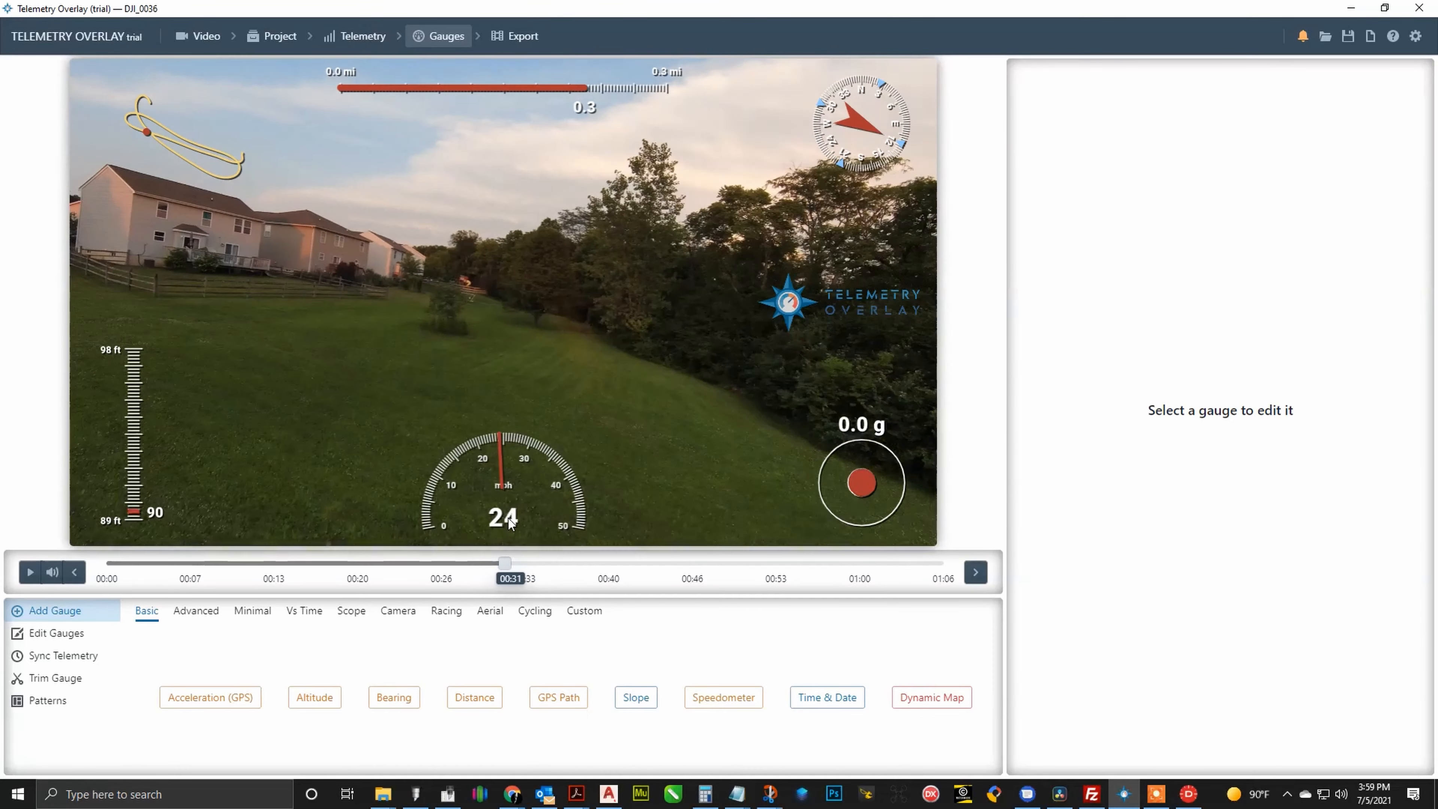
pyautogui.moveTo(506, 562); pyautogui.dragTo(563, 562)
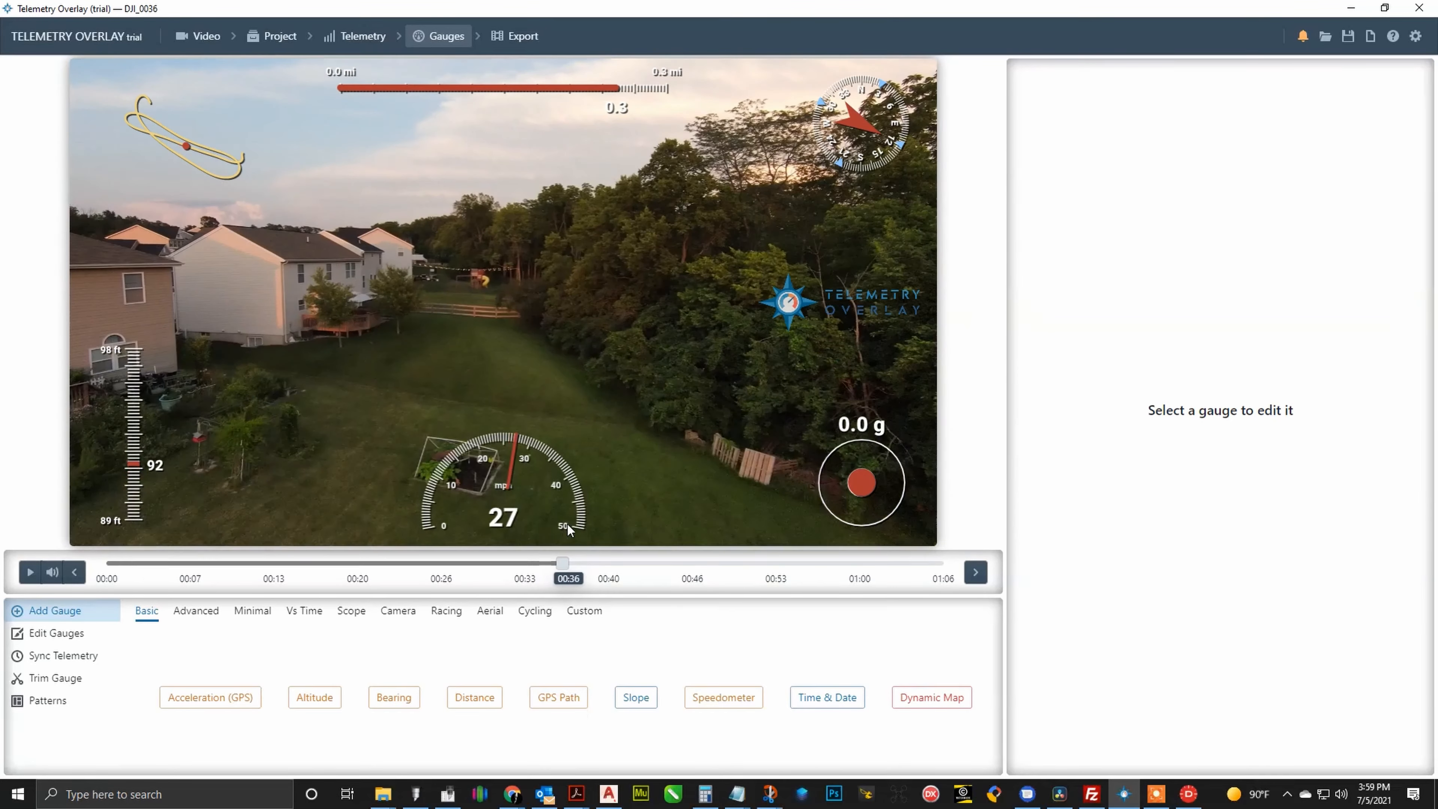
pyautogui.moveTo(563, 562); pyautogui.dragTo(516, 562)
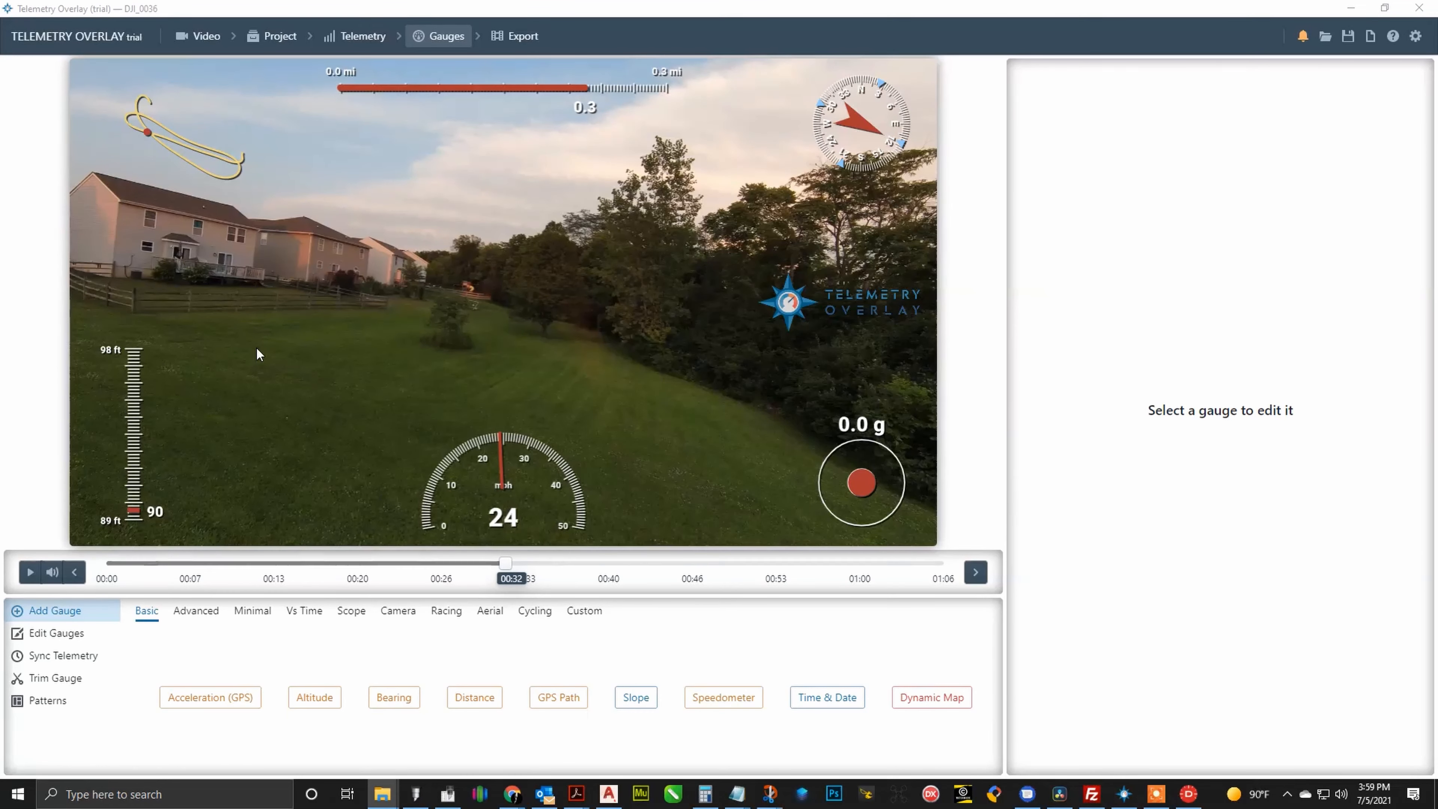
pyautogui.moveTo(912, 355)
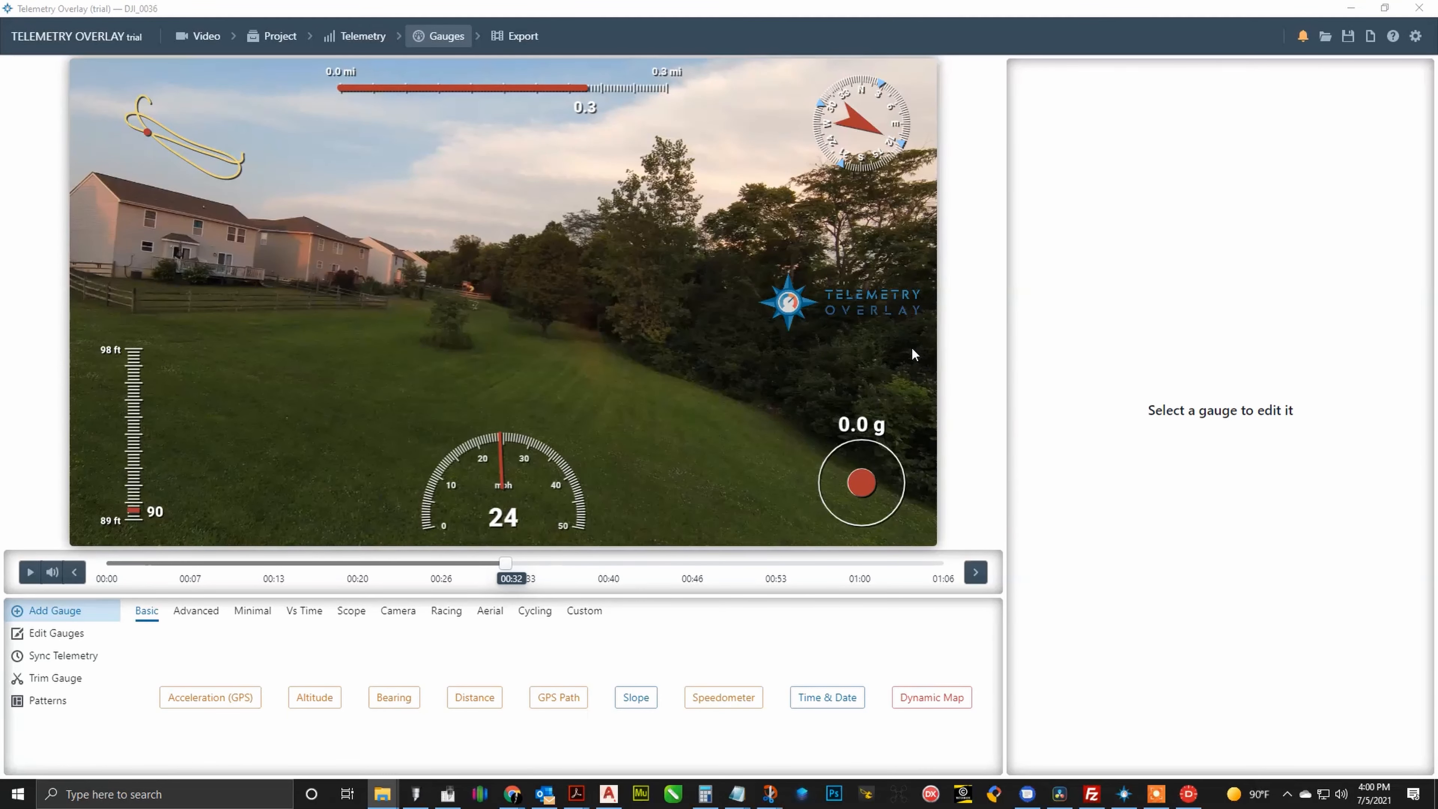
pyautogui.moveTo(810, 385)
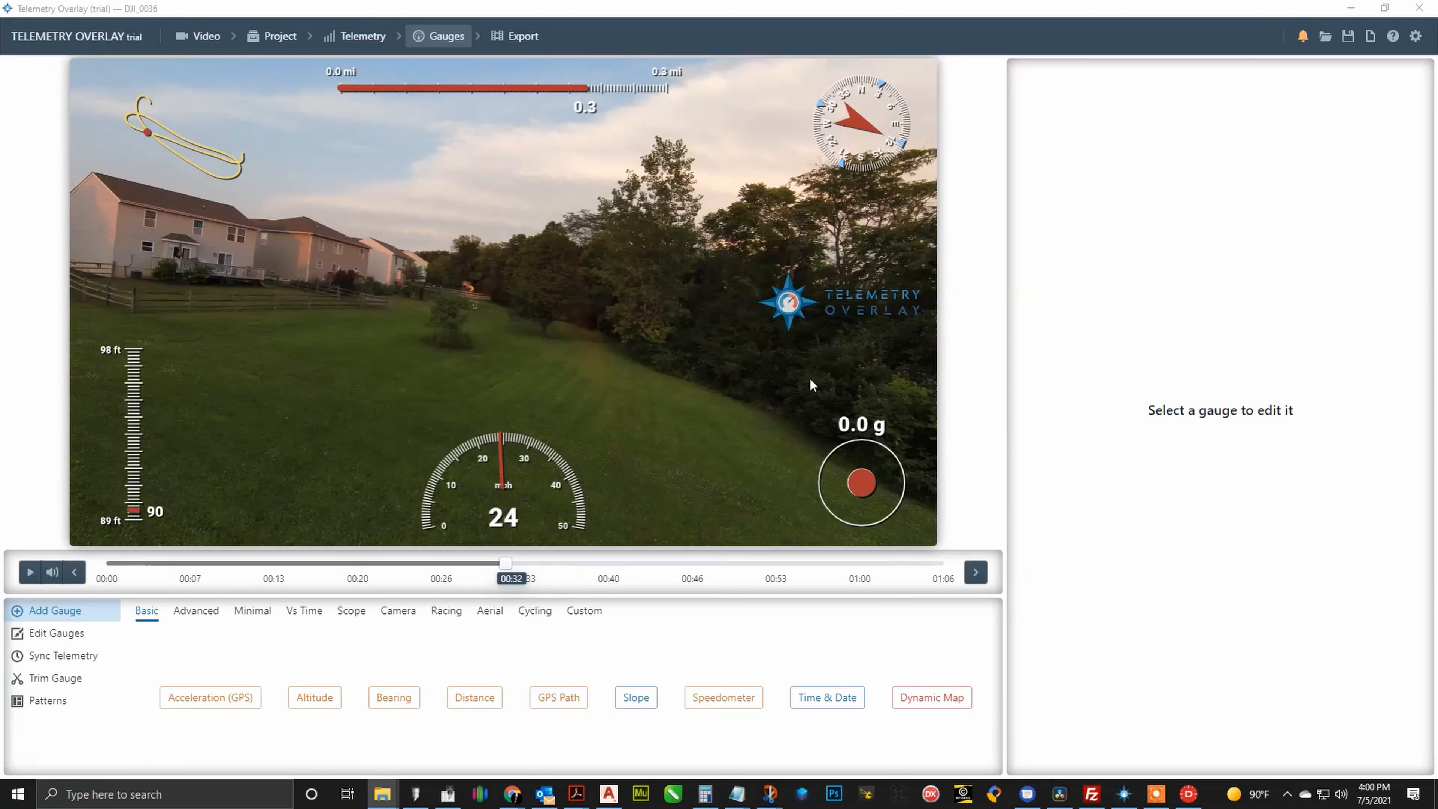
pyautogui.moveTo(806, 376)
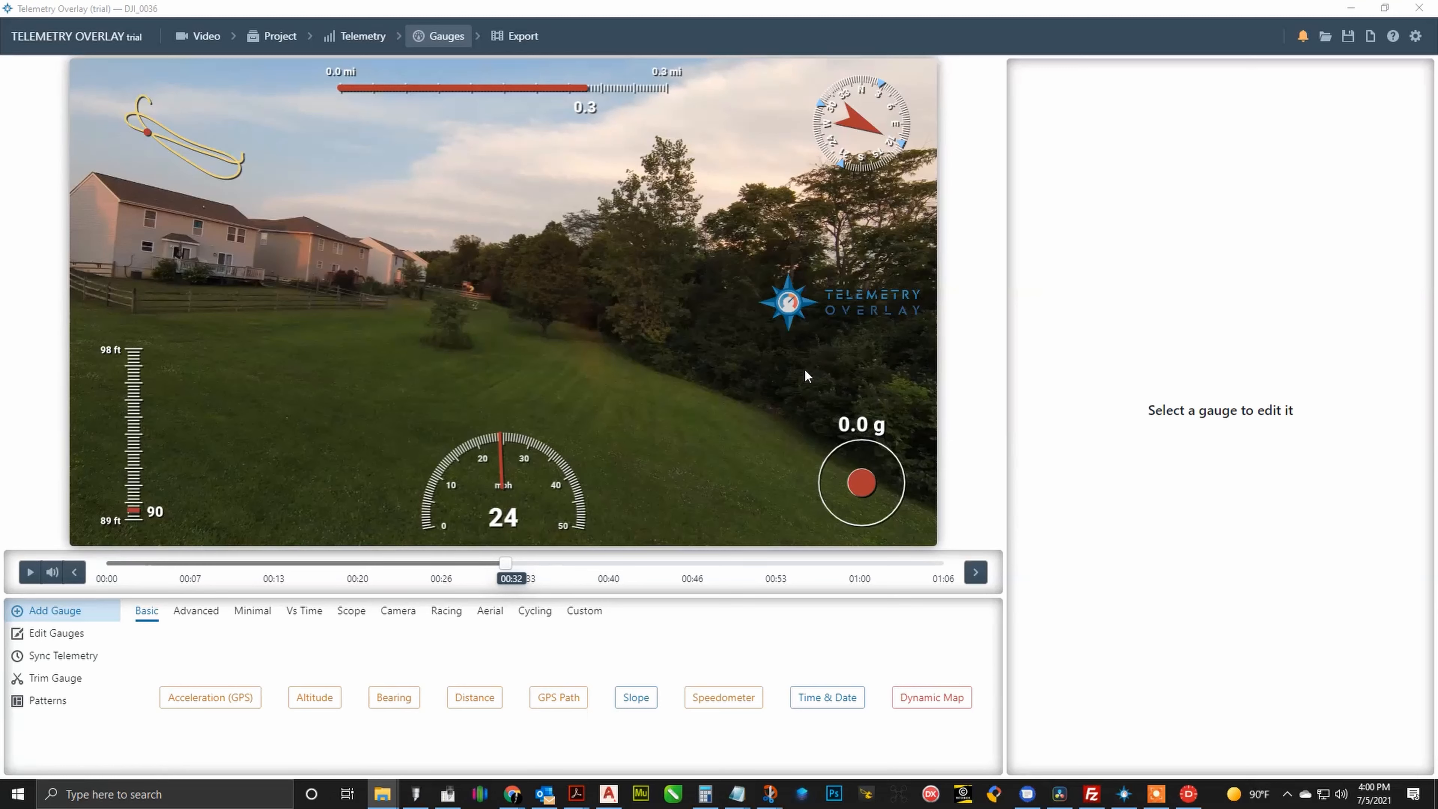
pyautogui.moveTo(914, 342)
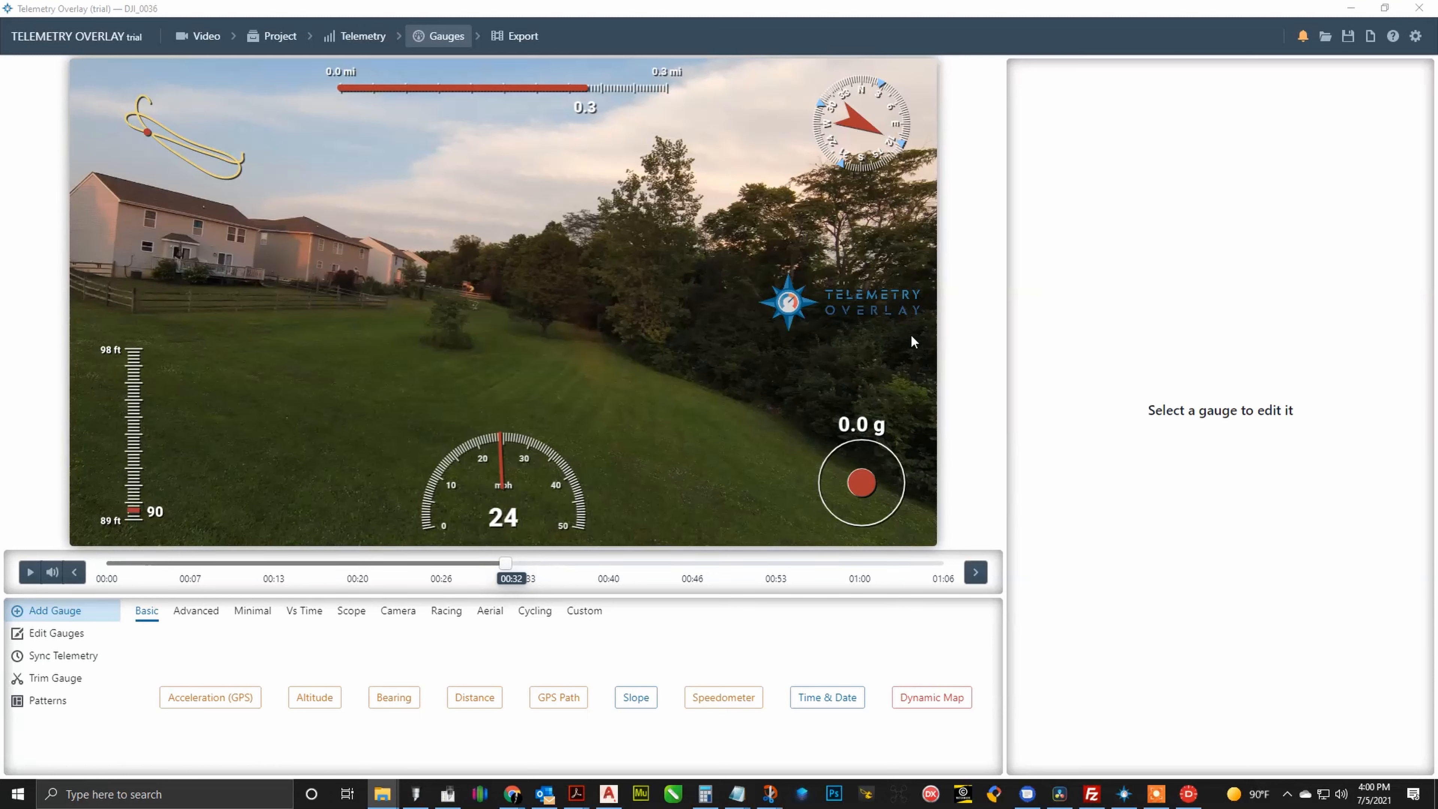
pyautogui.moveTo(879, 625)
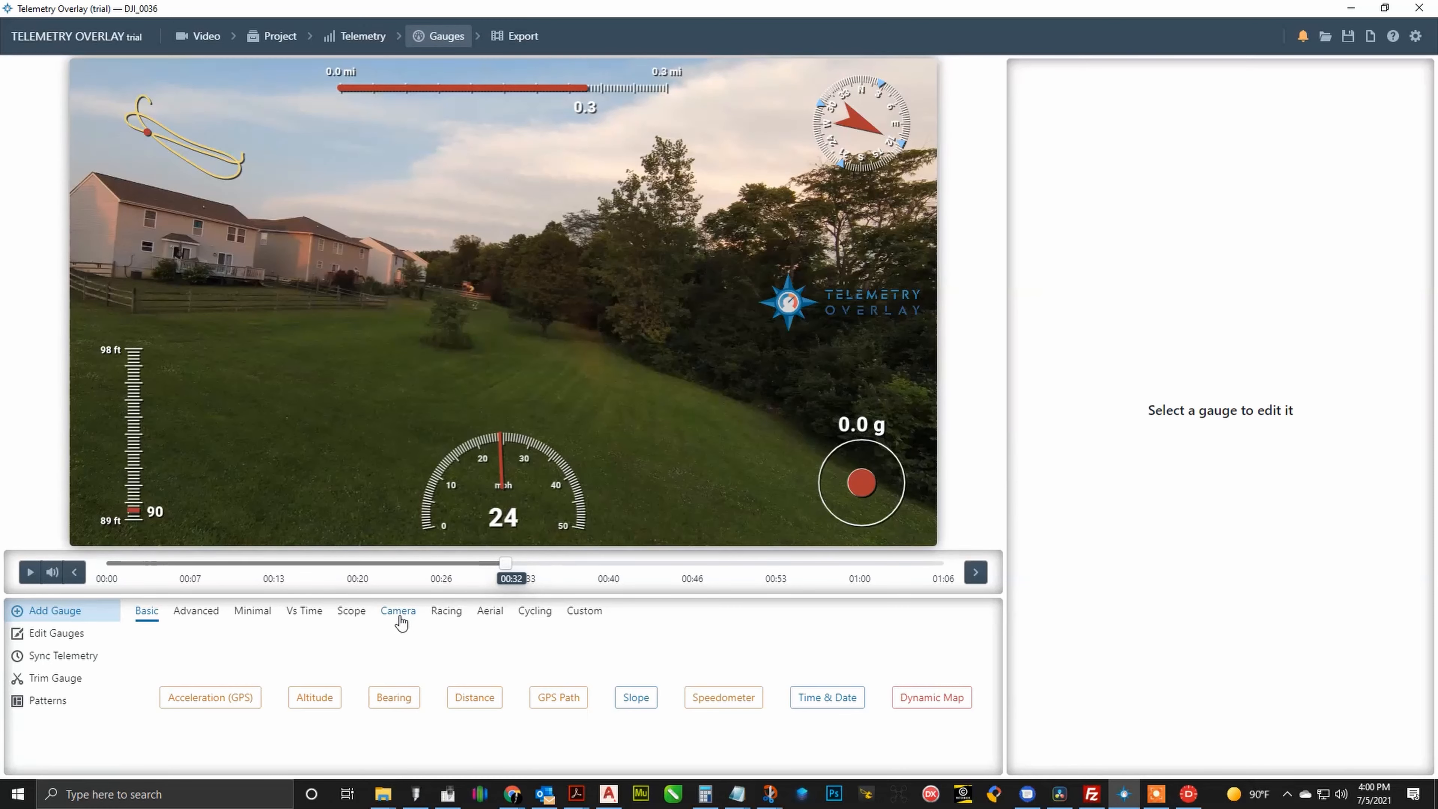
# Step: Add F-Number and ISO camera readouts to the video from the Camera gauge types
pyautogui.click(398, 611)
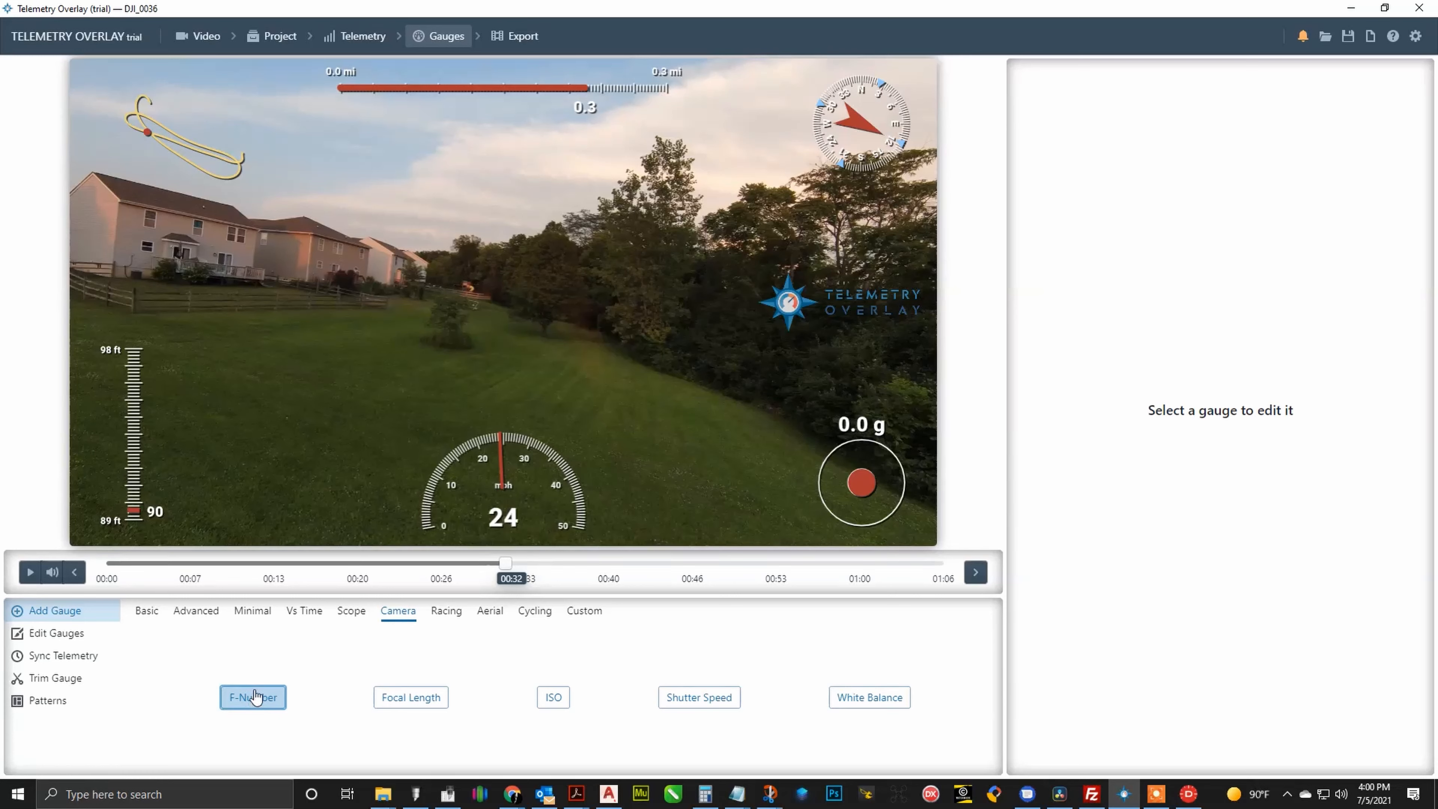
pyautogui.click(252, 697)
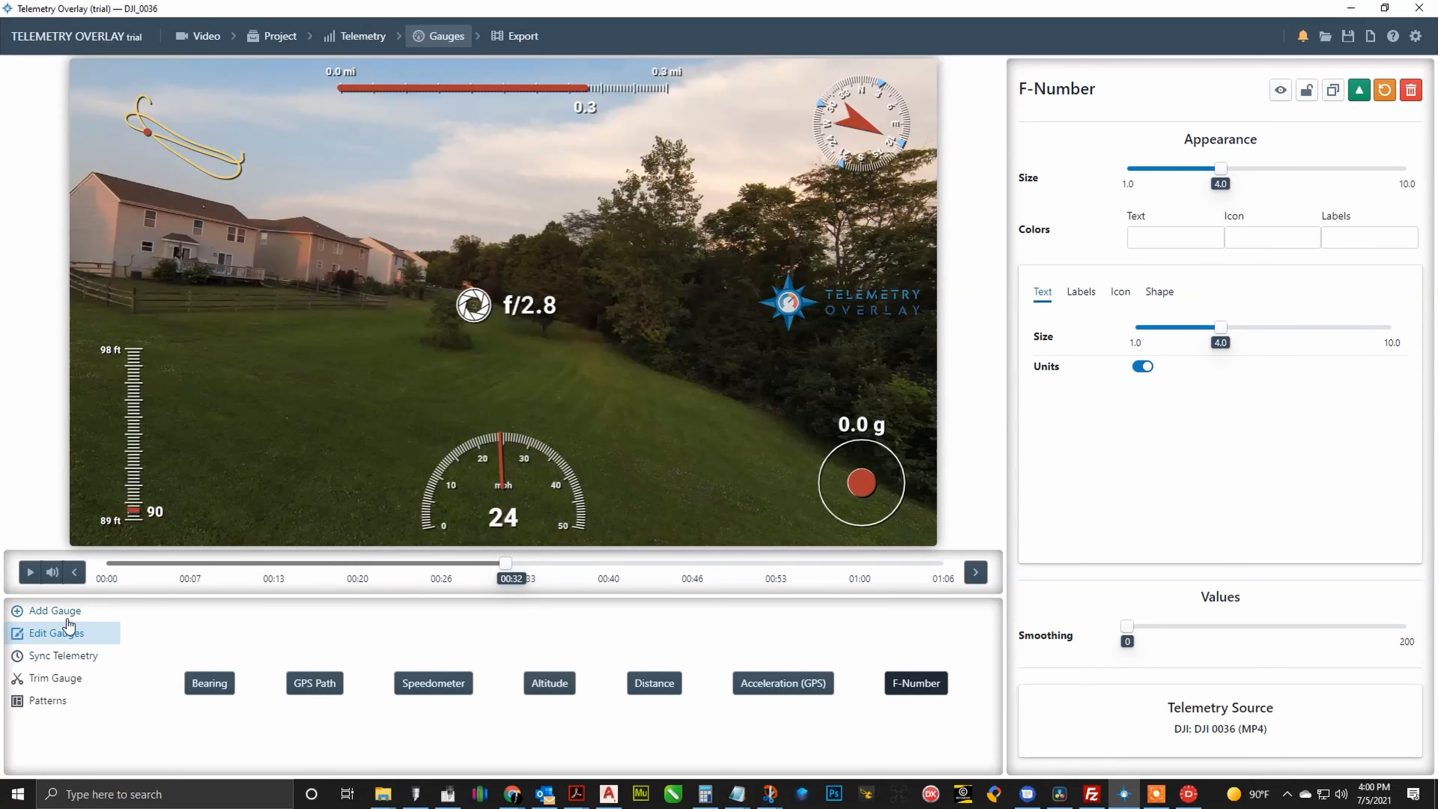
pyautogui.click(54, 610)
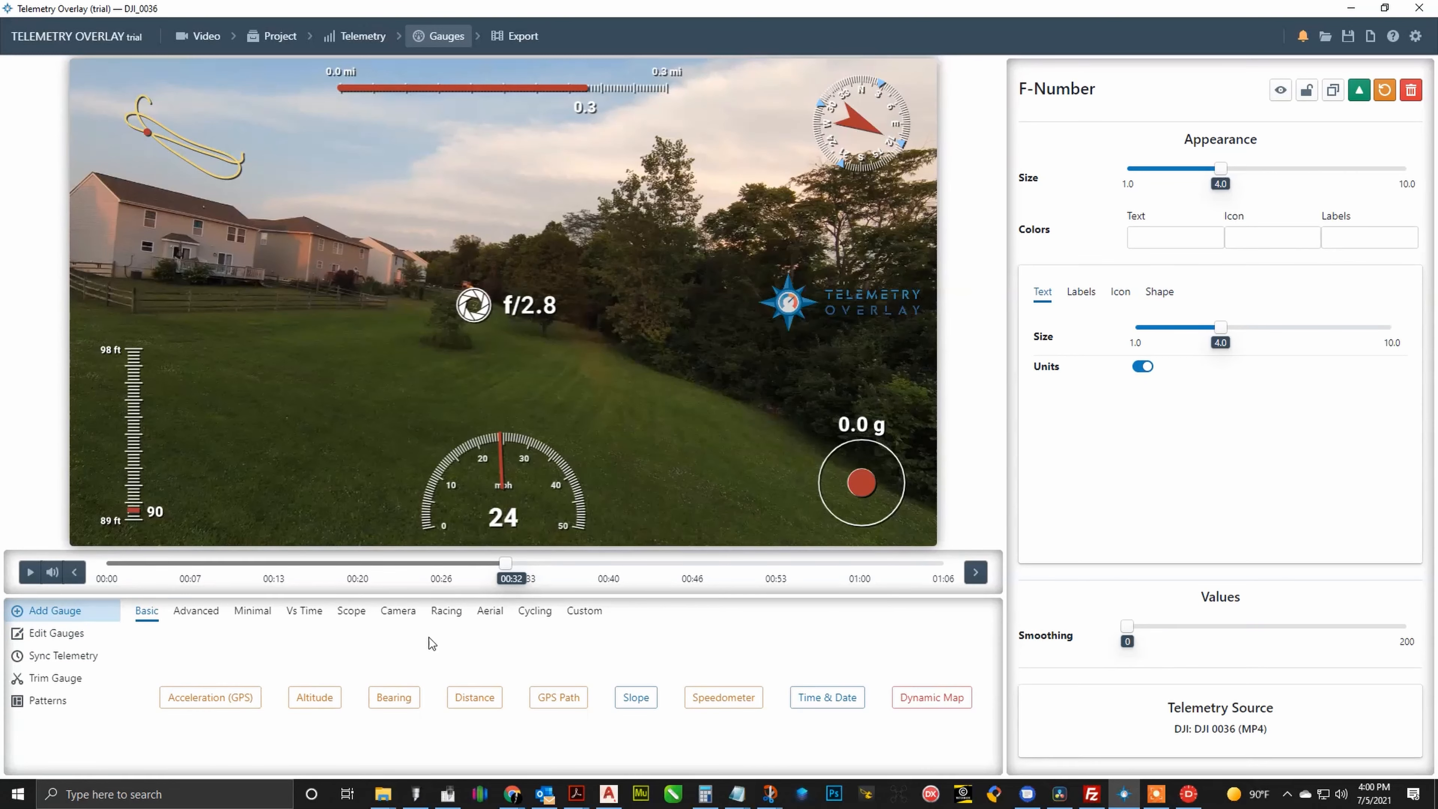
pyautogui.click(397, 610)
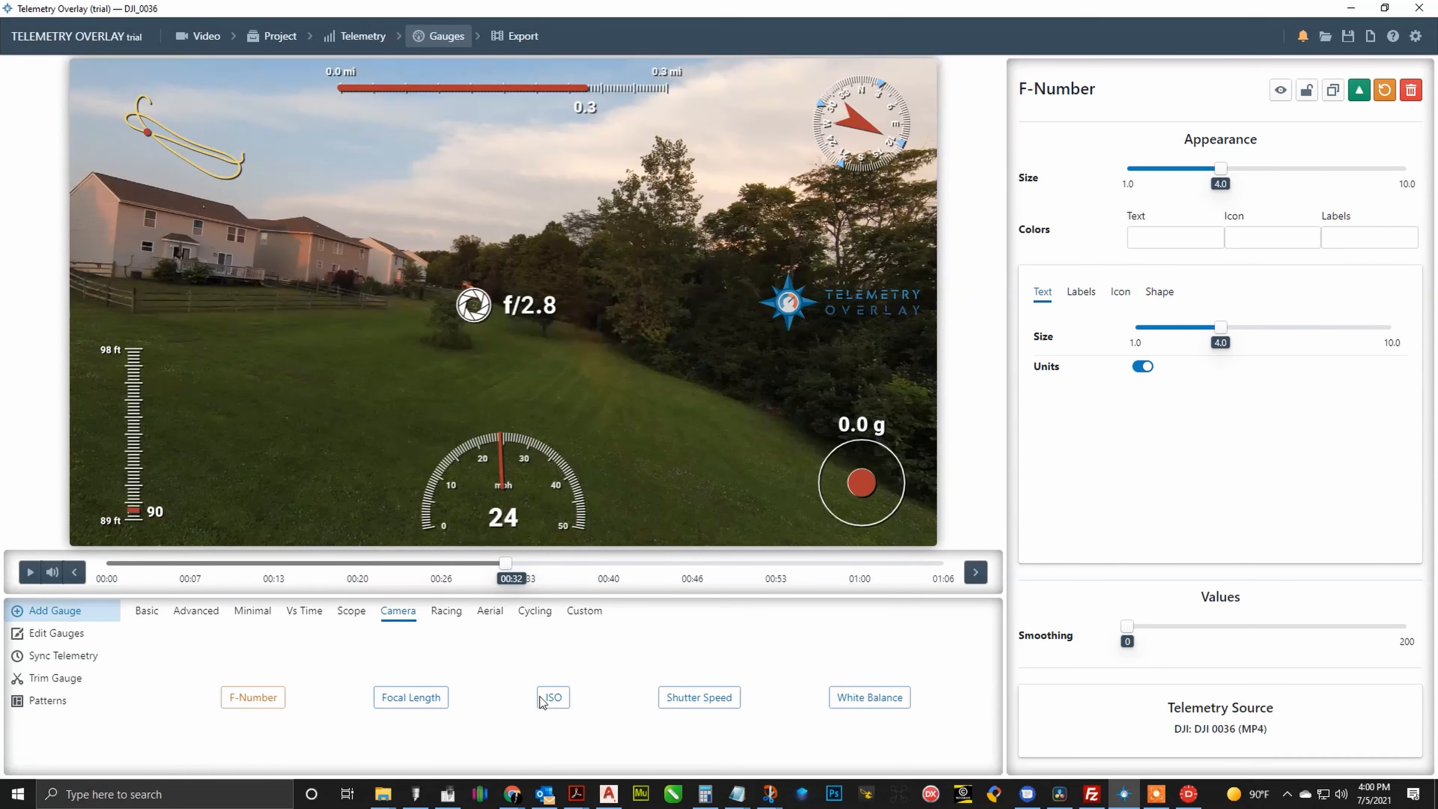
pyautogui.click(552, 698)
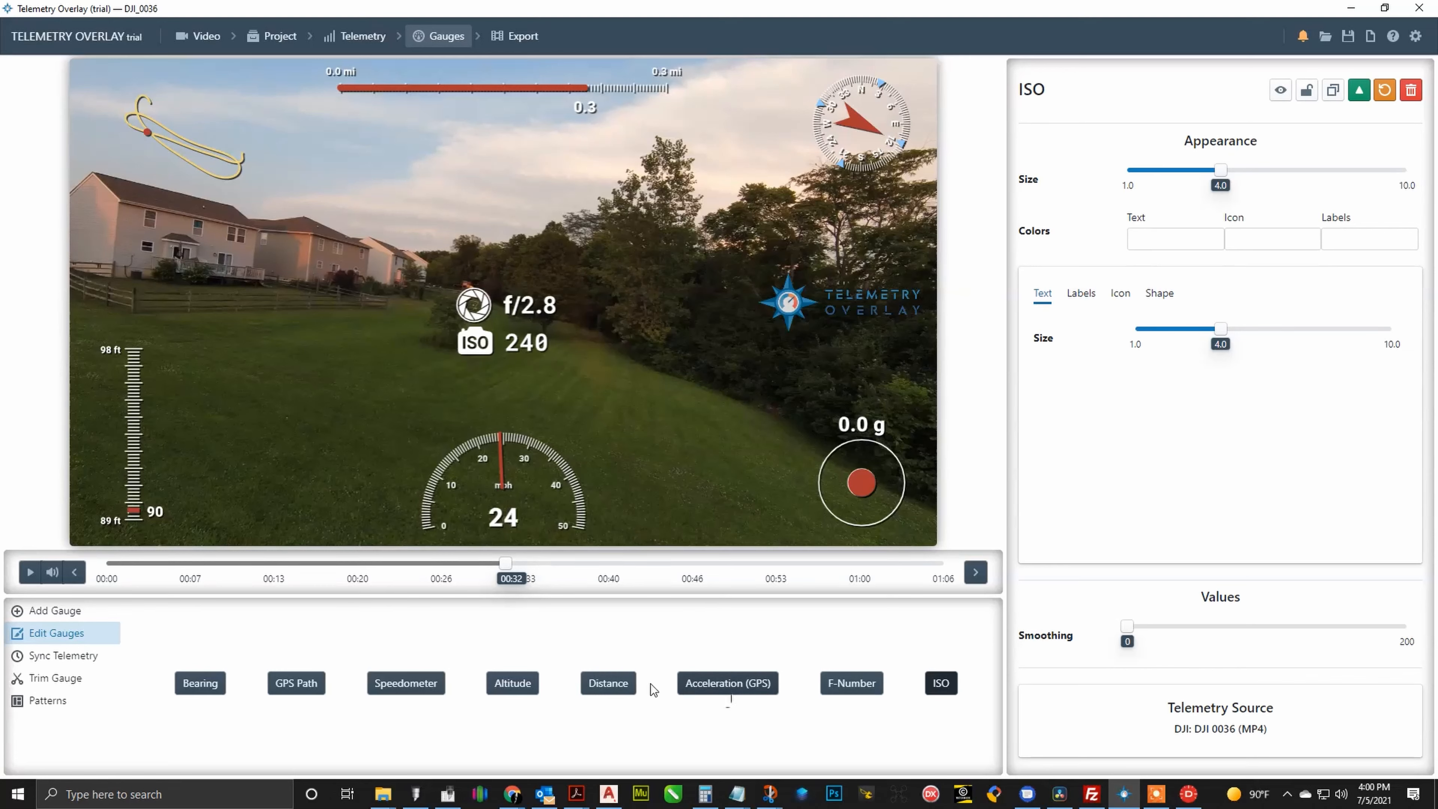
pyautogui.click(54, 611)
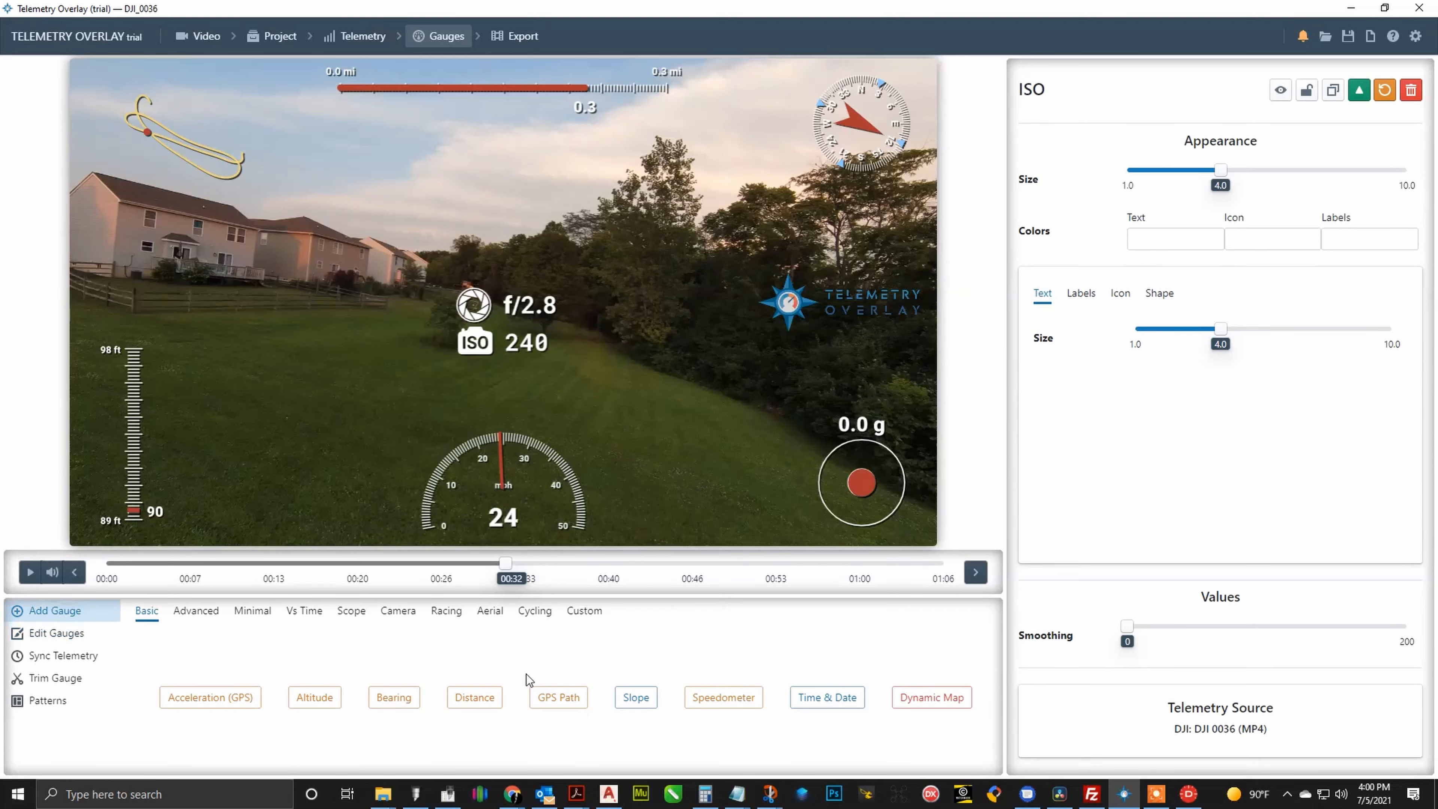
pyautogui.click(397, 611)
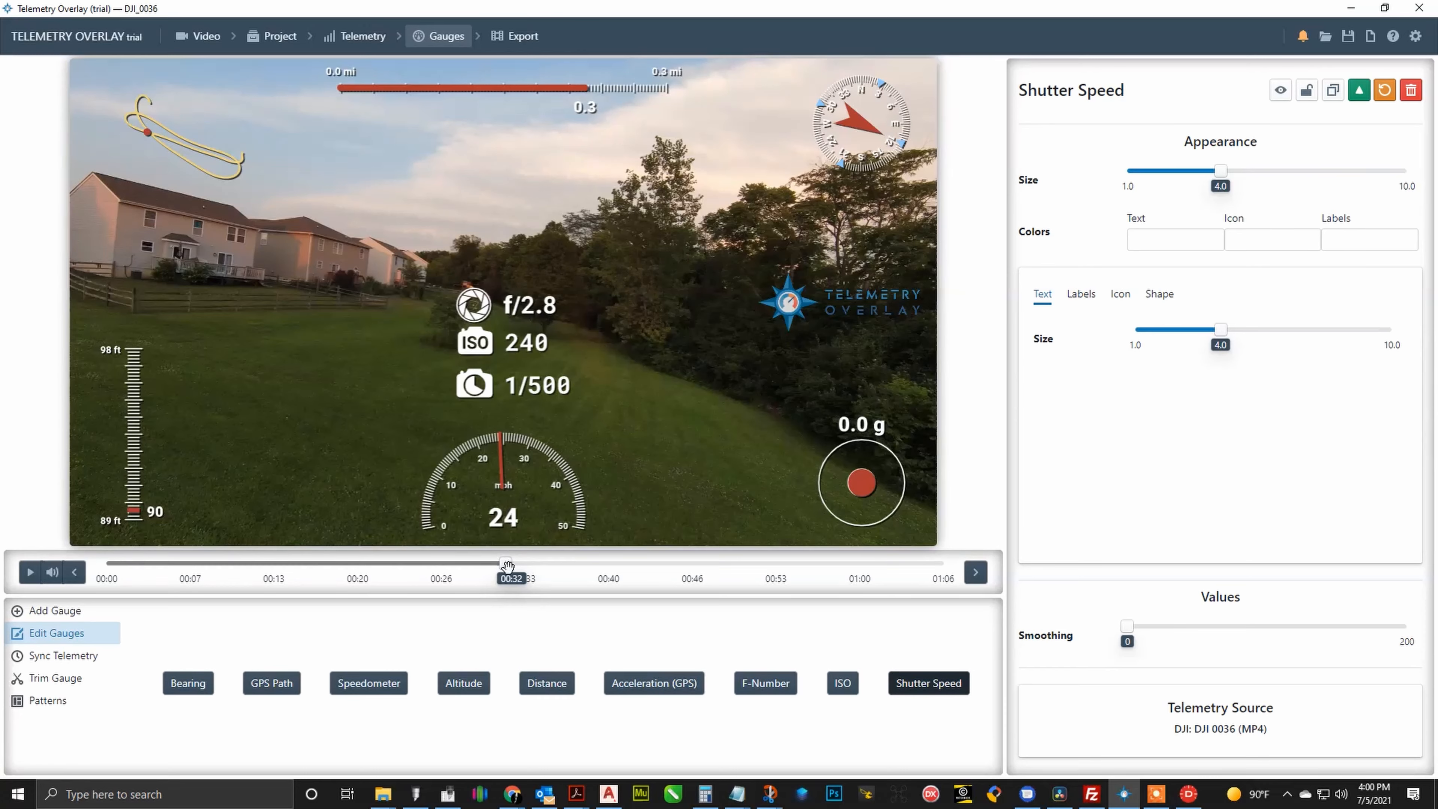
# Step: Scrub the timeline around 00:27–00:29 to watch the camera values change
pyautogui.moveTo(510, 563); pyautogui.dragTo(402, 563)
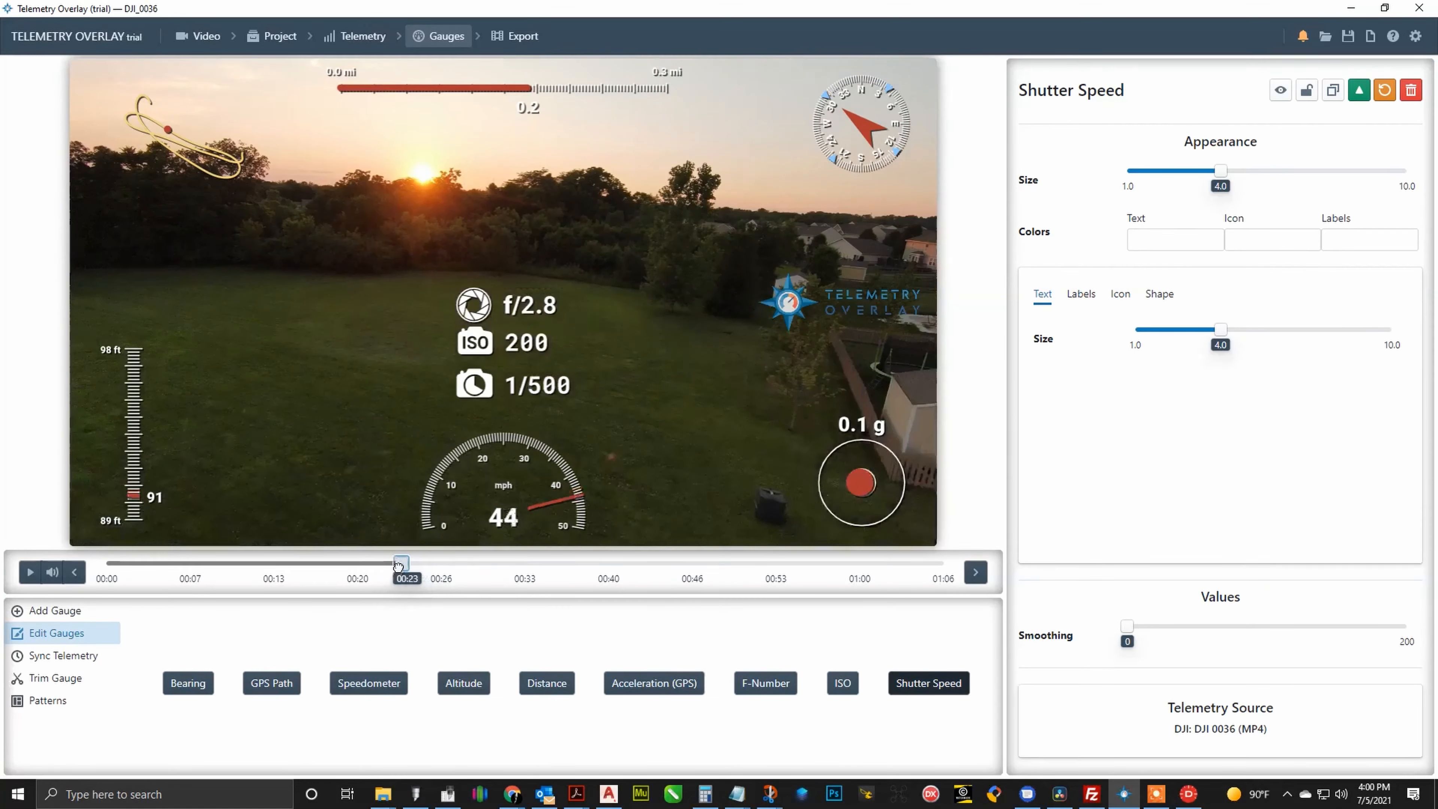
pyautogui.moveTo(401, 563); pyautogui.dragTo(424, 562)
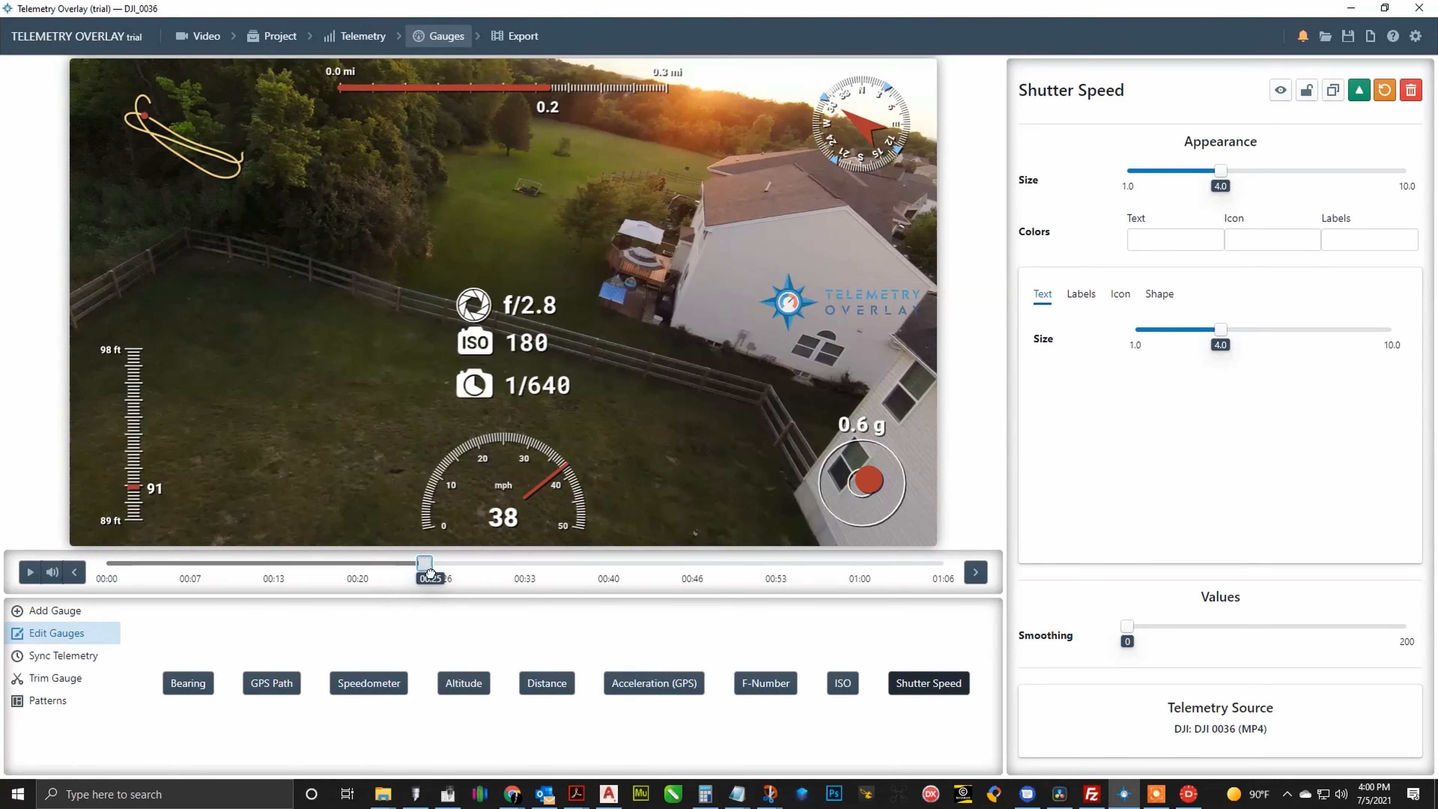
pyautogui.moveTo(425, 562); pyautogui.dragTo(475, 562)
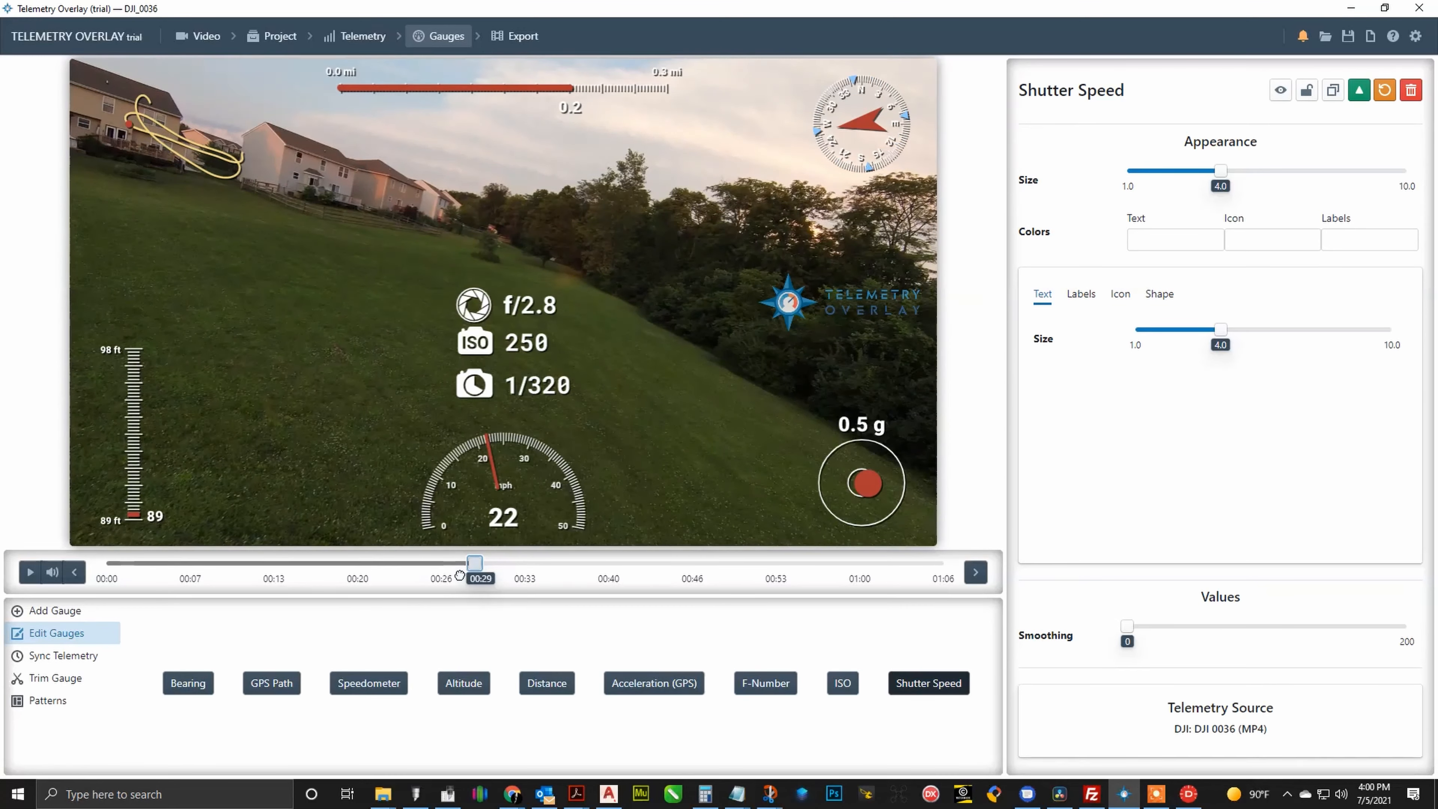
pyautogui.moveTo(475, 563); pyautogui.dragTo(441, 563)
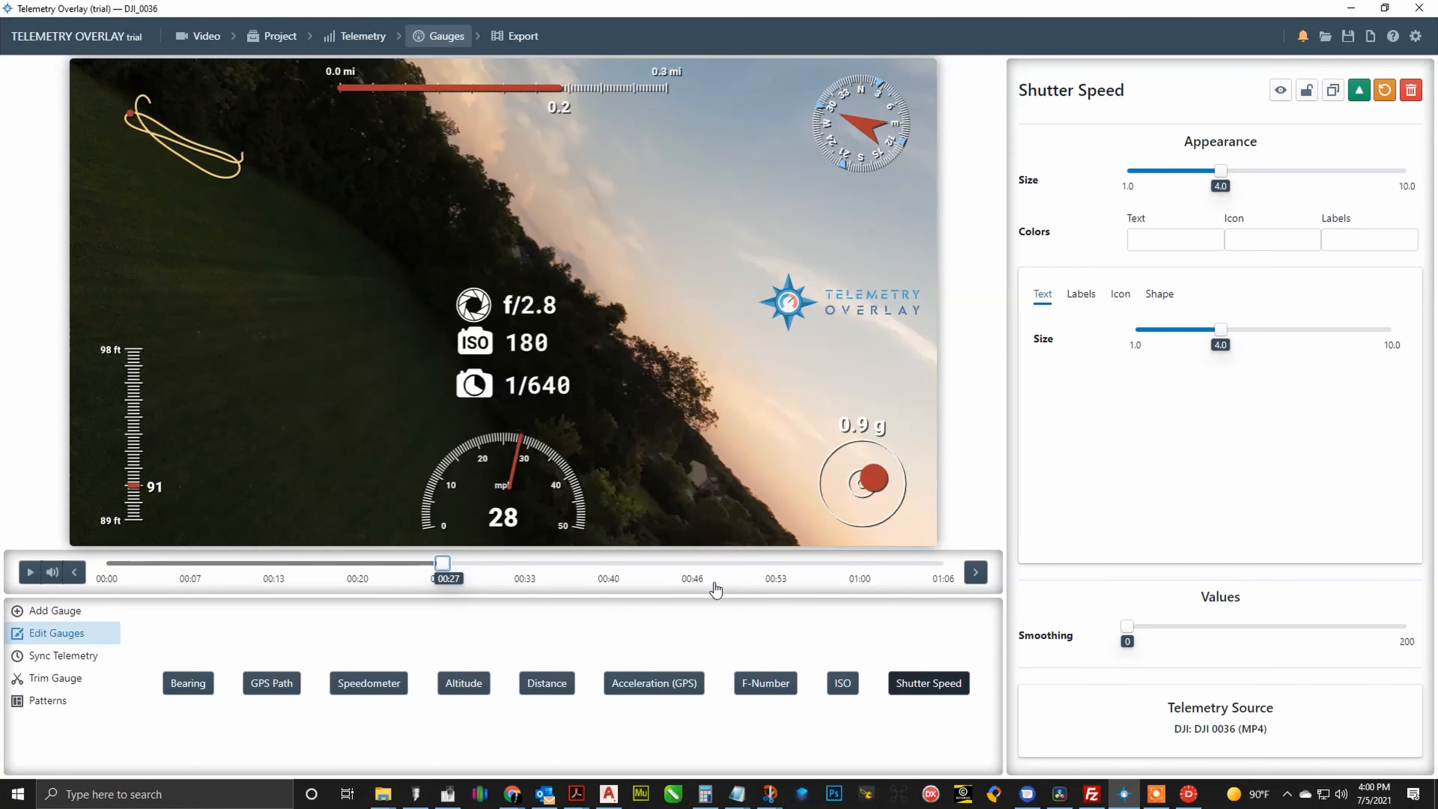
# Step: List the Aerial gauge types such as Vertical Speed and Distance Home for adding
pyautogui.click(53, 611)
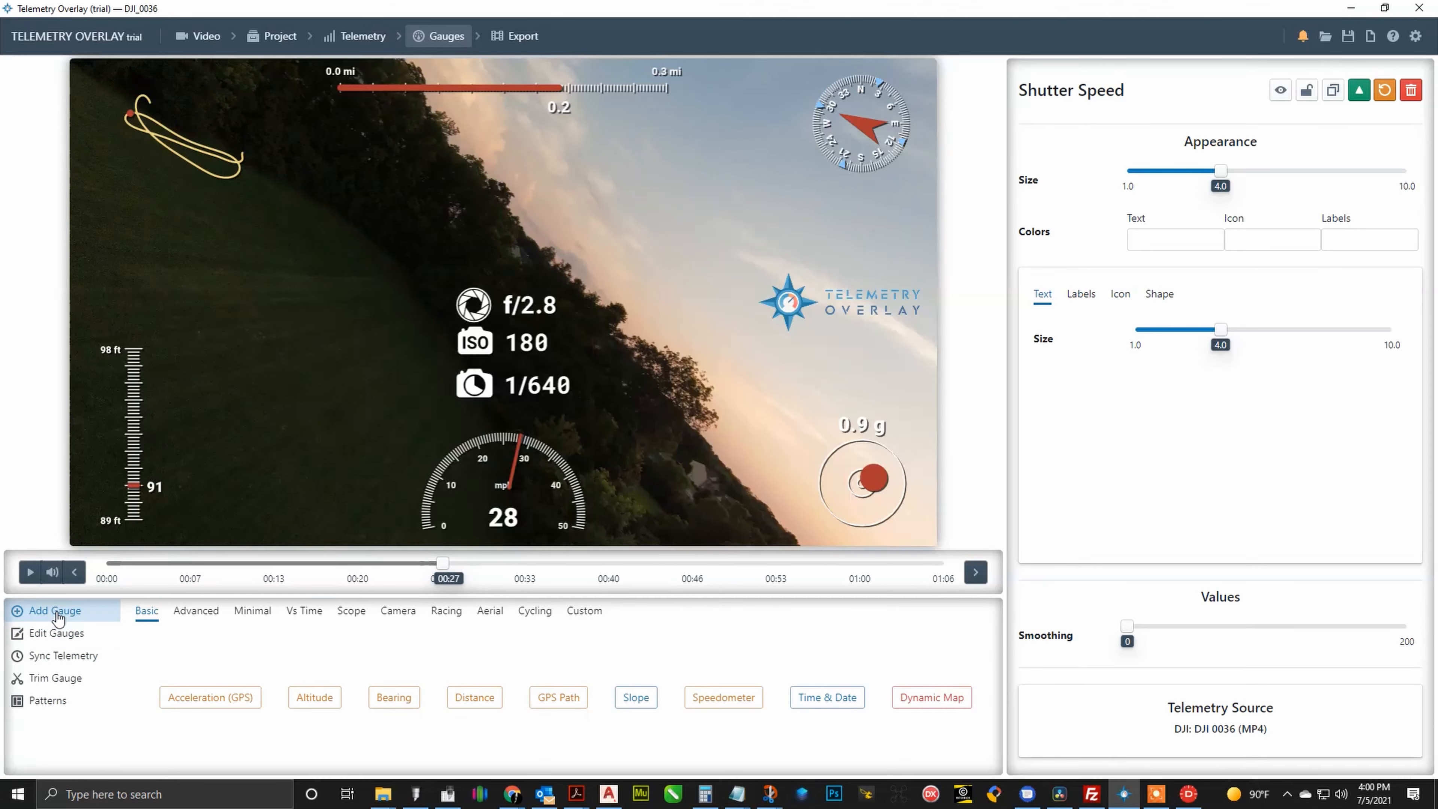
pyautogui.moveTo(398, 611)
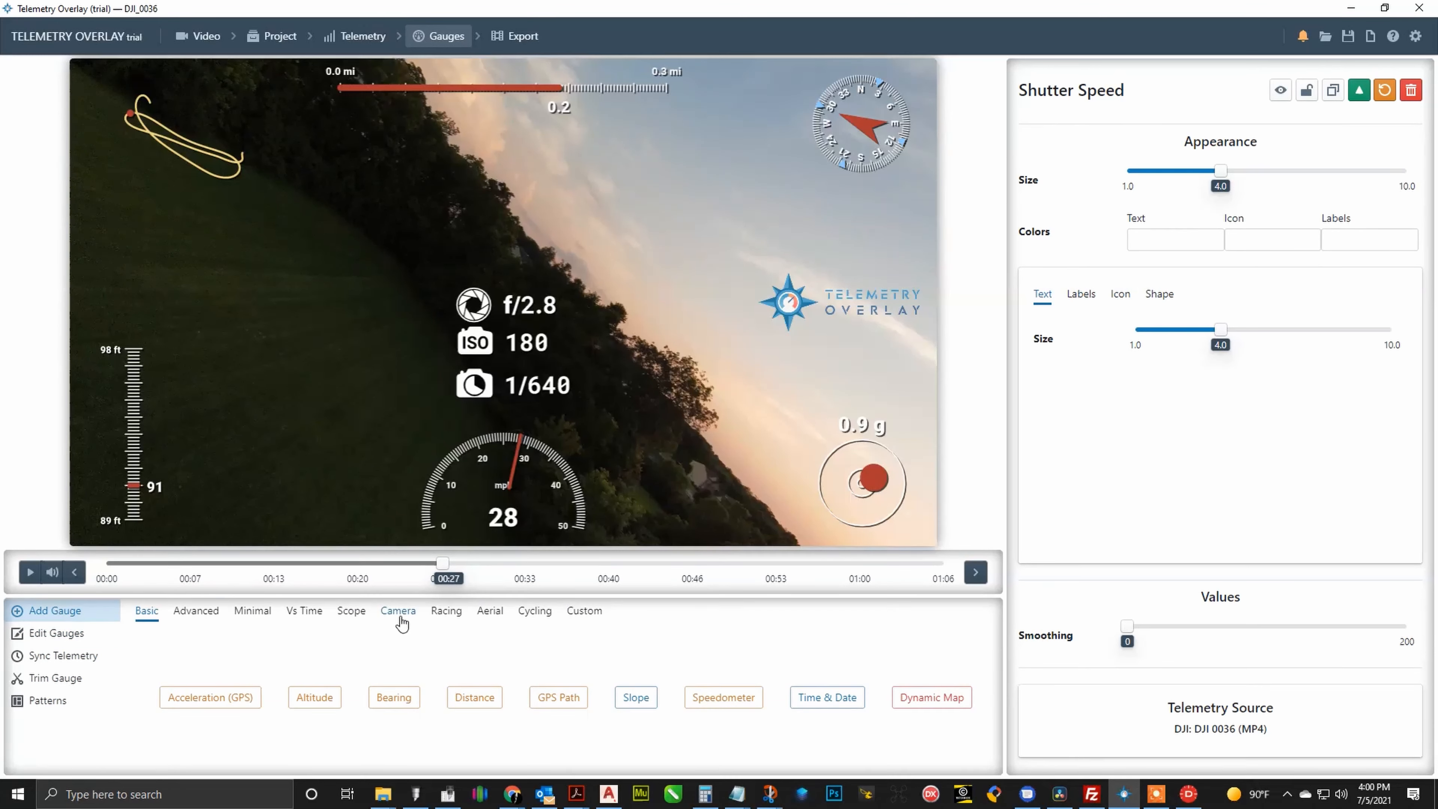
pyautogui.click(490, 610)
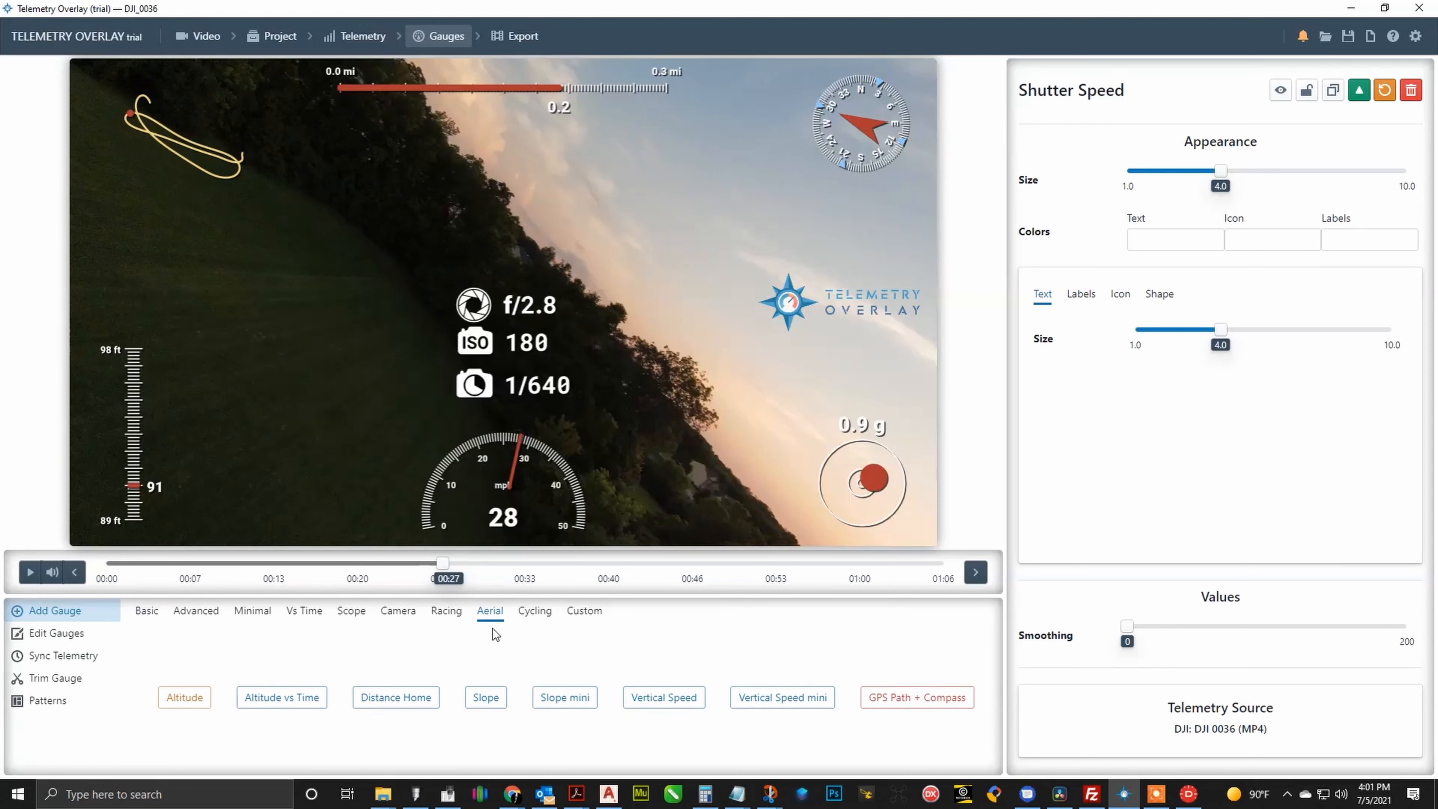
pyautogui.moveTo(282, 697)
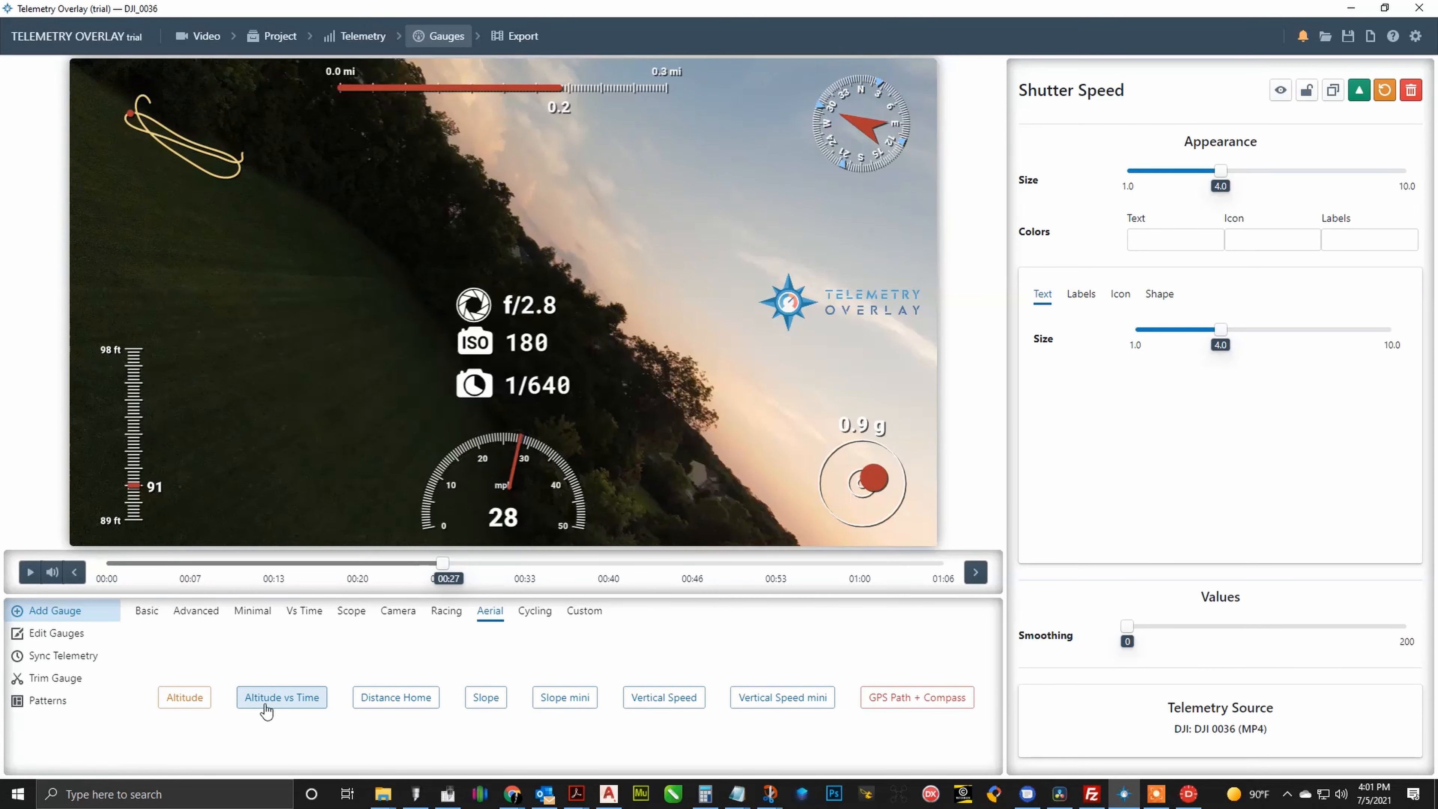
pyautogui.moveTo(486, 697)
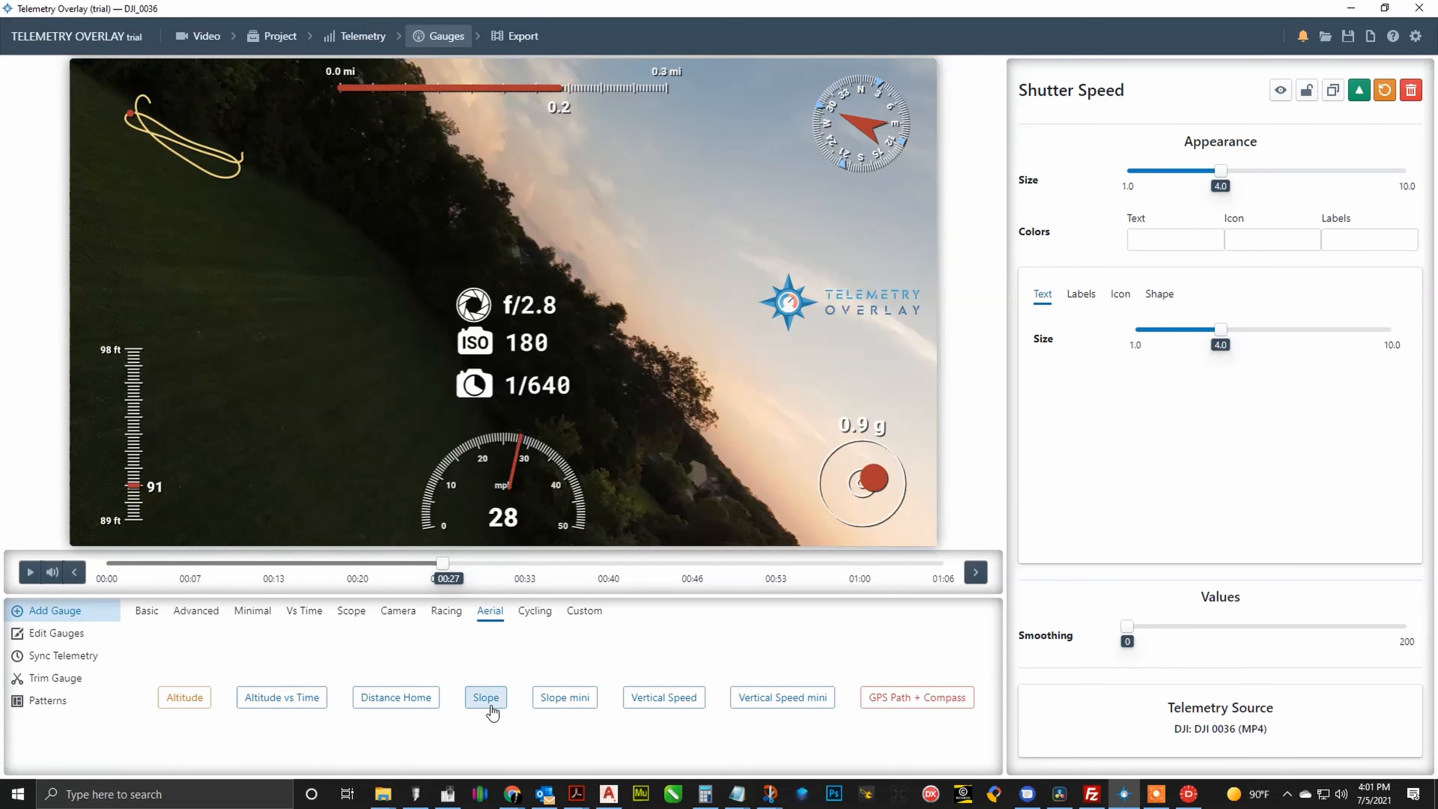
pyautogui.moveTo(781, 698)
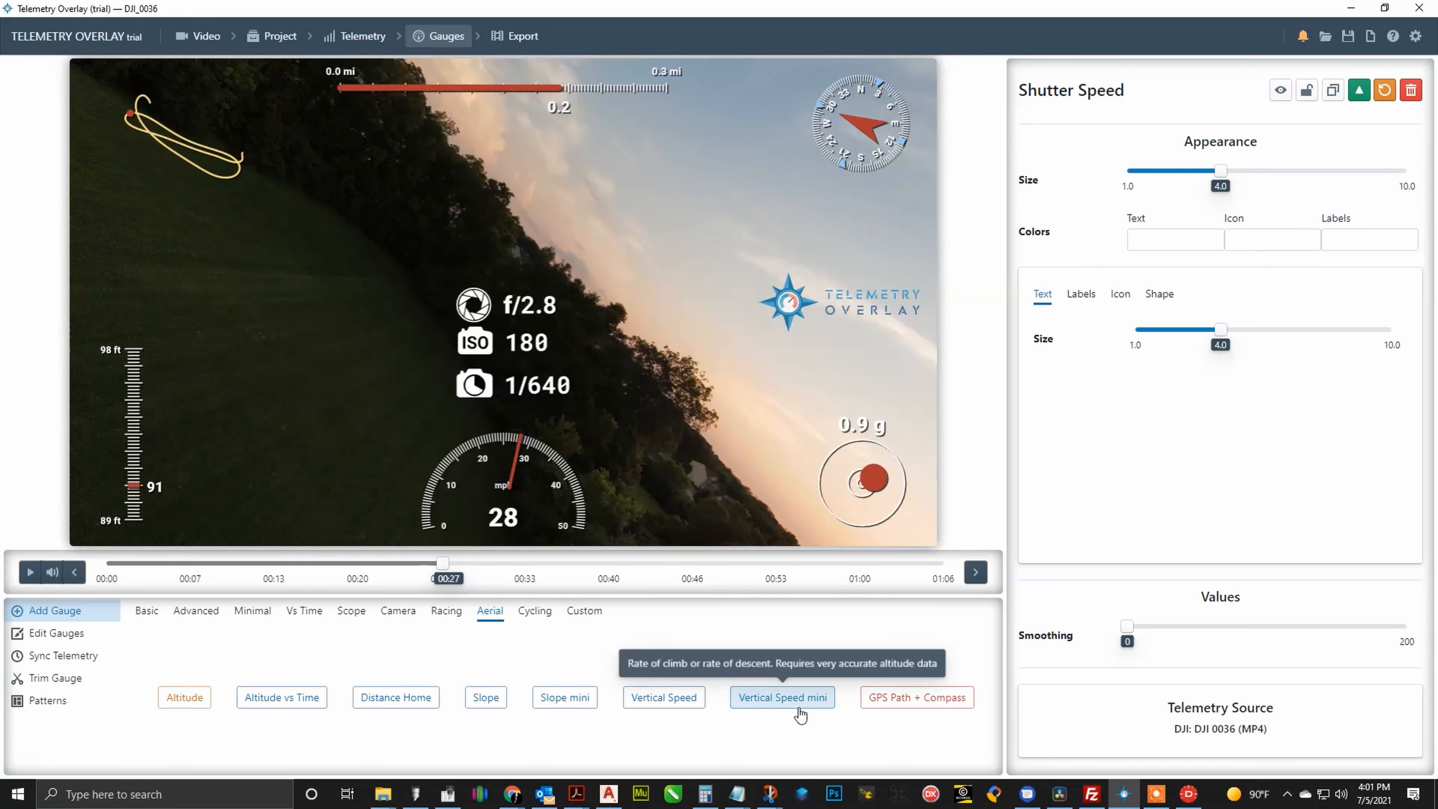
pyautogui.moveTo(915, 697)
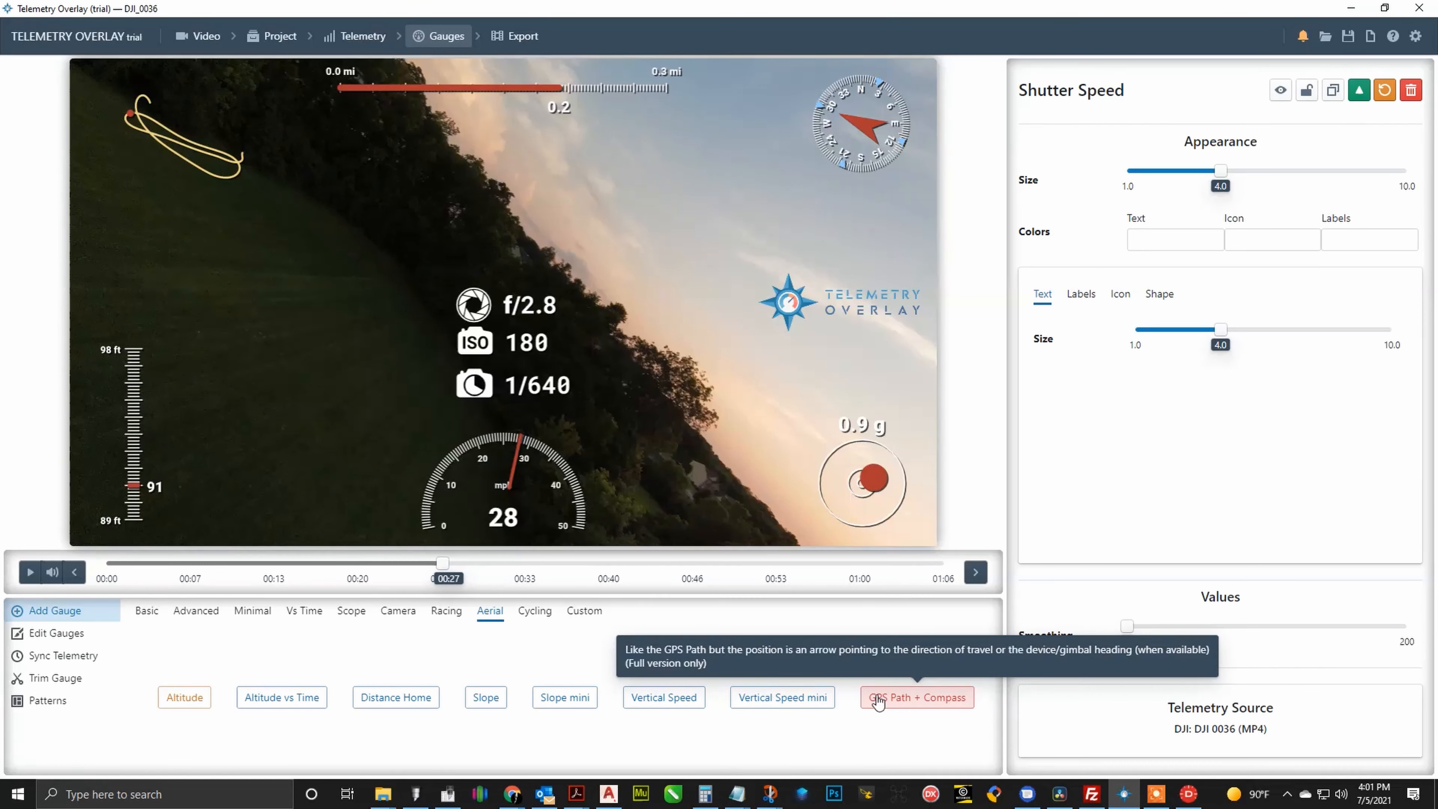
pyautogui.moveTo(937, 708)
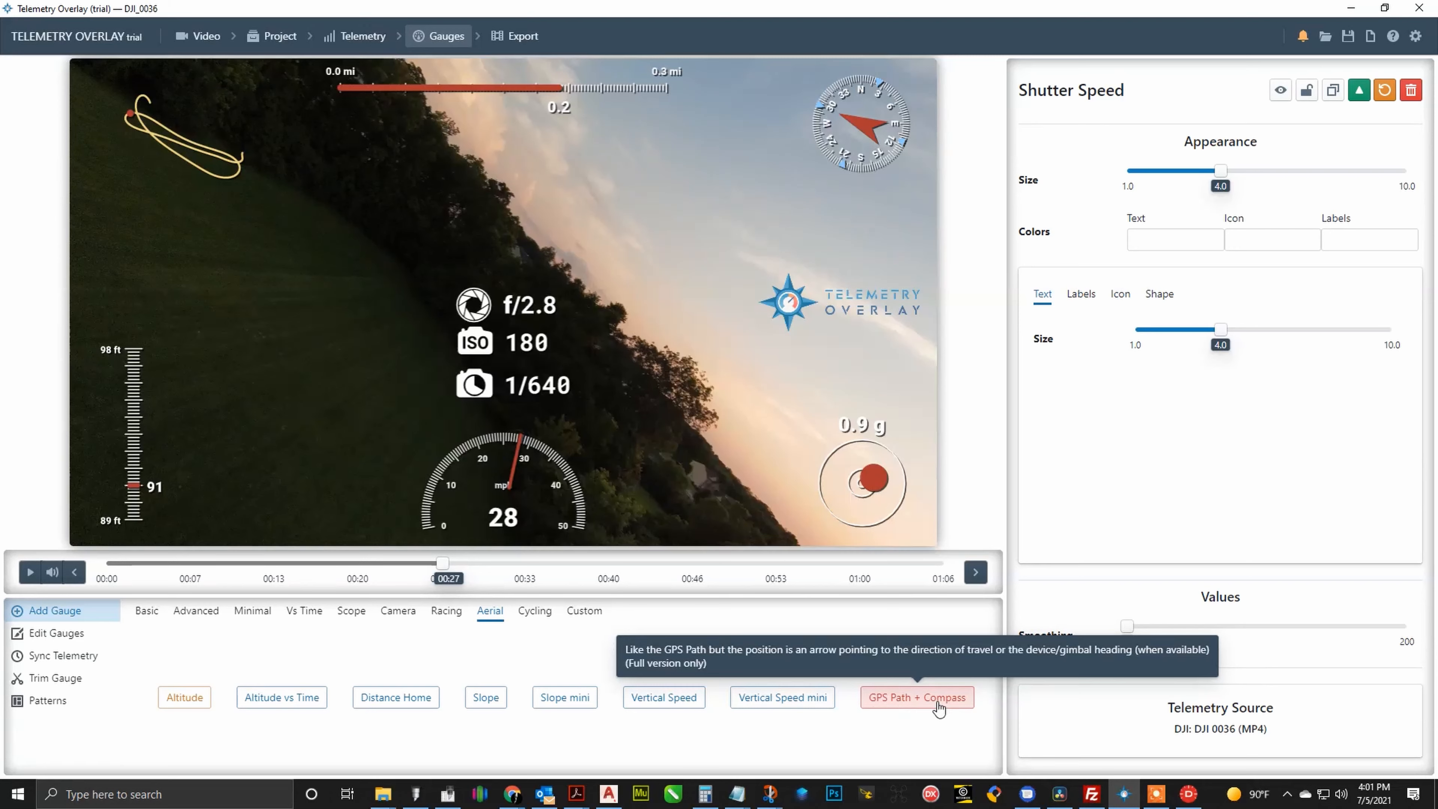